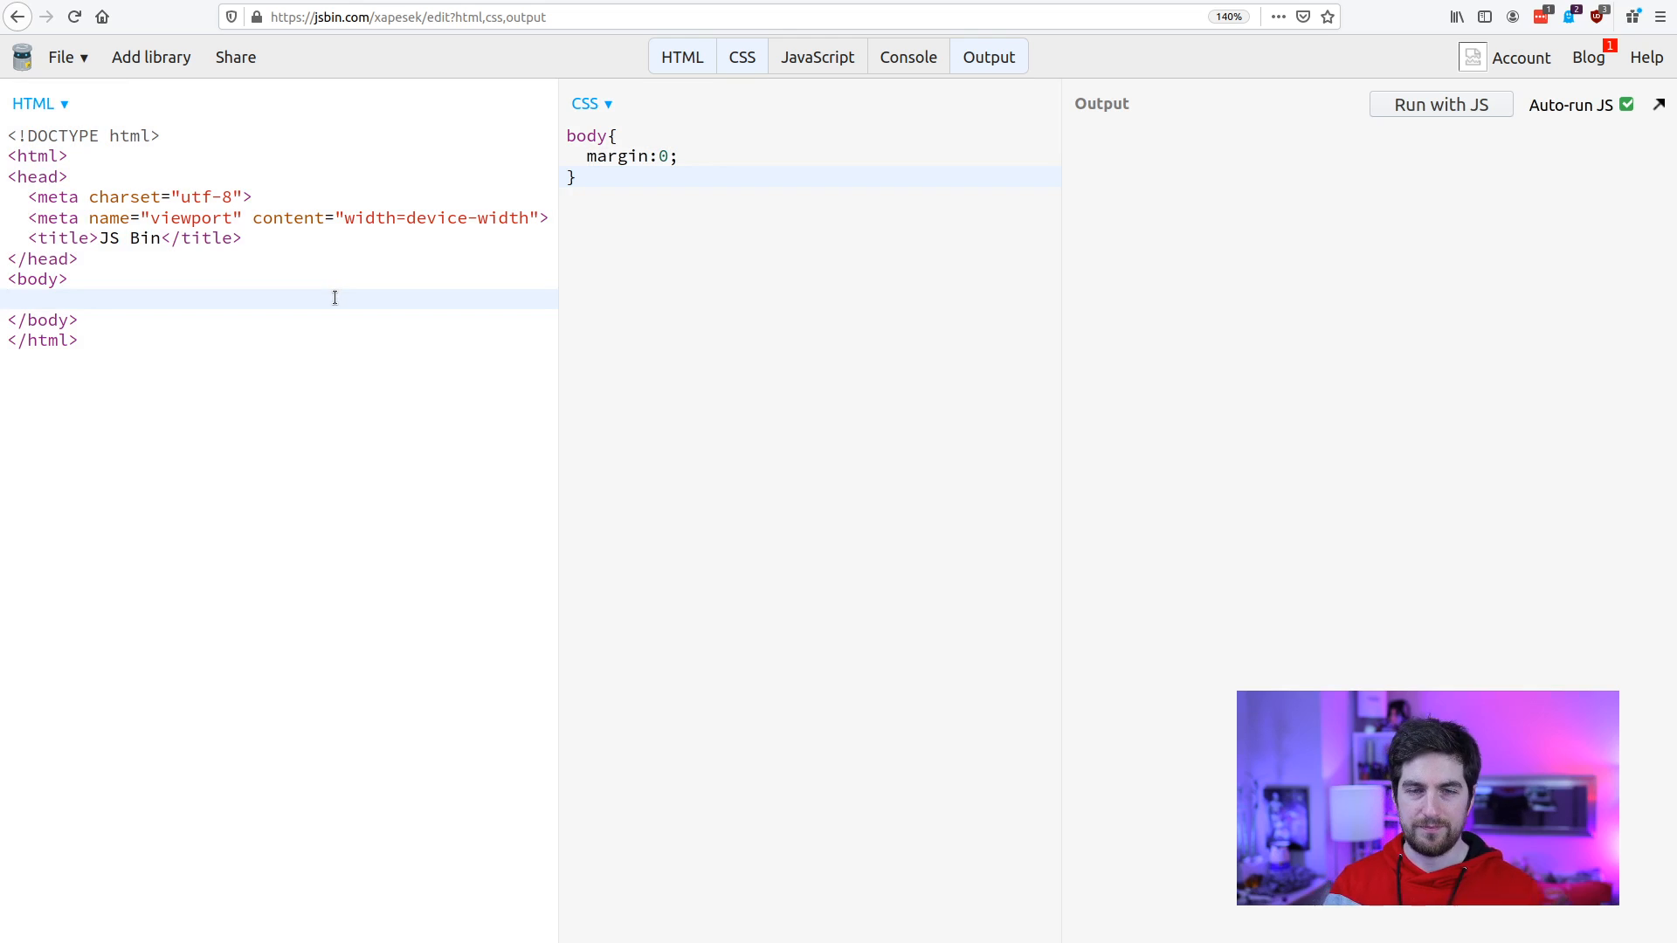
Add a container div to the HTML body using the div.container abbreviation.
{"action": "type", "text": "div.s"}
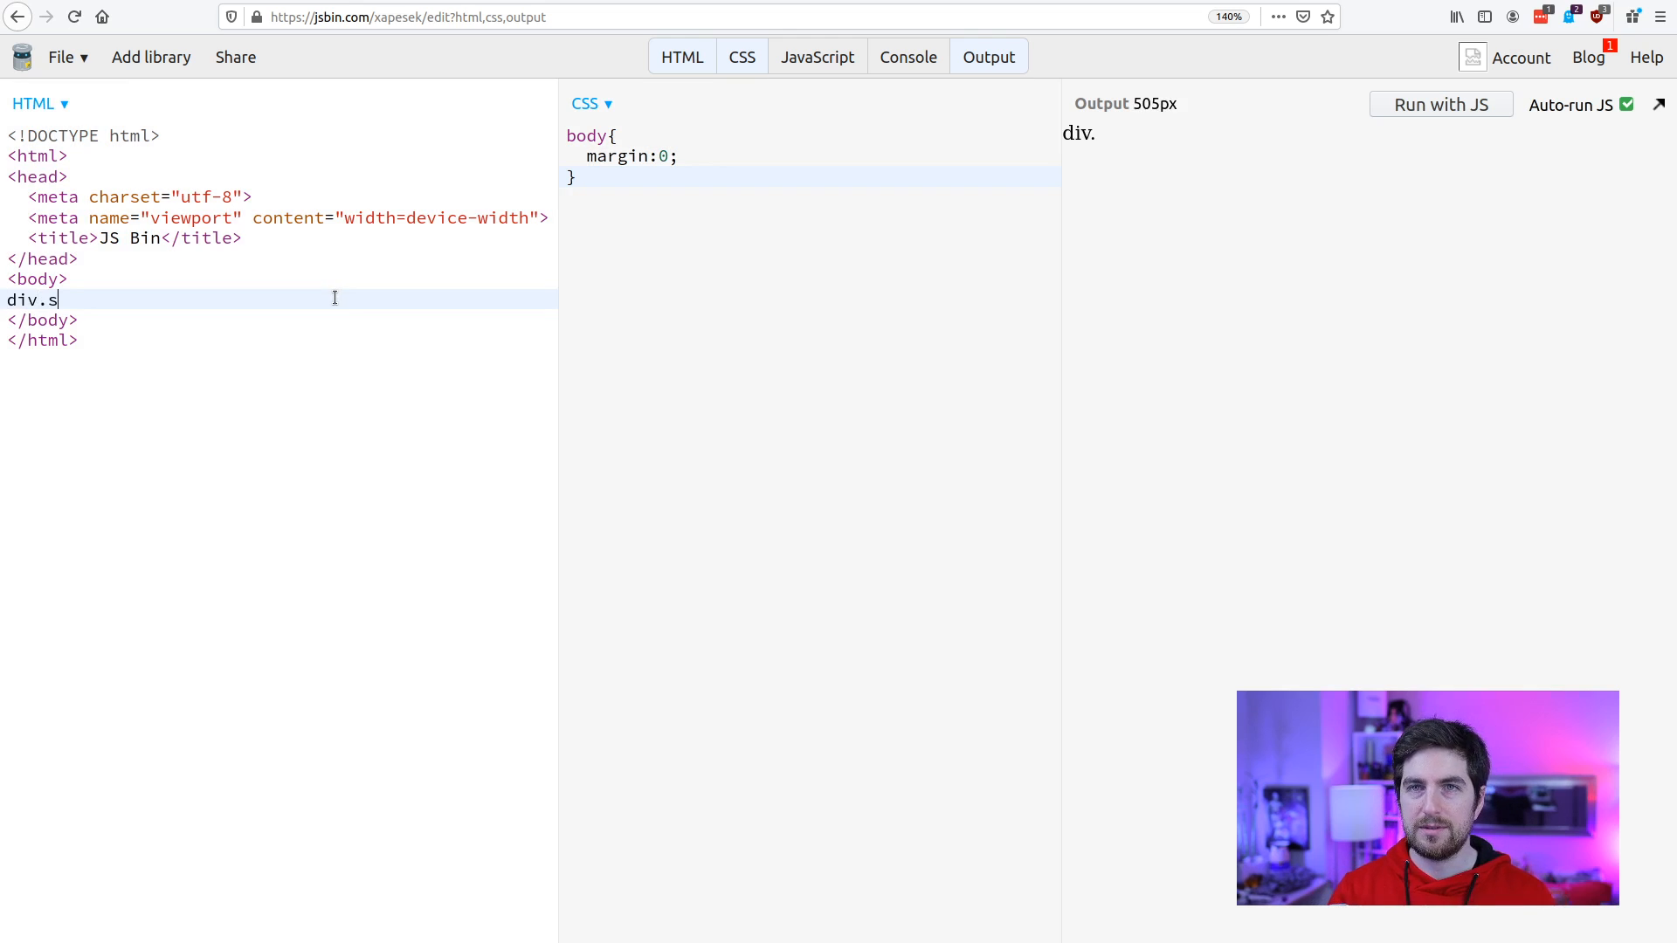
{"action": "type", "text": "ontainer"}
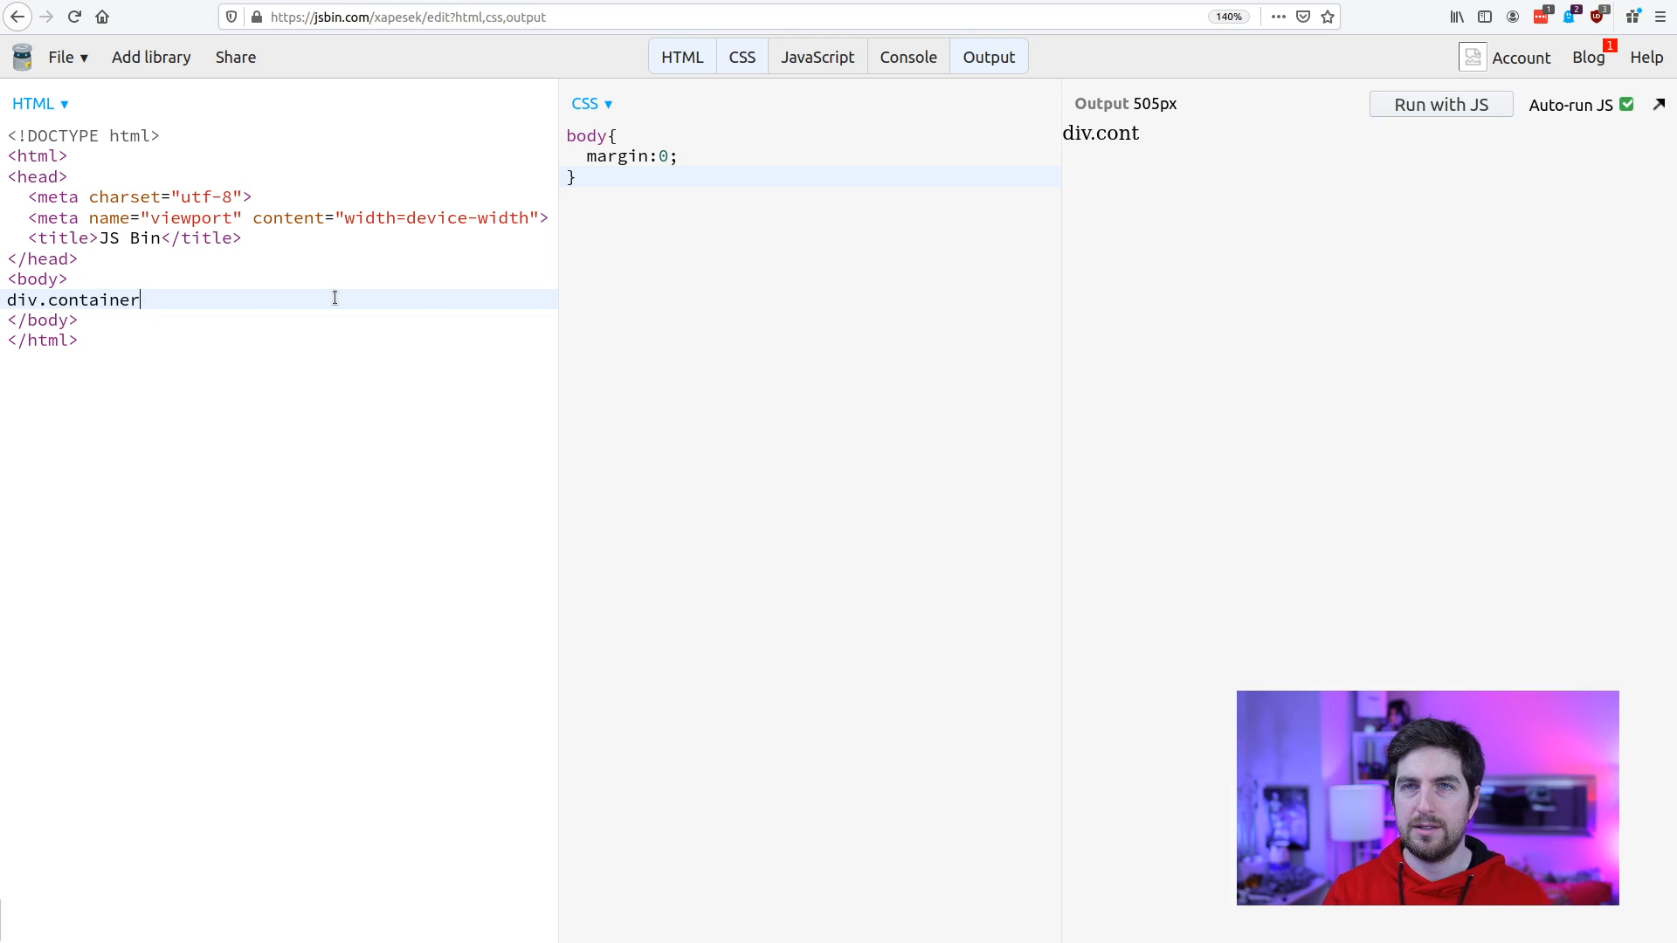
{"action": "key", "text": "Tab"}
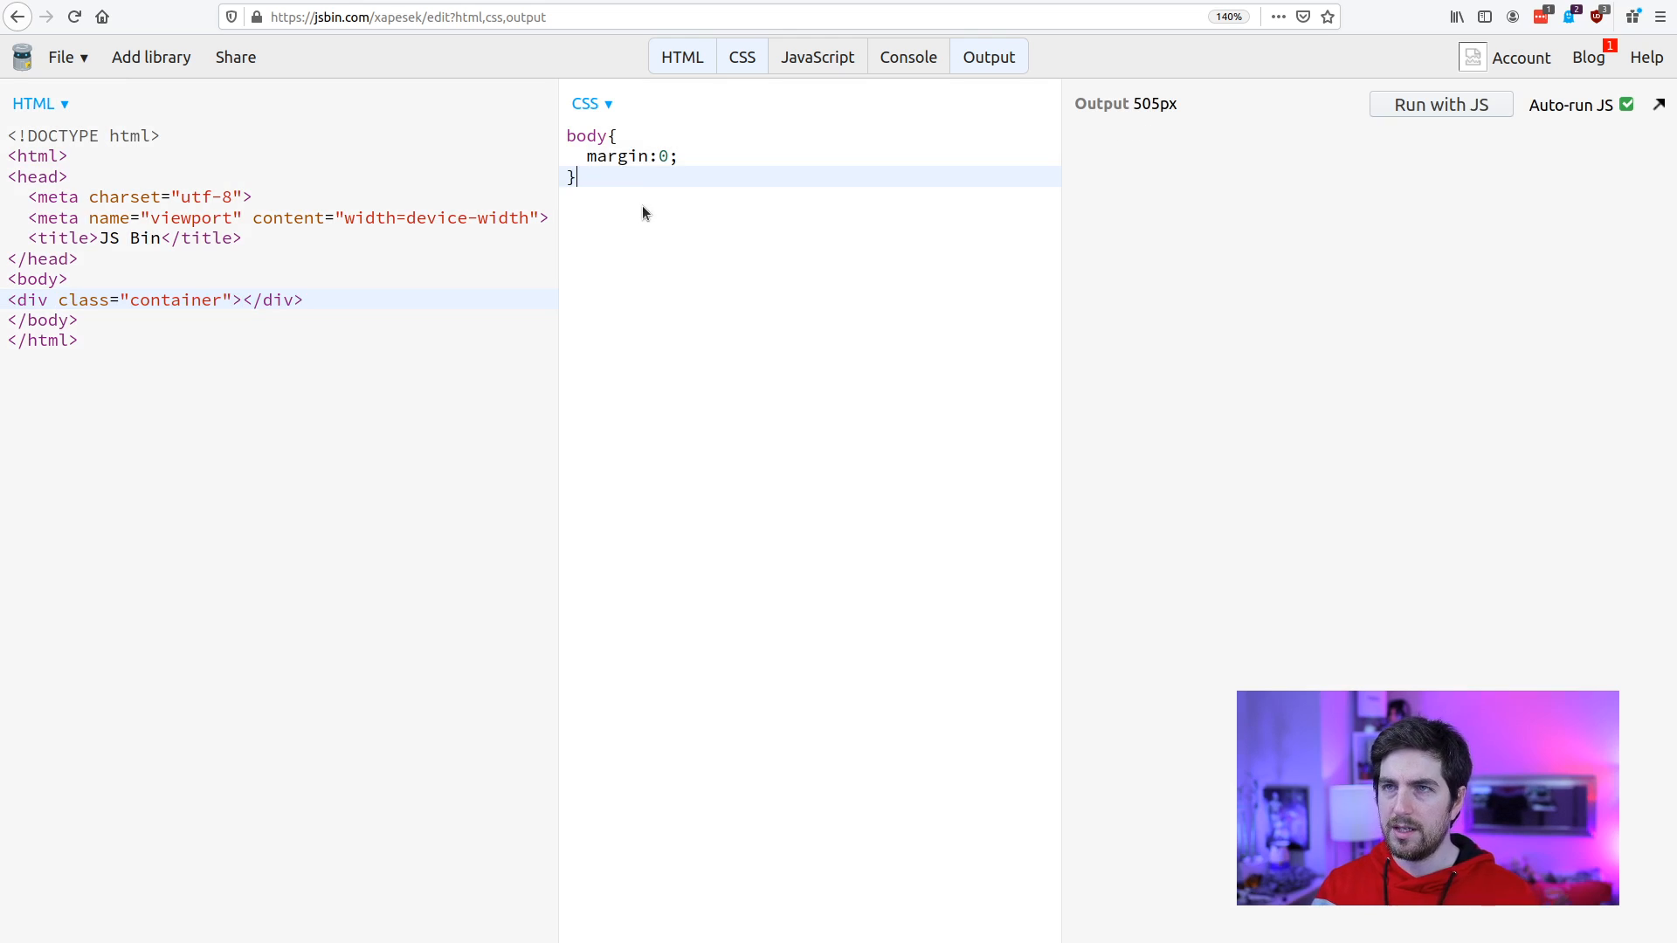
Give the .container rule a 1px solid red border.
{"action": "type", "text": ".container{"}
{"action": "type", "text": "b"}
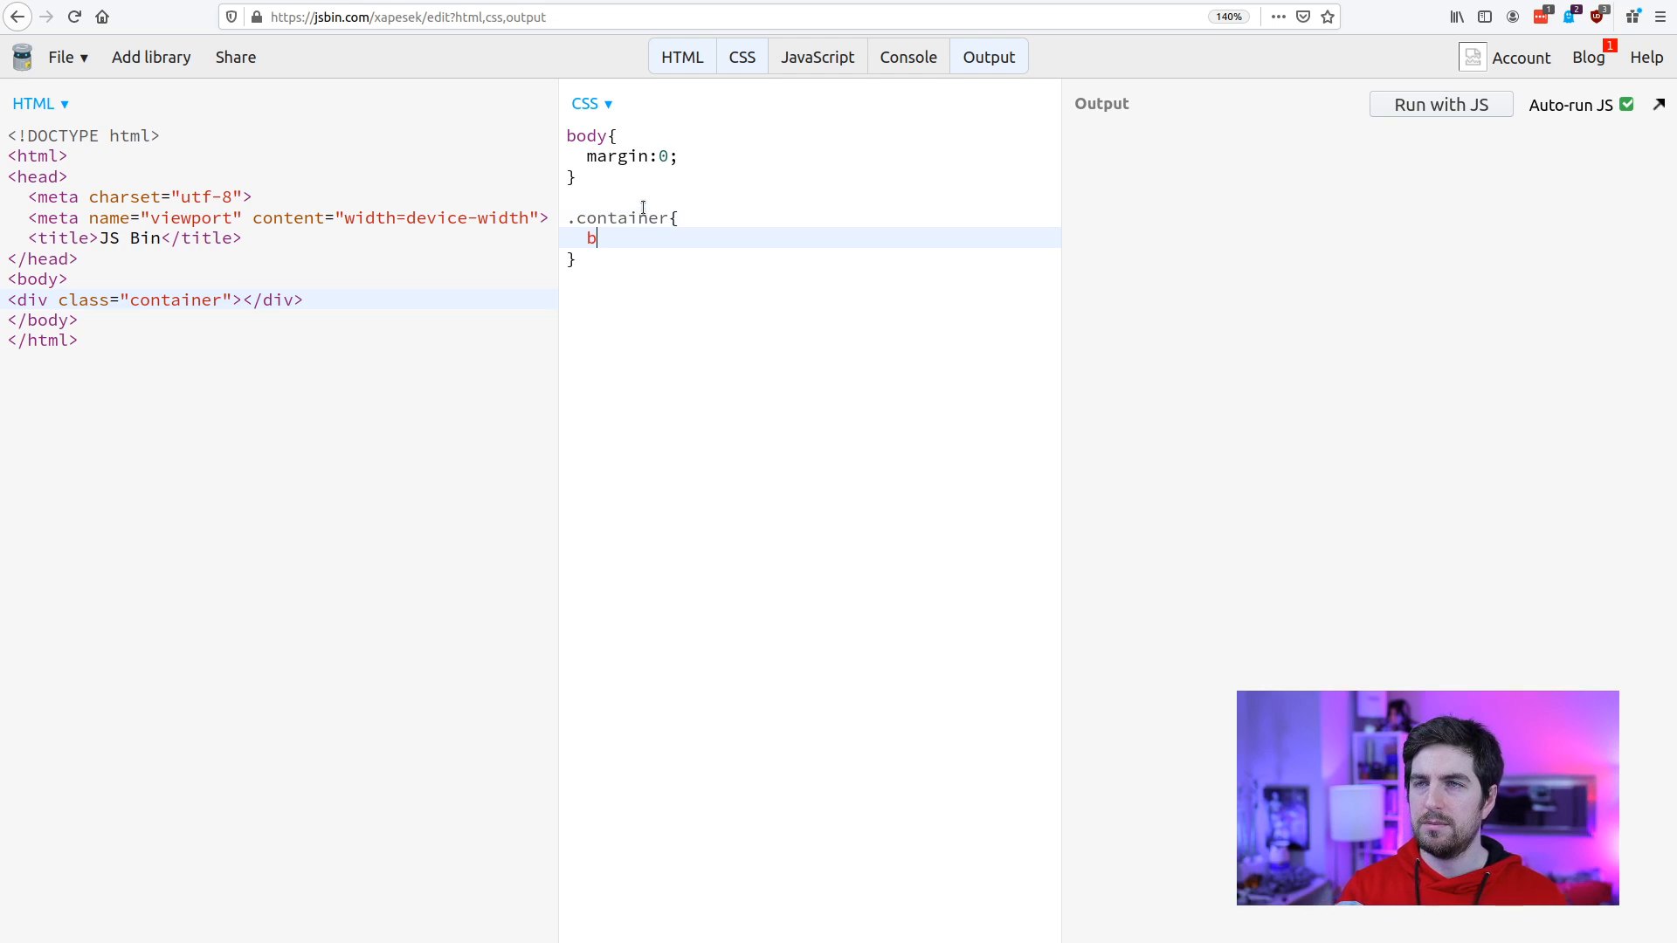
{"action": "type", "text": "order:1"}
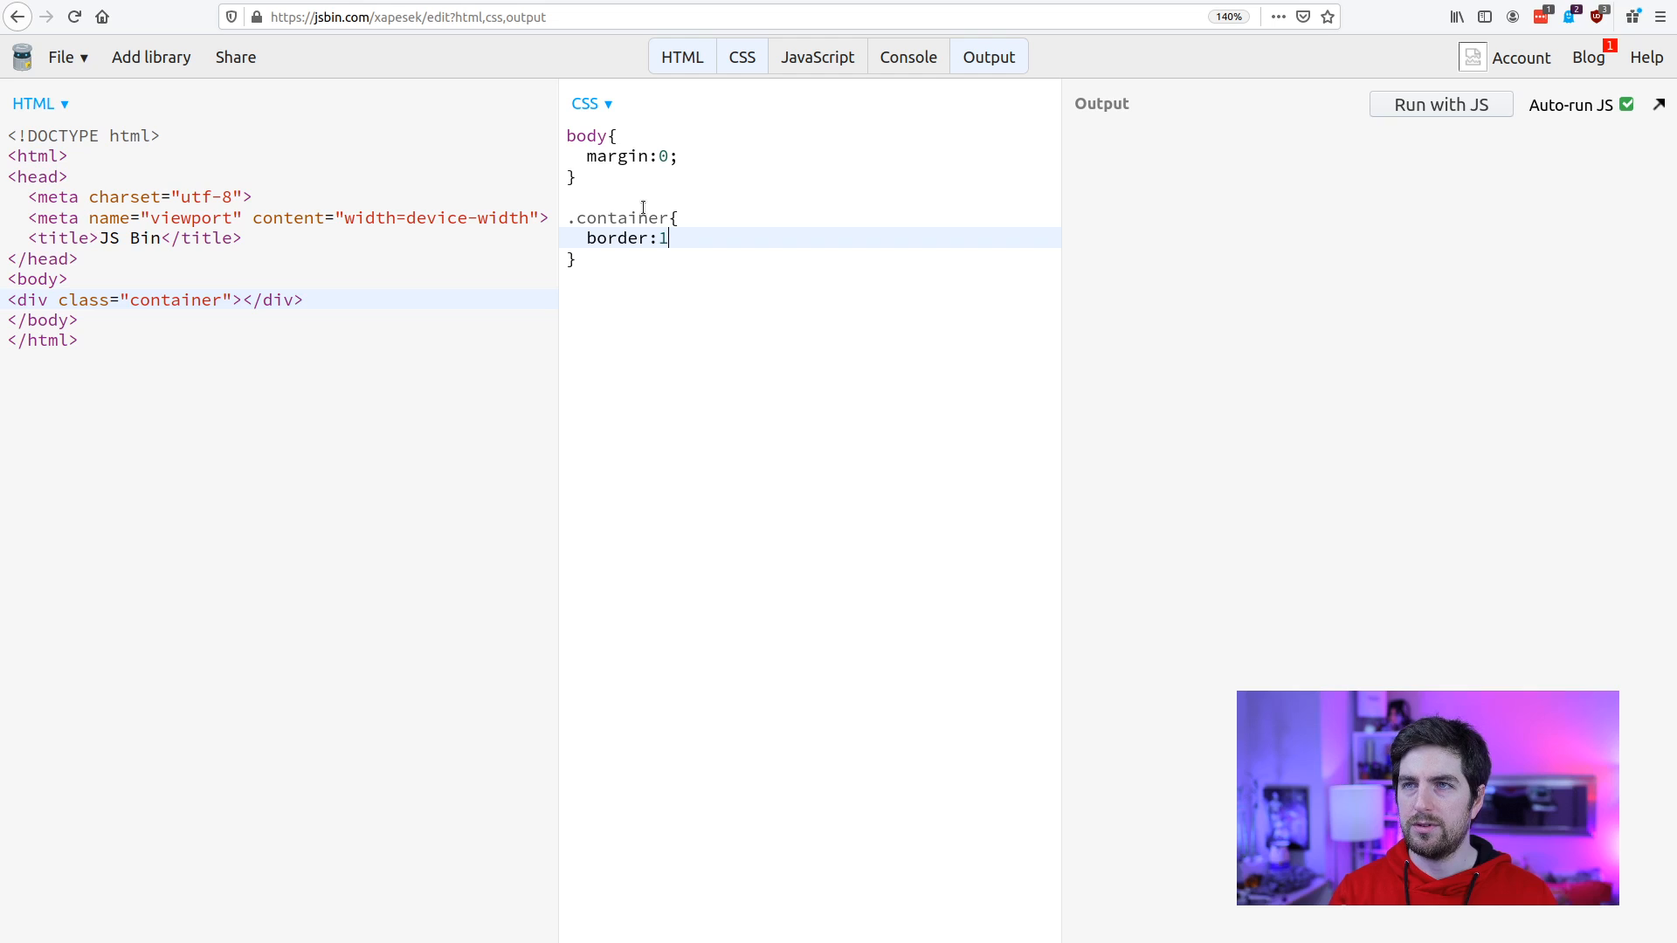
{"action": "type", "text": "px solid"}
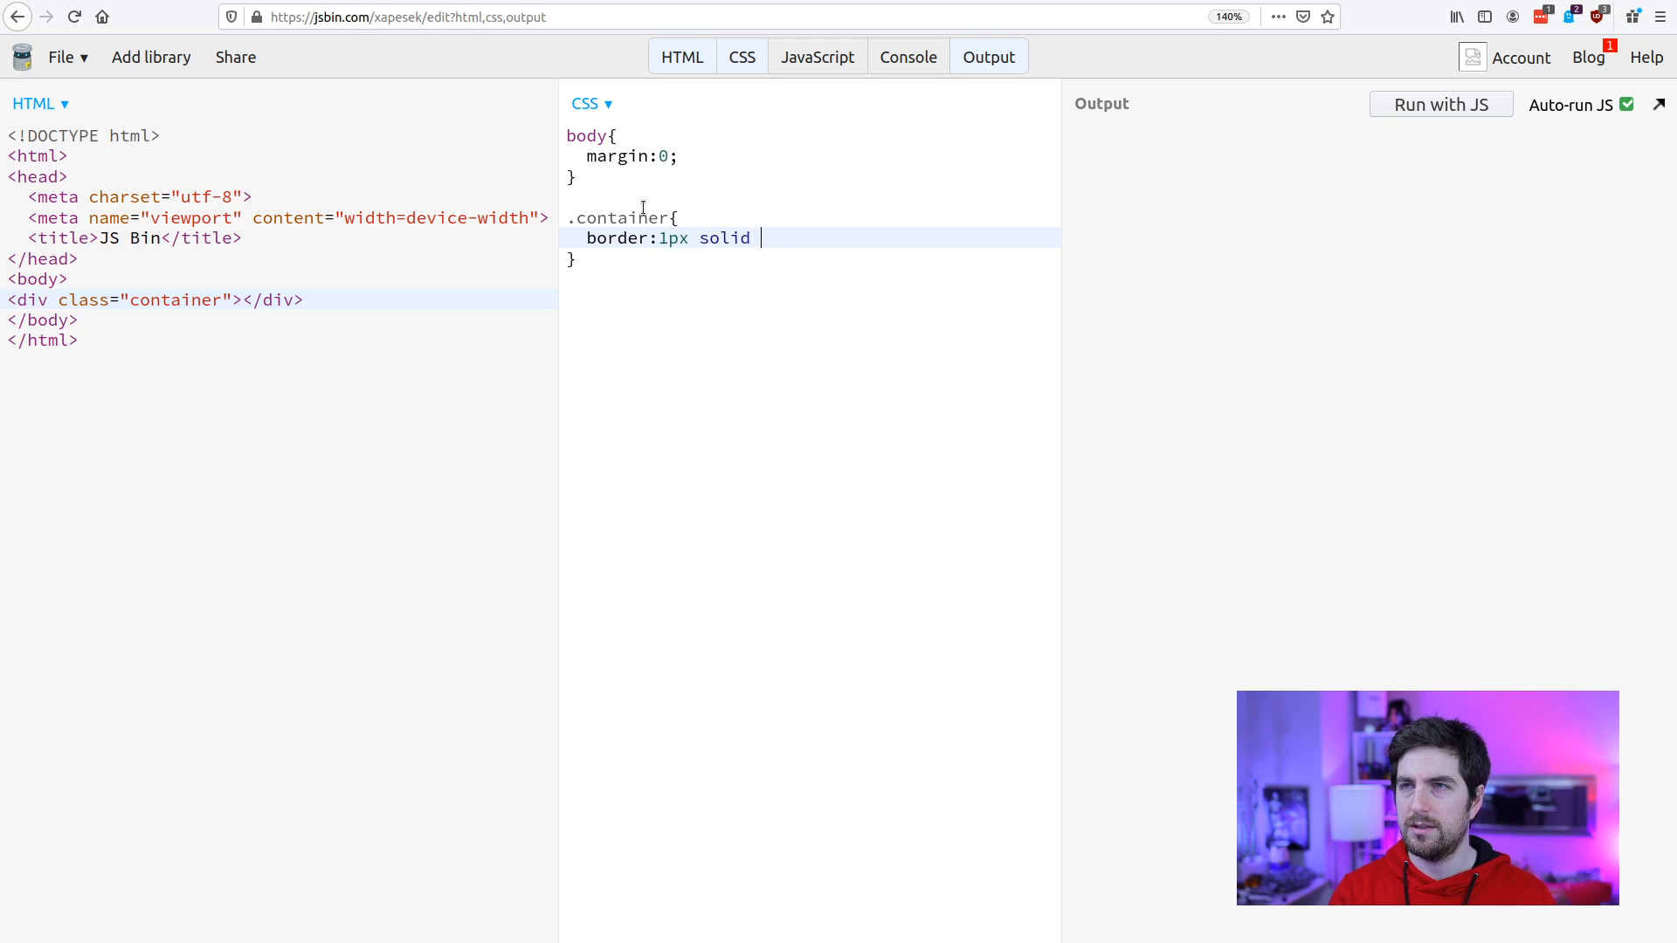
{"action": "type", "text": "red;"}
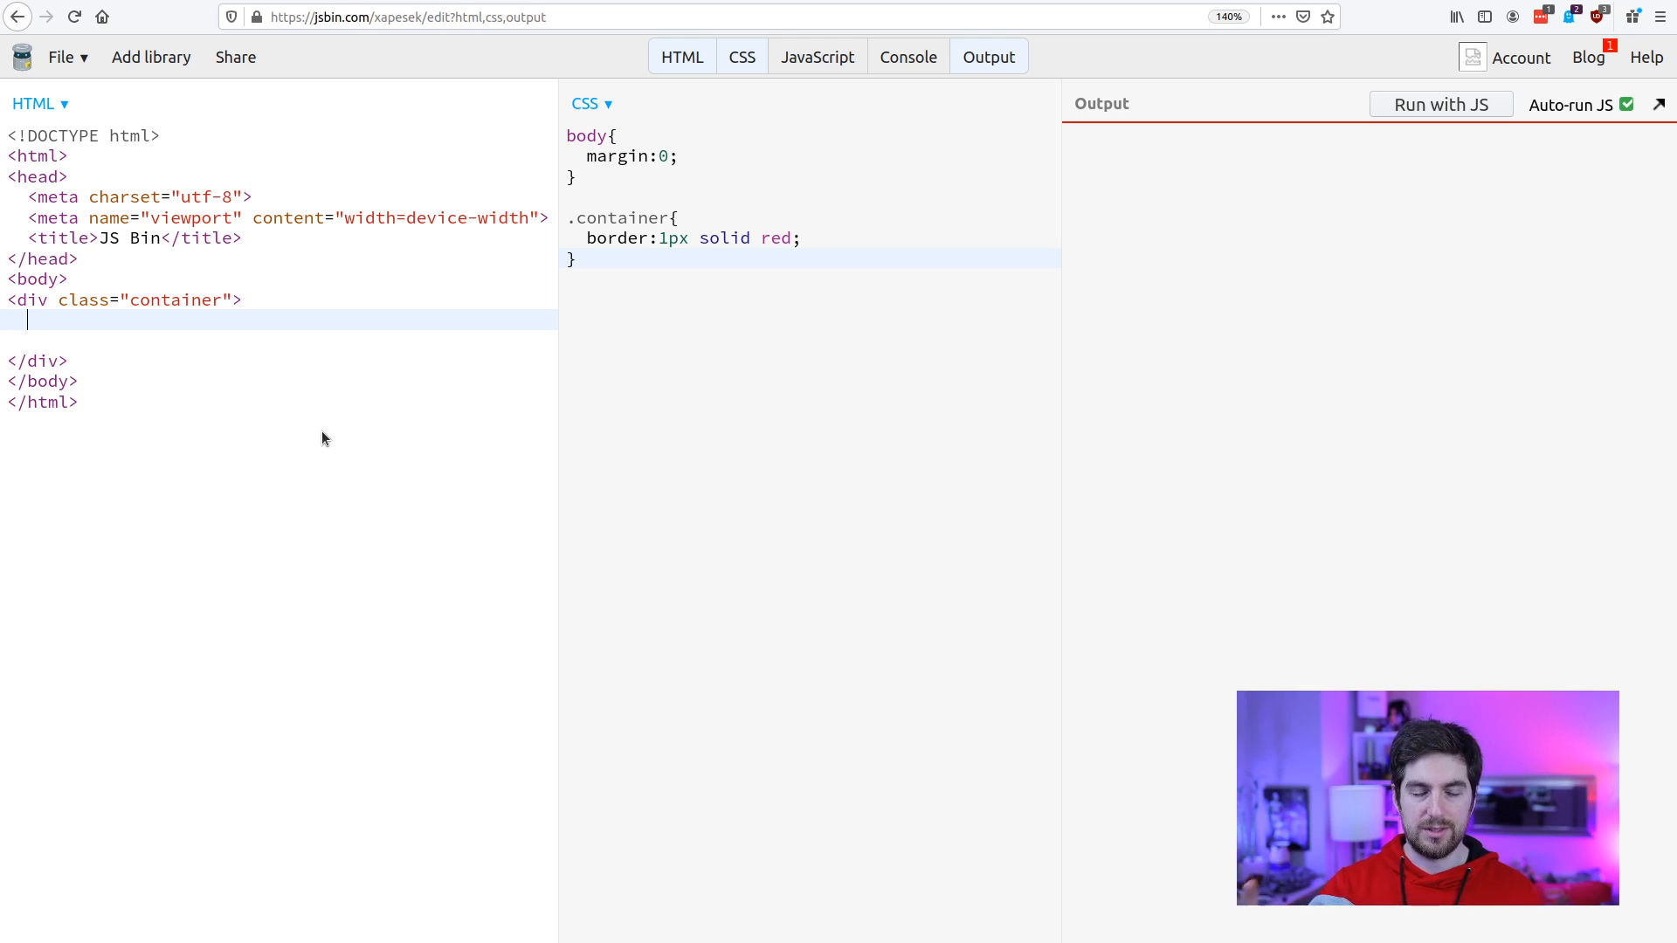
Nest a <div class="ratio"></div> inside the container div.
{"action": "type", "text": "di"}
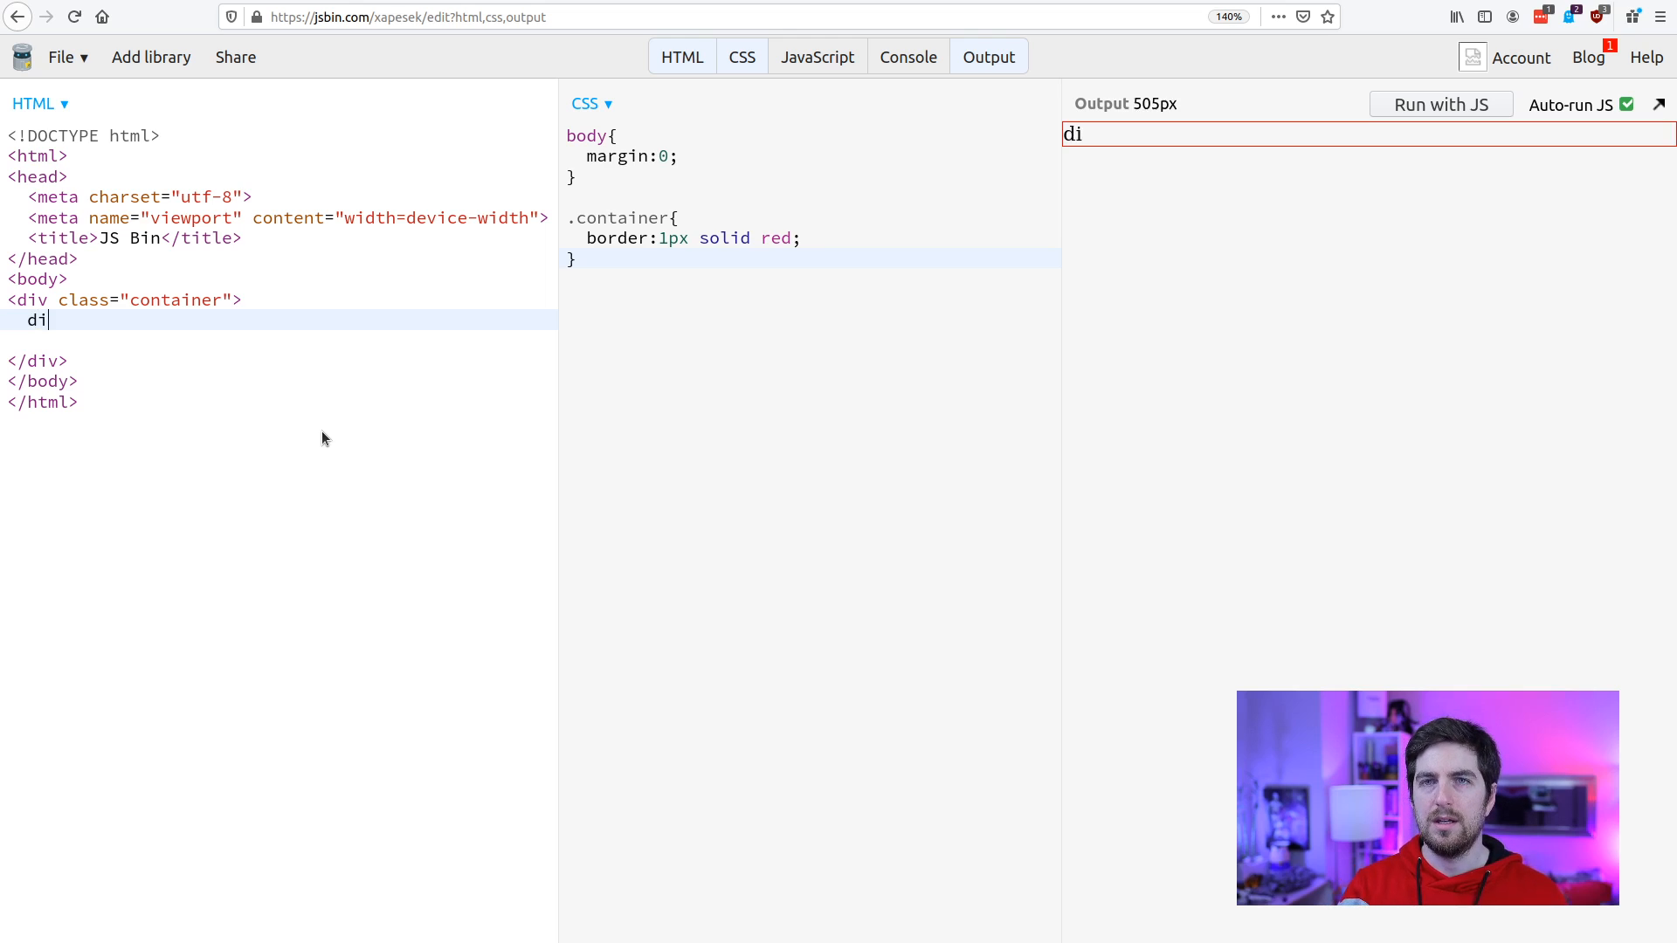
{"action": "type", "text": "v."}
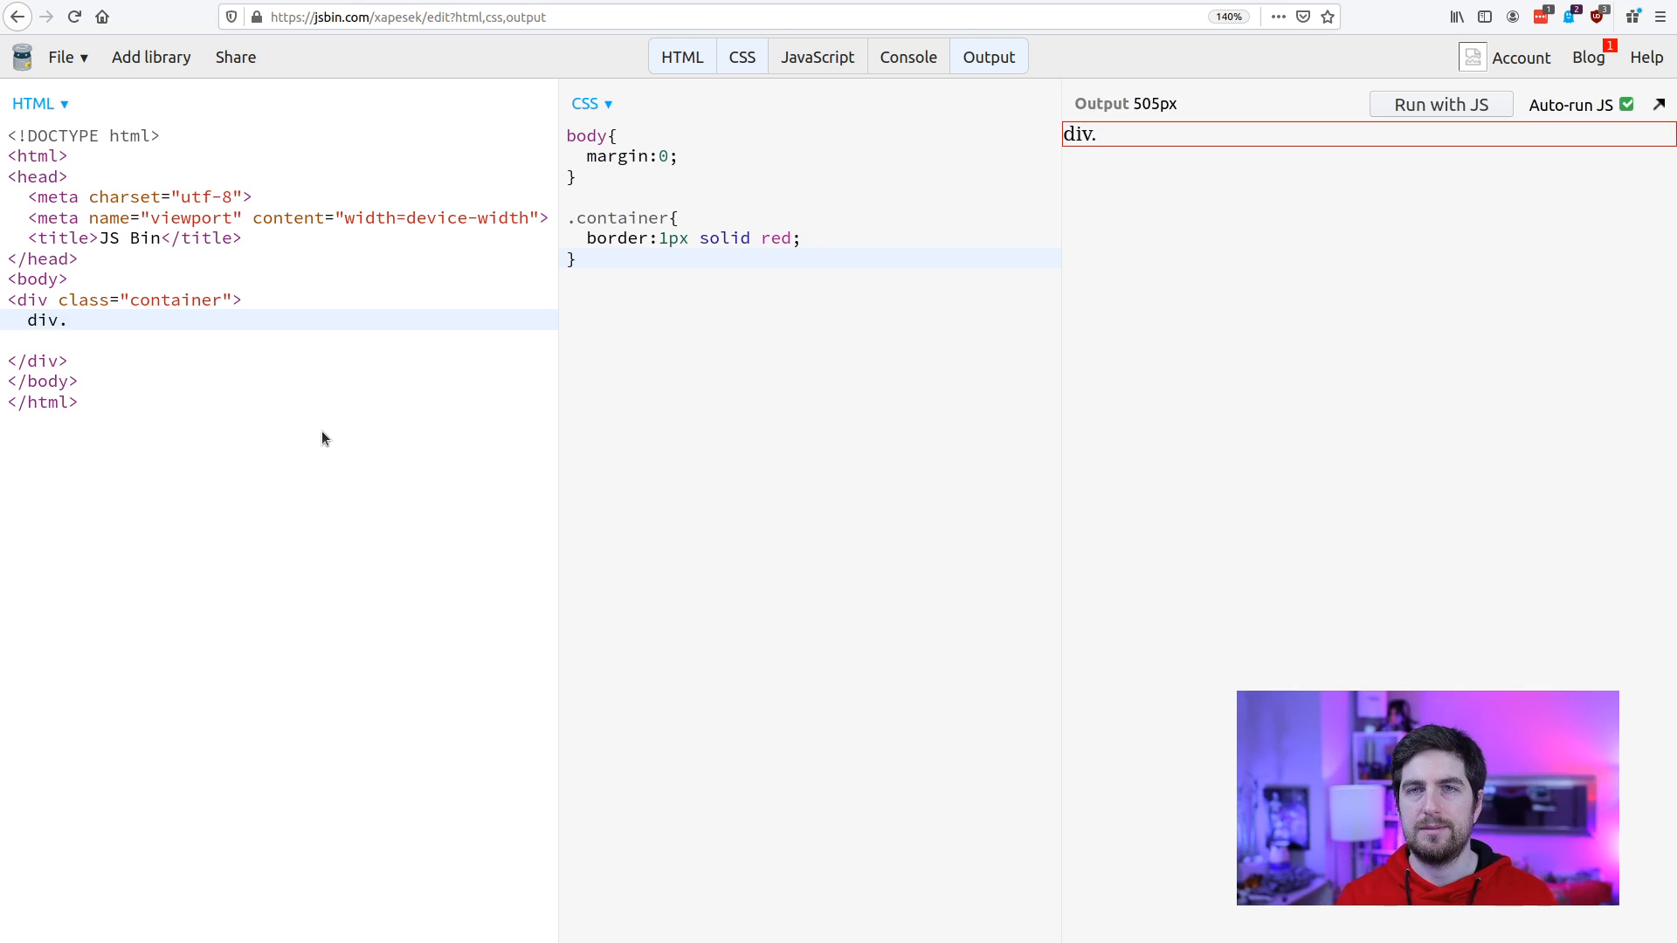
{"action": "type", "text": "<div class=\"ratio\"></div>"}
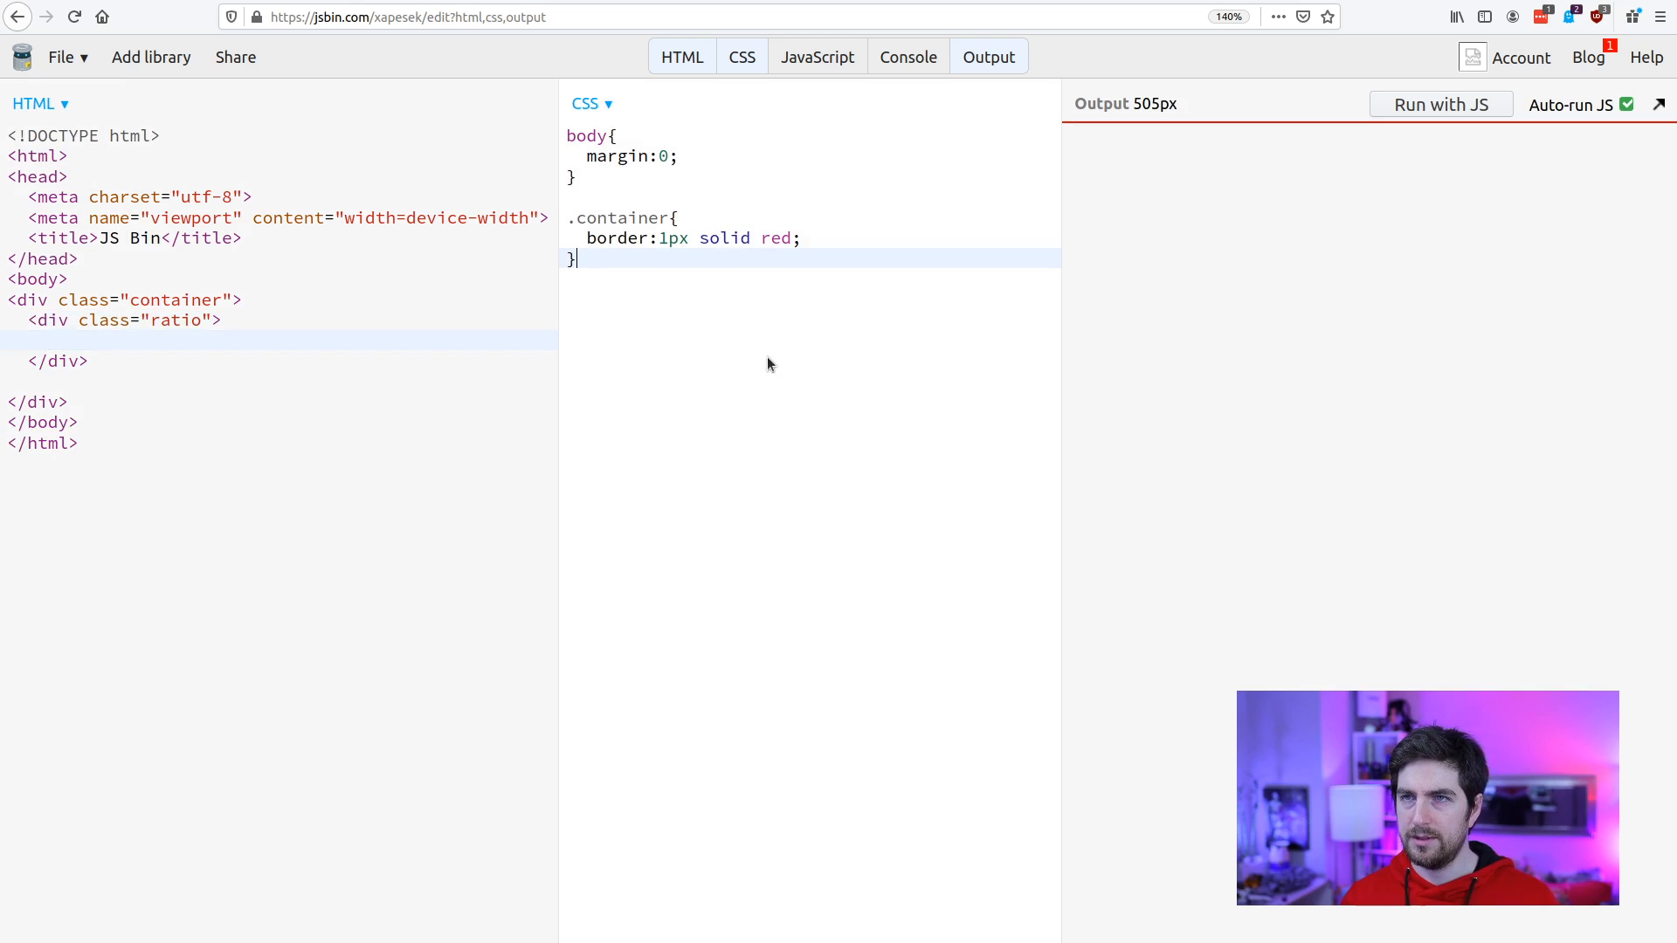
Add a .ratio rule with padding-top 100% and background-color #f0f0f0.
{"action": "type", "text": "."}
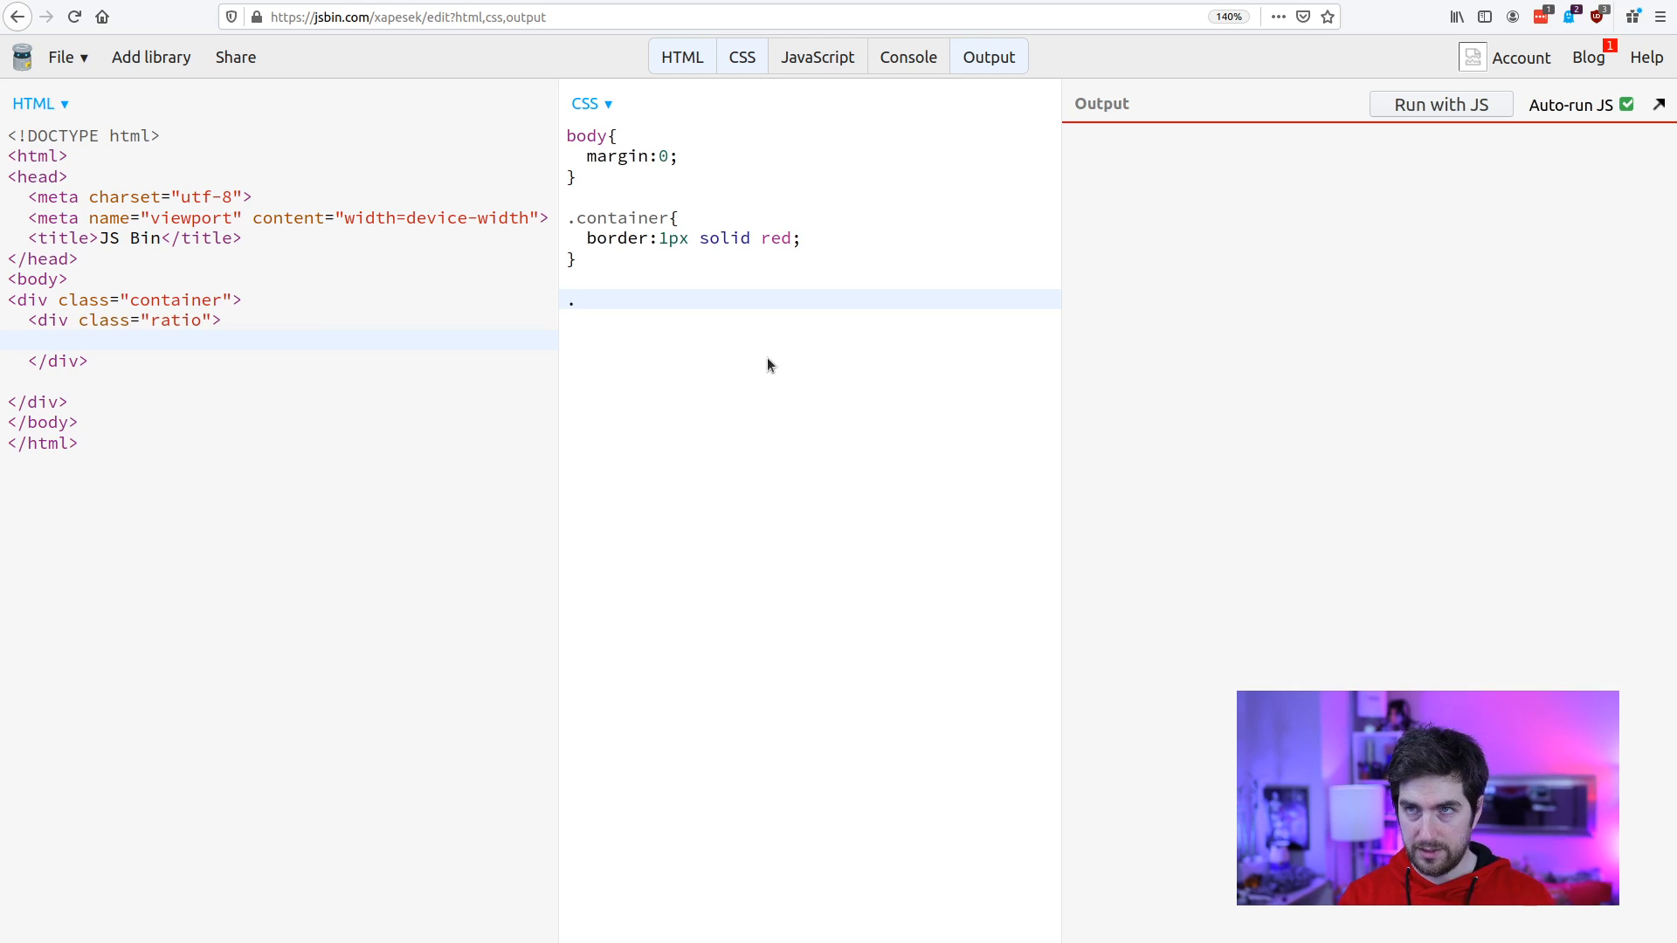
{"action": "type", "text": ".ratio{"}
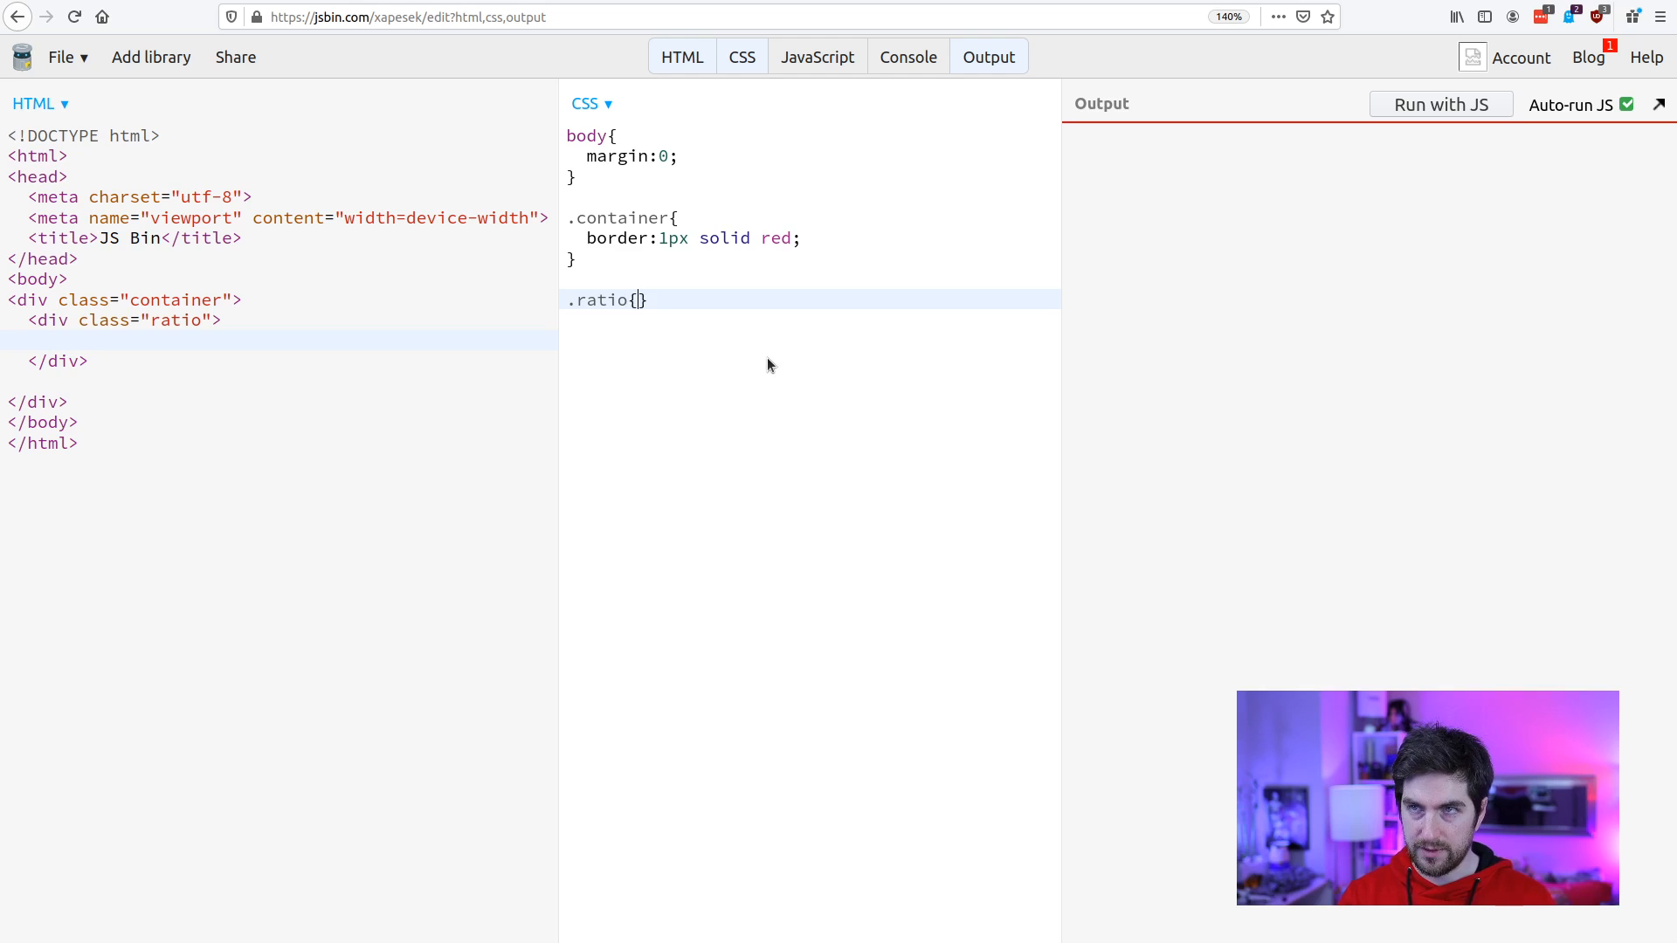
{"action": "type", "text": "padding"}
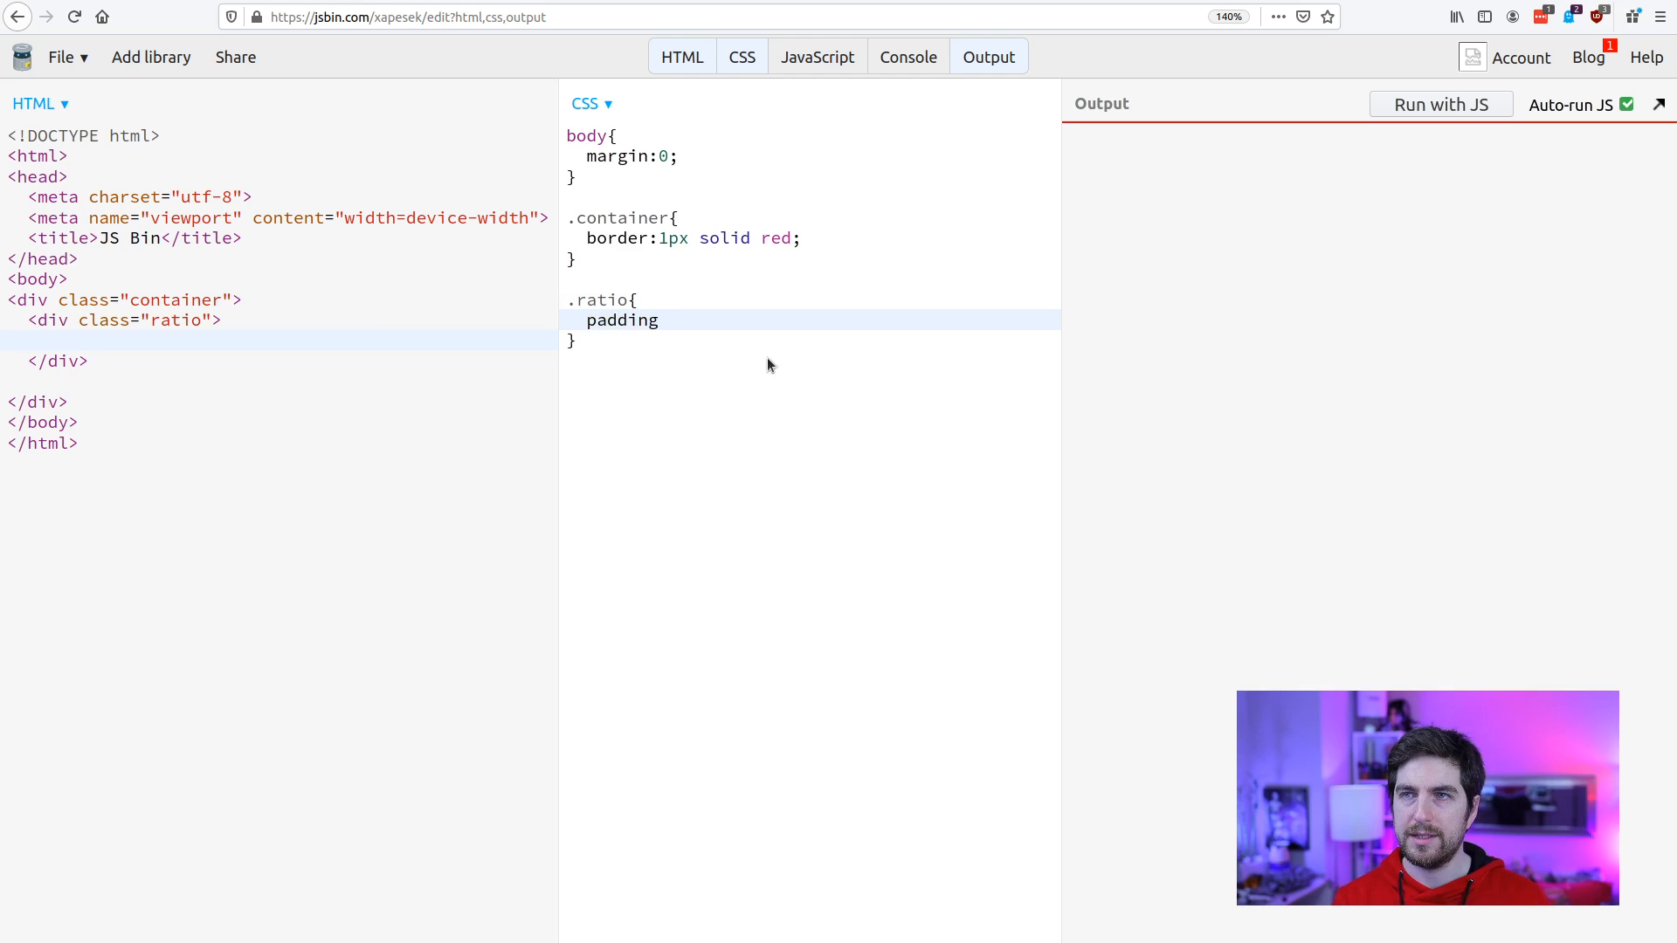
{"action": "type", "text": "-top:"}
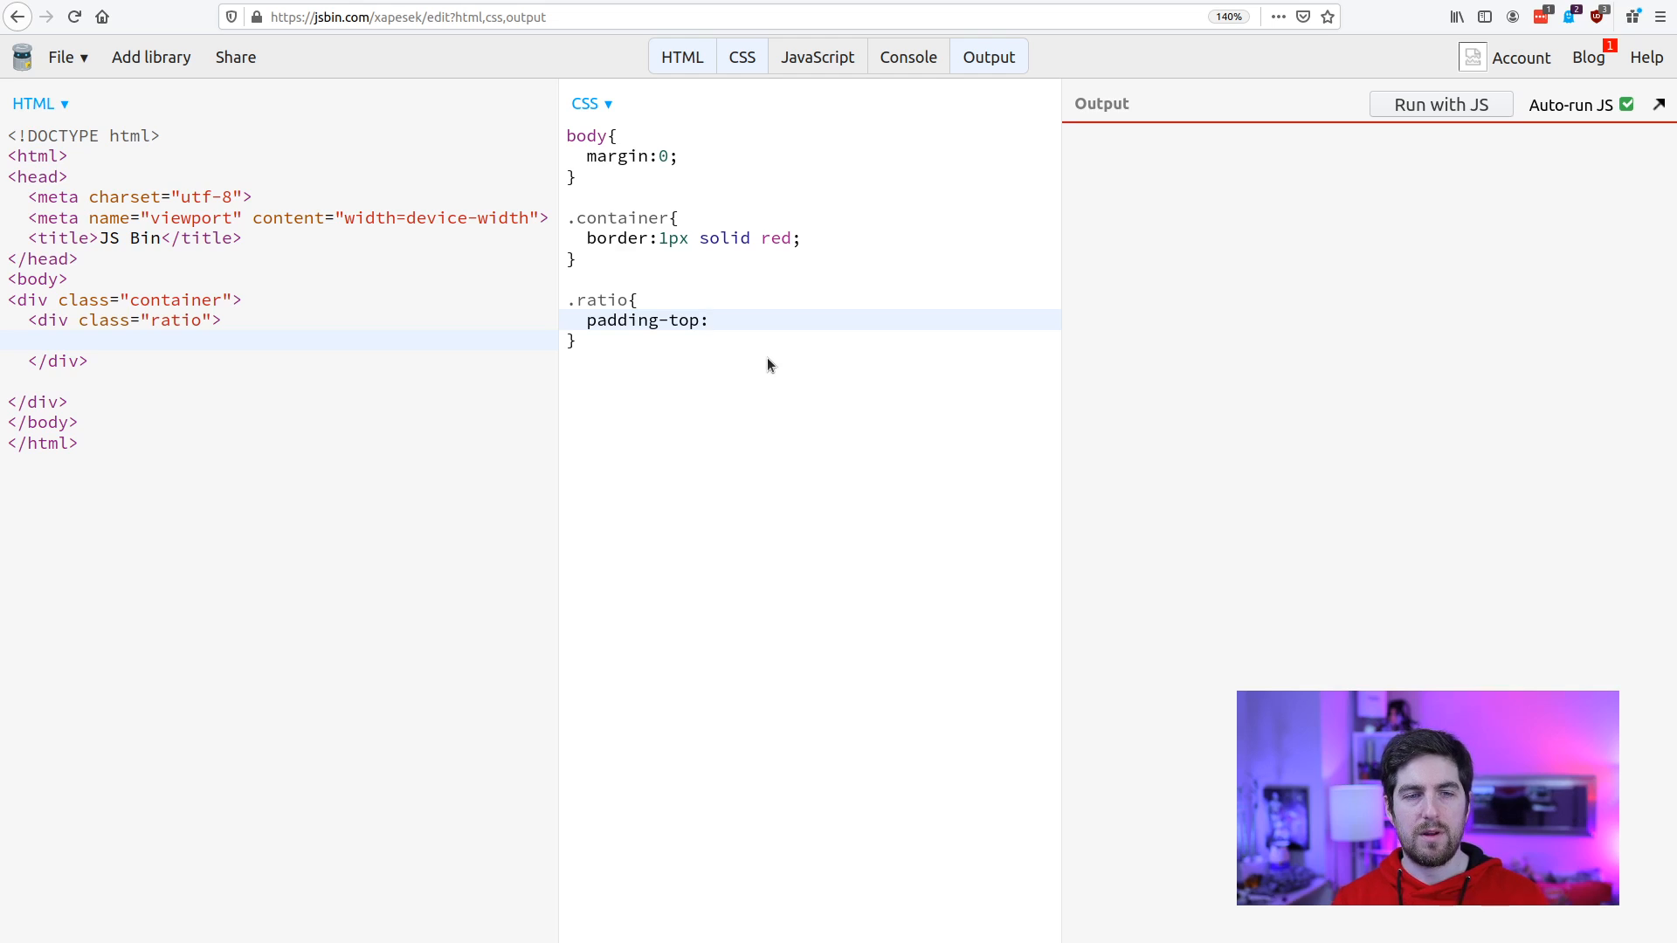
{"action": "left_click", "coordinate": [706, 320]}
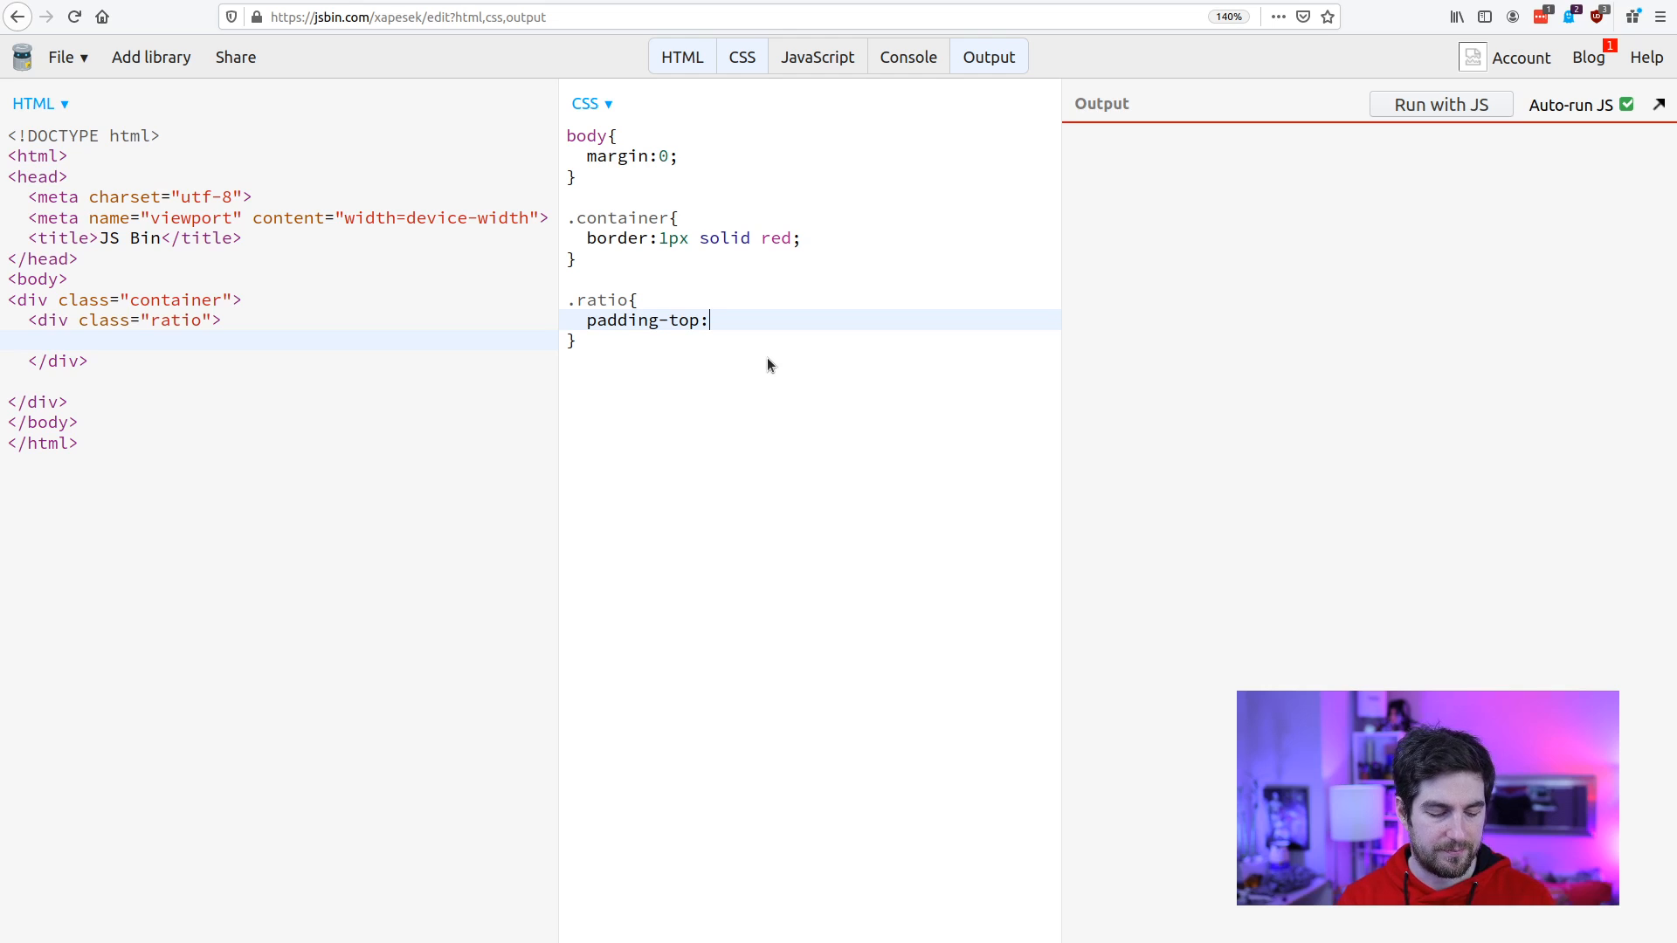
{"action": "type", "text": "100%"}
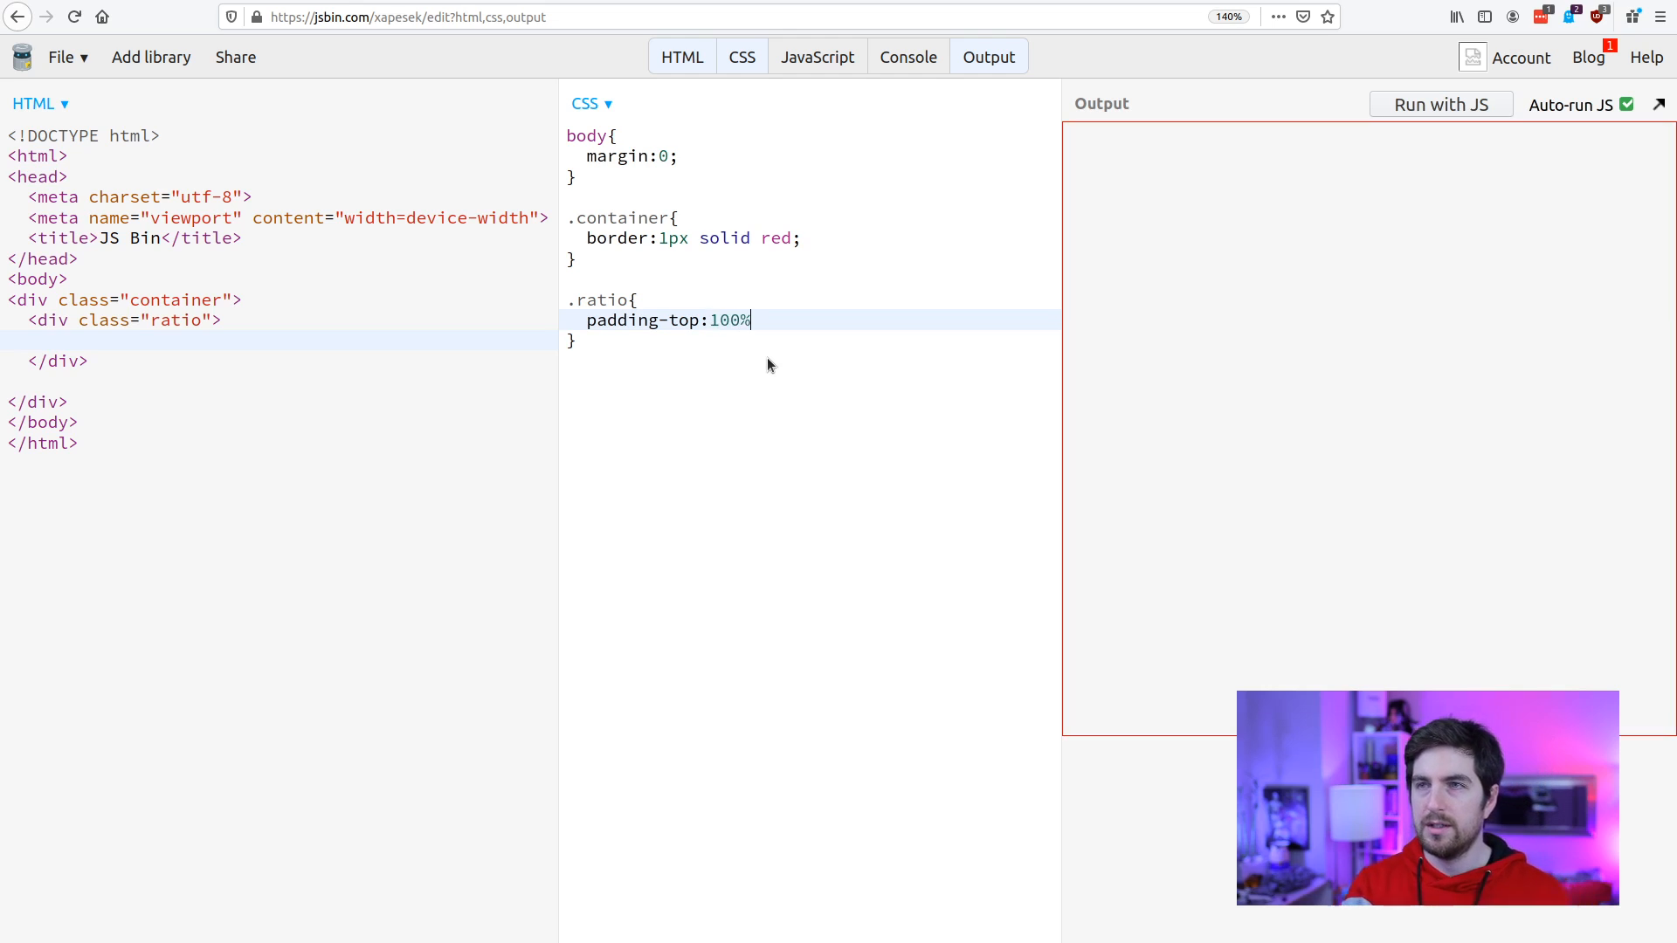
{"action": "type", "text": ";"}
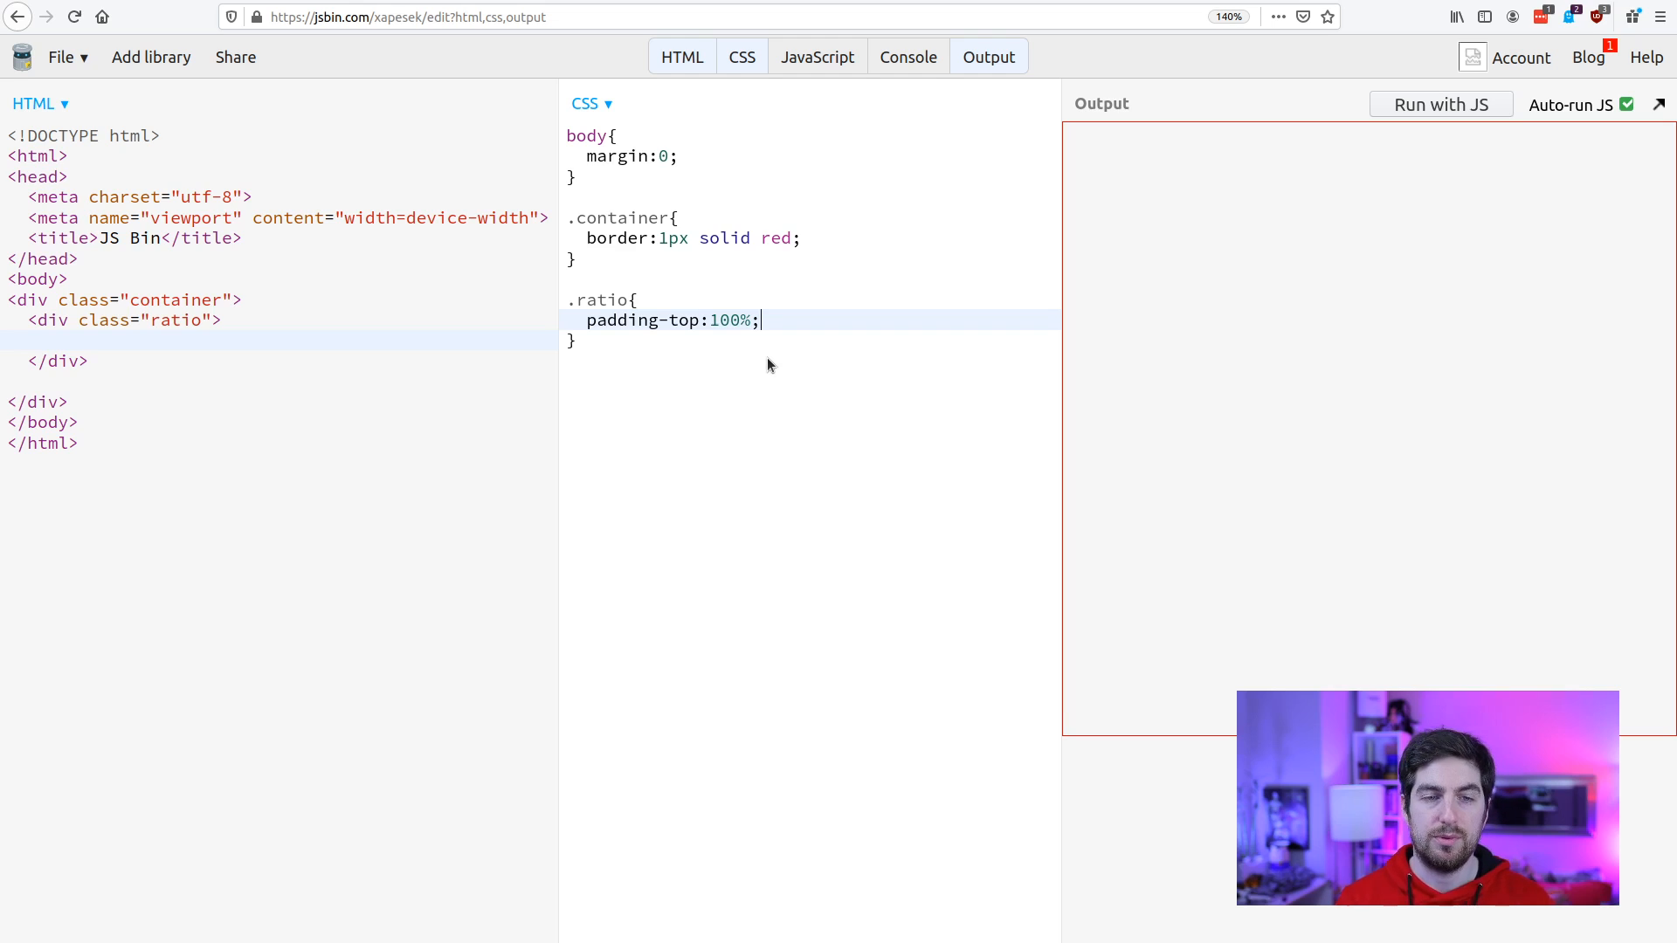
{"action": "type", "text": "background-col"}
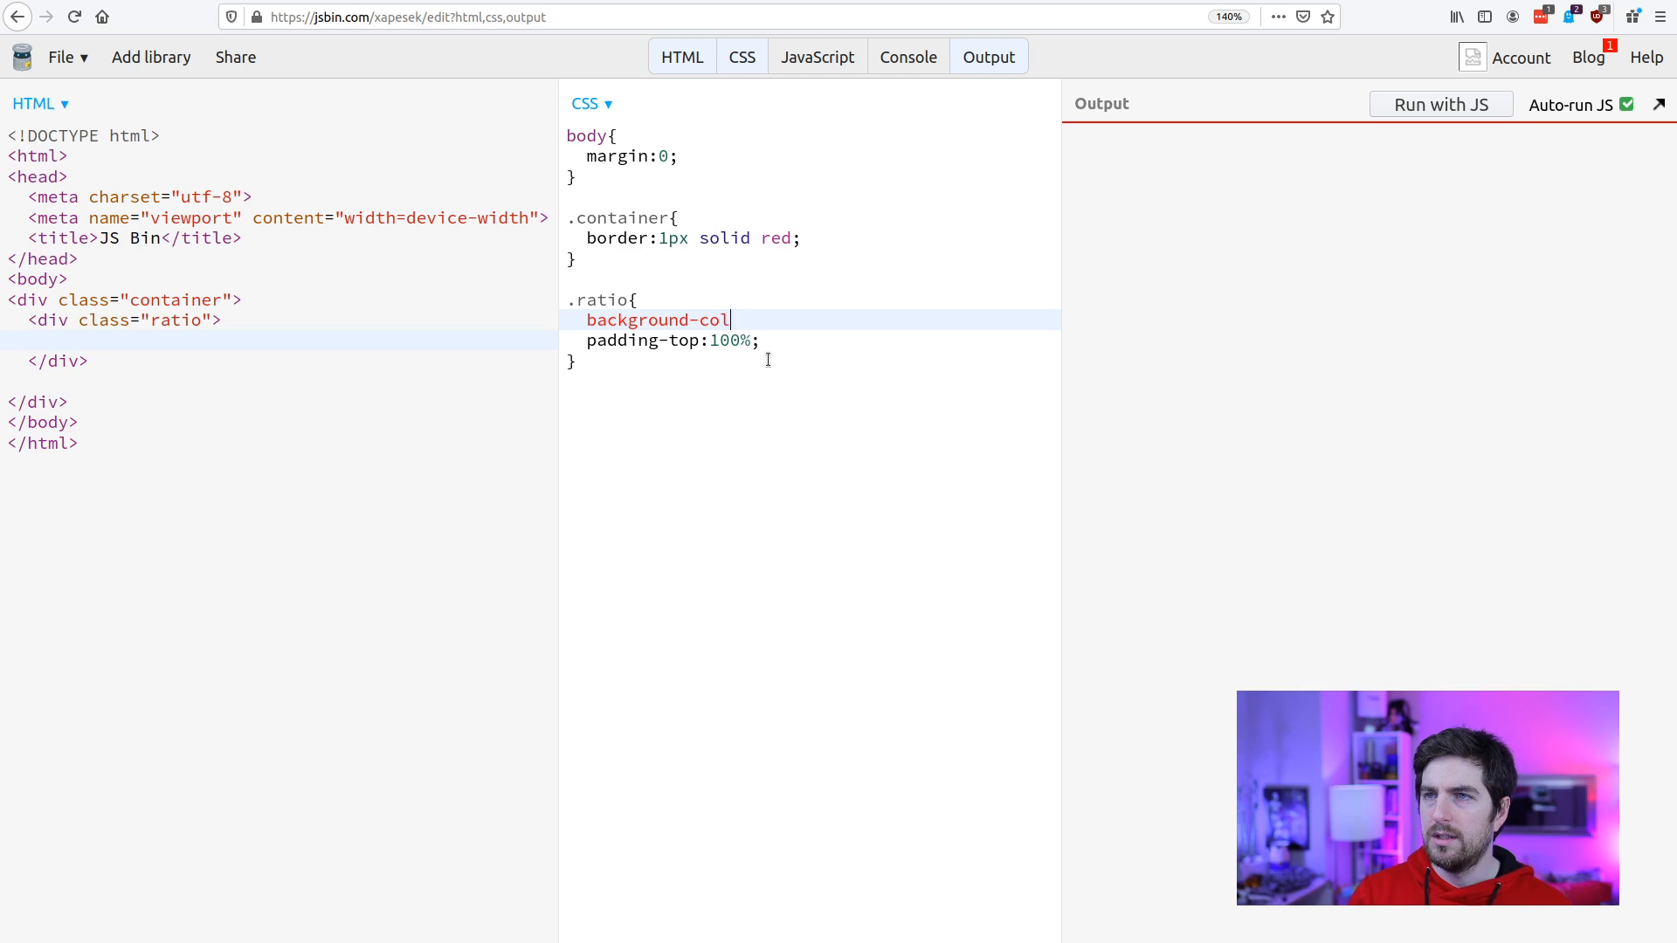
{"action": "type", "text": "or:"}
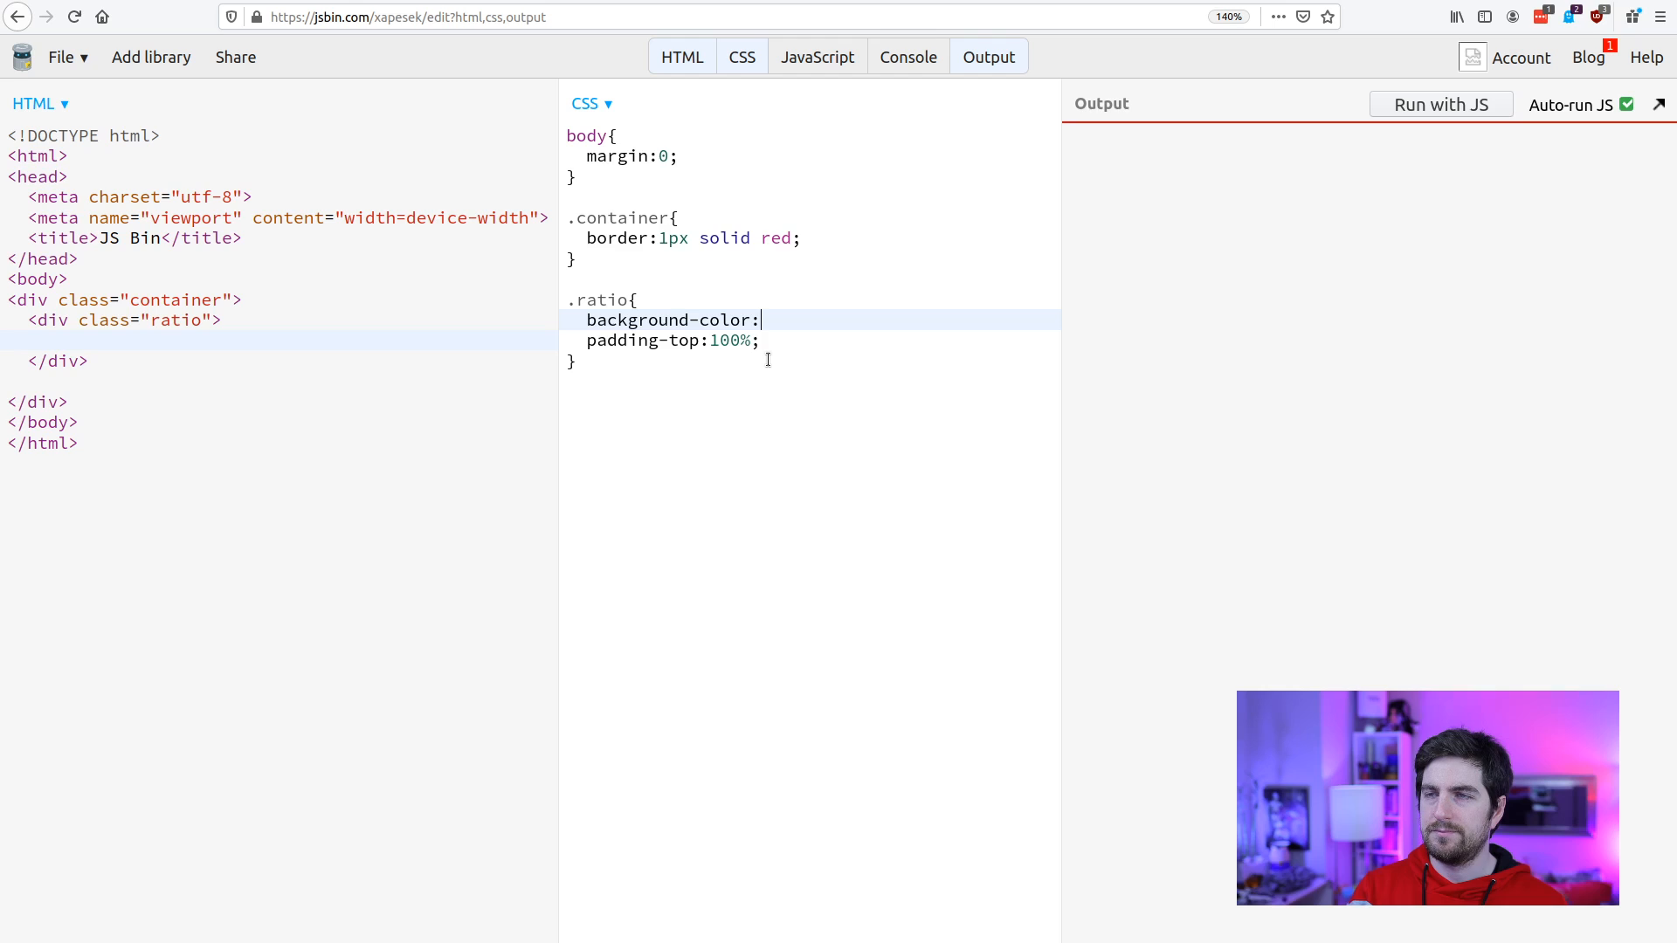
{"action": "type", "text": "#"}
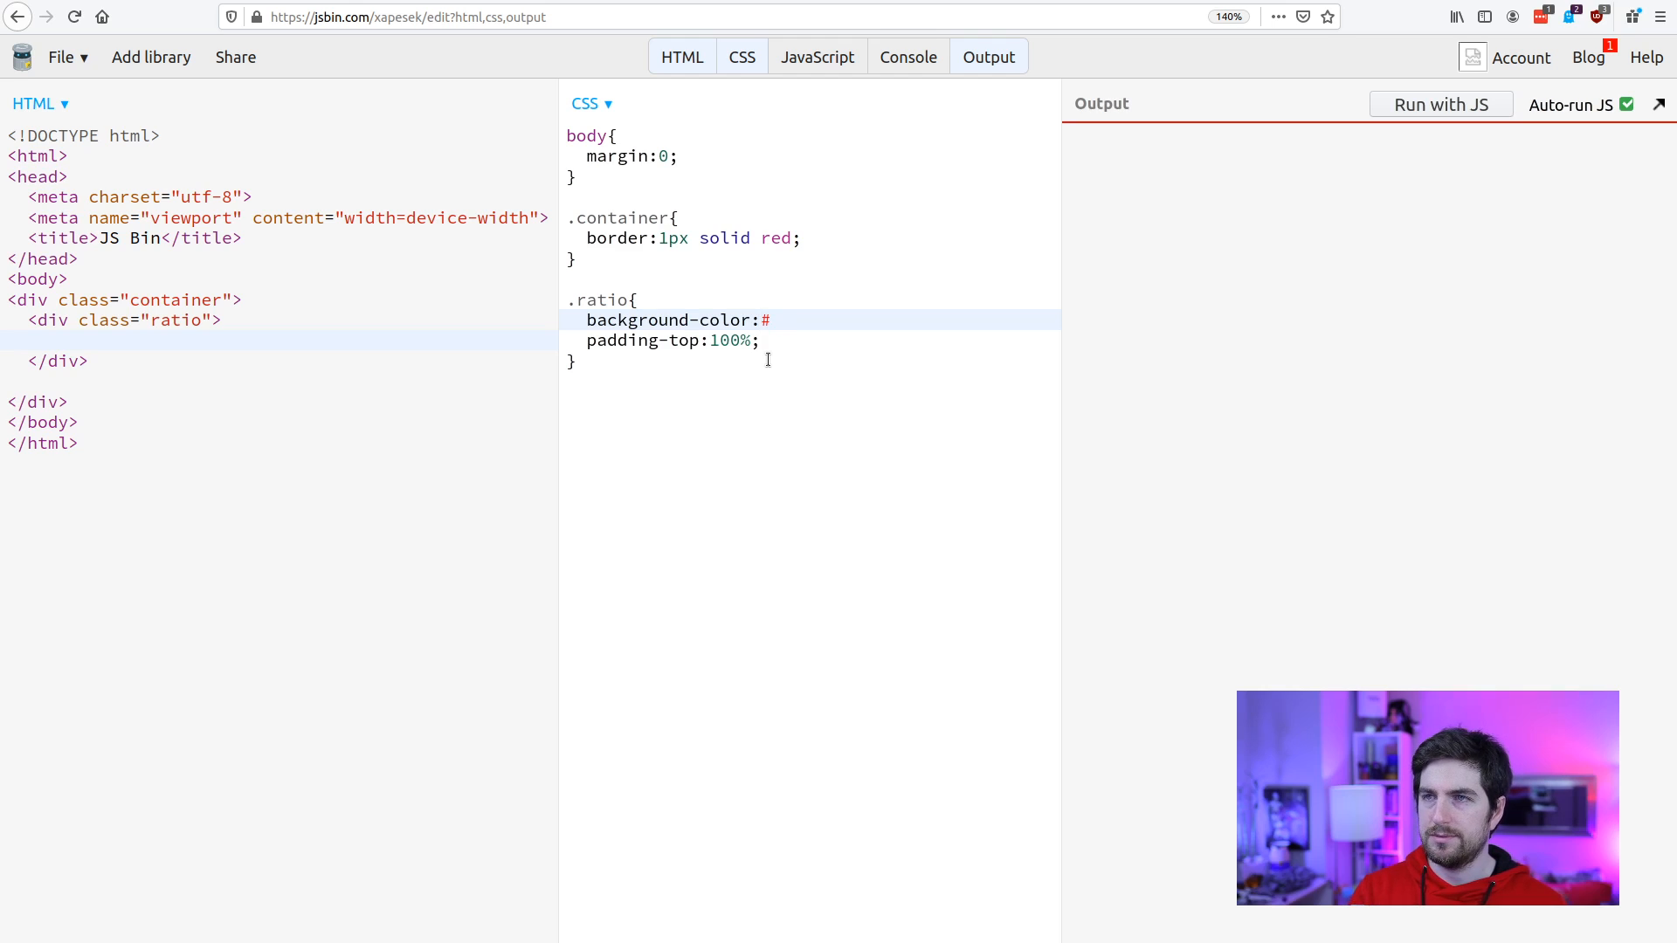
{"action": "type", "text": "f0f0f0"}
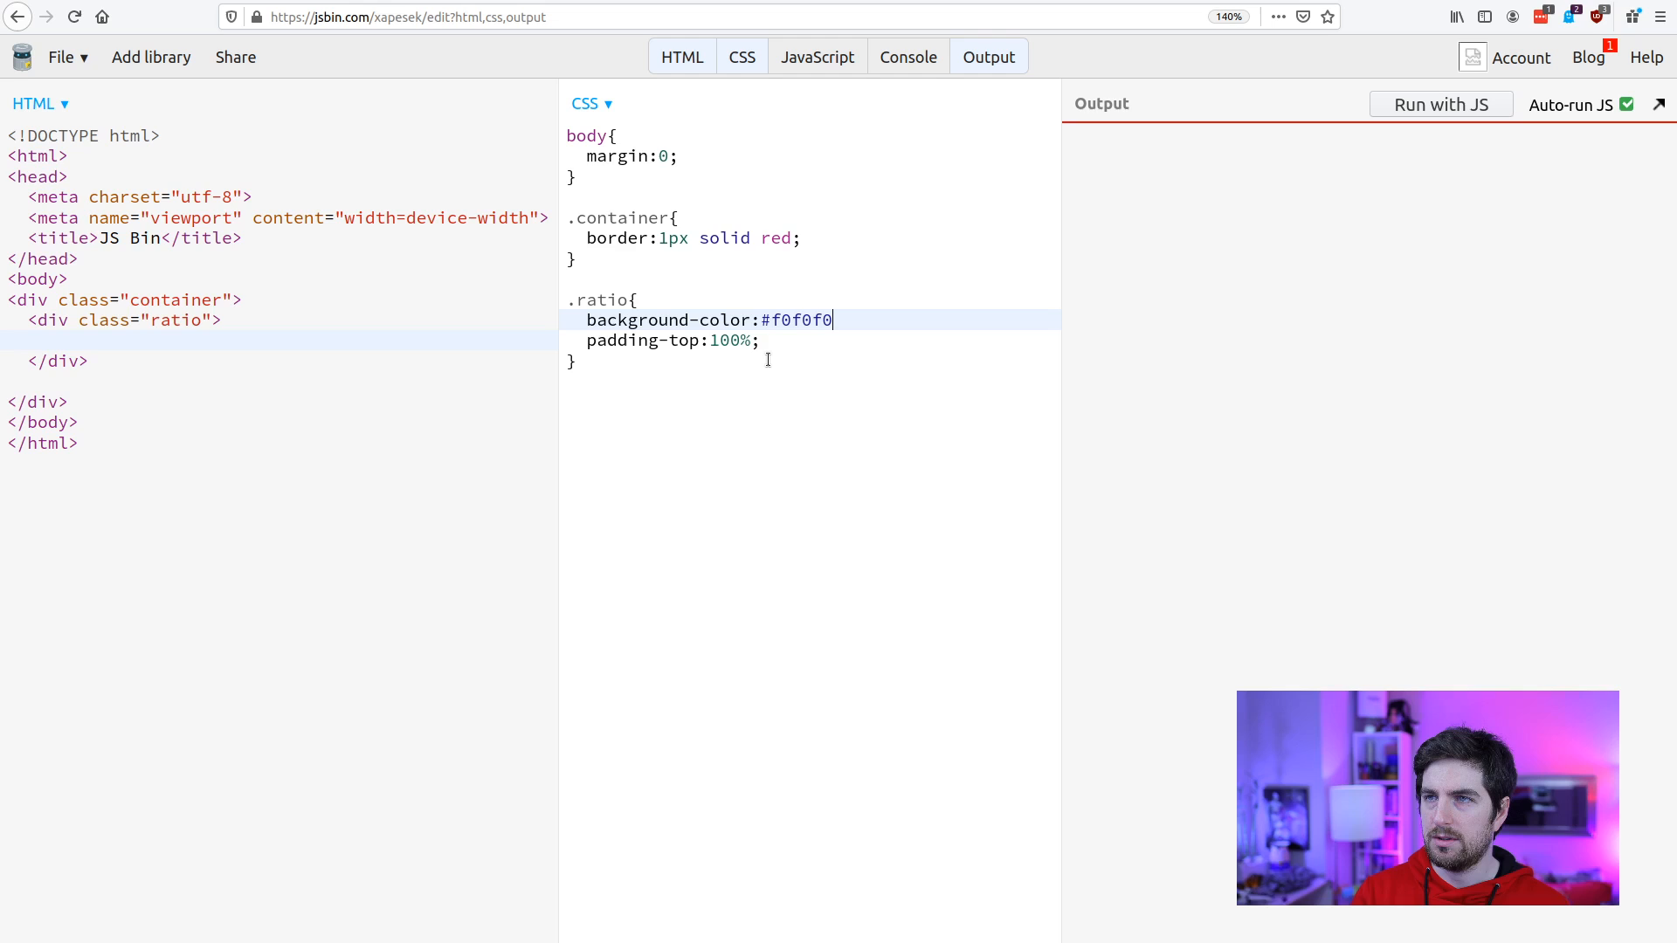
{"action": "type", "text": ";"}
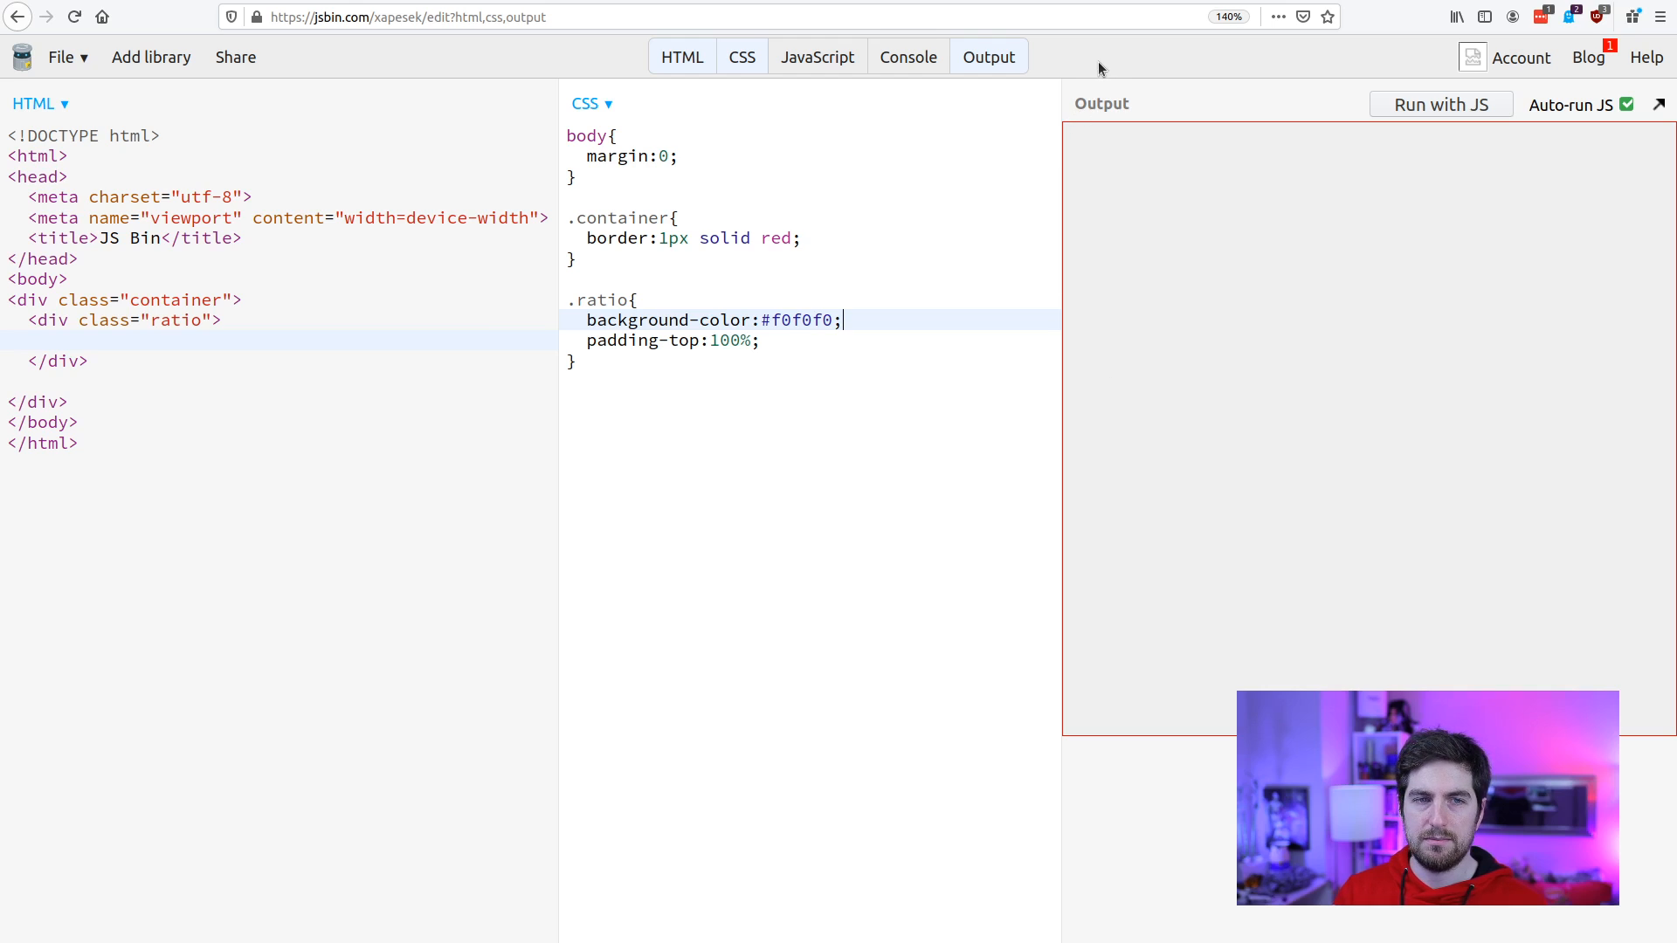
{"action": "mouse_move", "coordinate": [1068, 742]}
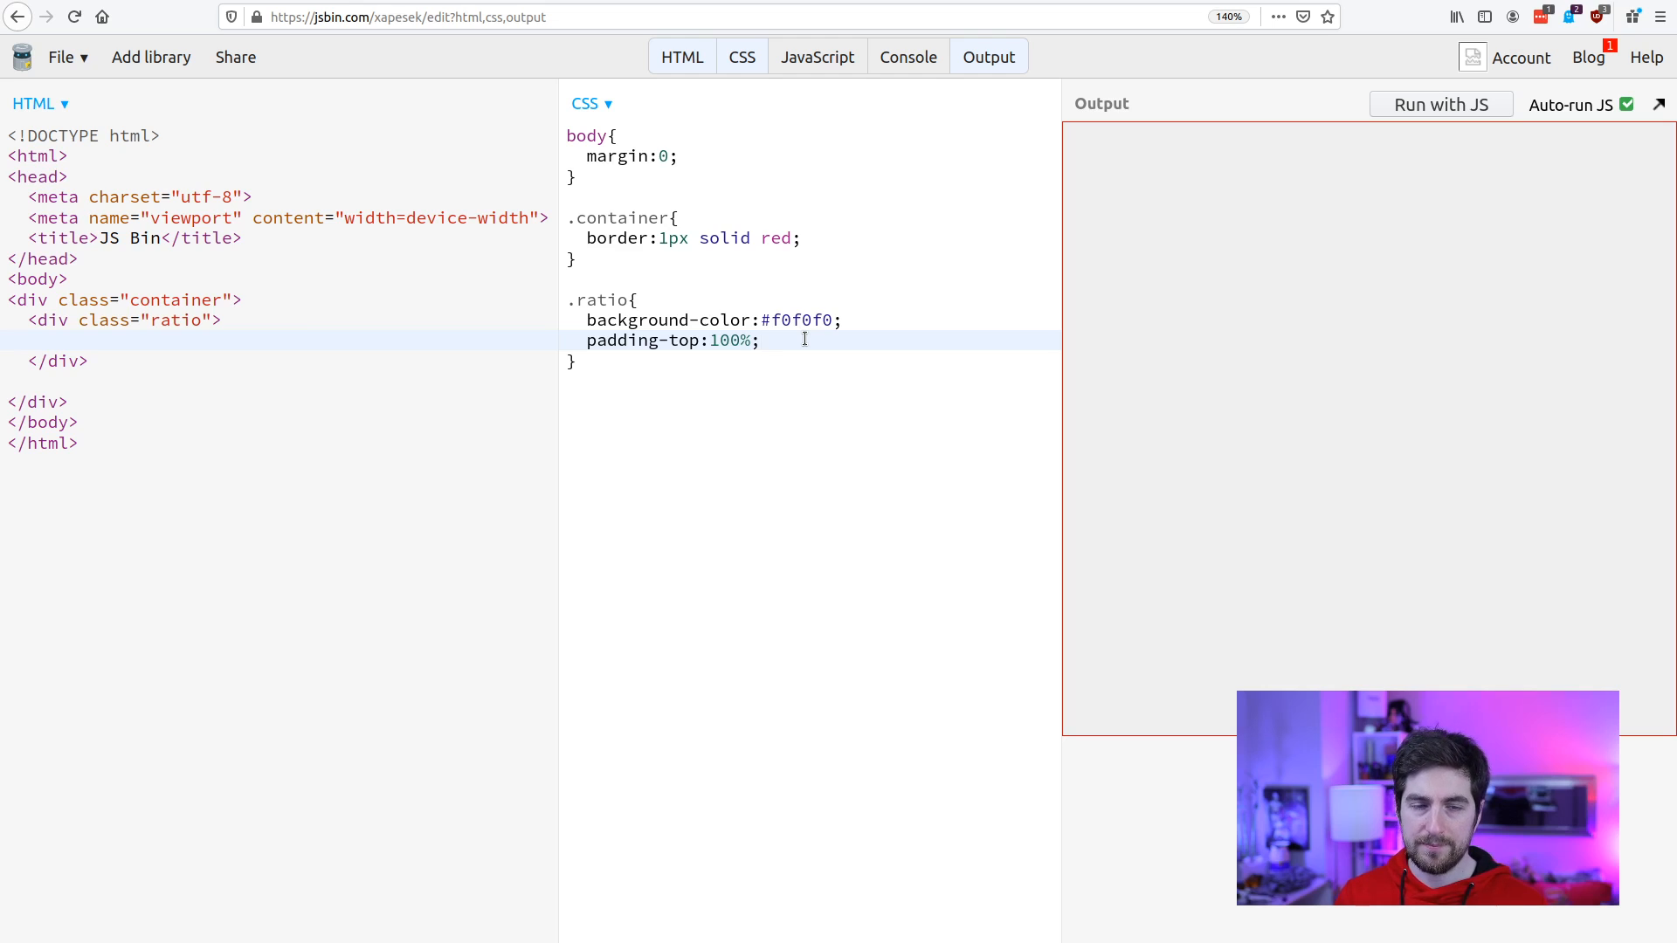
Change the .ratio padding-top value from 100% to 50%.
{"action": "double_click", "coordinate": [735, 340]}
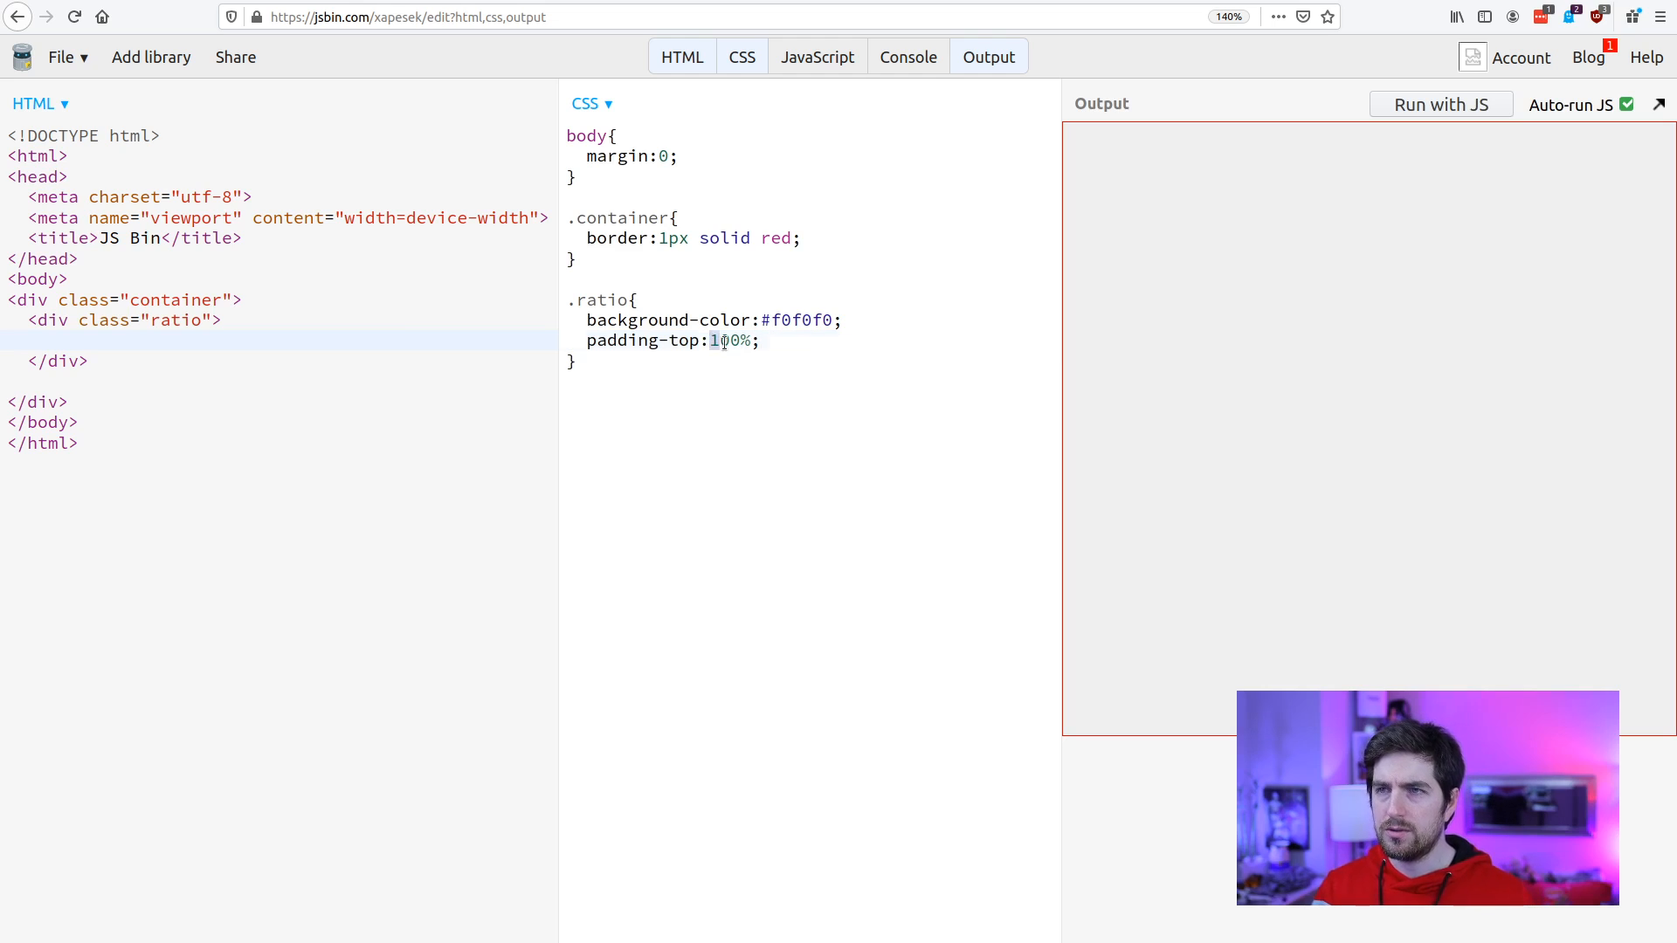
{"action": "type", "text": "50"}
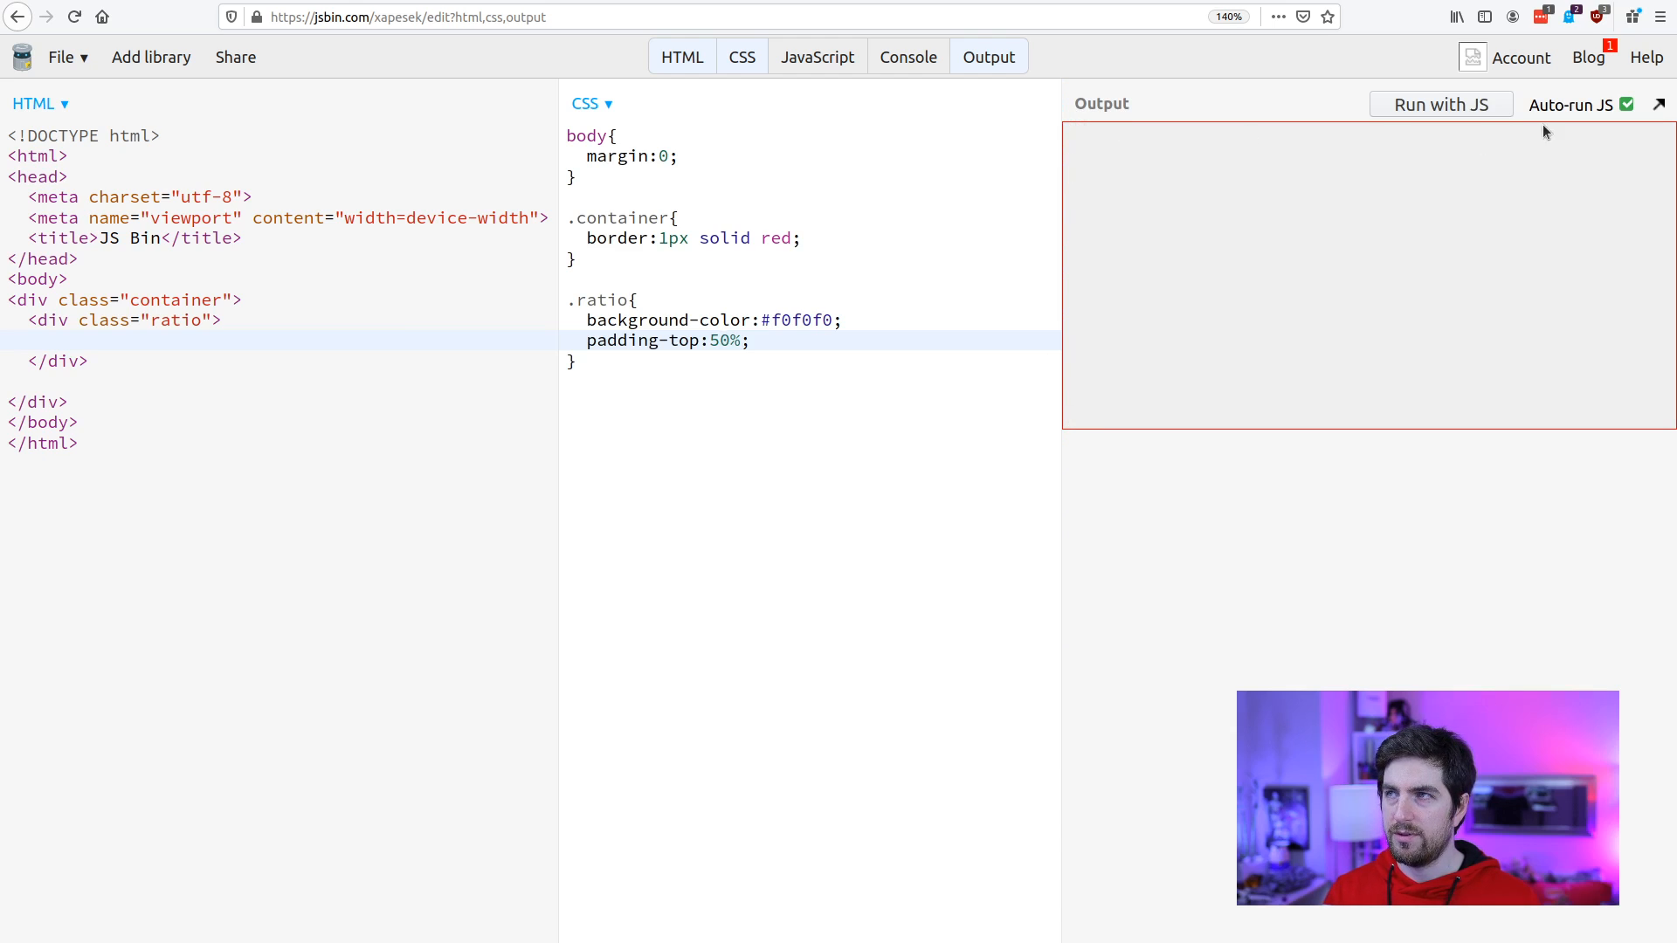
{"action": "left_click", "coordinate": [752, 340]}
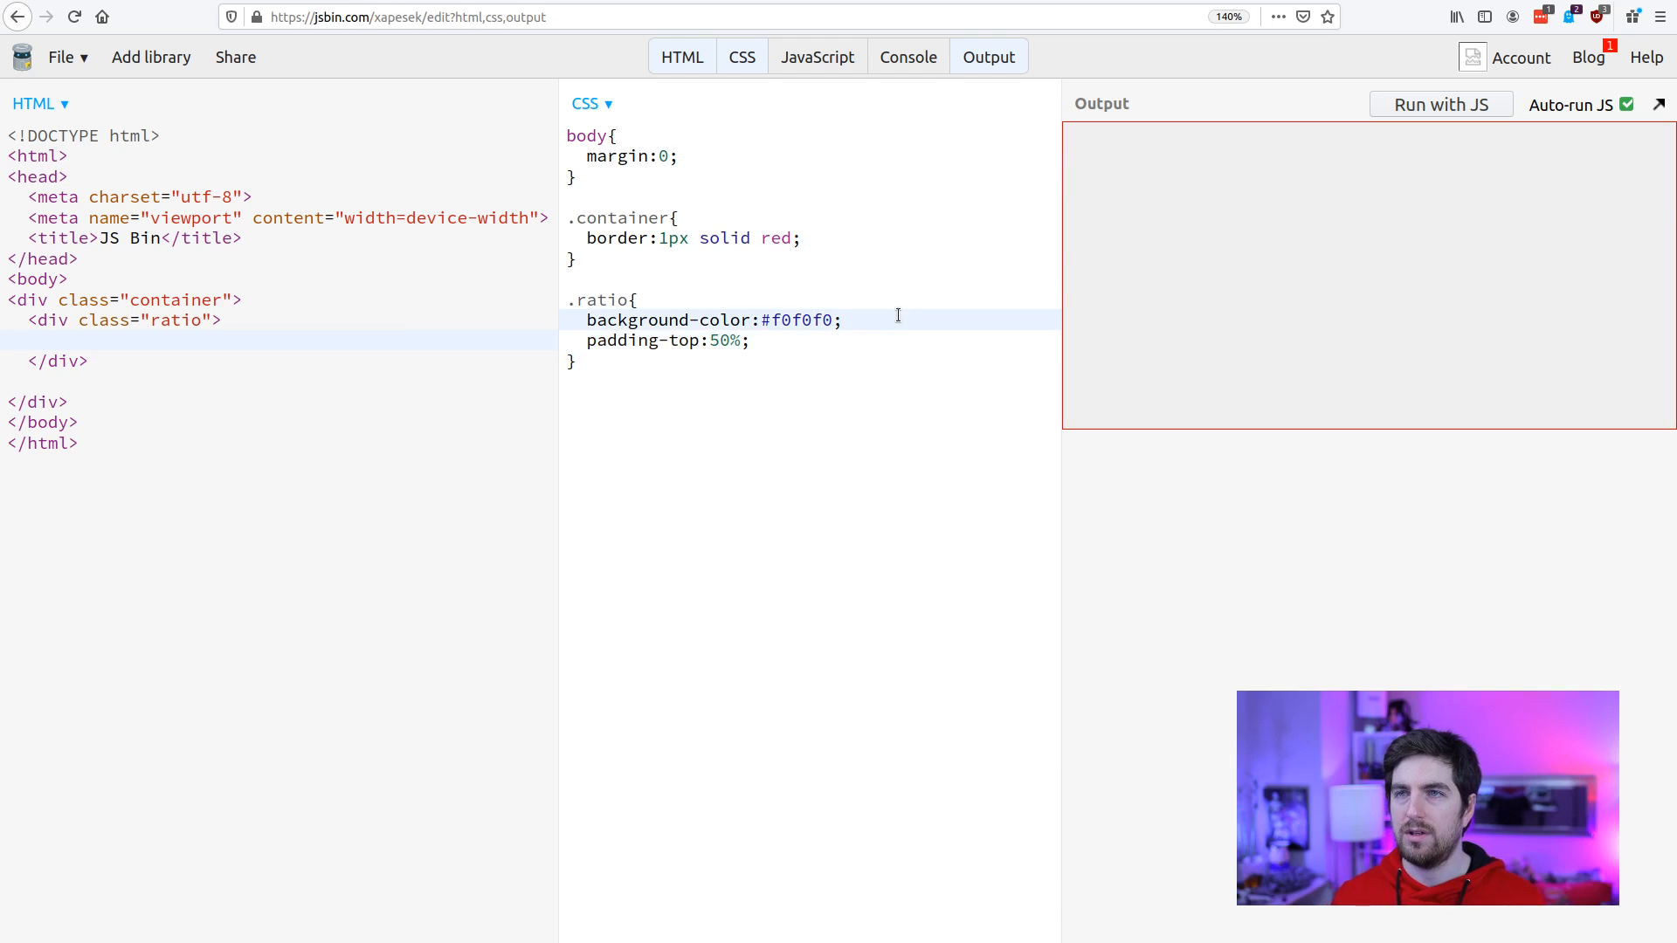
Add a 100px width to the .ratio rule and select its 50% padding-top value.
{"action": "type", "text": "width:1"}
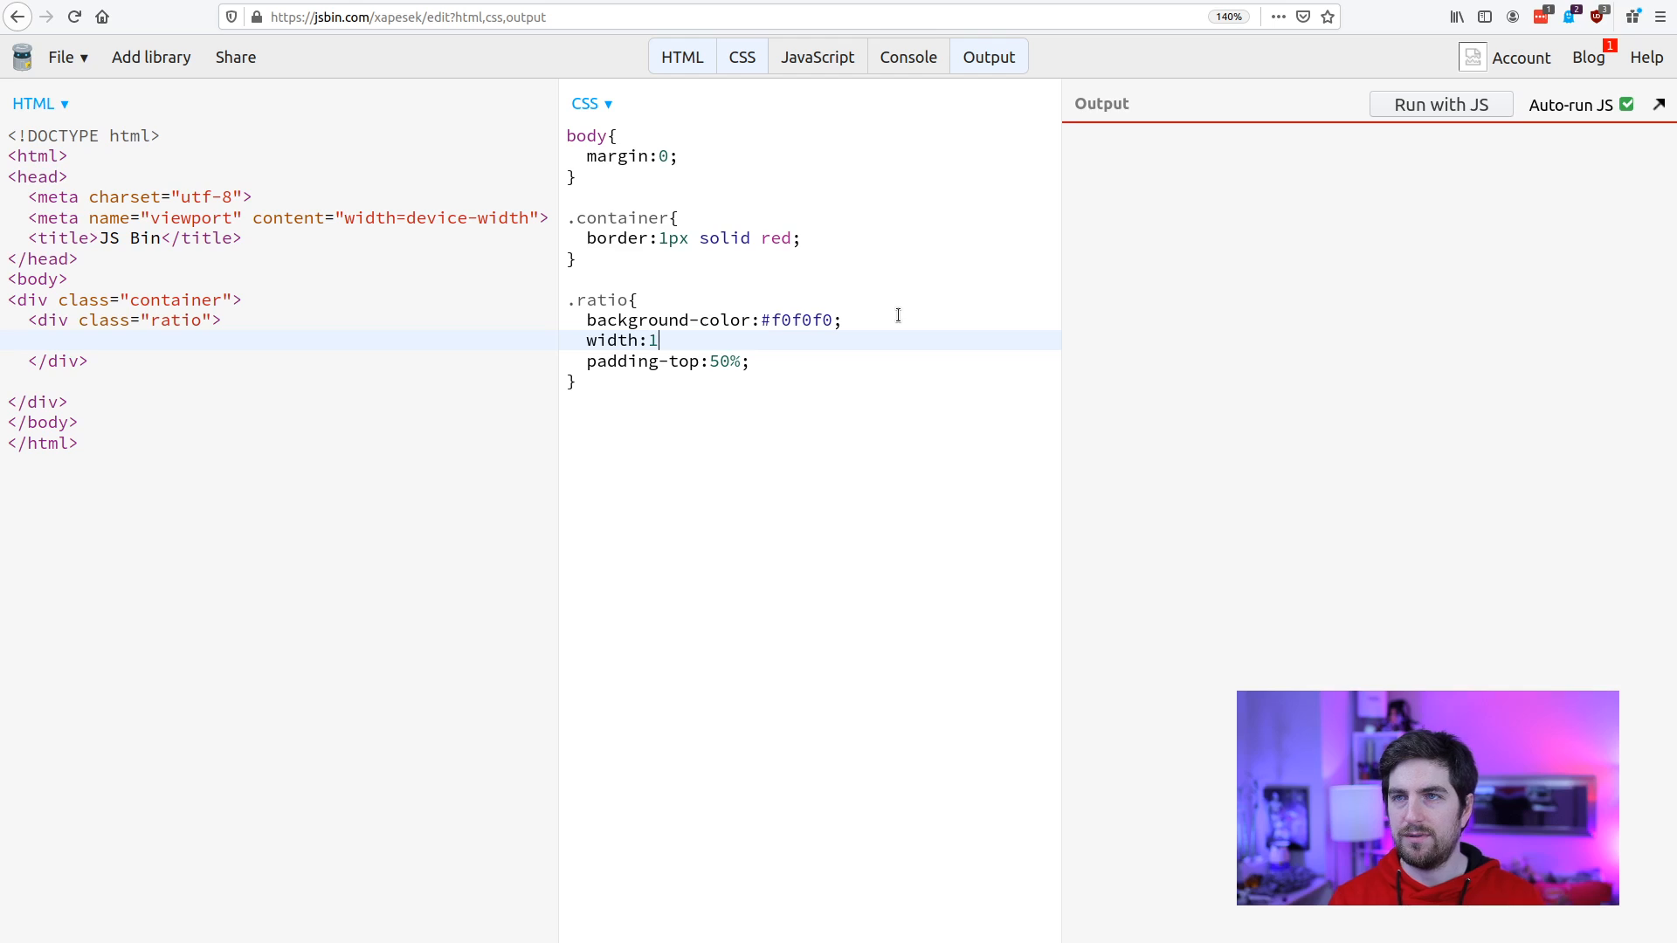
{"action": "type", "text": "0-"}
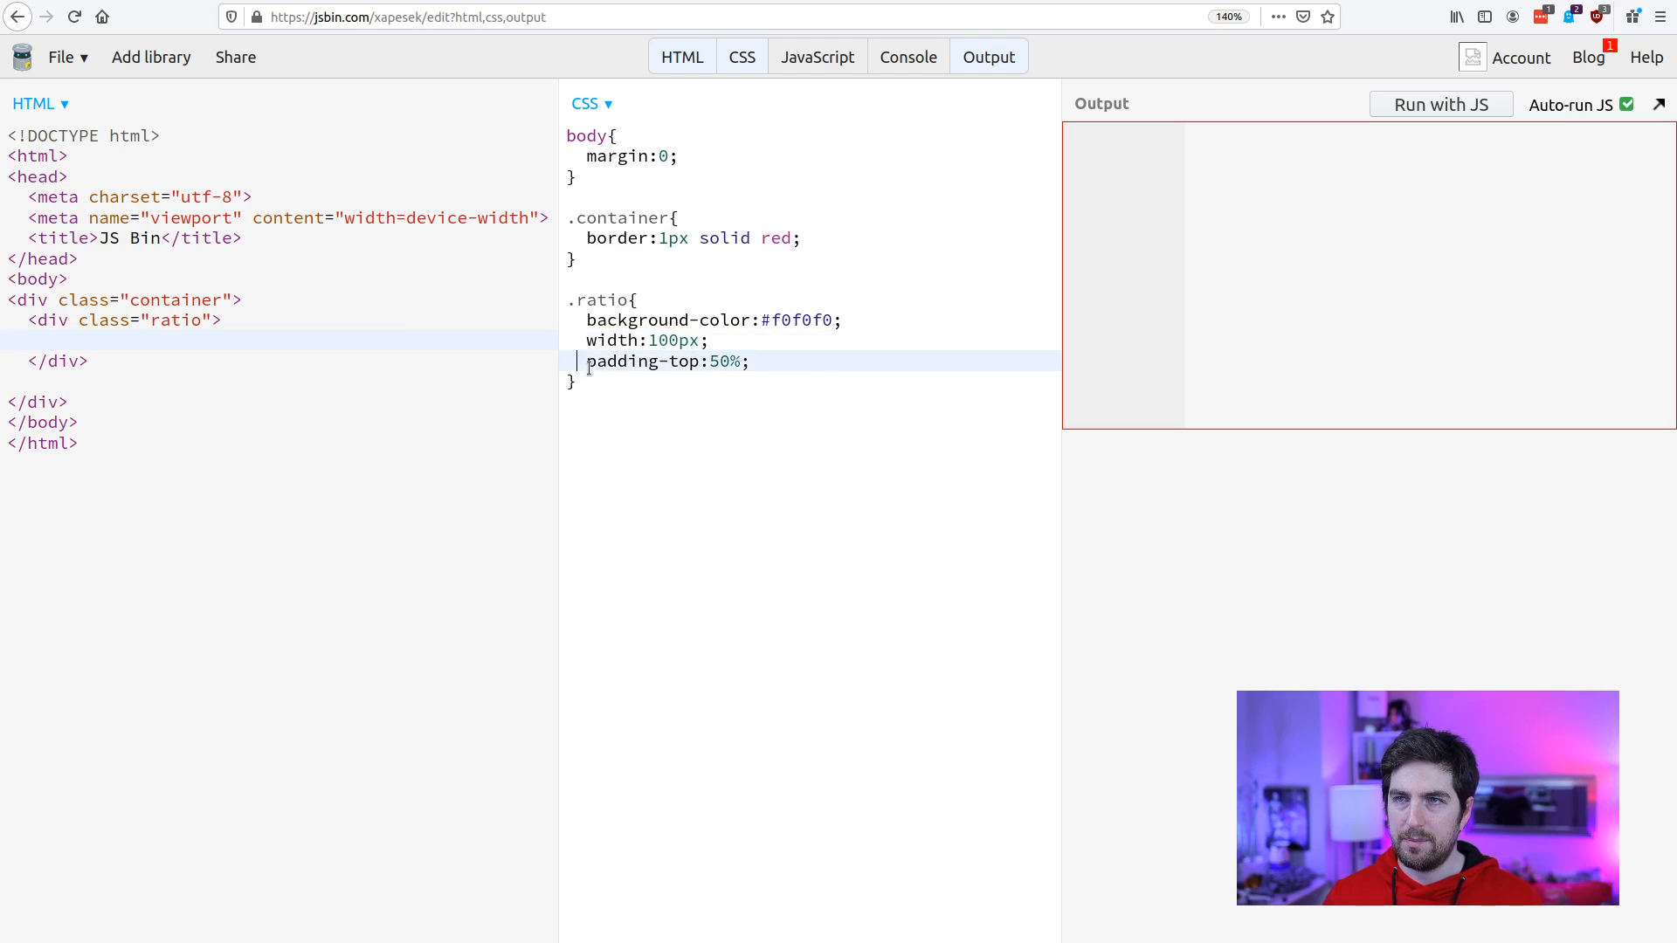
{"action": "double_click", "coordinate": [723, 361]}
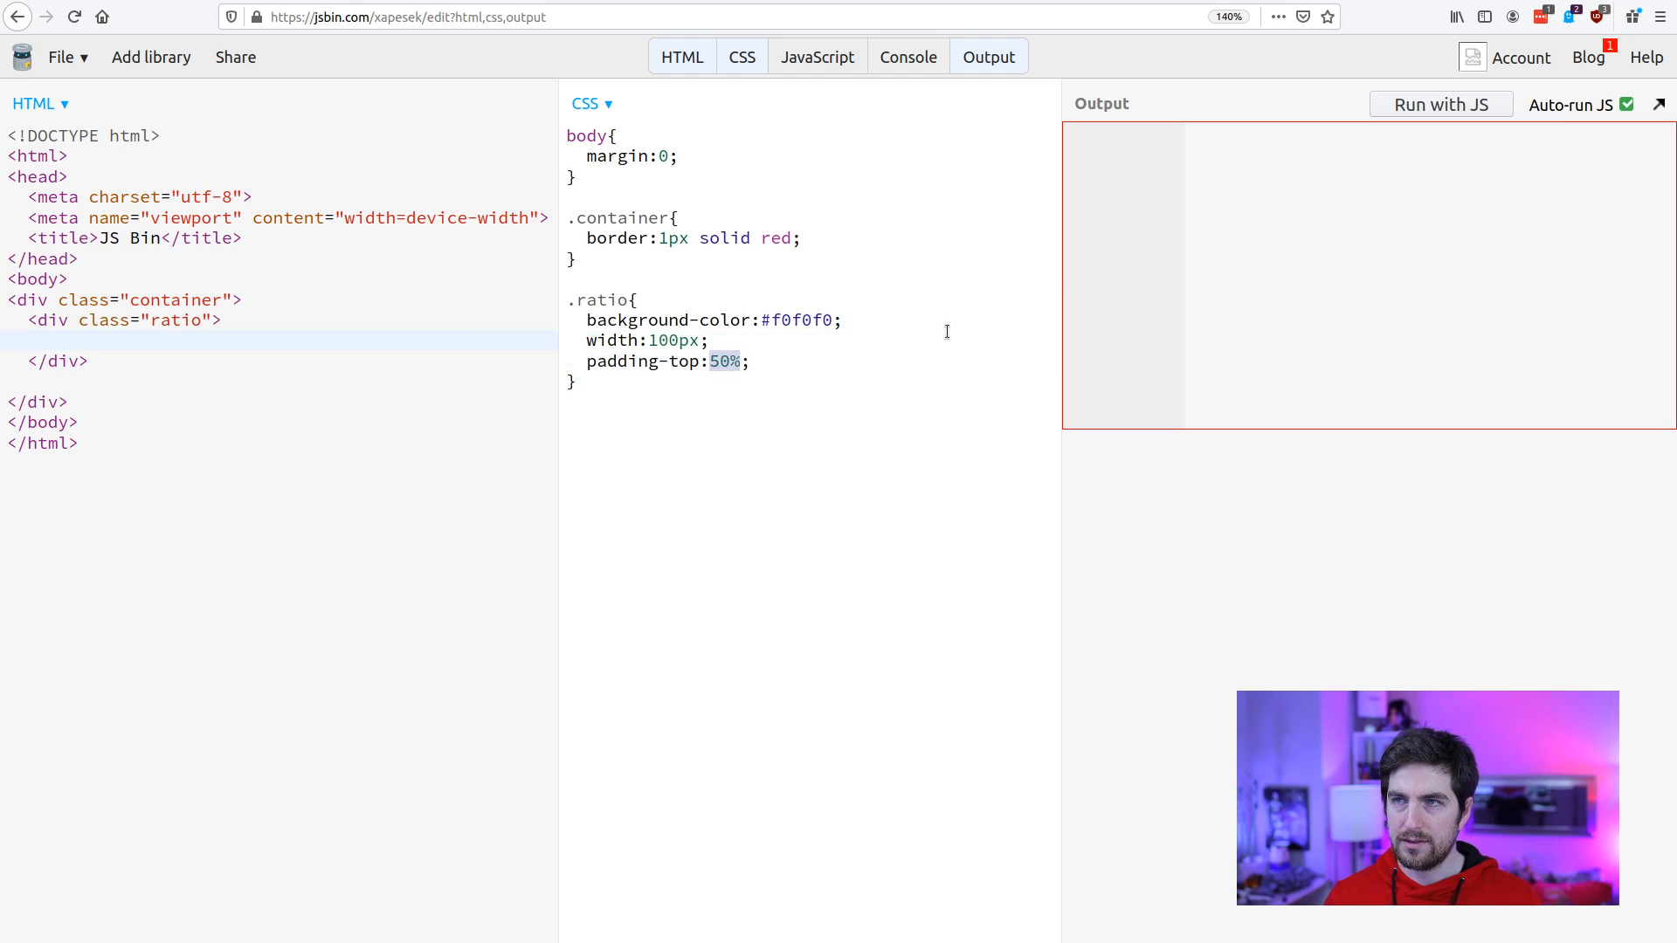
{"action": "mouse_move", "coordinate": [1135, 142]}
{"action": "type", "text": "909"}
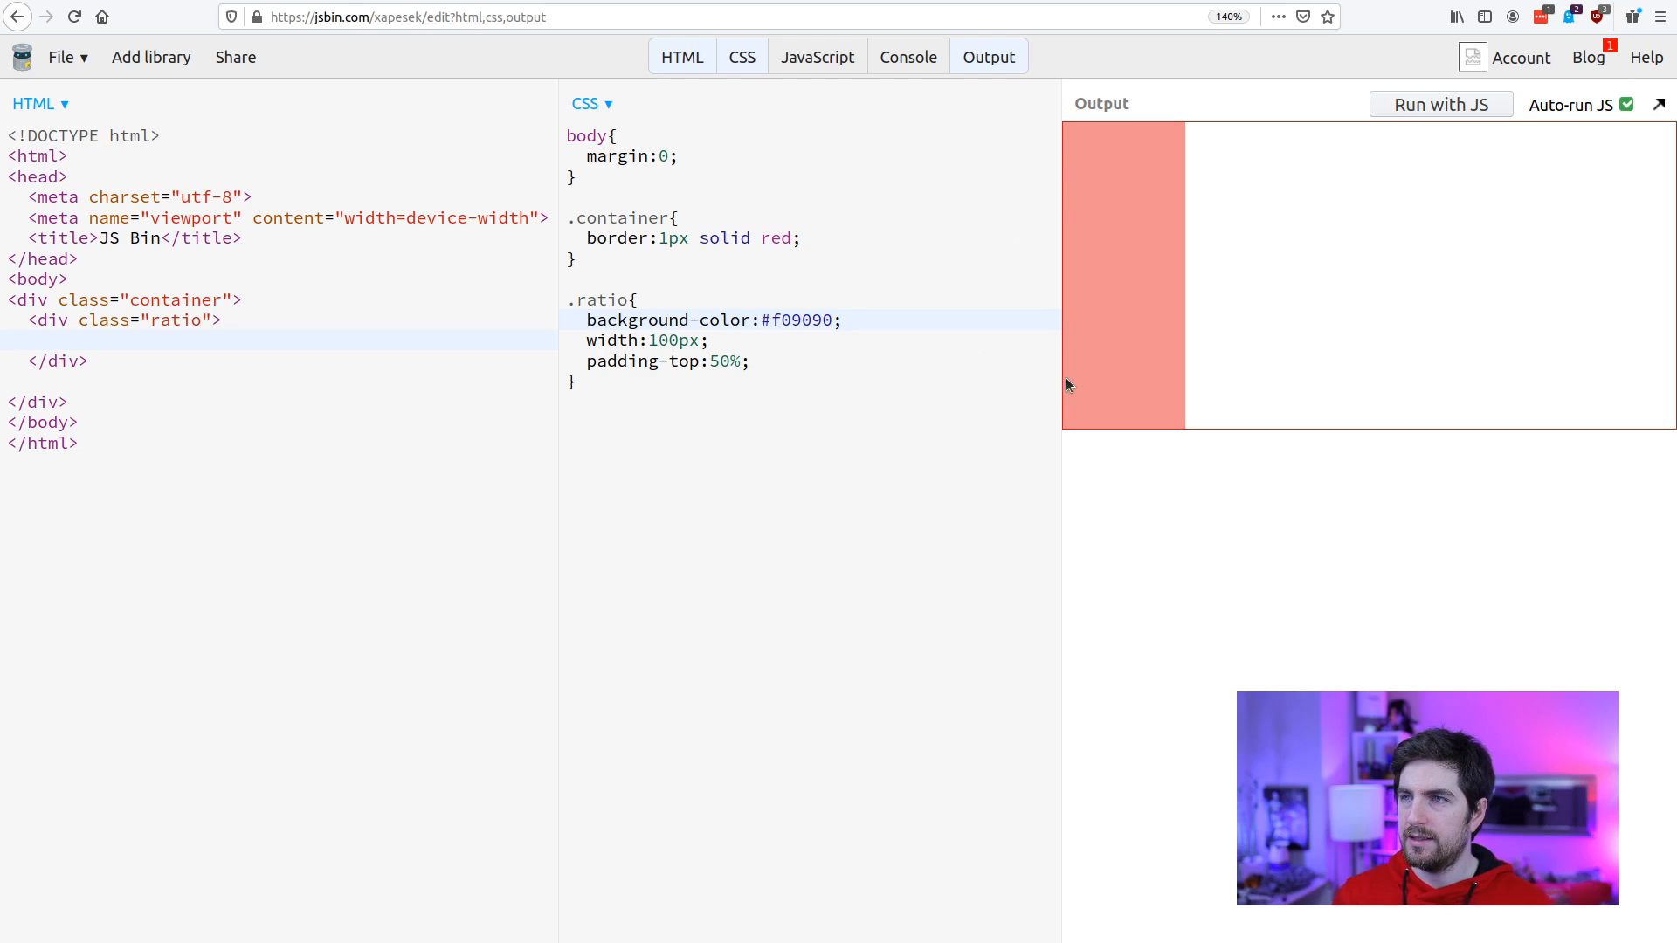
Resize the output preview panel by dragging its divider.
{"action": "left_click_drag", "start_coordinate": [1063, 382], "coordinate": [1031, 383]}
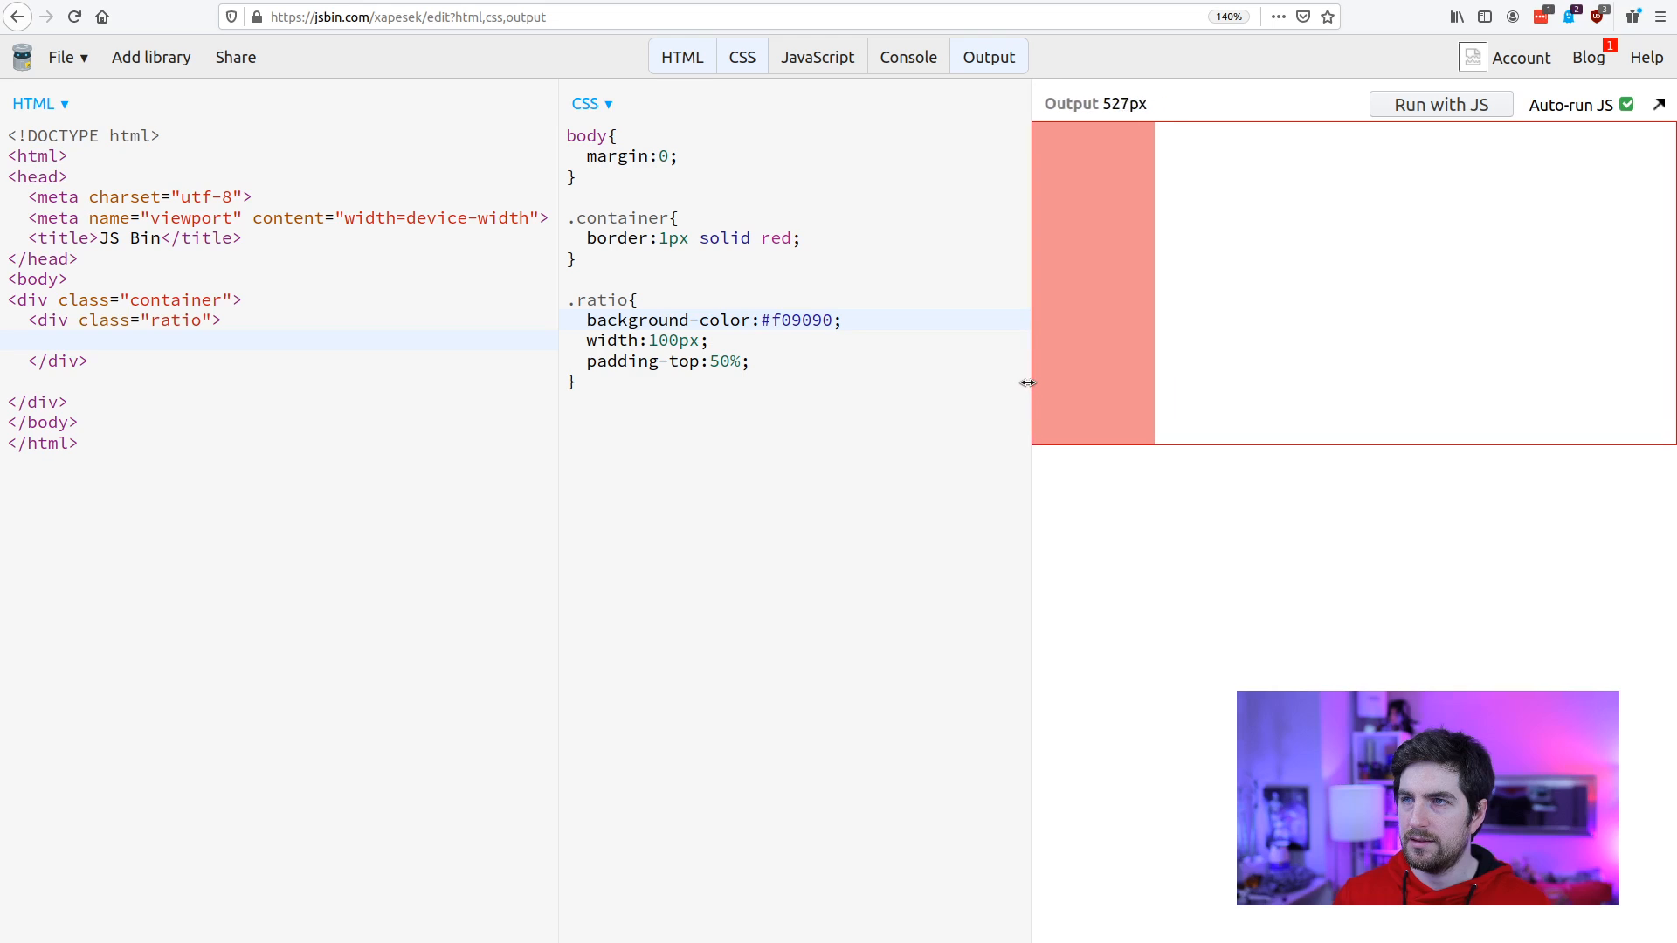
{"action": "left_click_drag", "start_coordinate": [1029, 383], "coordinate": [814, 415]}
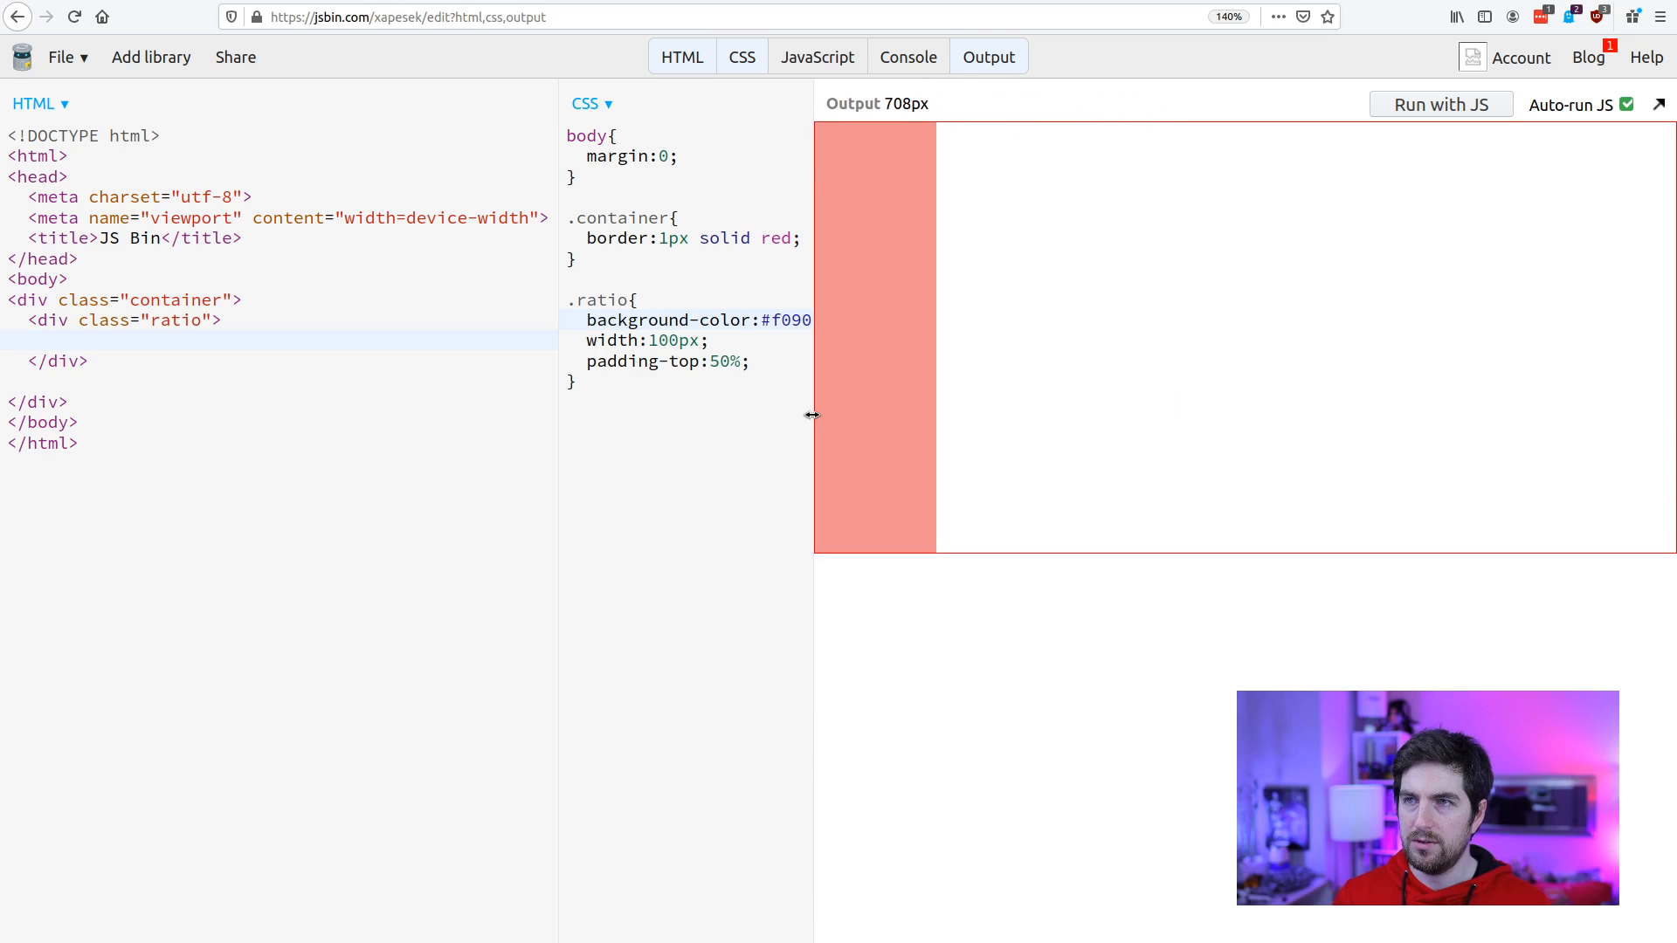
{"action": "mouse_move", "coordinate": [957, 350]}
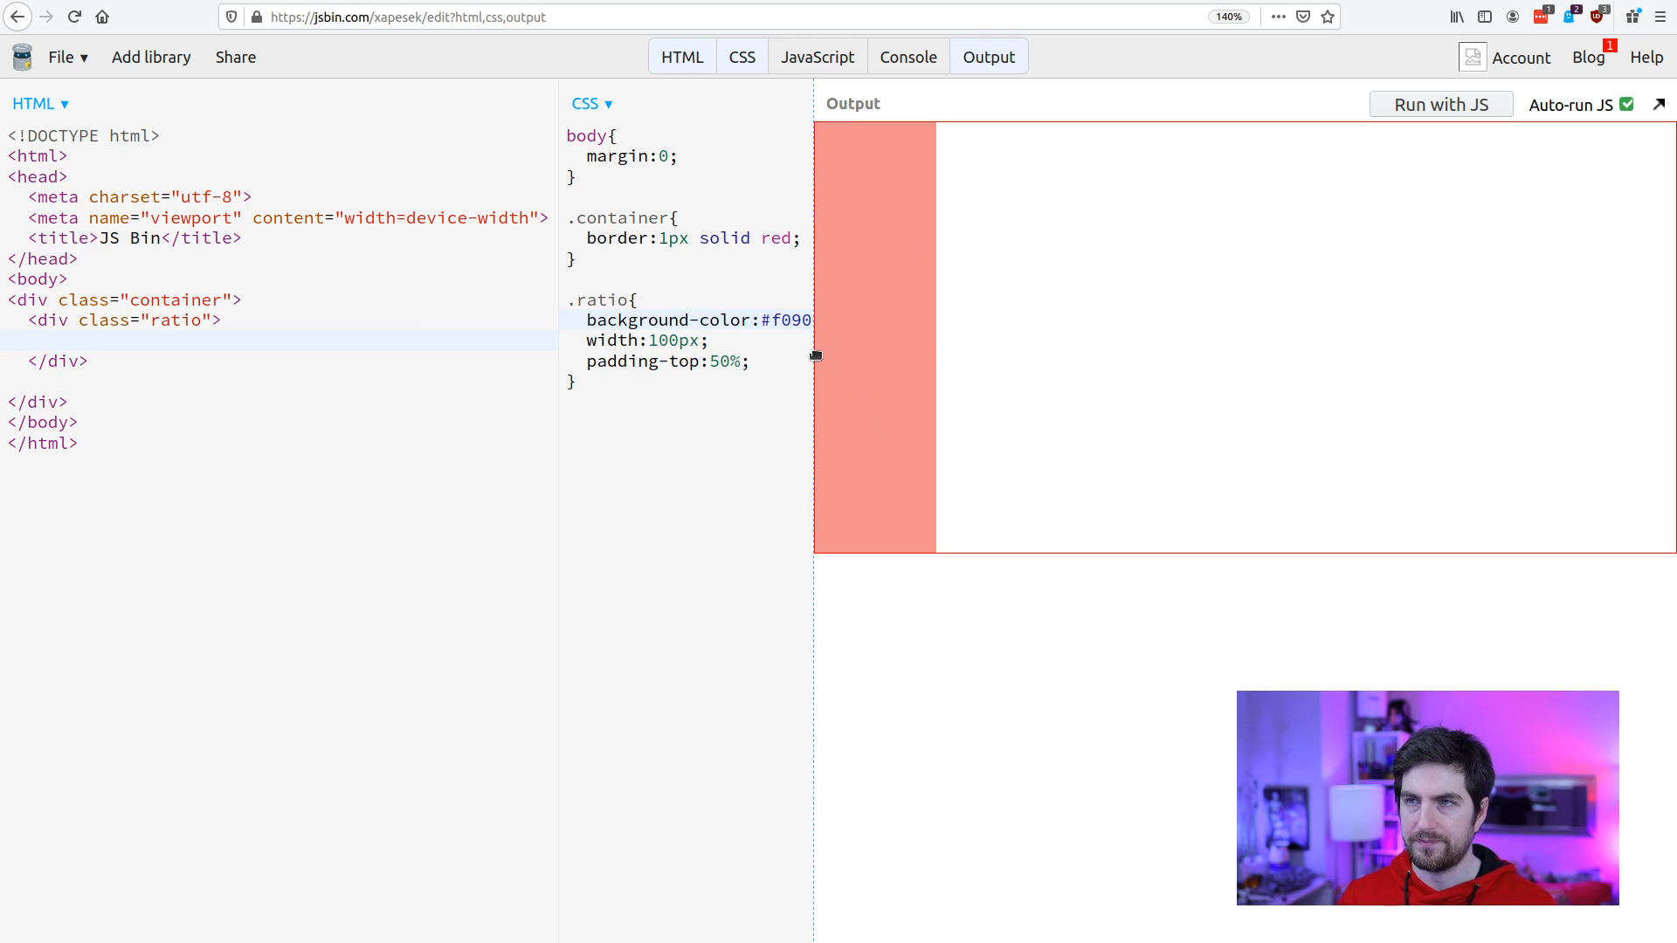
{"action": "left_click_drag", "start_coordinate": [813, 356], "coordinate": [781, 344]}
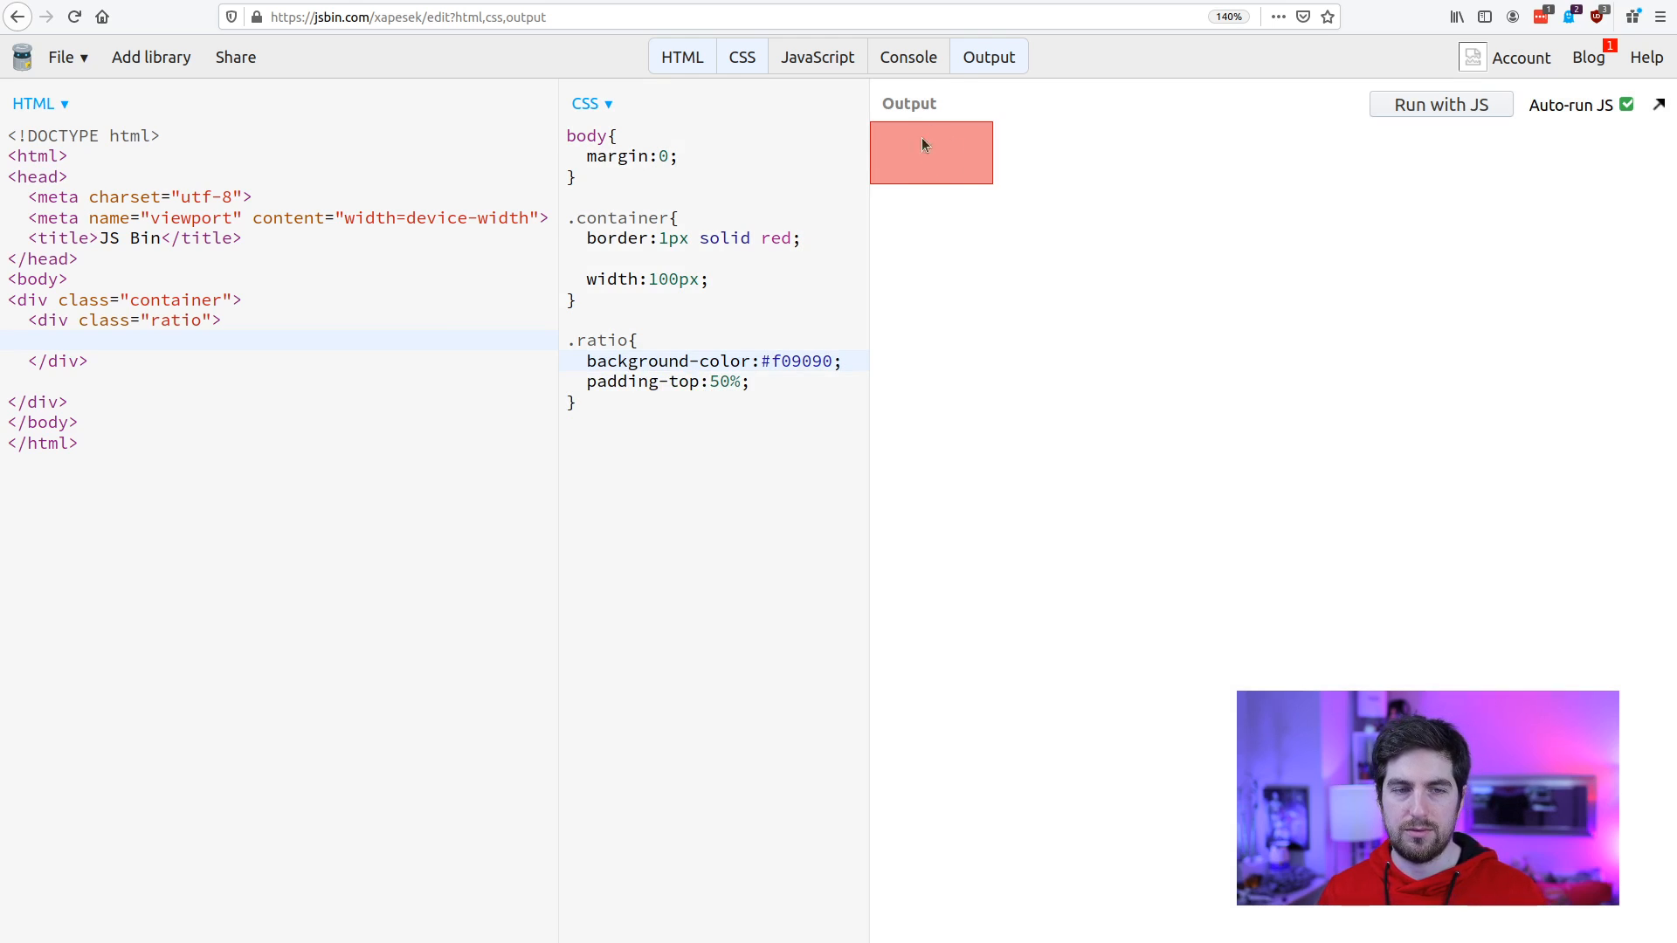
{"action": "mouse_move", "coordinate": [887, 139]}
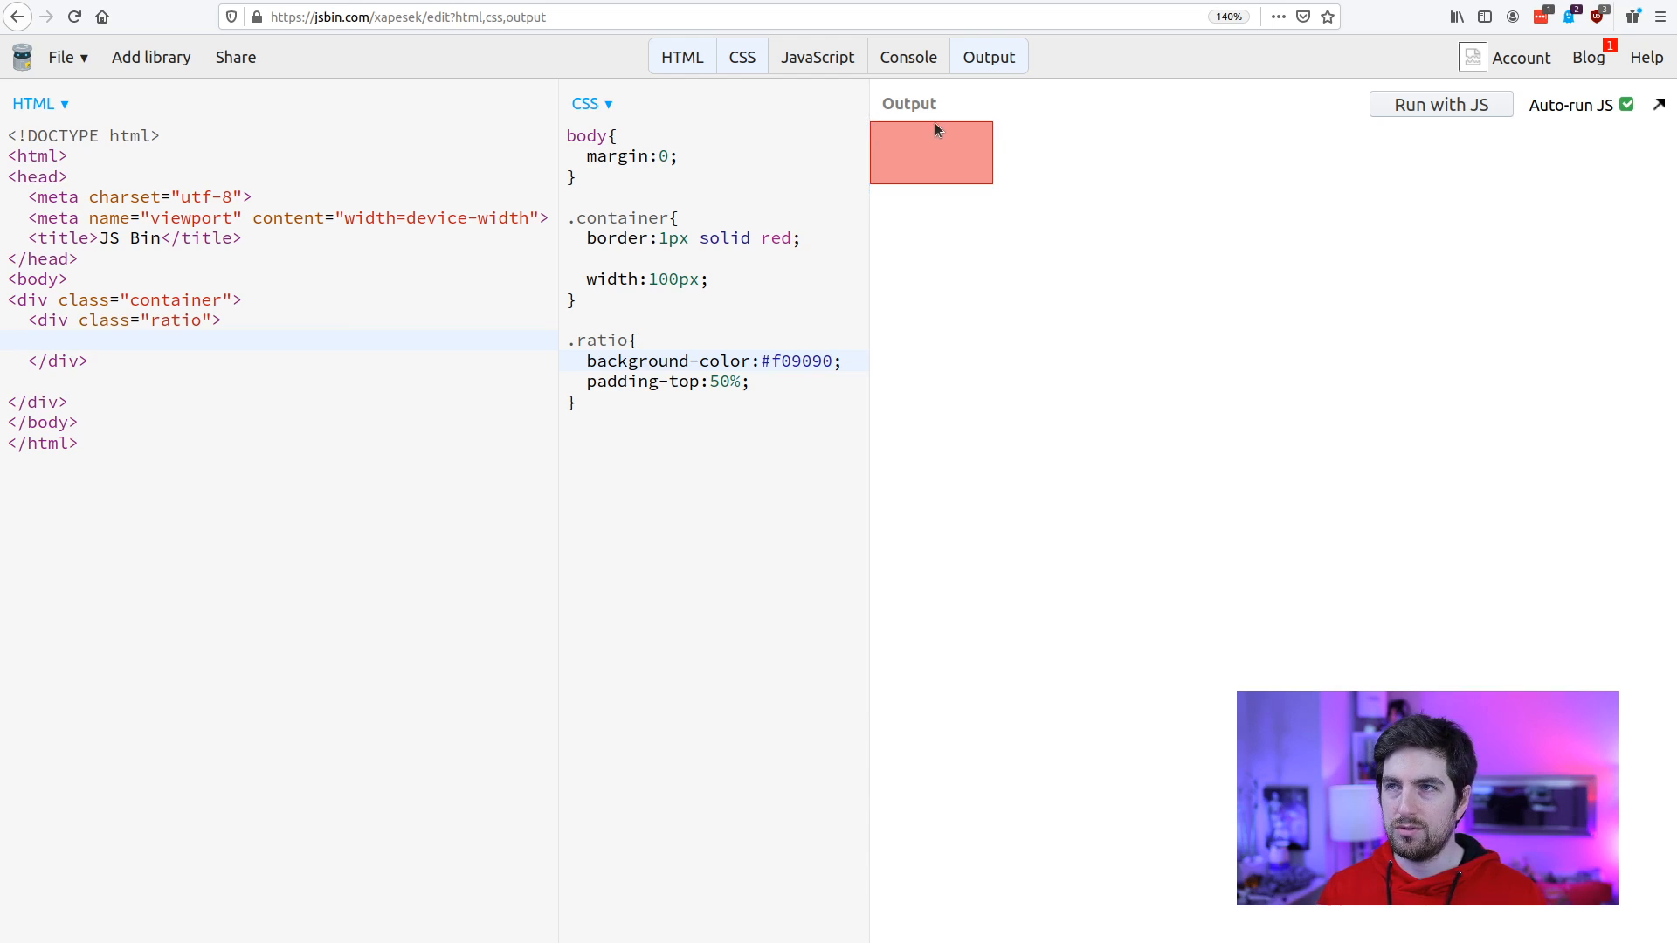
{"action": "mouse_move", "coordinate": [1161, 128]}
{"action": "type", "text": "4"}
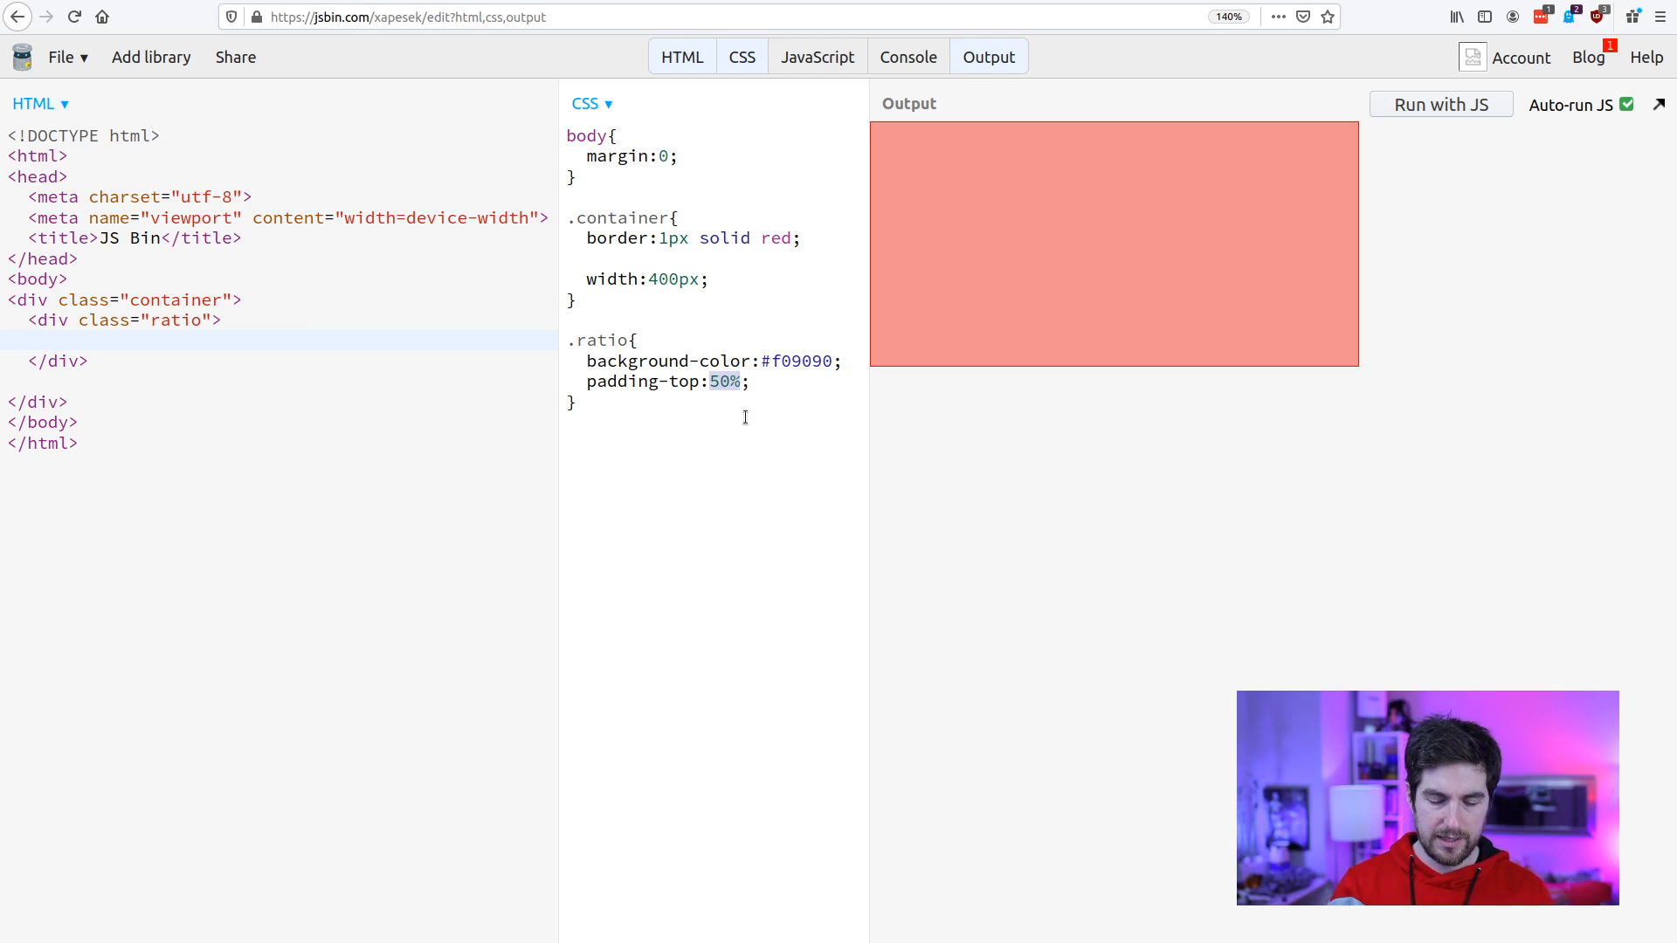
Replace the .ratio padding-top value with calc(100%).
{"action": "type", "text": "calc()"}
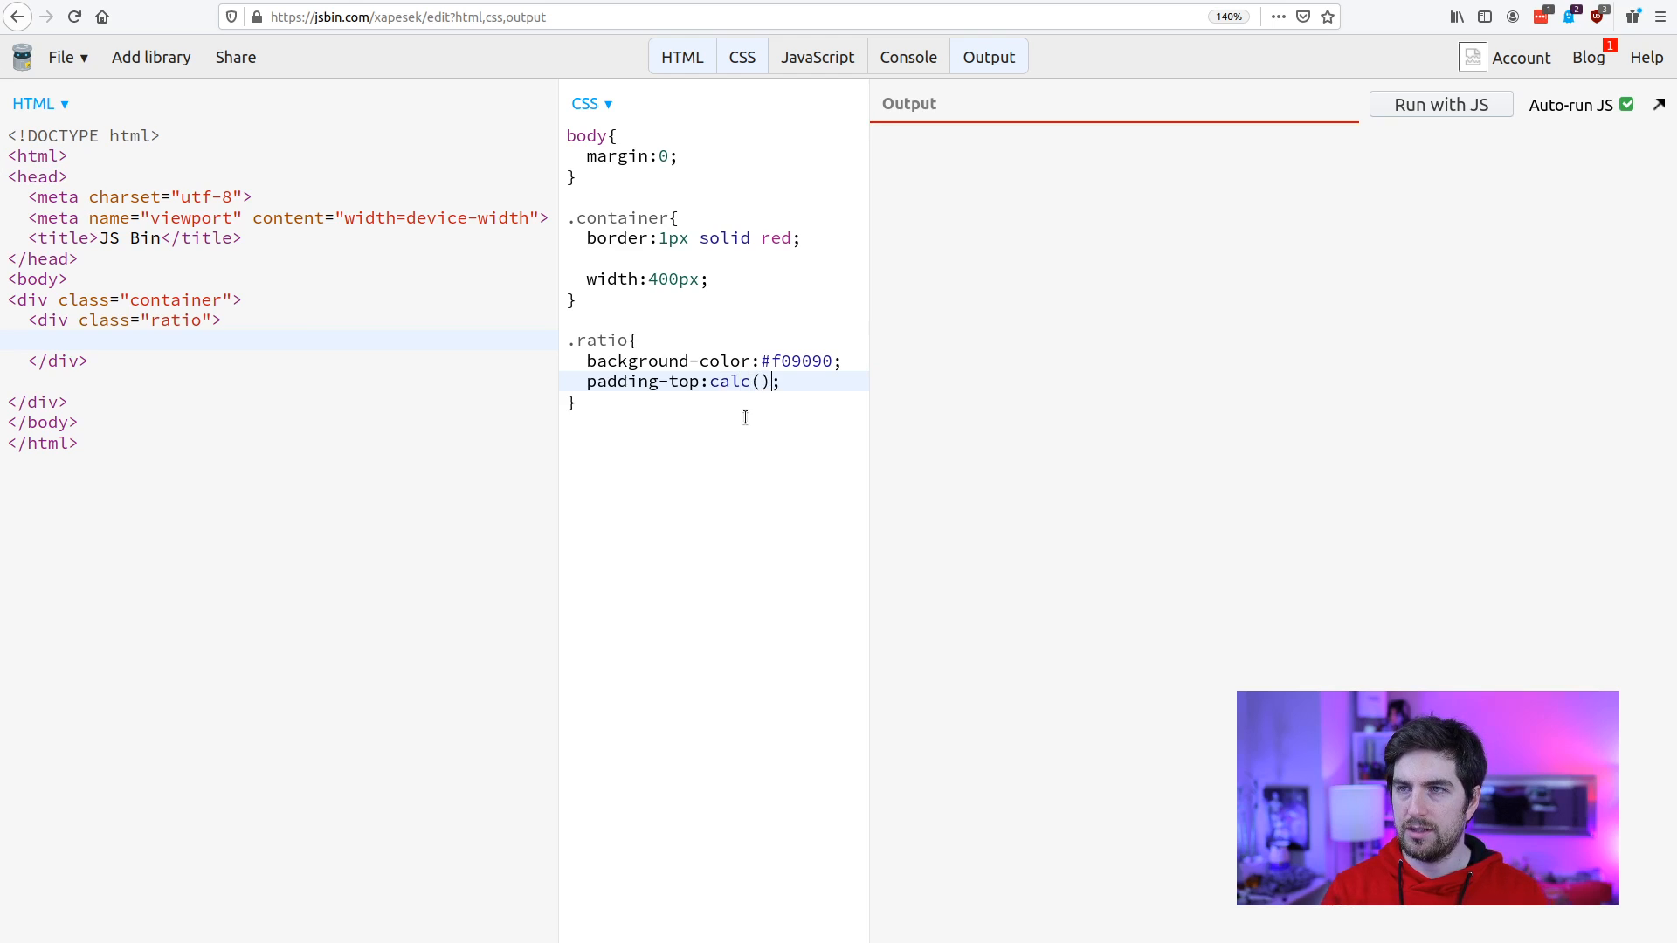
{"action": "type", "text": "100%"}
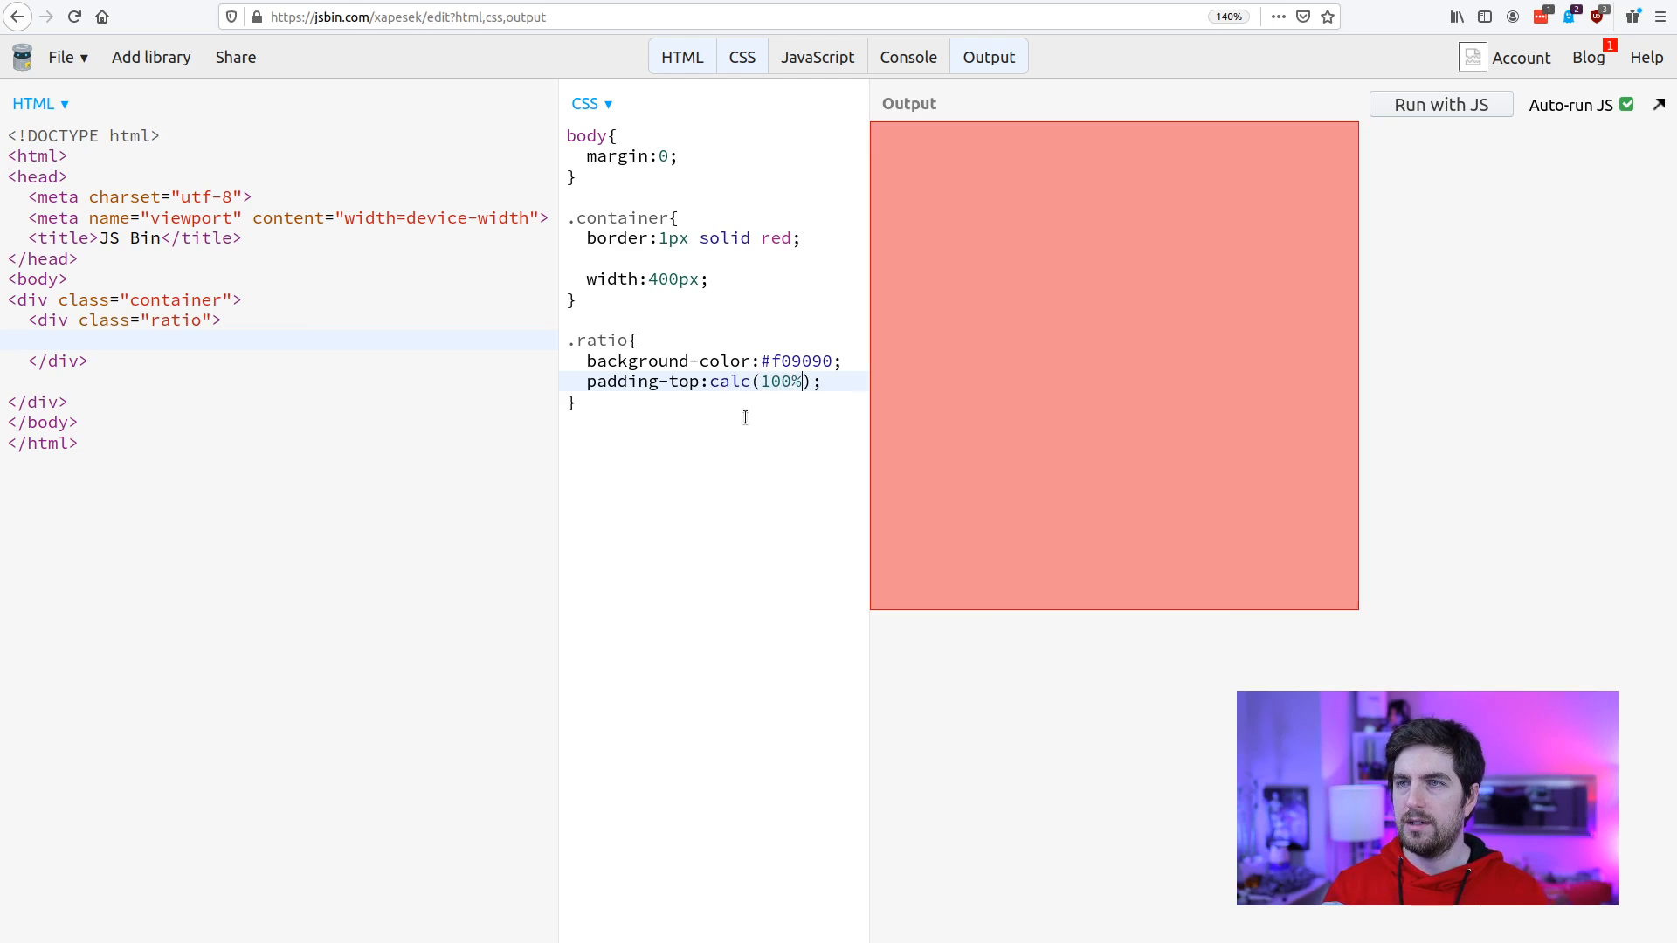
{"action": "mouse_move", "coordinate": [1147, 311]}
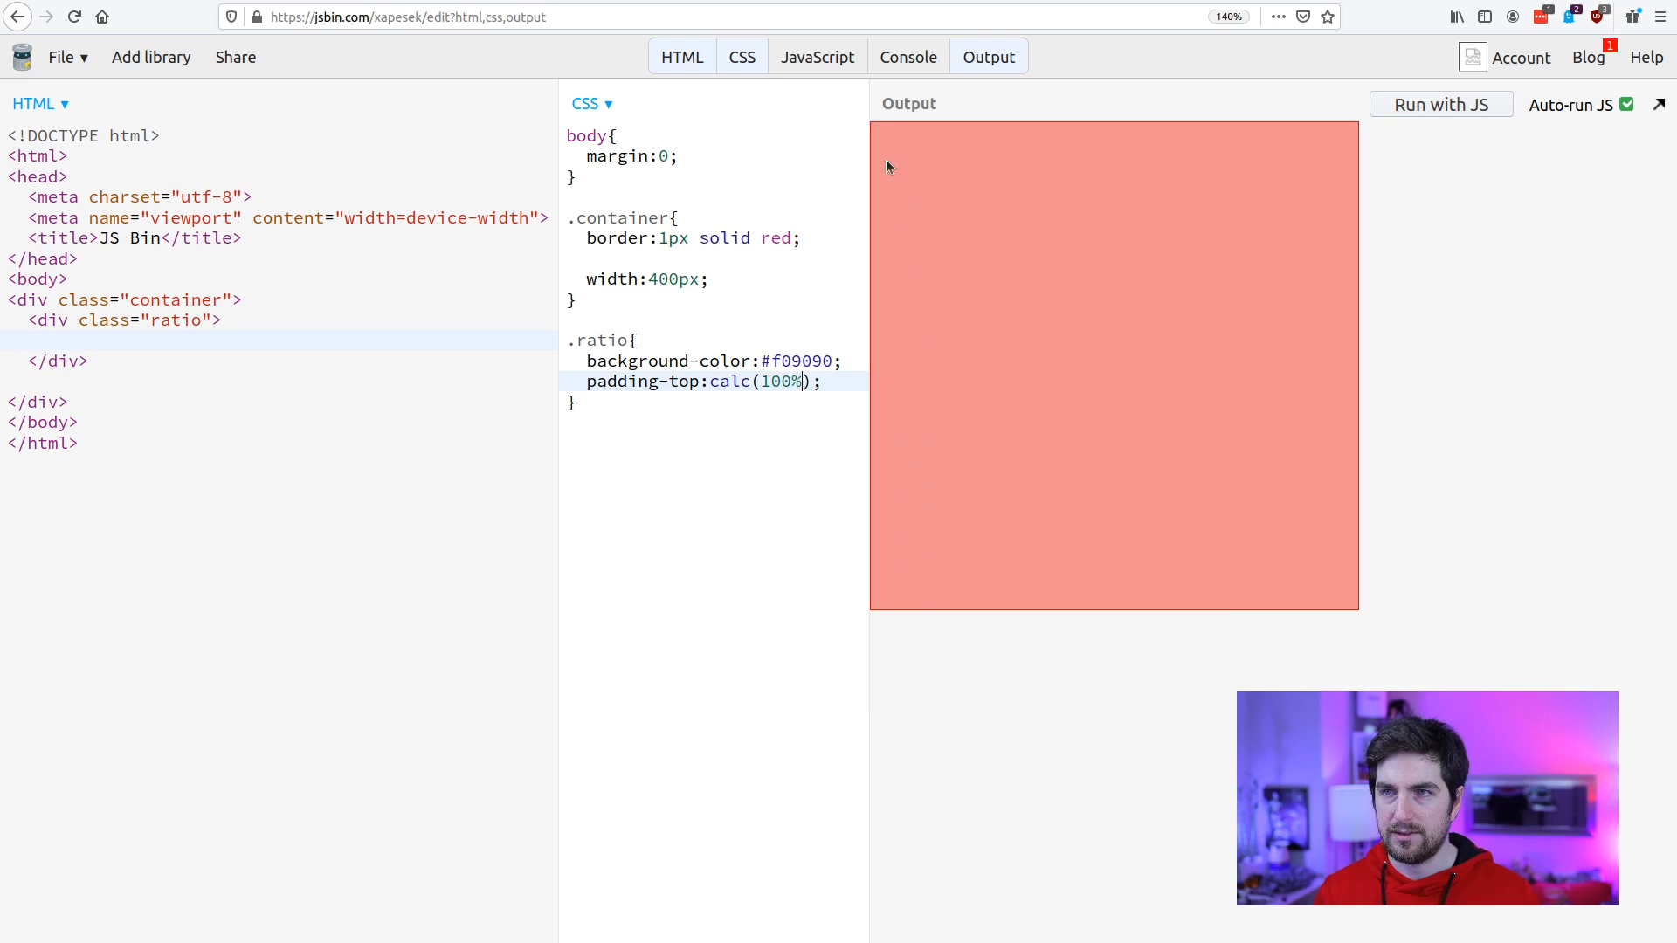
{"action": "mouse_move", "coordinate": [837, 443]}
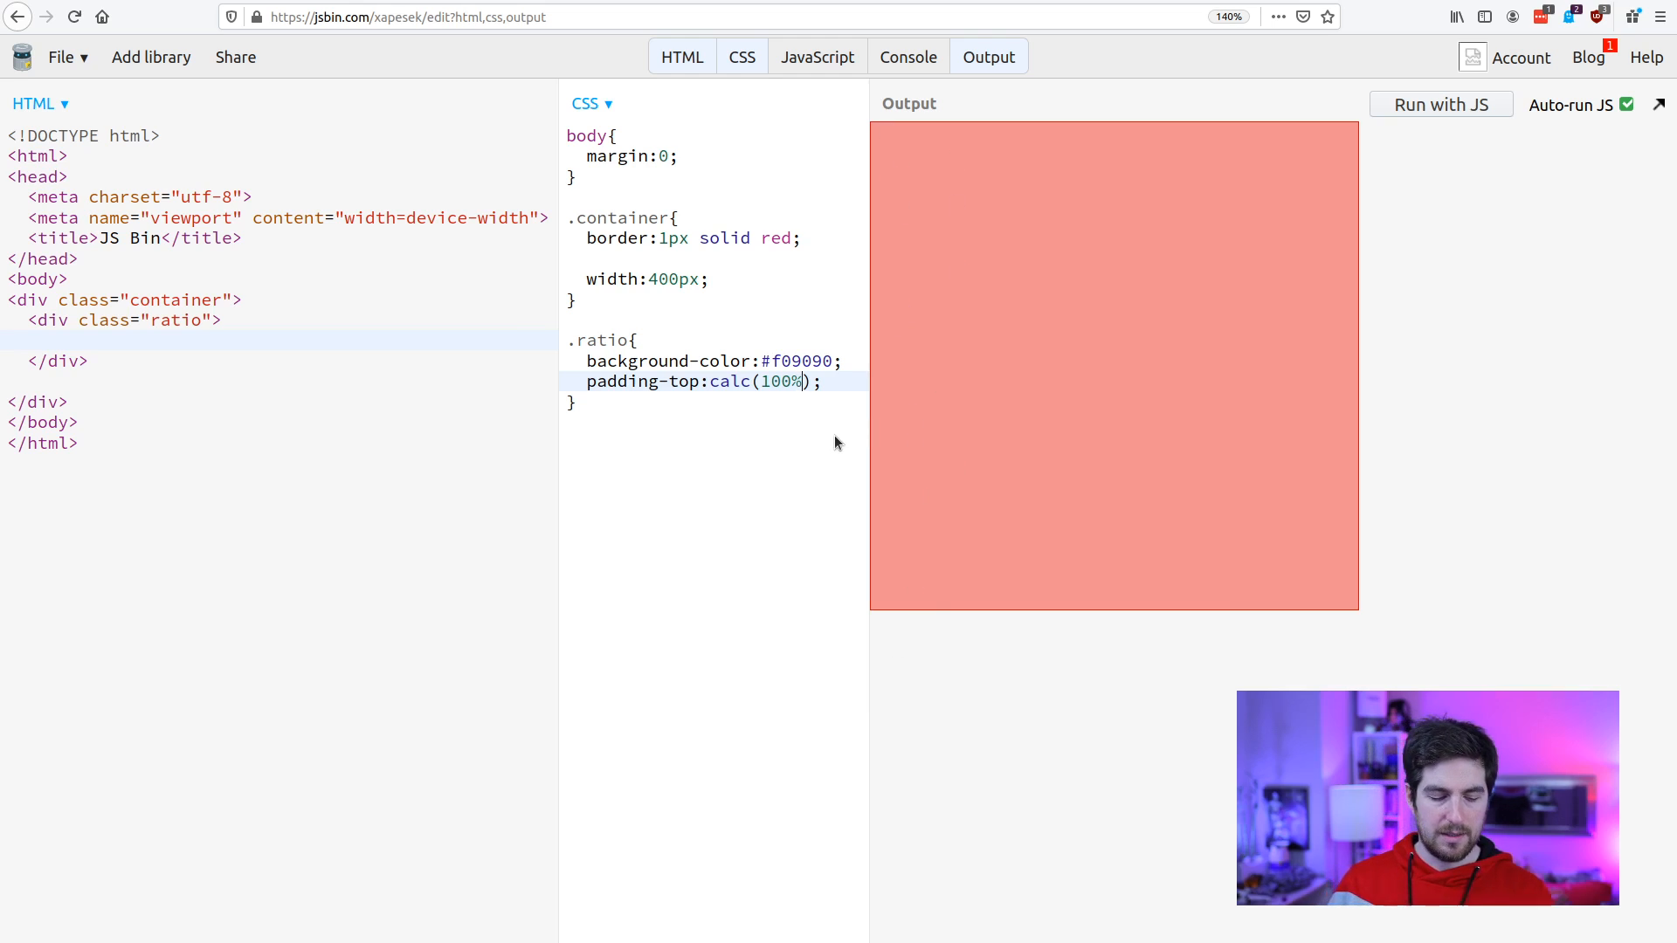
Rewrite the padding-top as calc(100% / (16 / 9)), correcting the parentheses.
{"action": "type", "text": "/"}
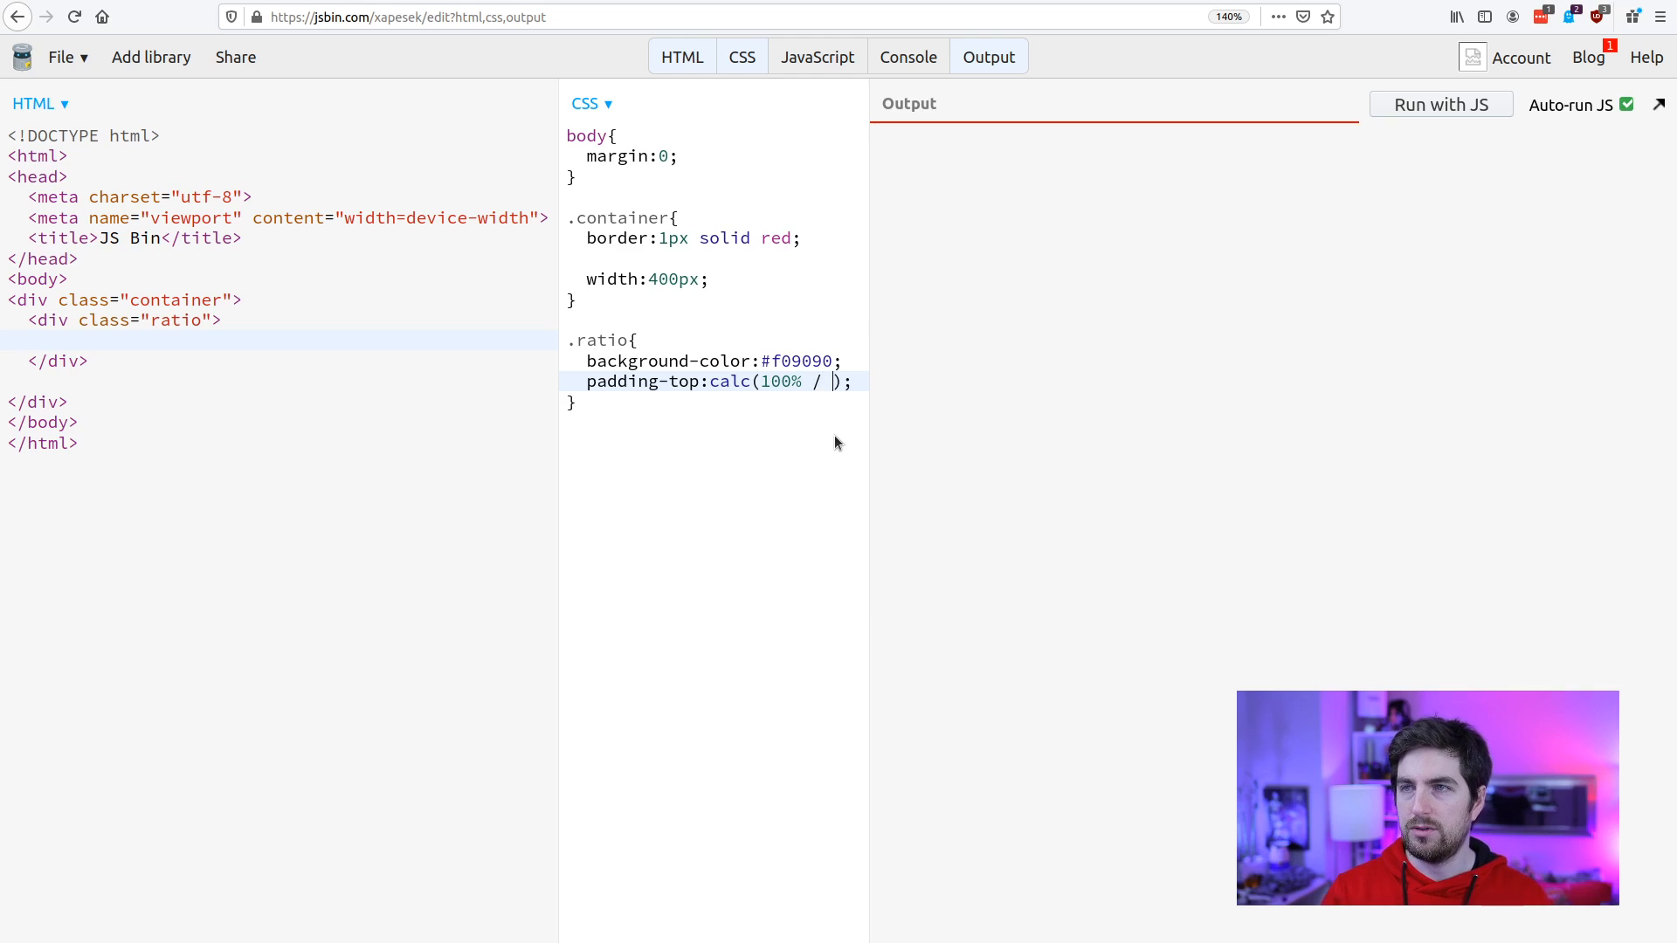
{"action": "type", "text": "2 * 1"}
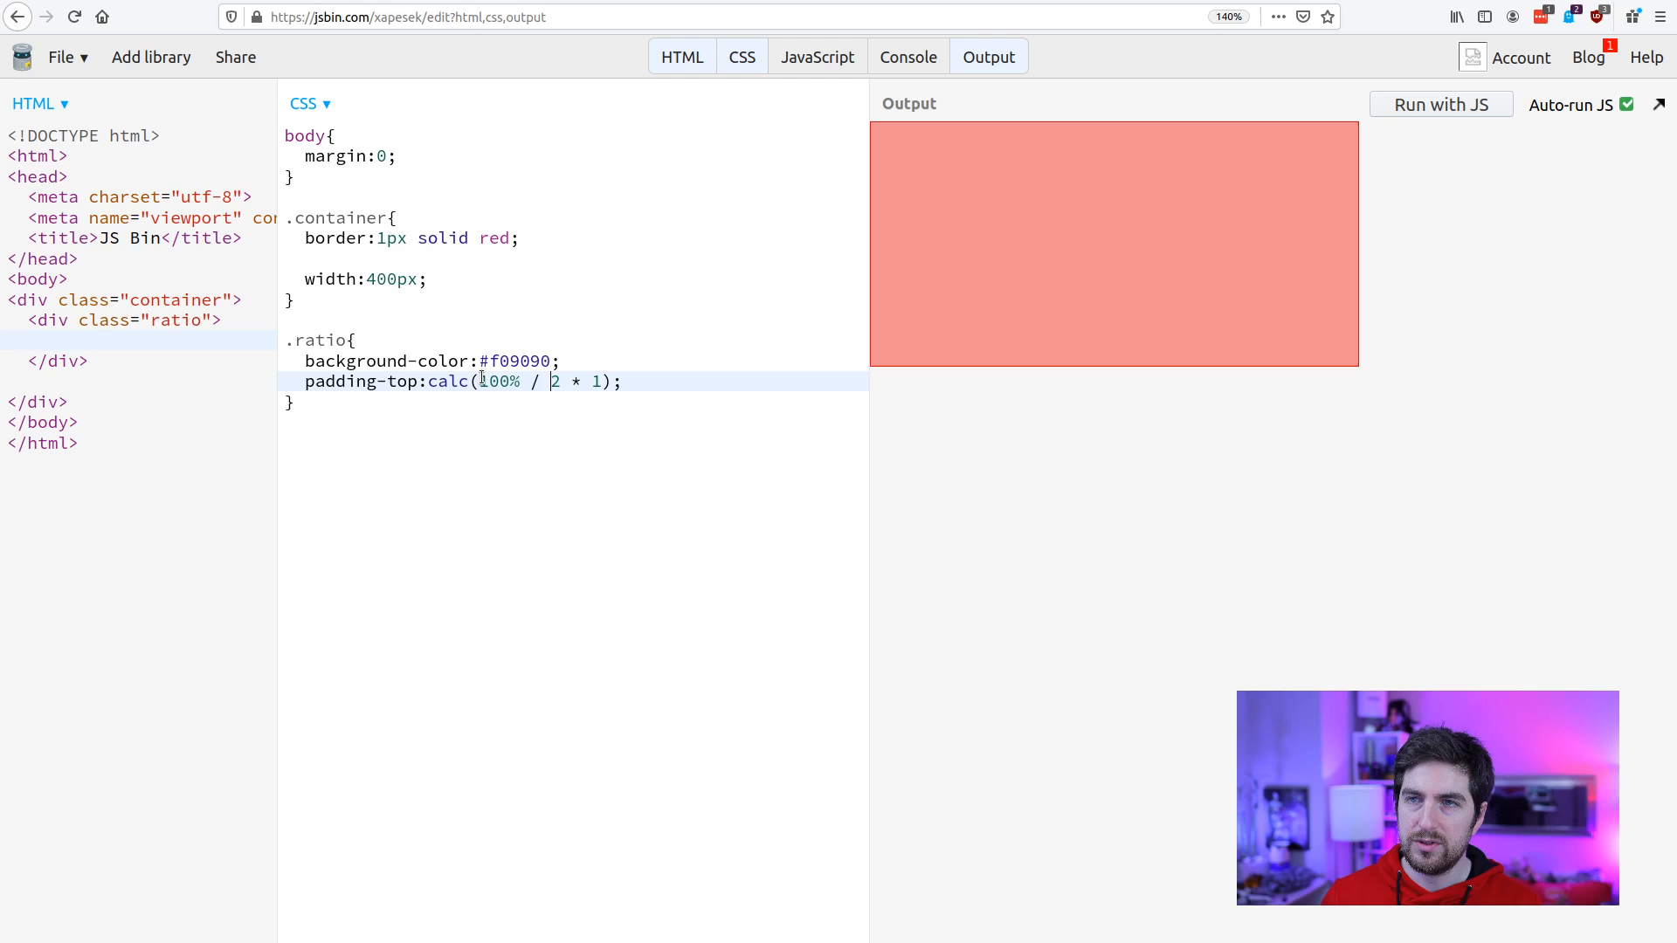
{"action": "double_click", "coordinate": [499, 381]}
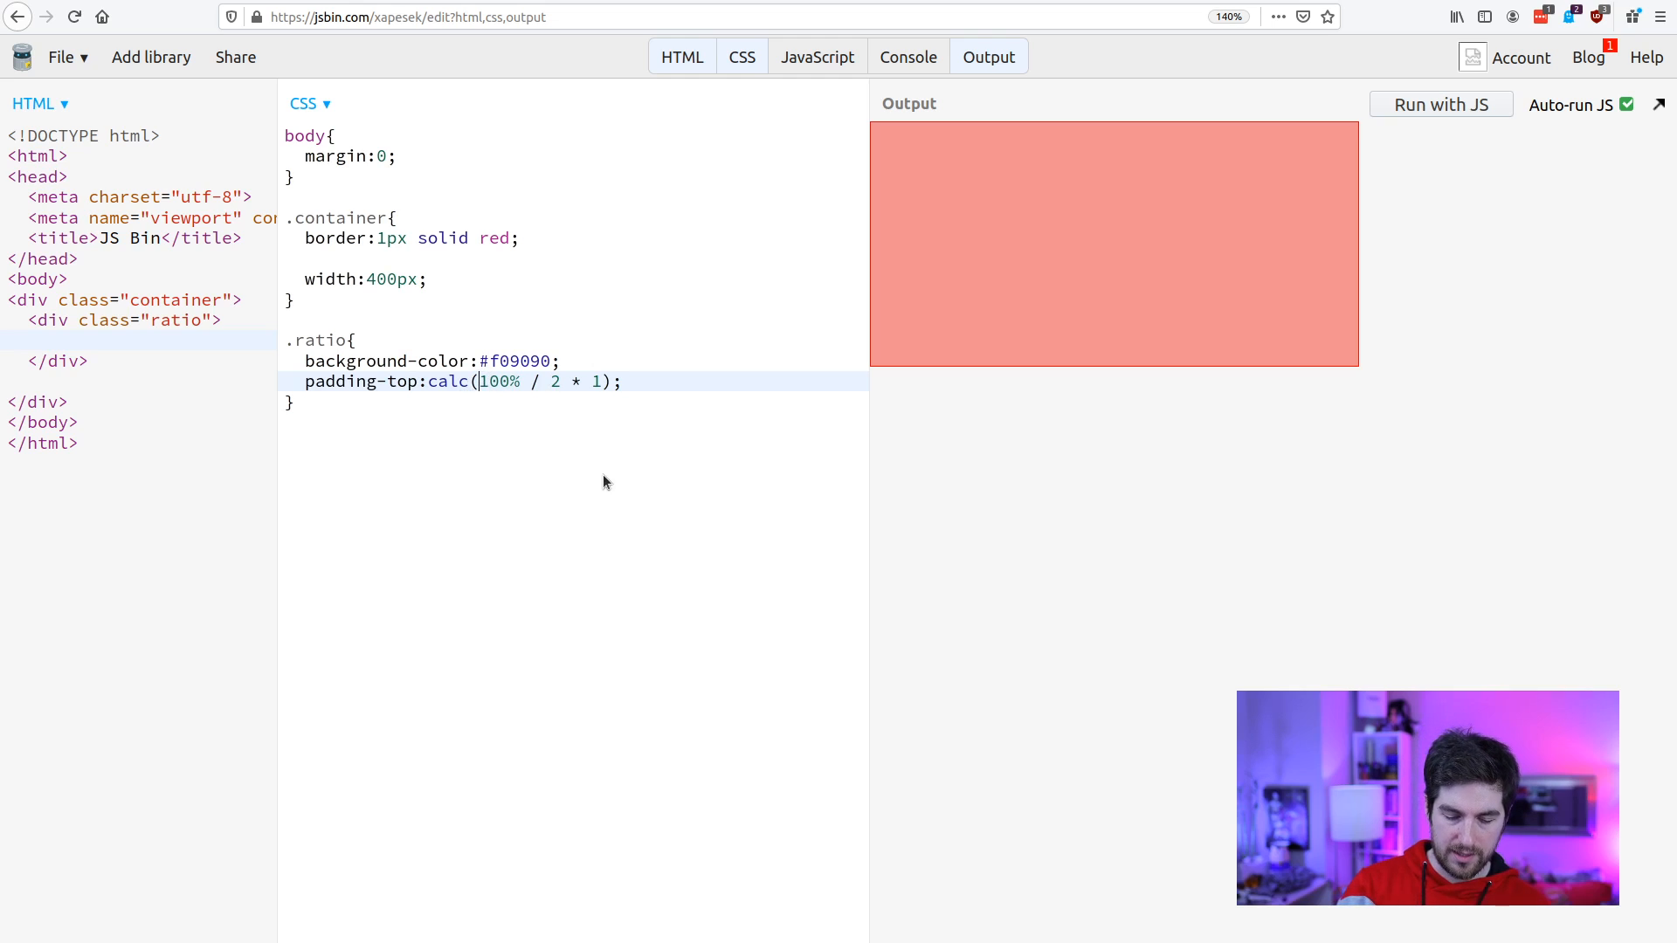
{"action": "type", "text": "("}
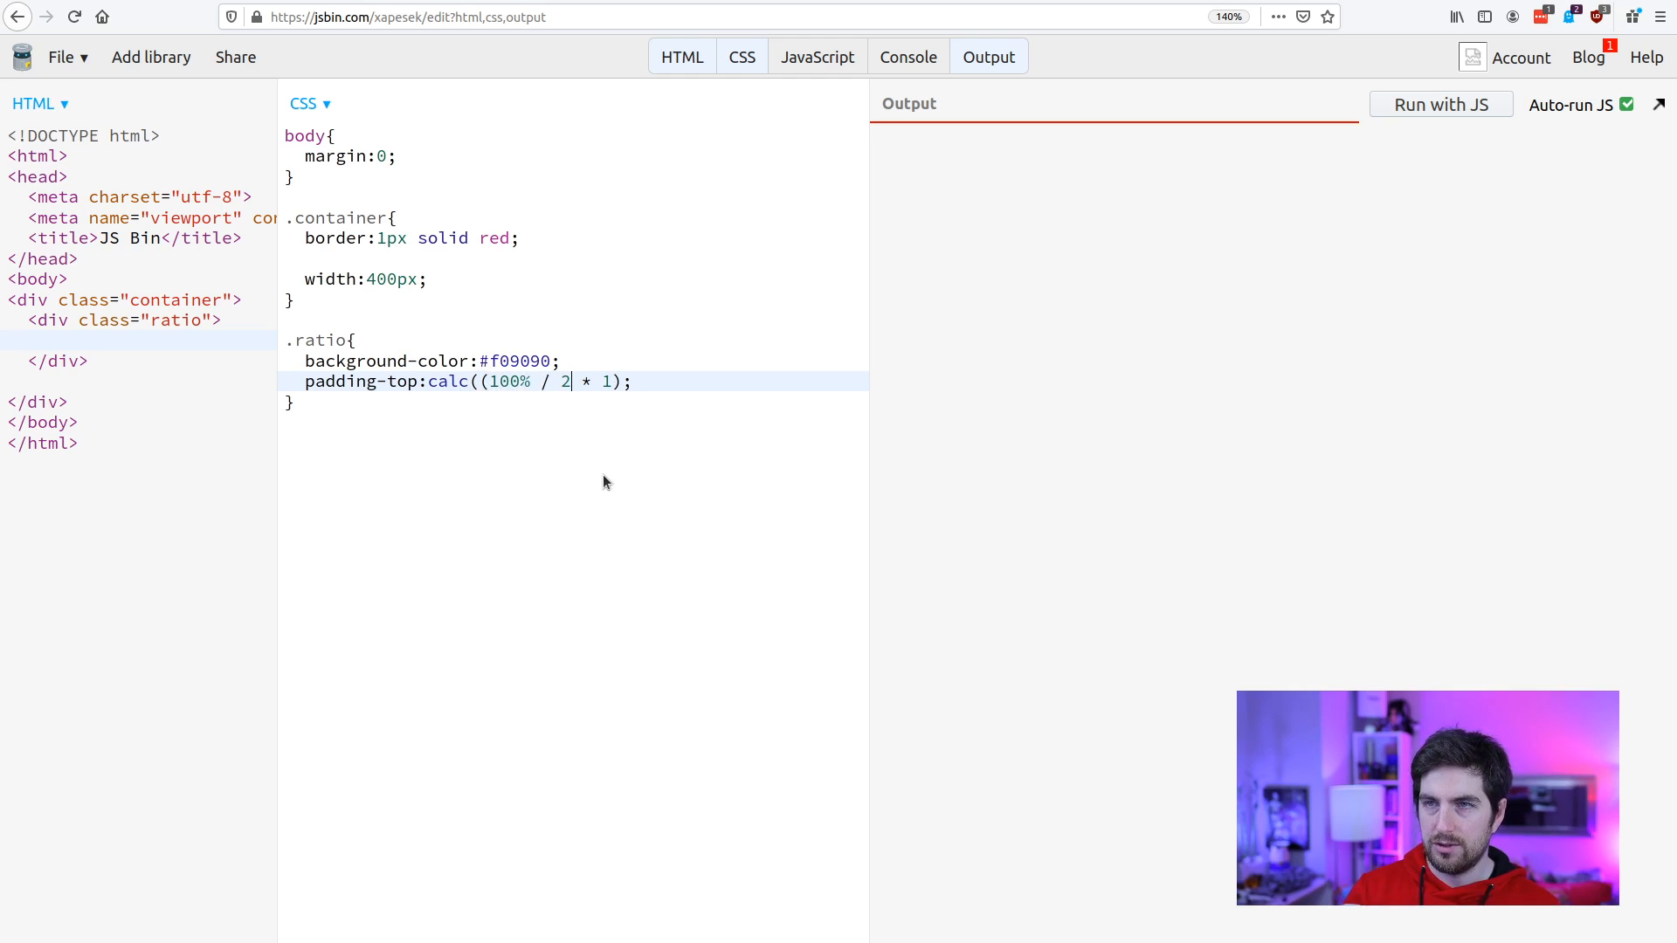
{"action": "type", "text": ")"}
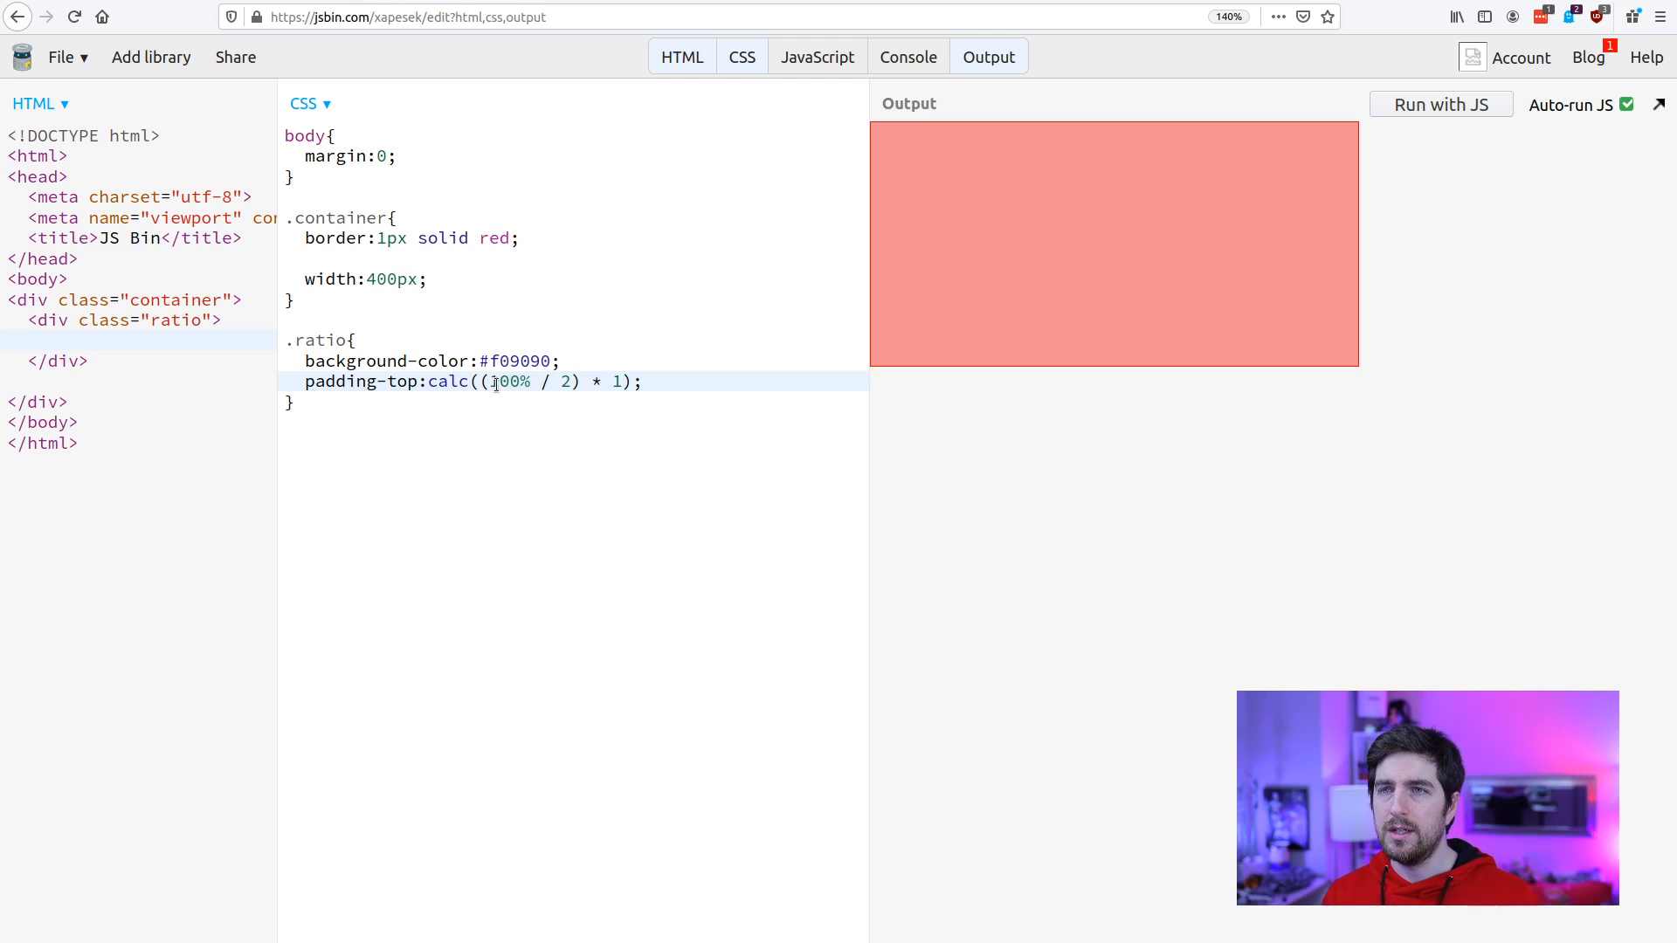
{"action": "key", "text": "Backspace"}
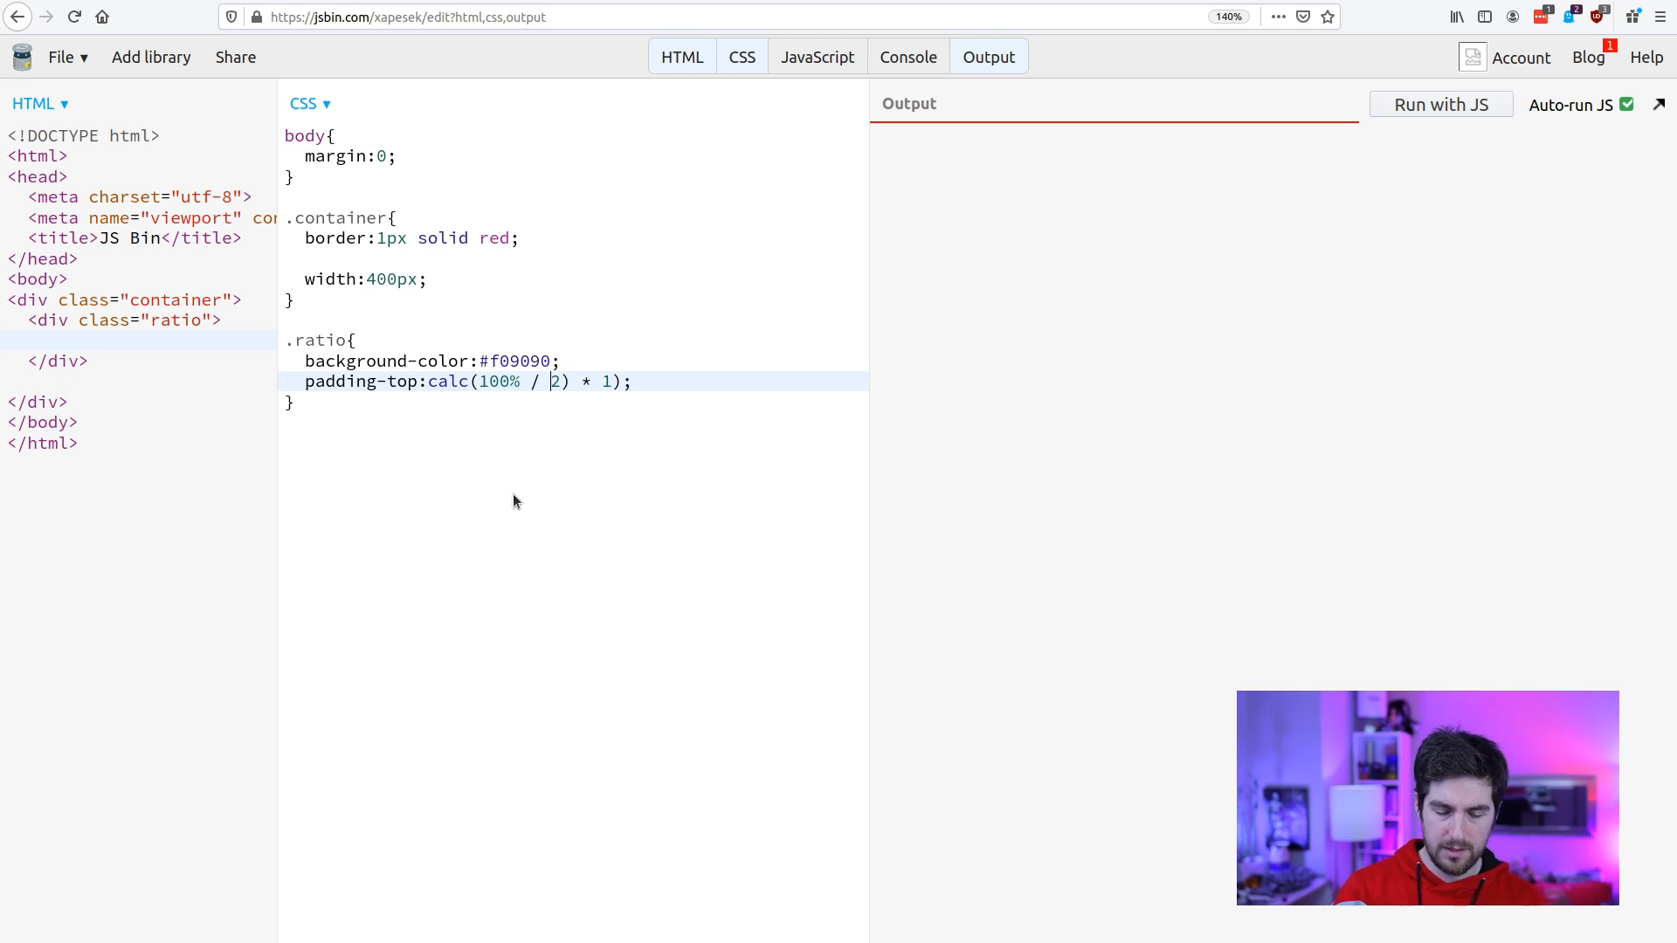
{"action": "type", "text": "("}
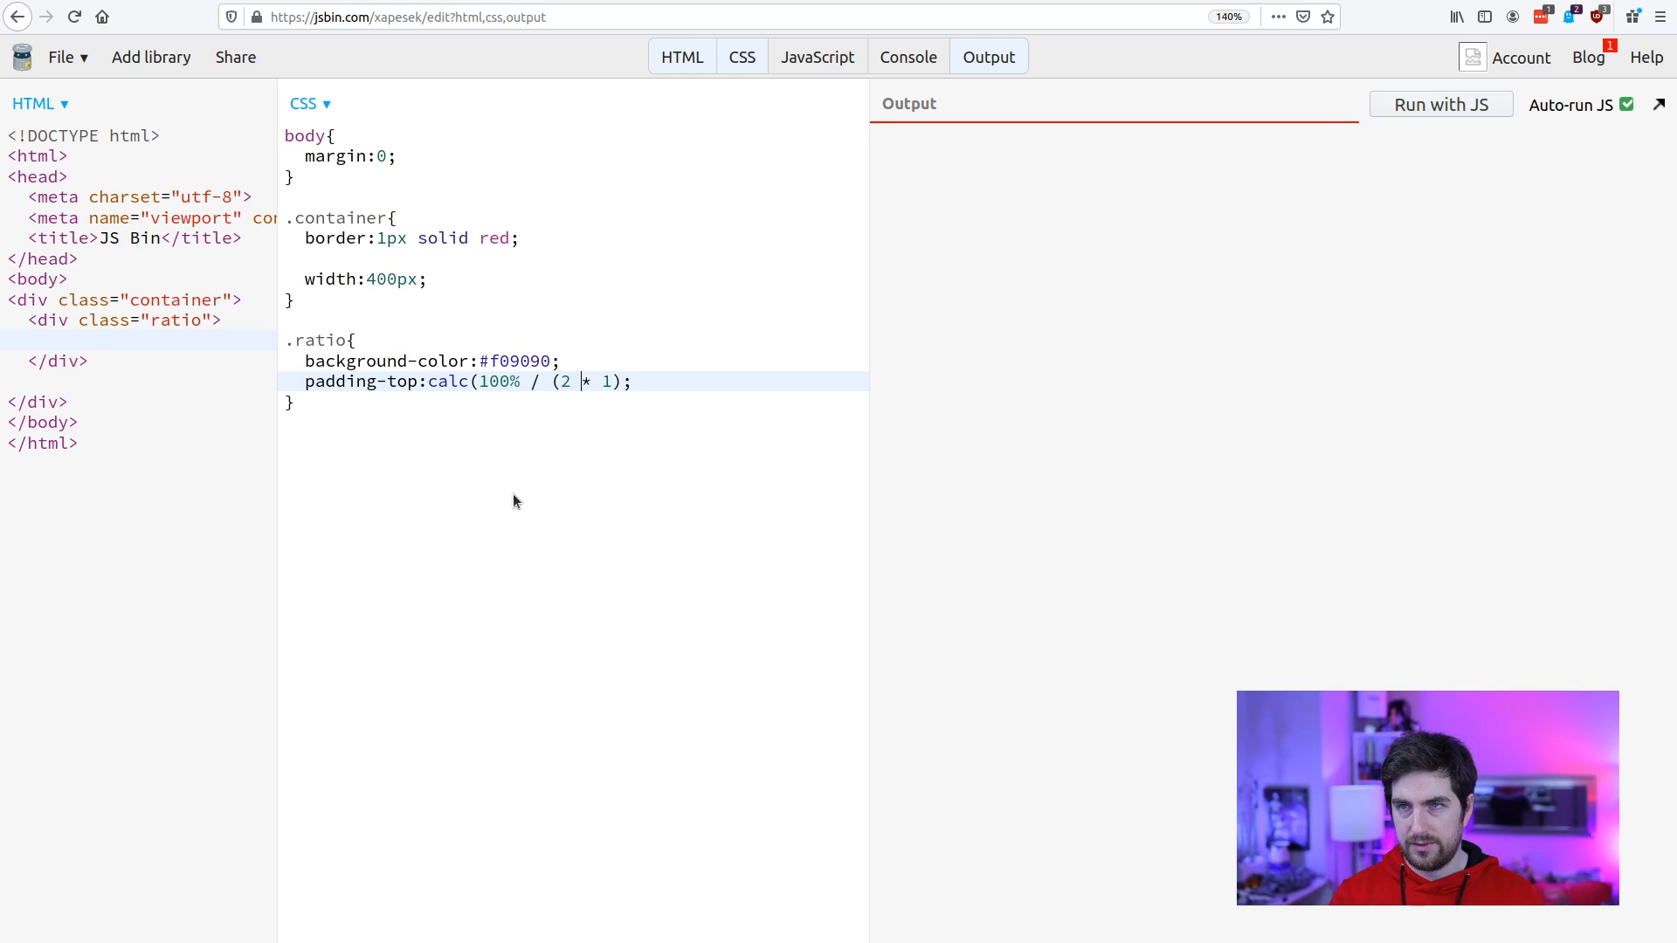
{"action": "type", "text": "))"}
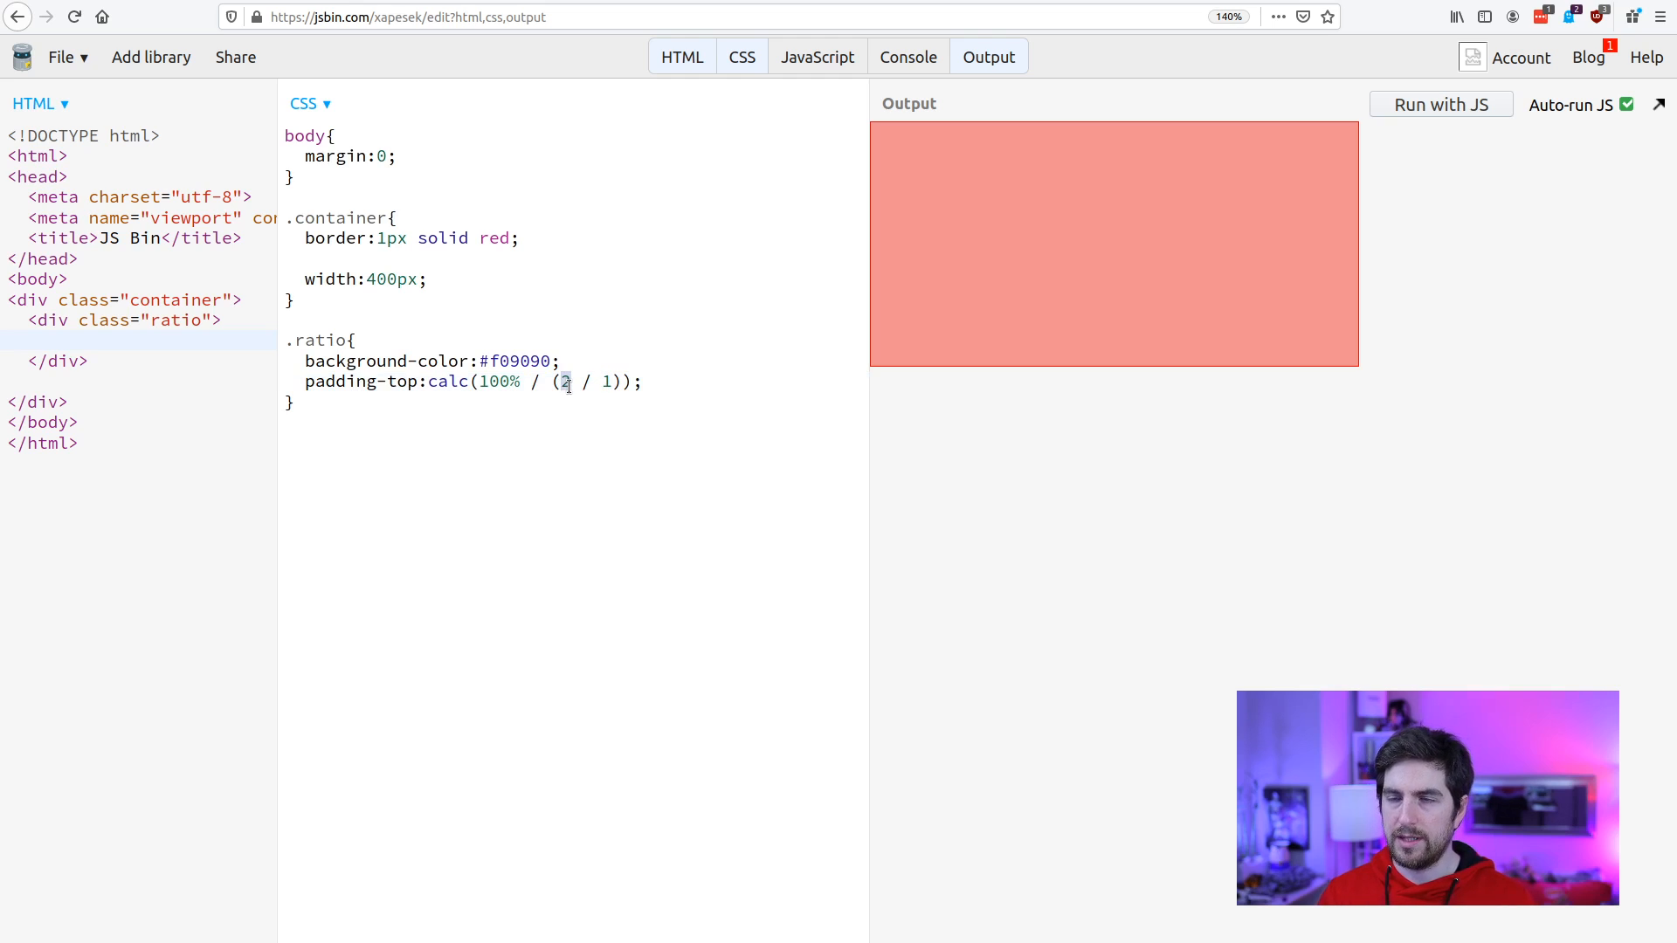
{"action": "type", "text": "6"}
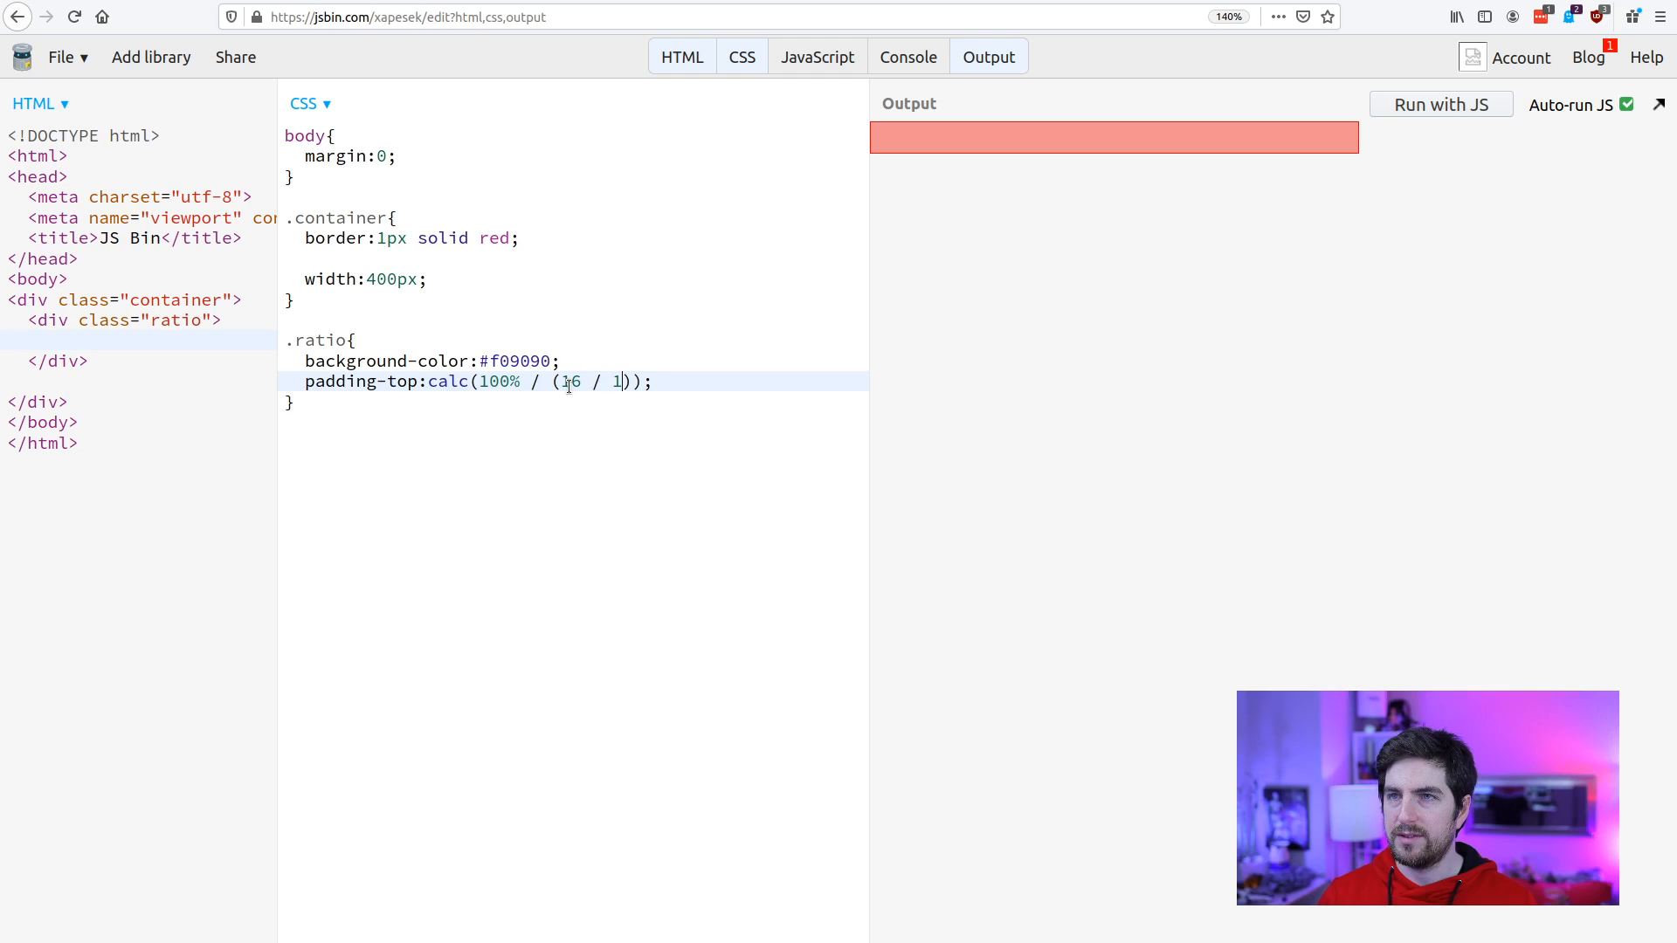
{"action": "type", "text": "9"}
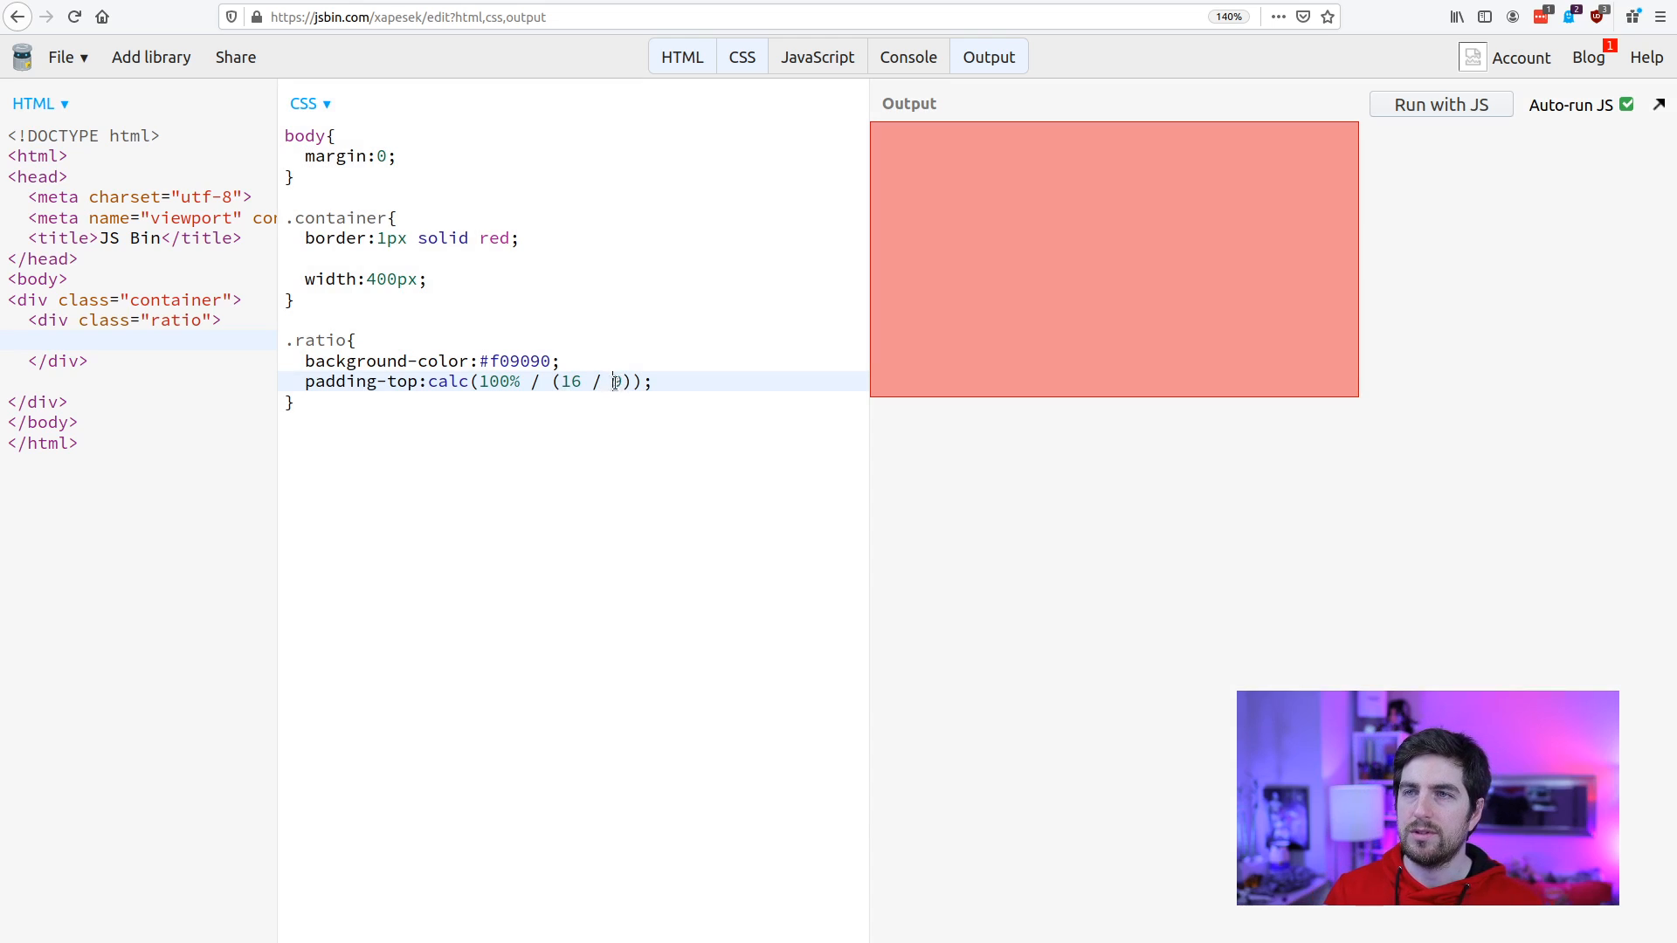
Change the calc ratio from 16 / 9 to 16 / 10.
{"action": "type", "text": "9"}
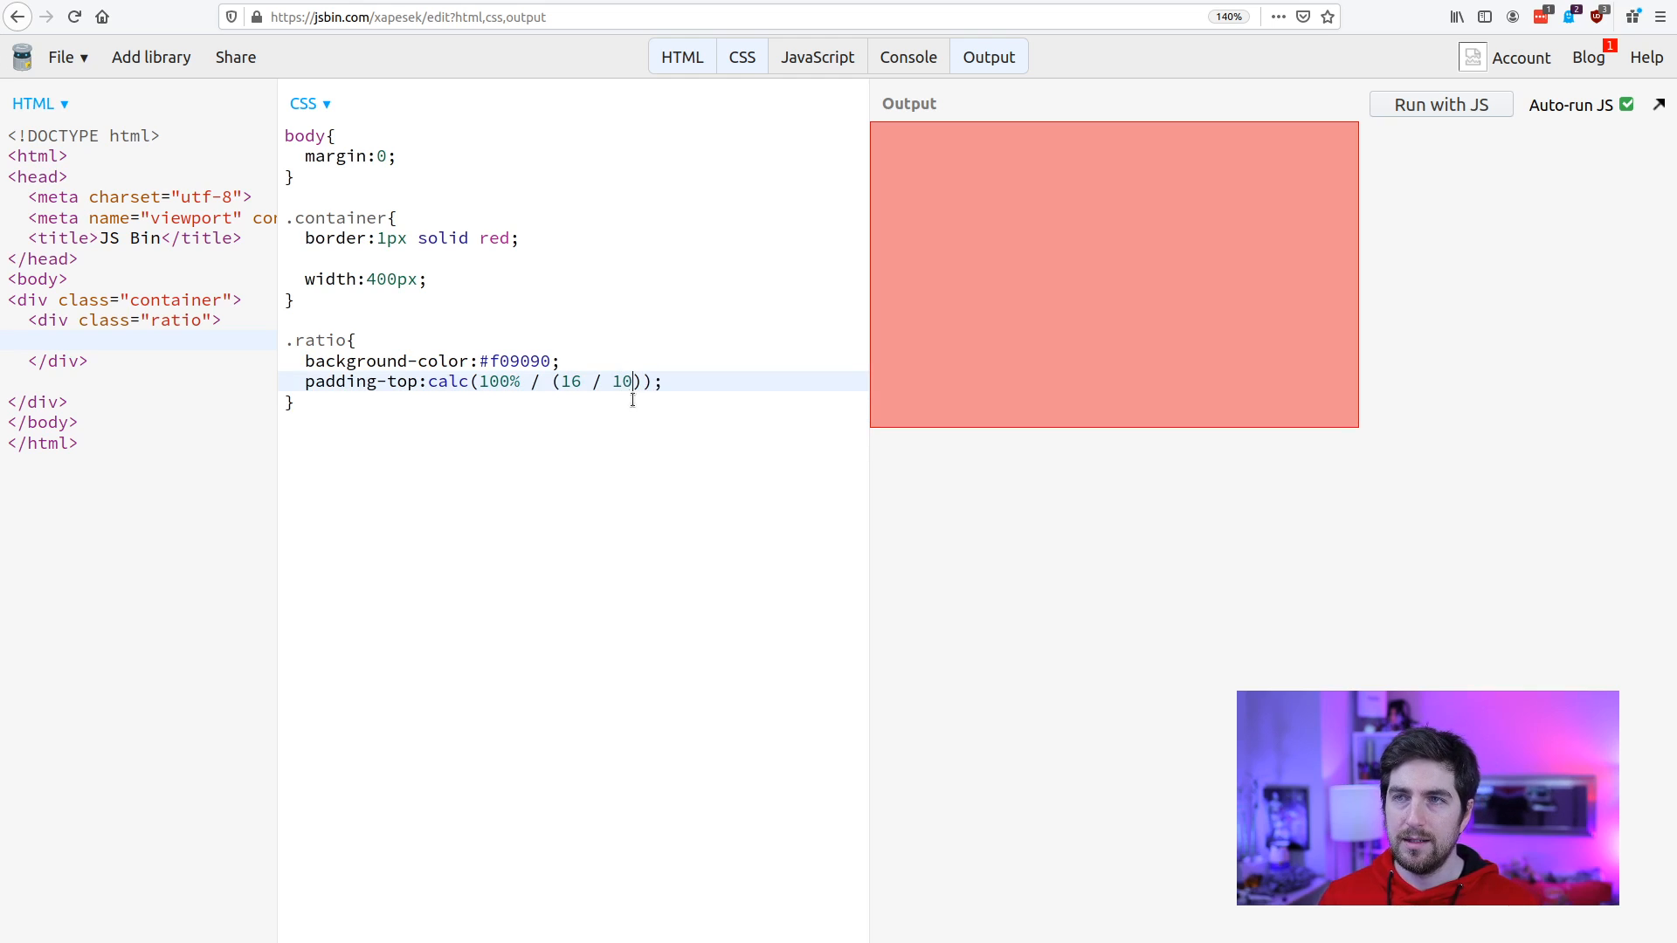
{"action": "double_click", "coordinate": [621, 381]}
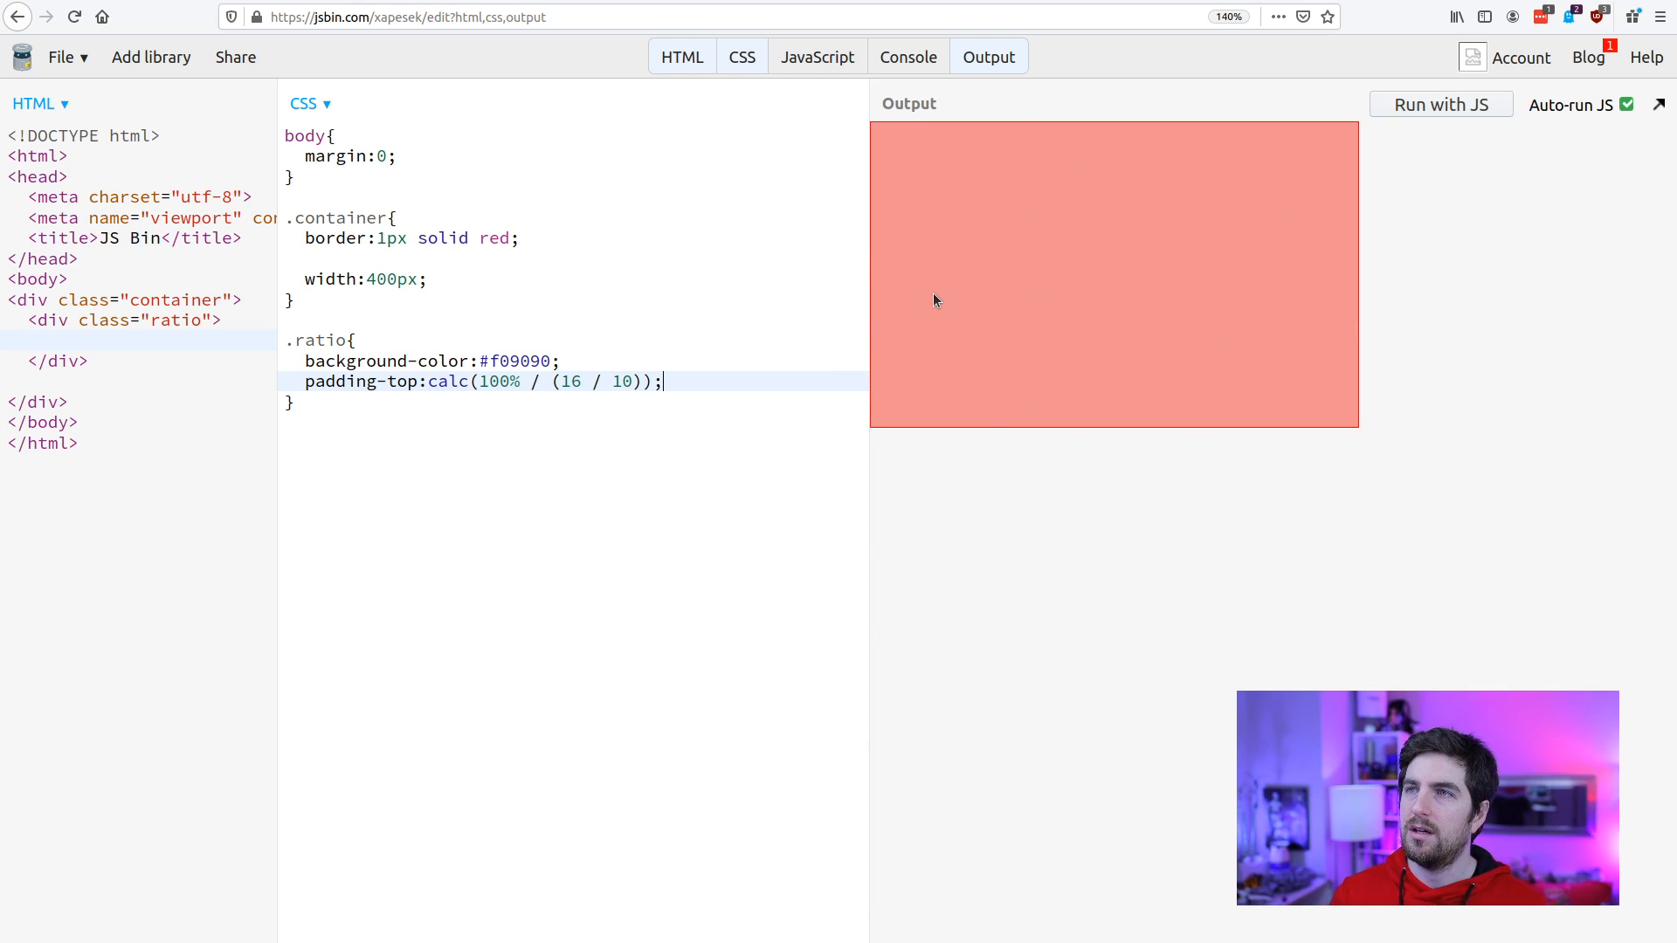
{"action": "mouse_move", "coordinate": [1557, 218]}
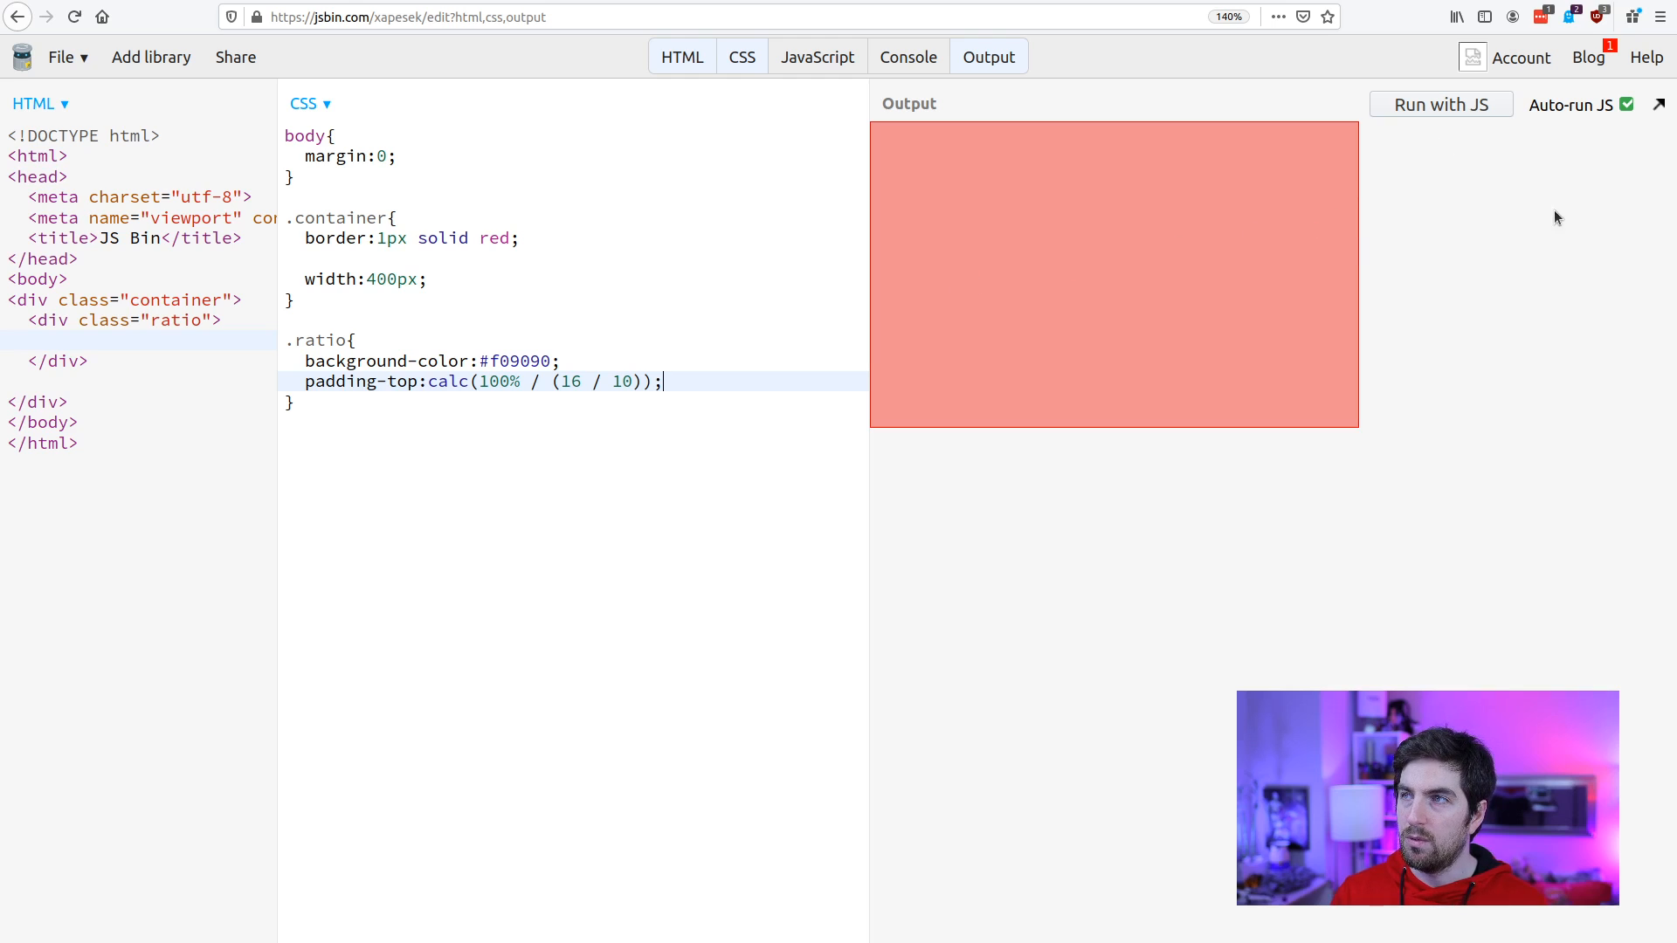
{"action": "mouse_move", "coordinate": [1448, 224]}
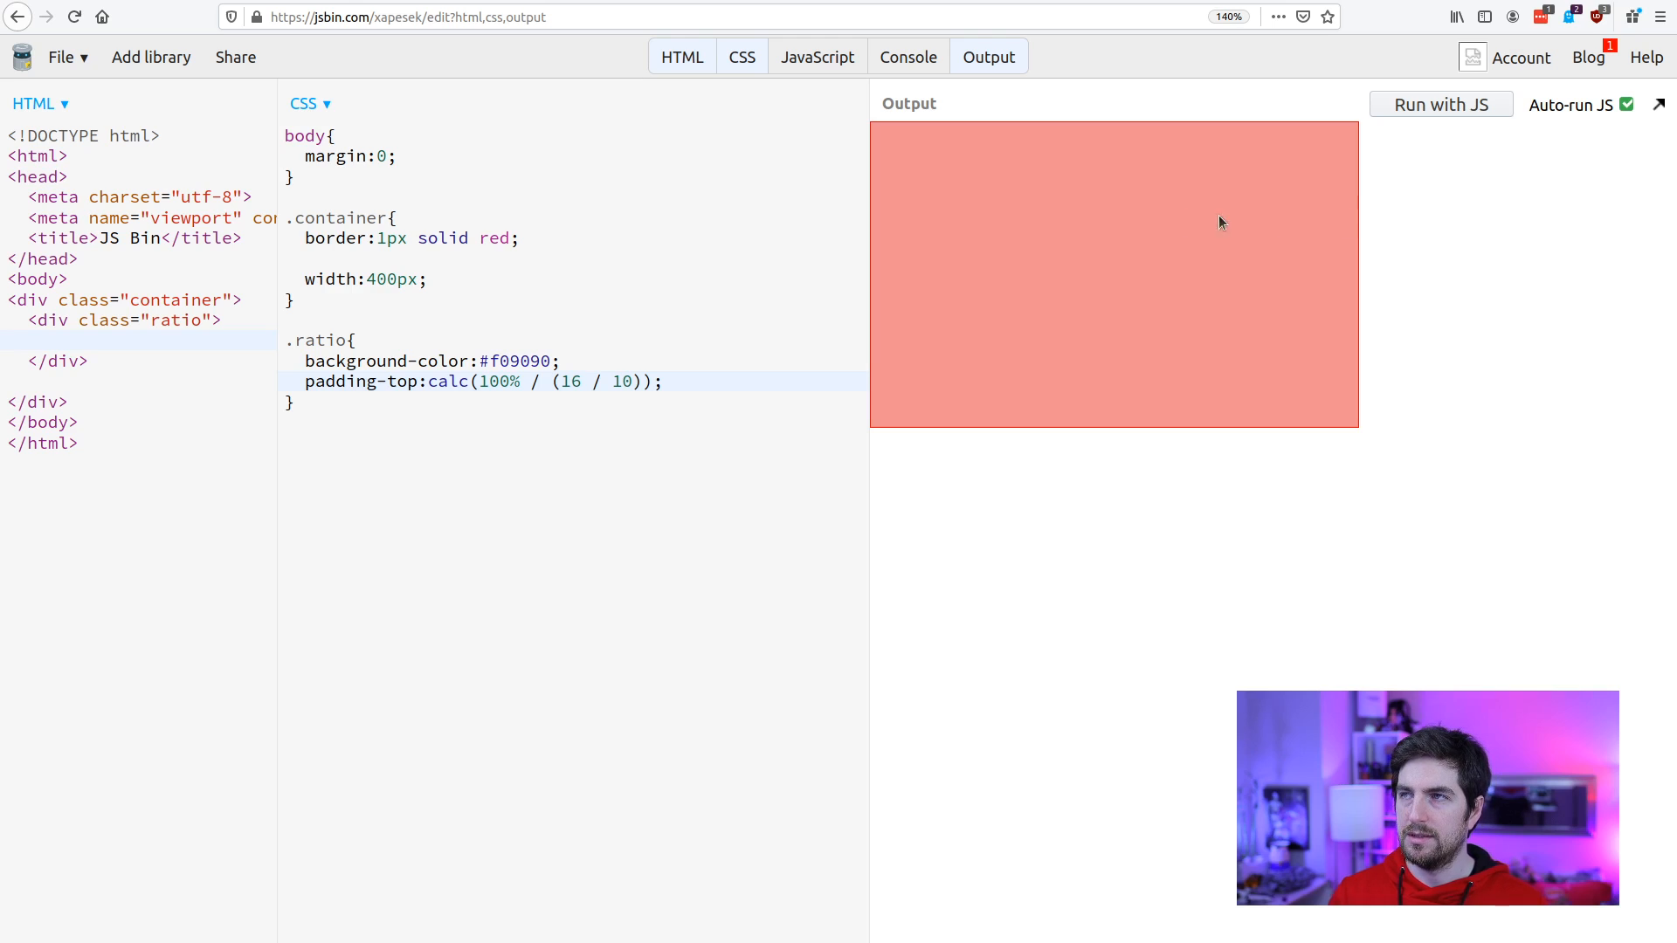
{"action": "mouse_move", "coordinate": [939, 264]}
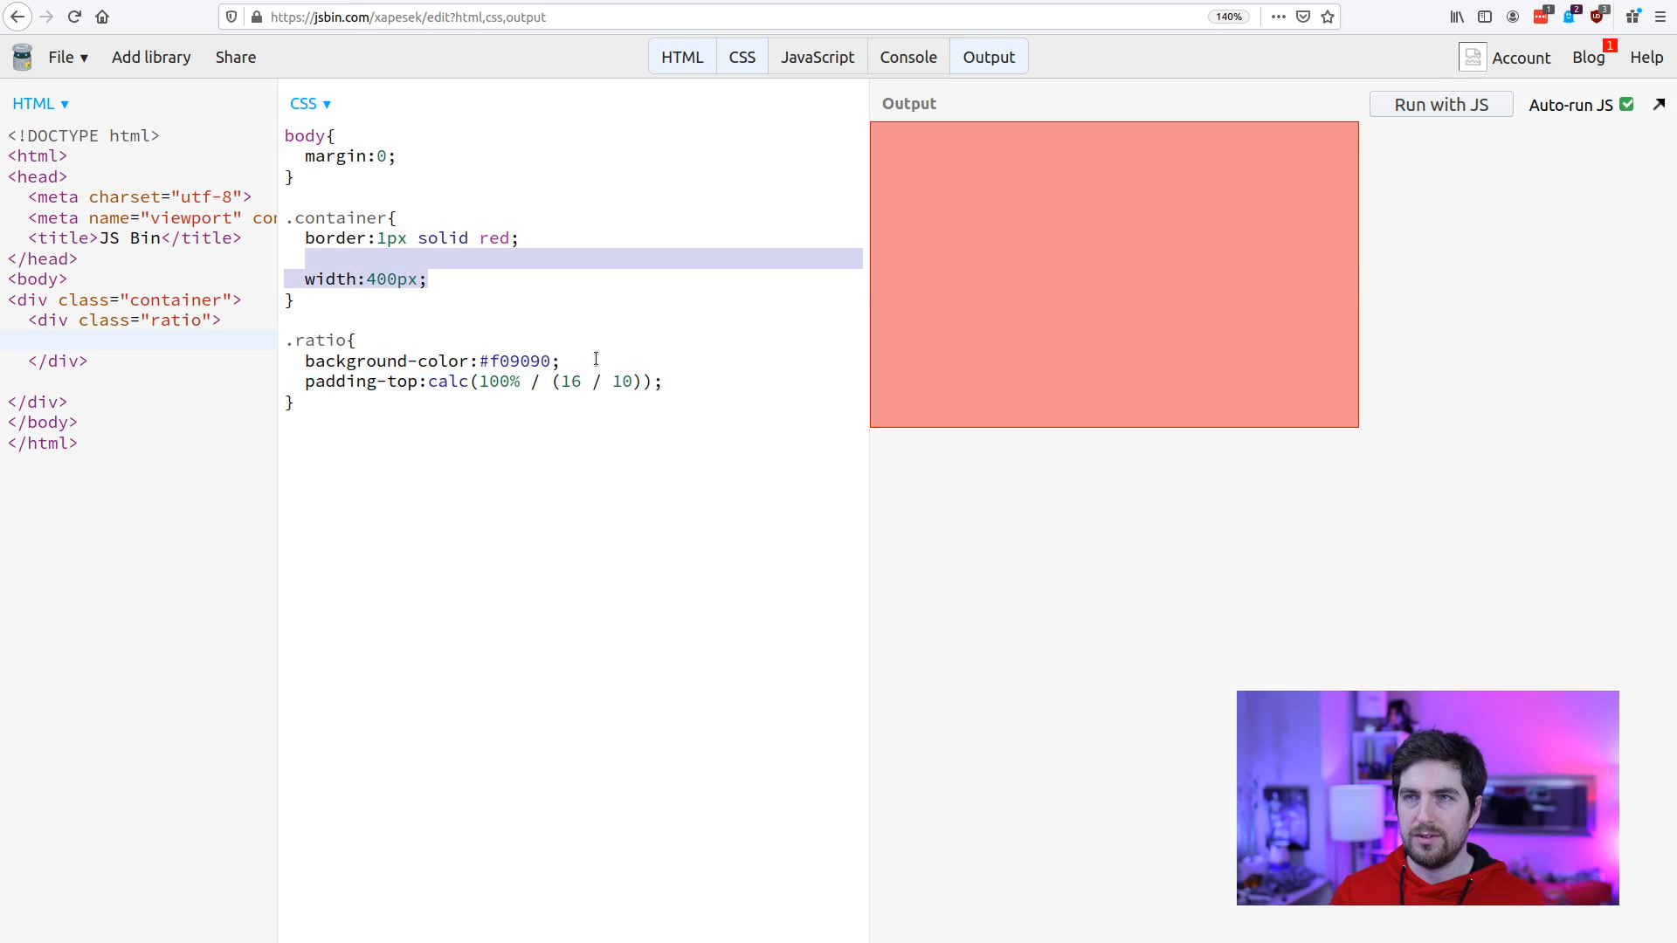
Put width:400px; on .container, briefly trying it on .ratio first.
{"action": "type", "text": "width:400px;"}
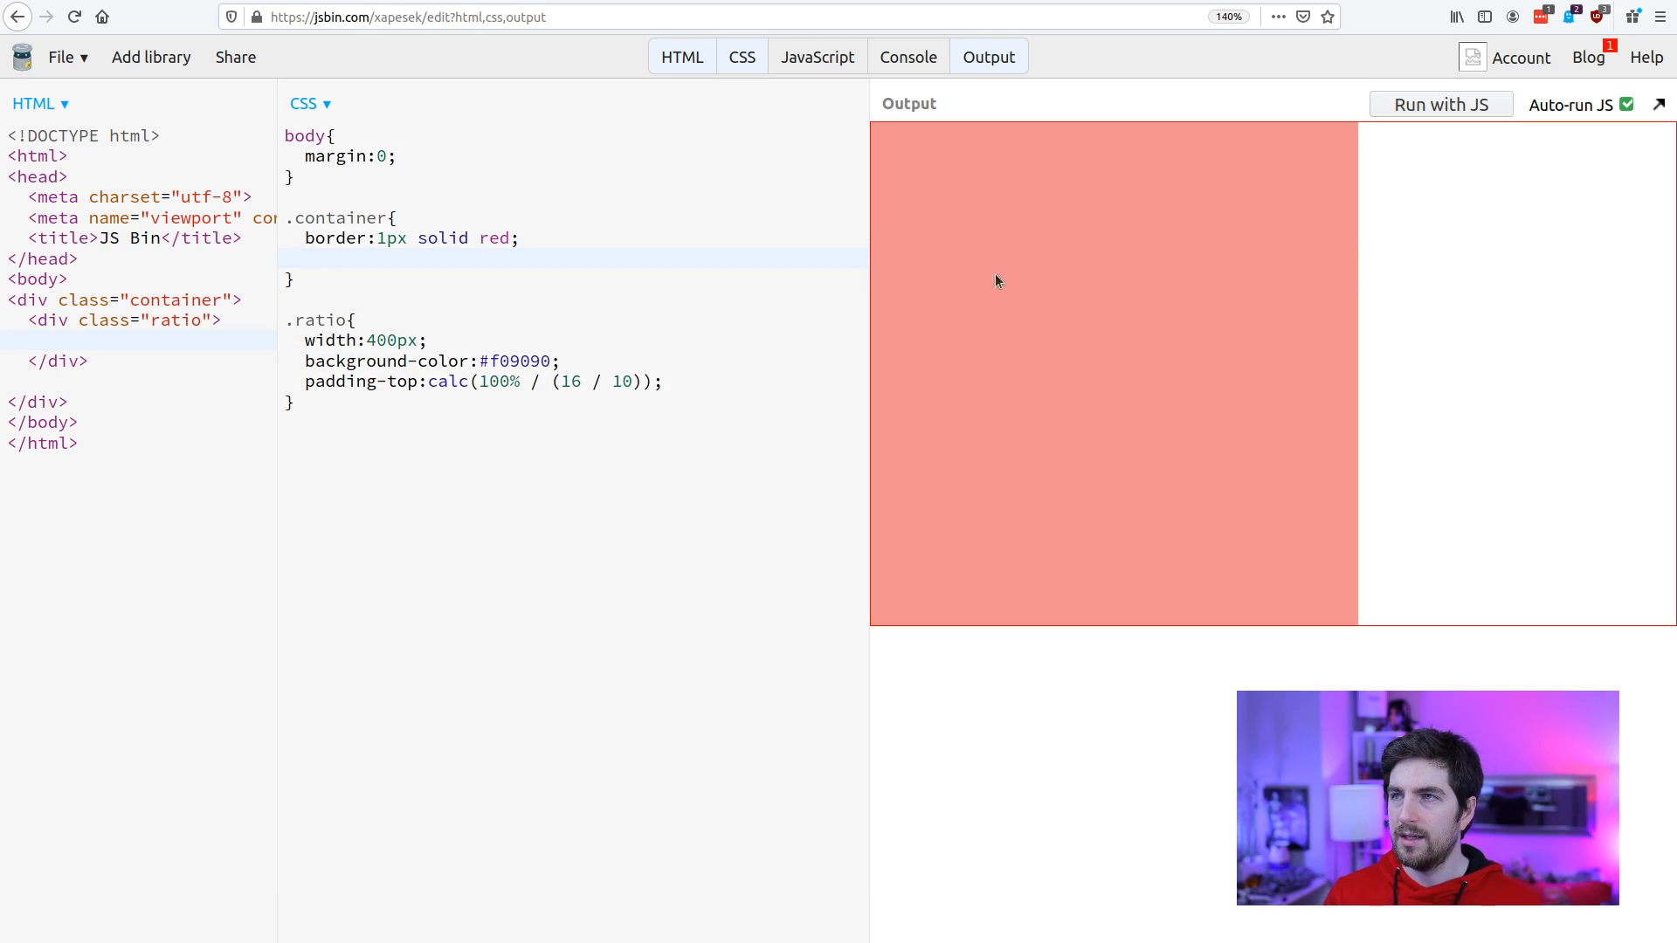
{"action": "mouse_move", "coordinate": [971, 424]}
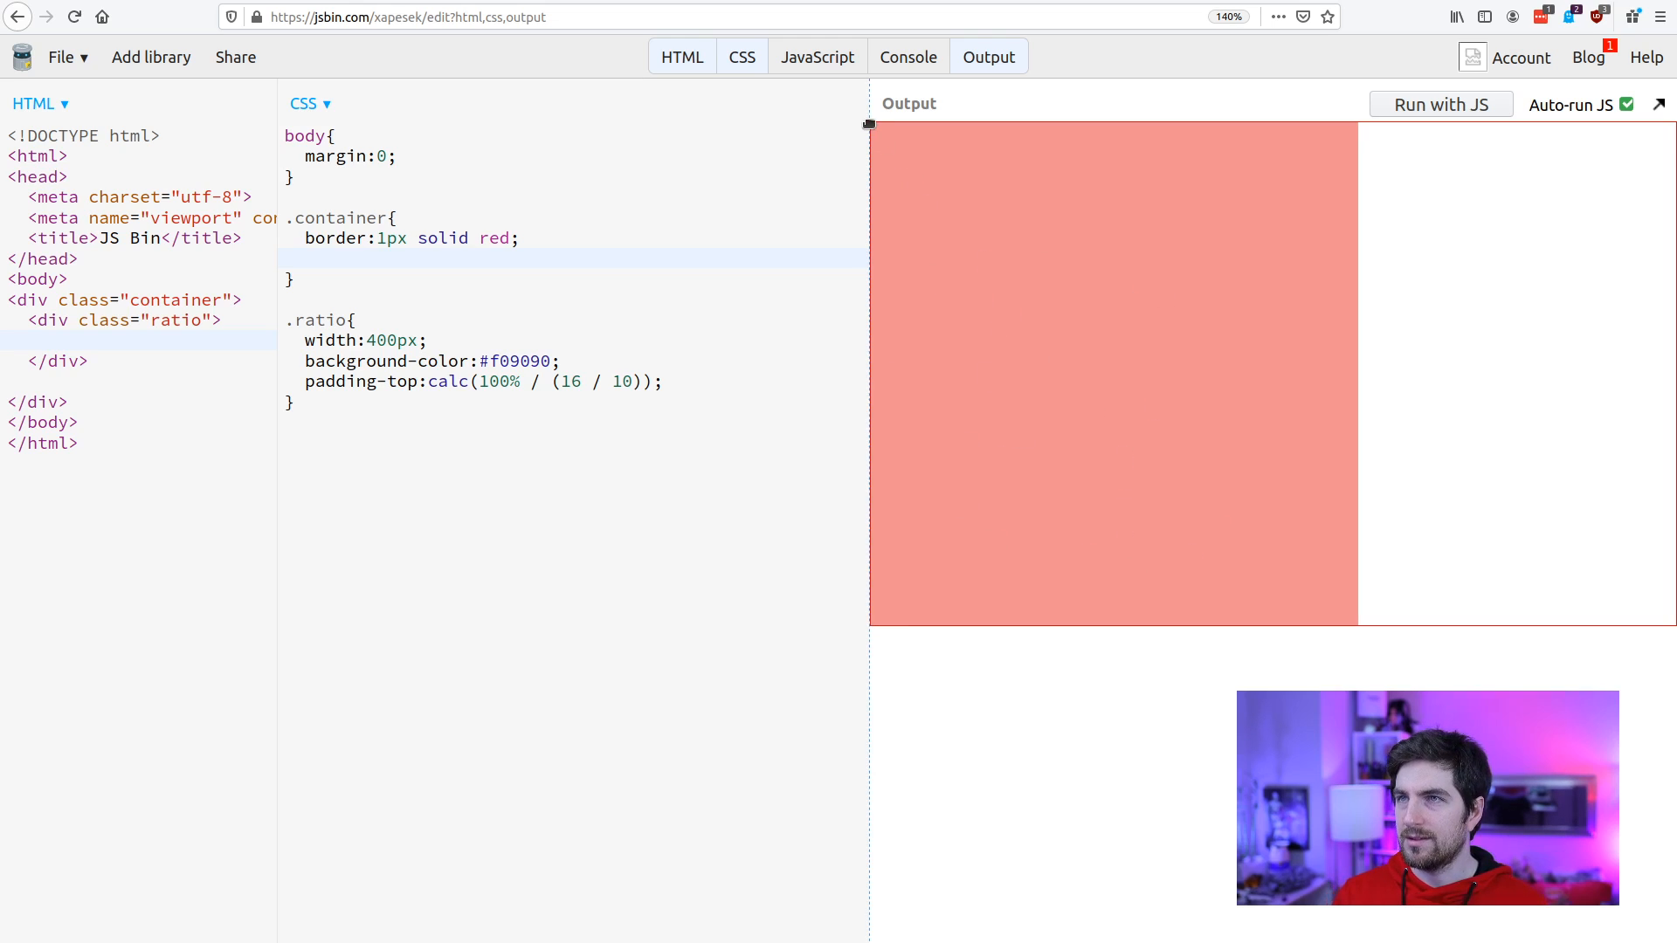
{"action": "mouse_move", "coordinate": [1331, 111]}
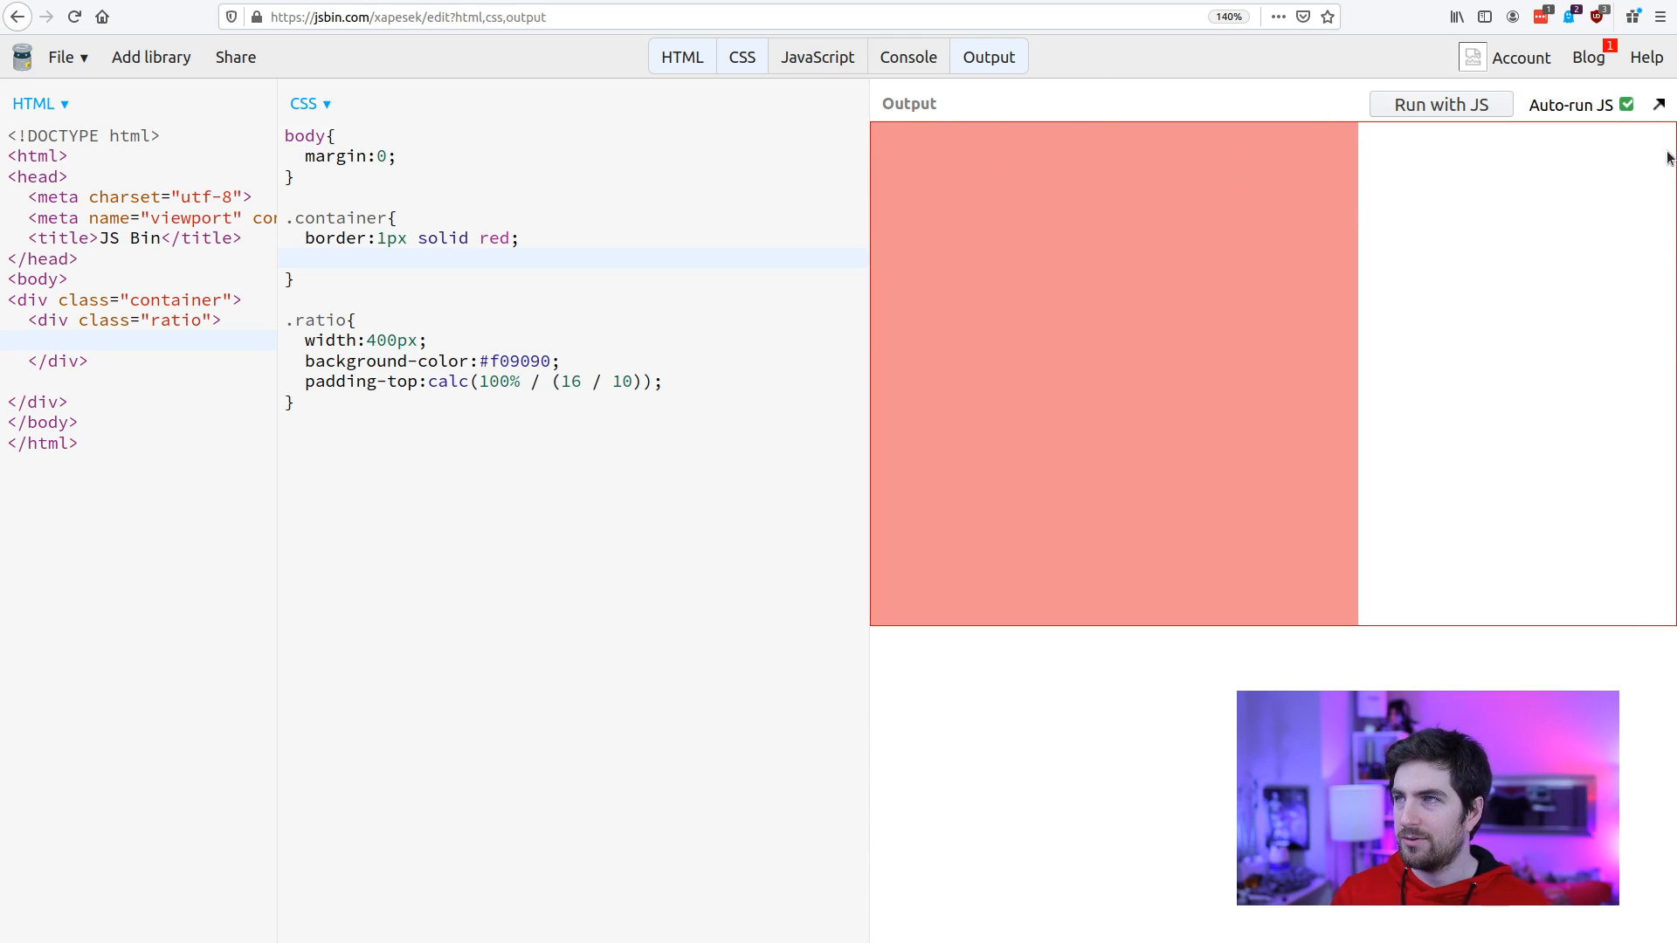
{"action": "mouse_move", "coordinate": [1174, 466]}
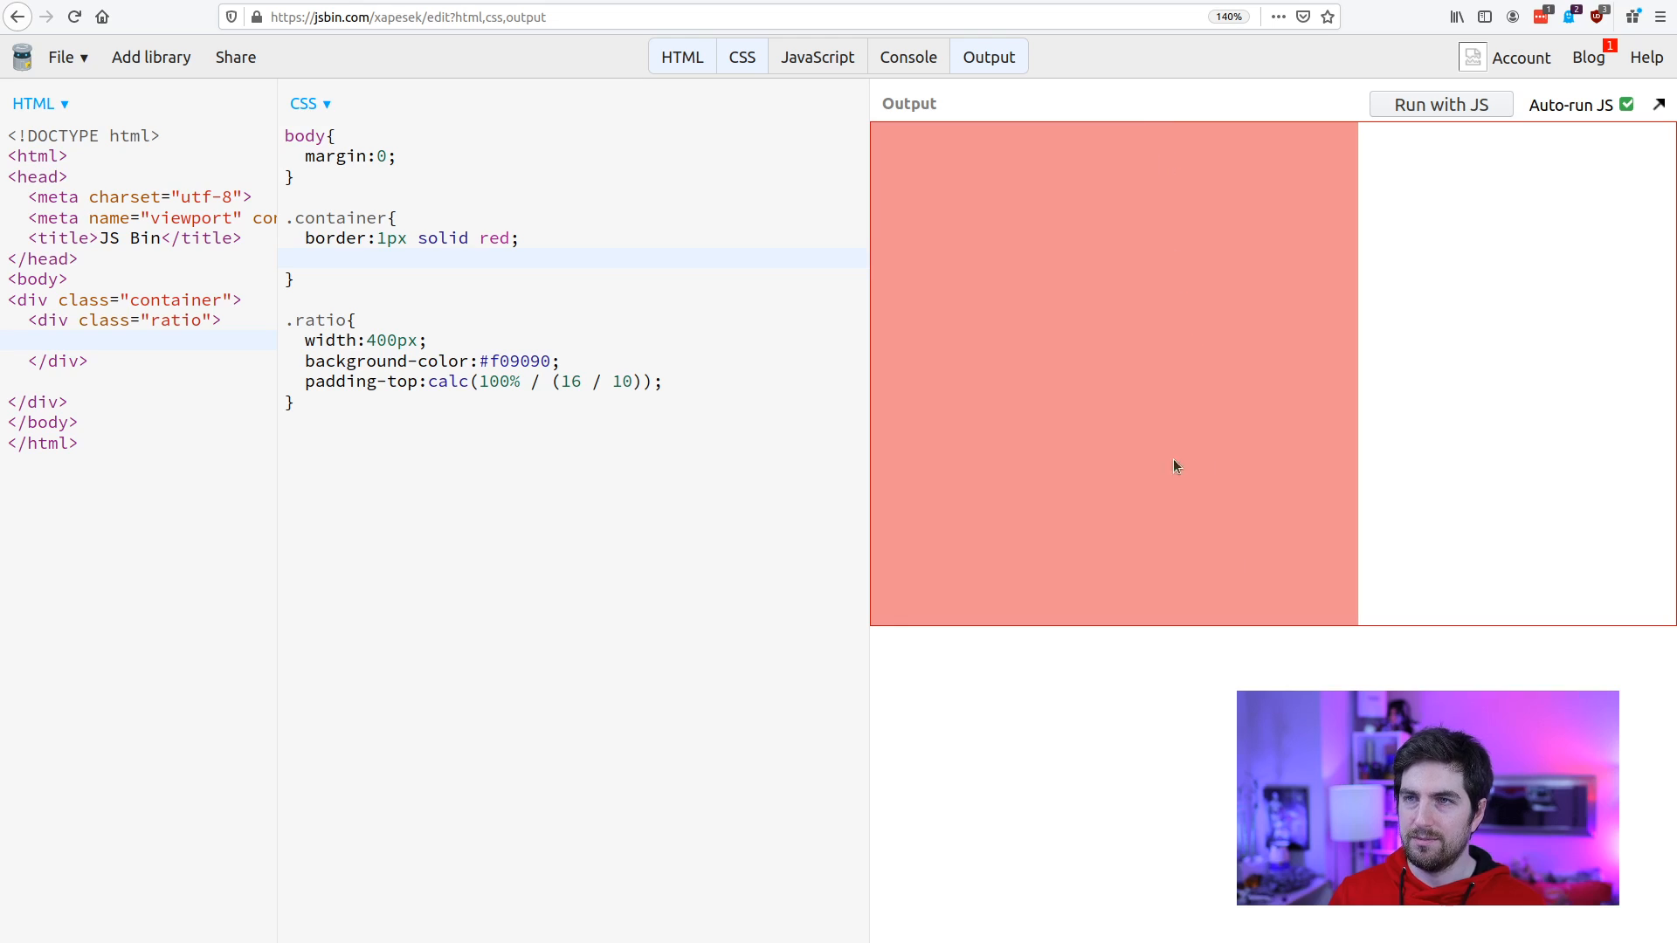
{"action": "mouse_move", "coordinate": [1108, 328]}
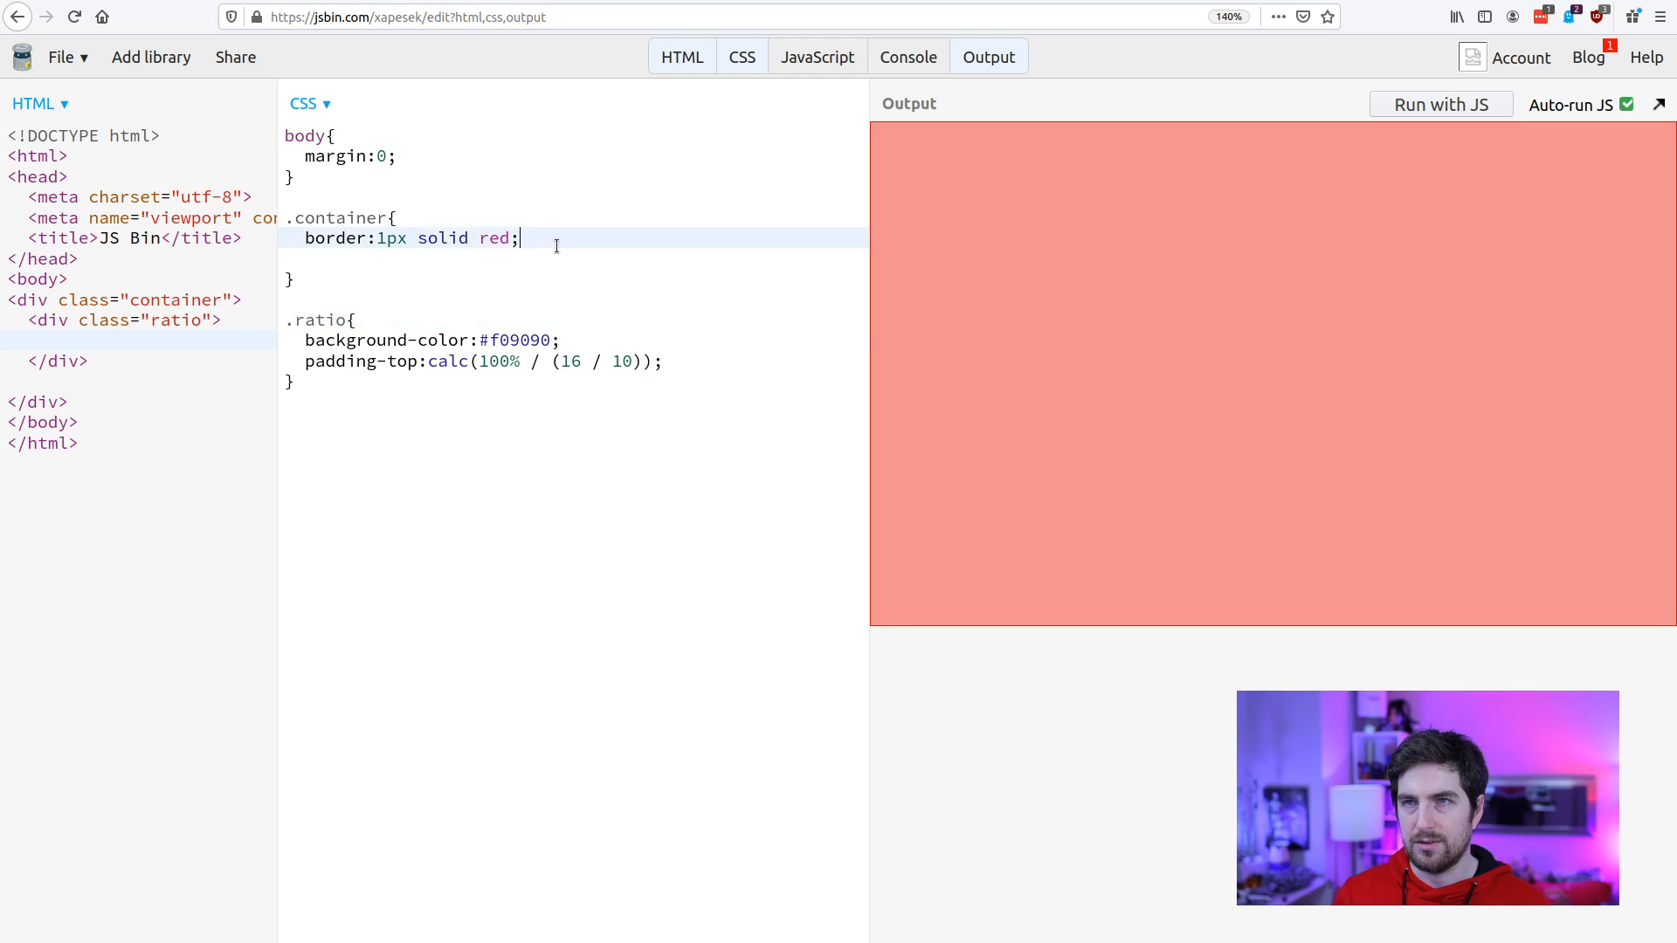
{"action": "type", "text": "width:400px;"}
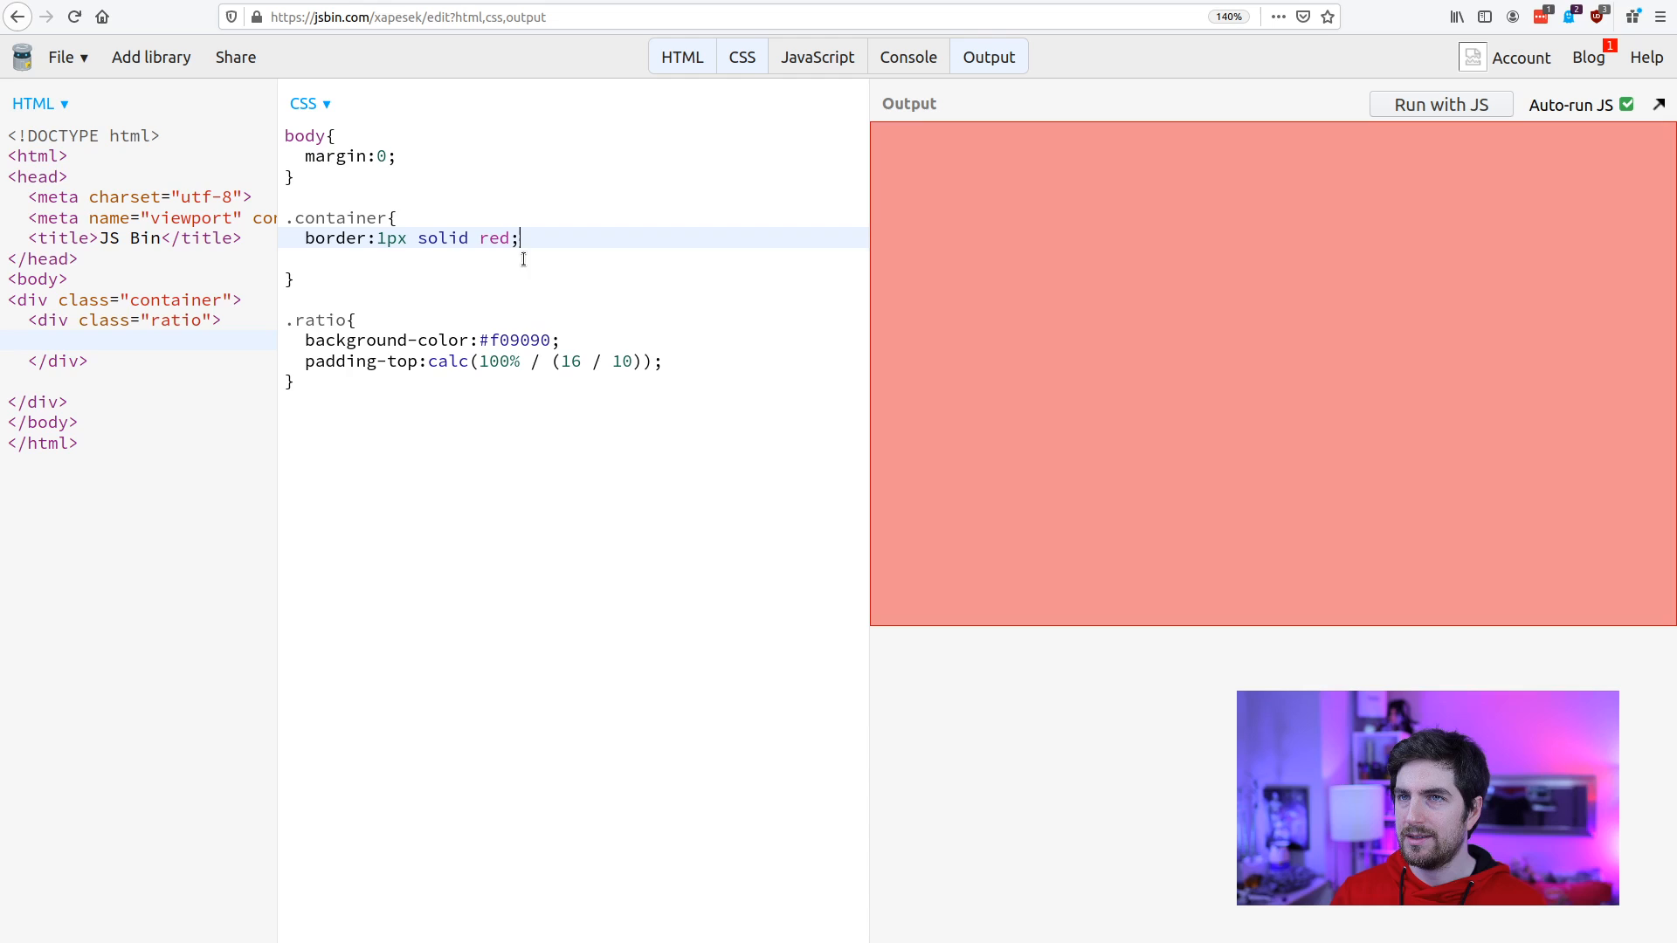
{"action": "type", "text": "width:400px;"}
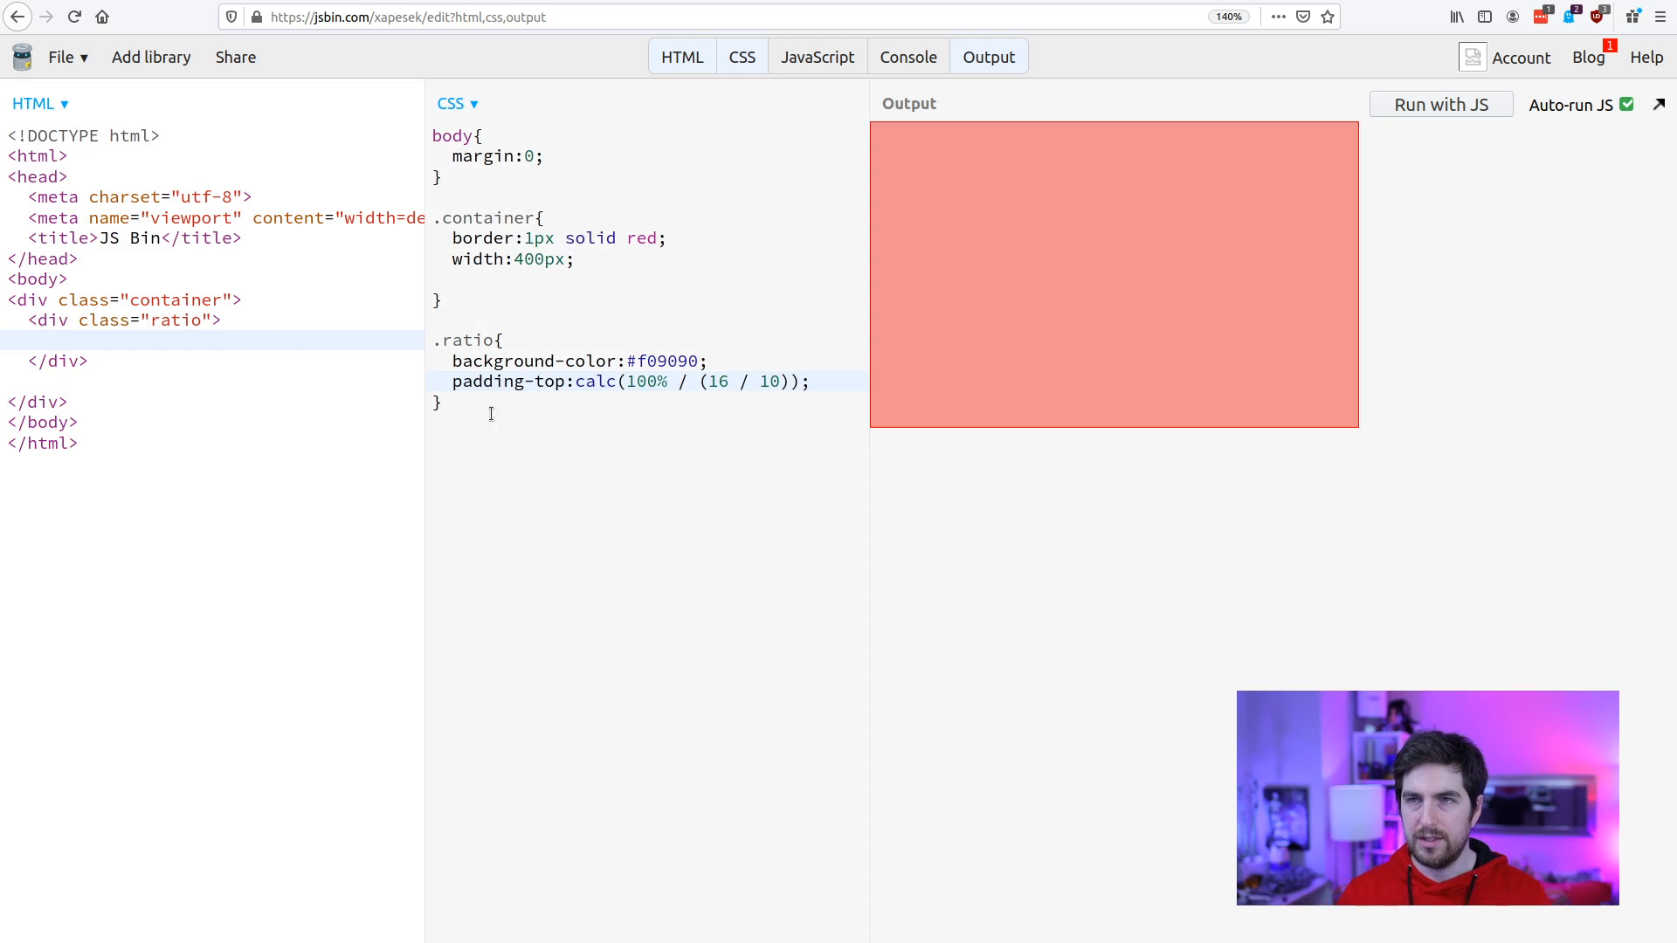
Add a p rule with color white and four <p>test</p> paragraphs inside the ratio div.
{"action": "type", "text": "p {"}
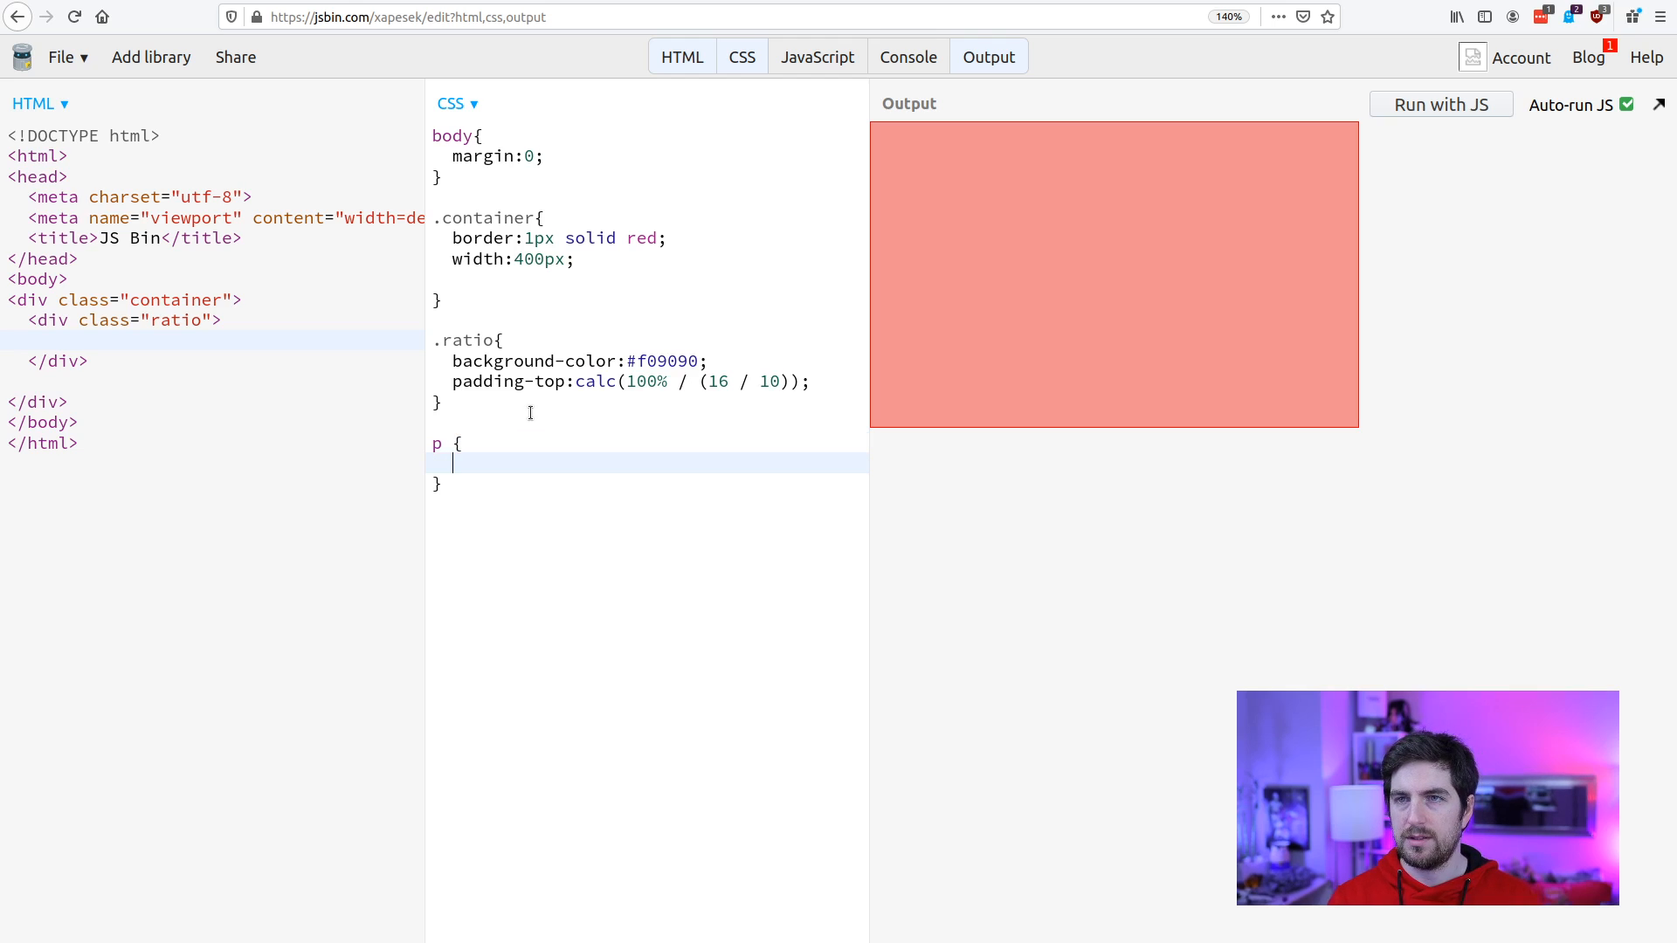
{"action": "type", "text": "color:white;"}
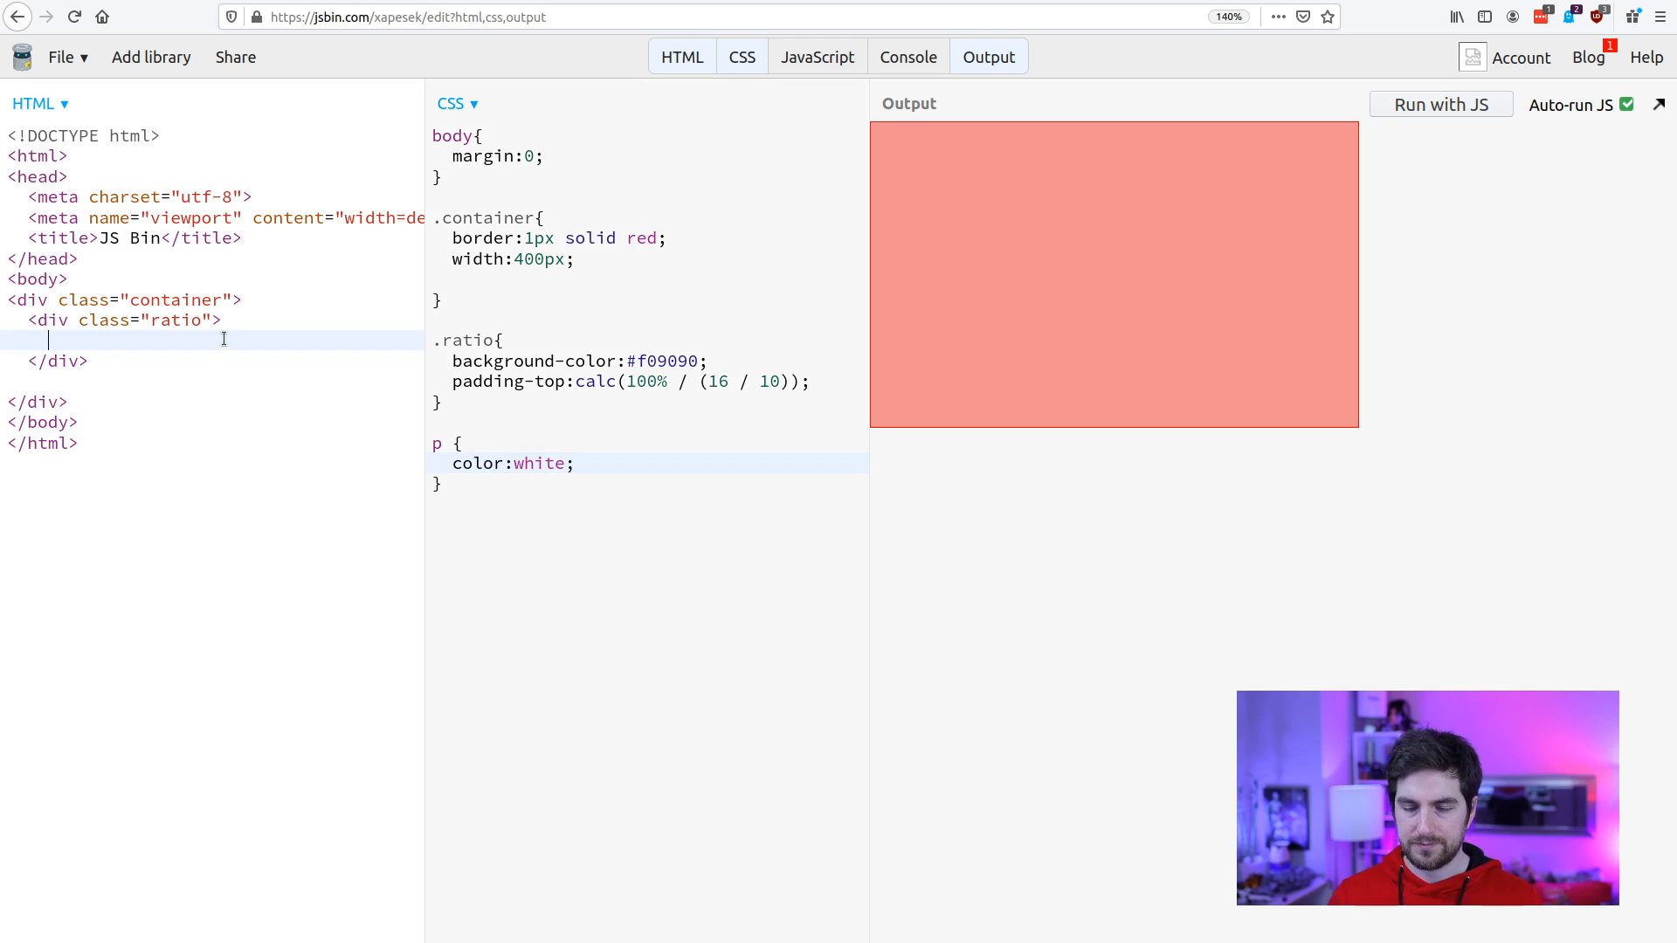
{"action": "type", "text": "<p>"}
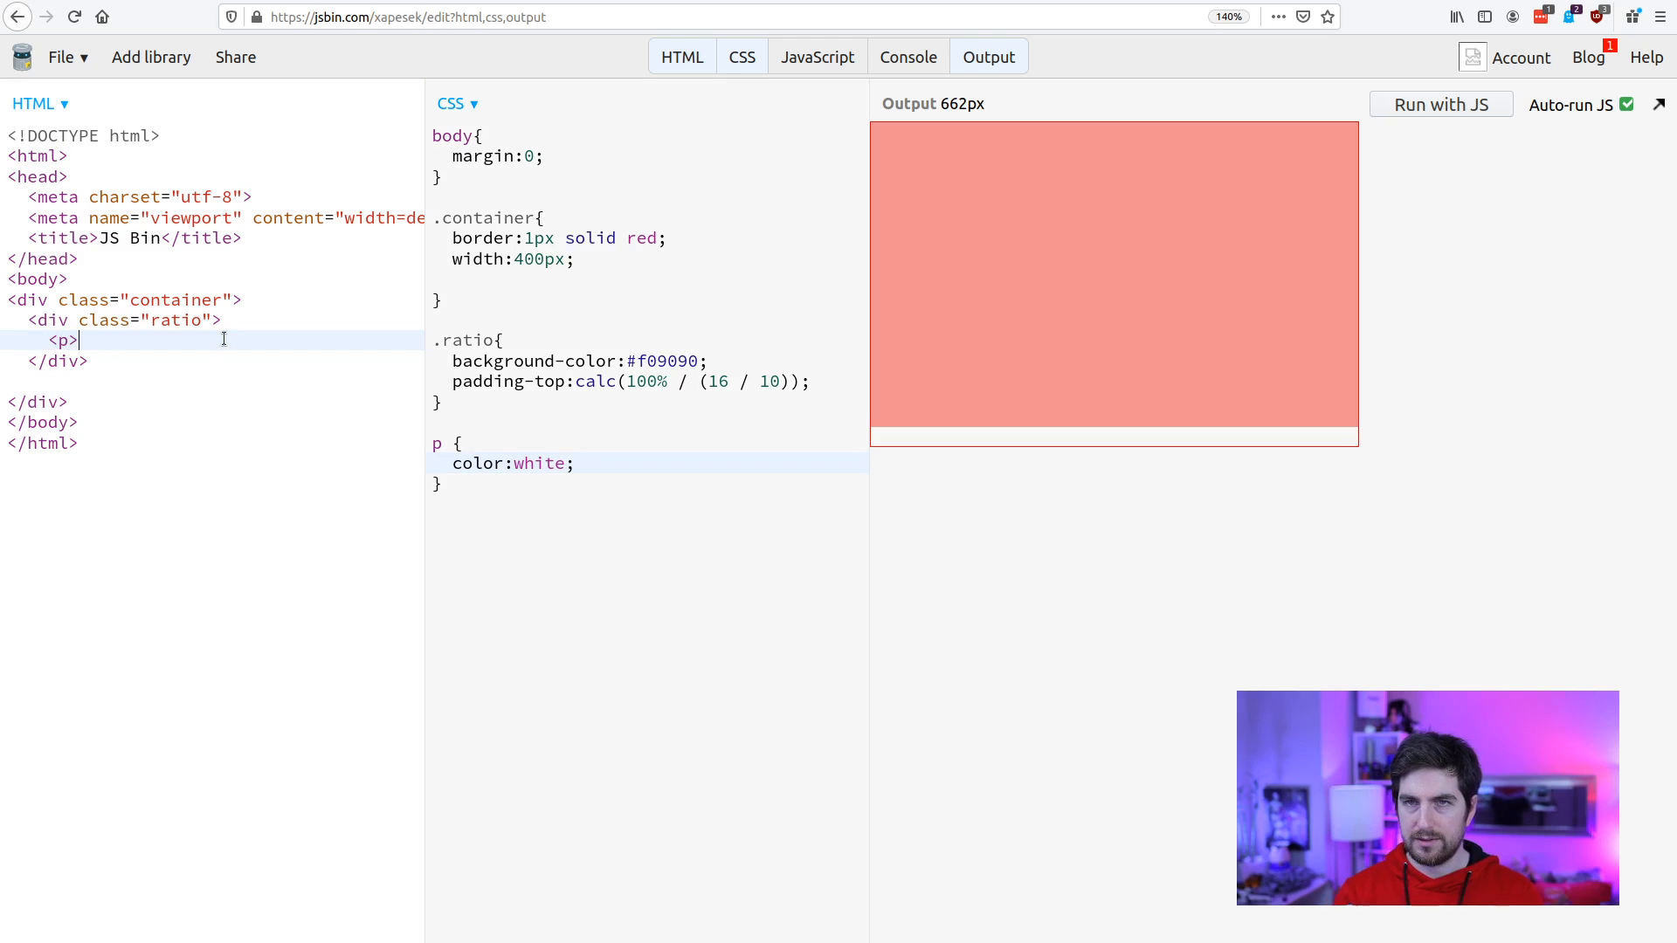
{"action": "type", "text": "test</p>"}
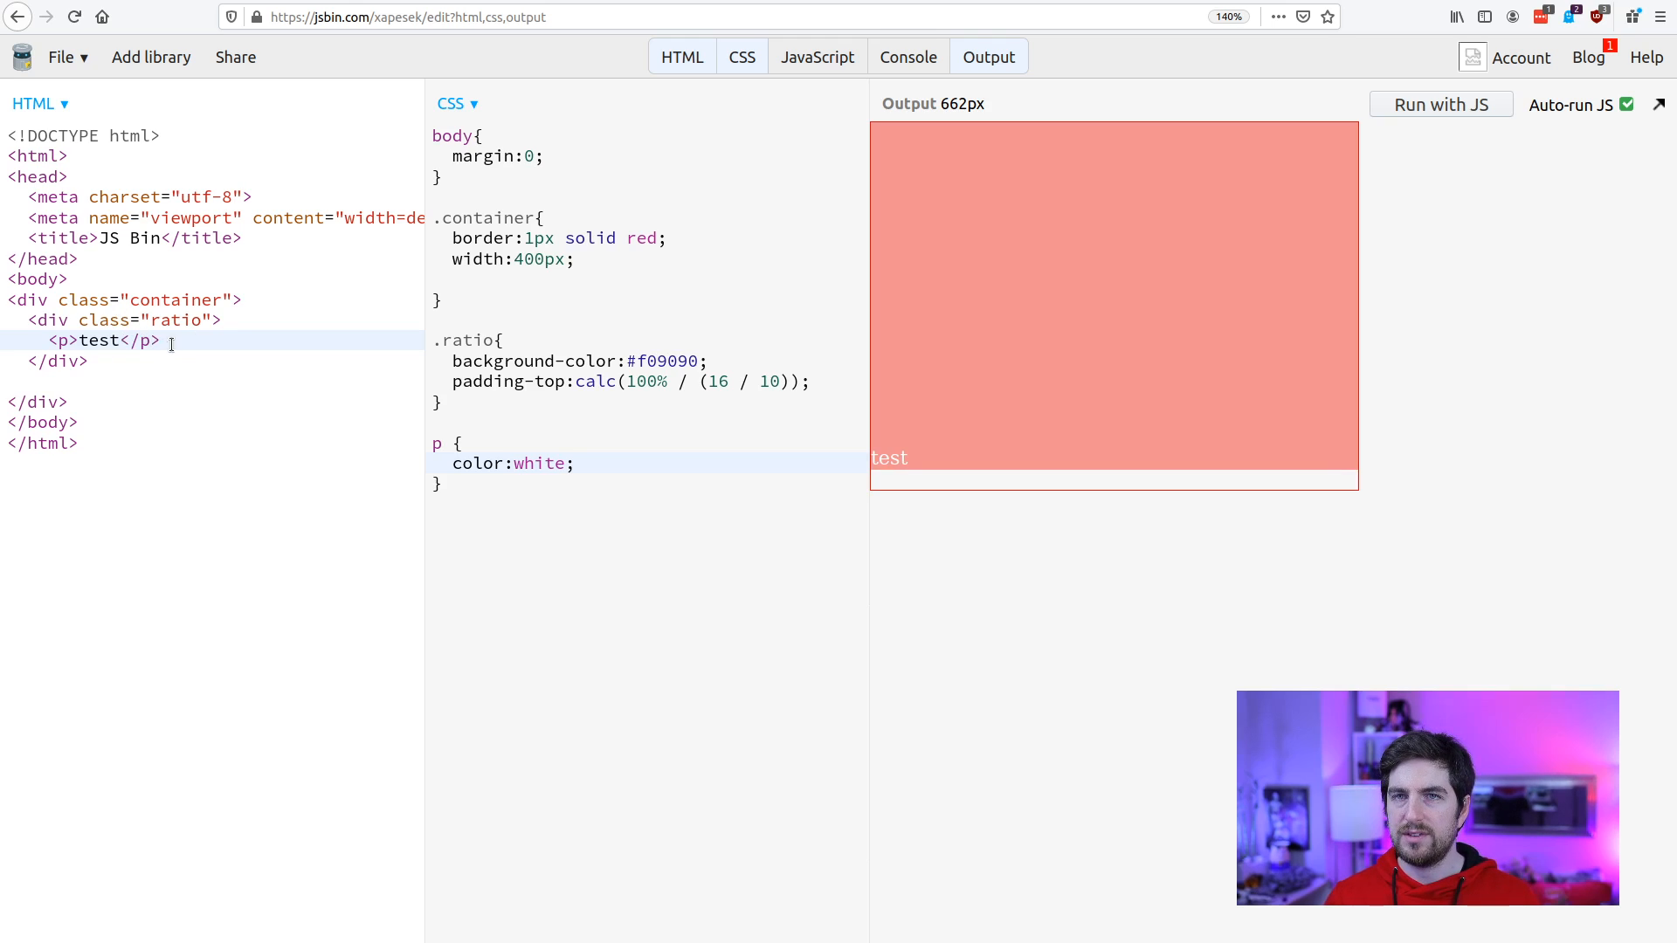
{"action": "type", "text": "<p>test</p>"}
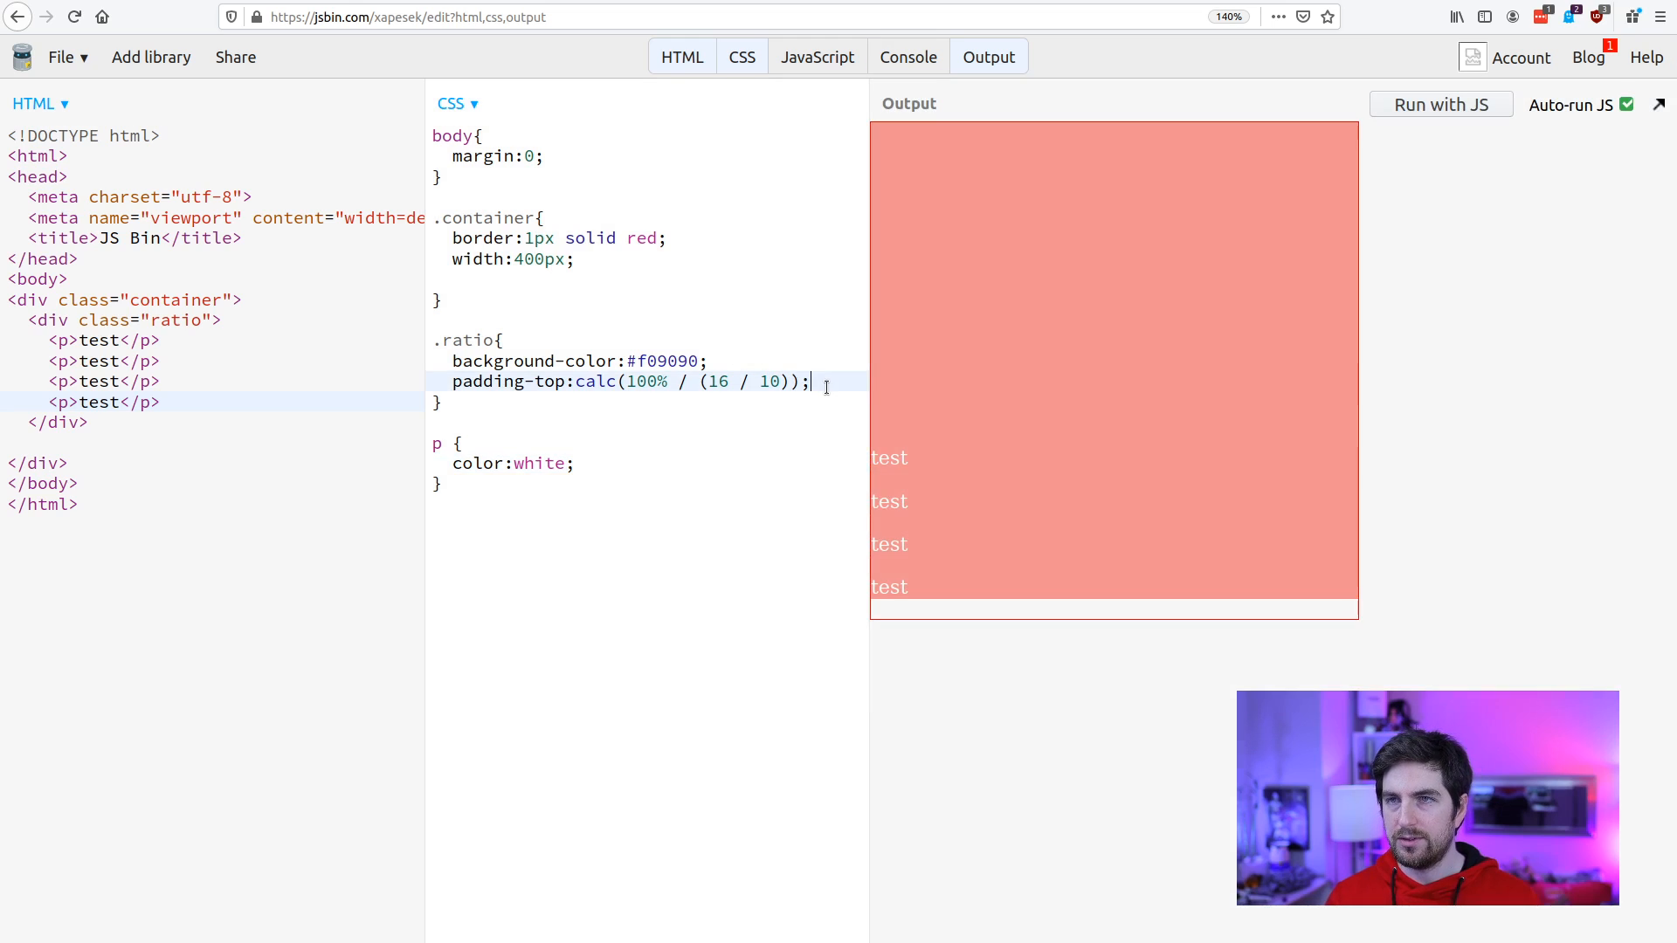
Add position: relative; to the .ratio rule.
{"action": "type", "text": "pos"}
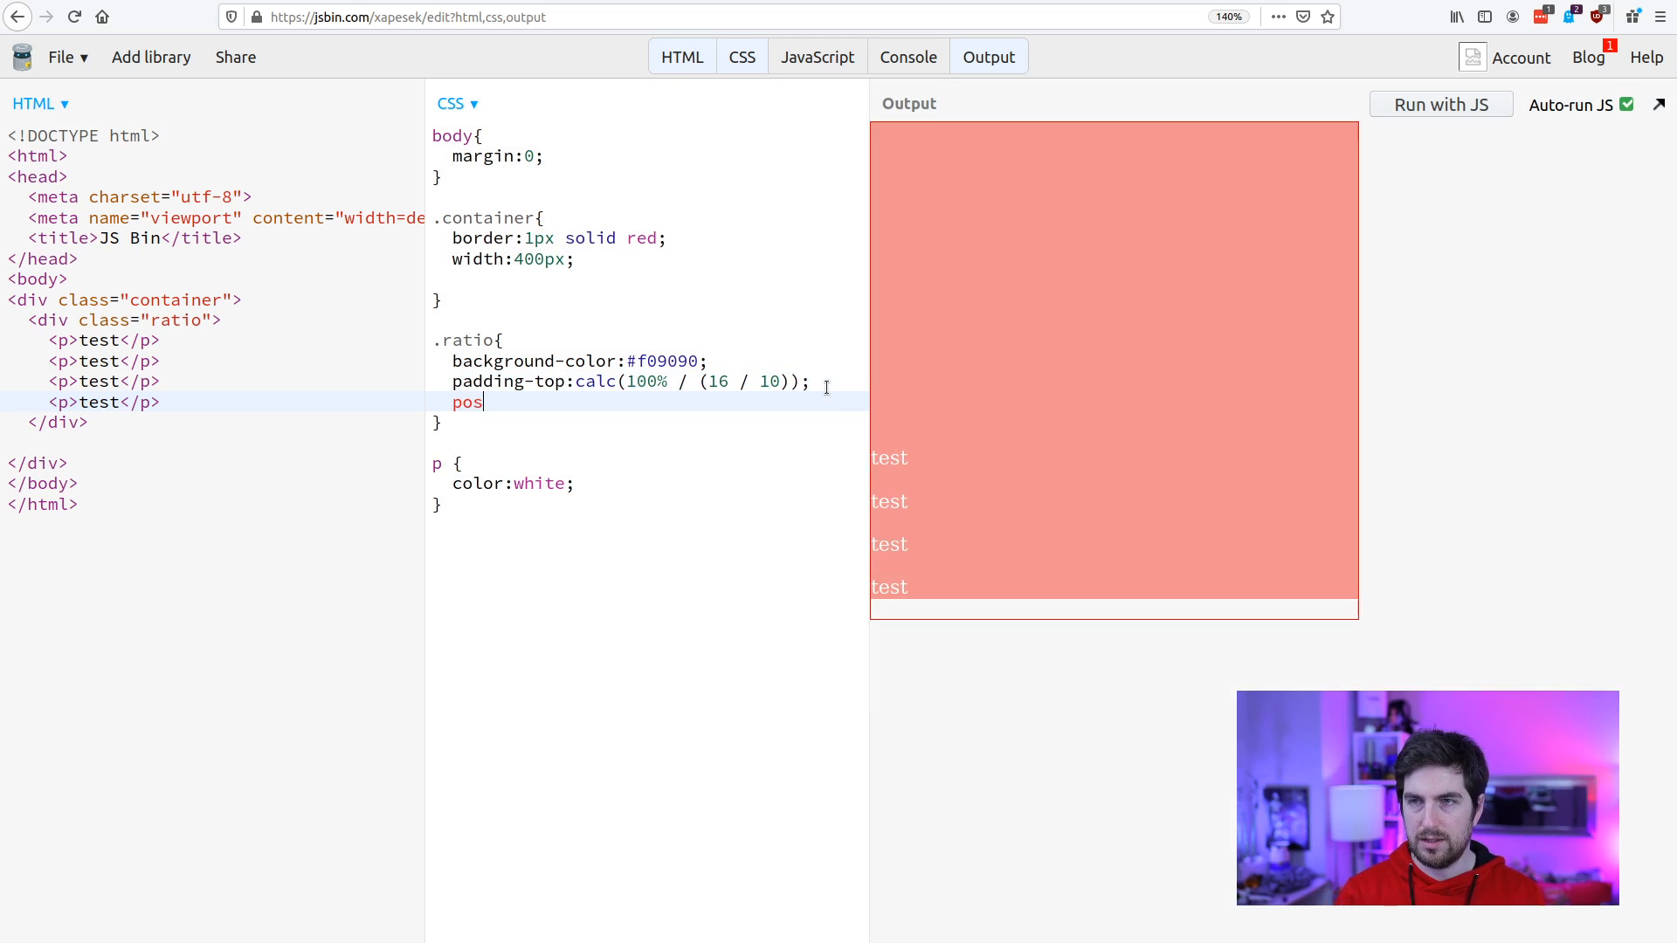
{"action": "type", "text": "ition:rela"}
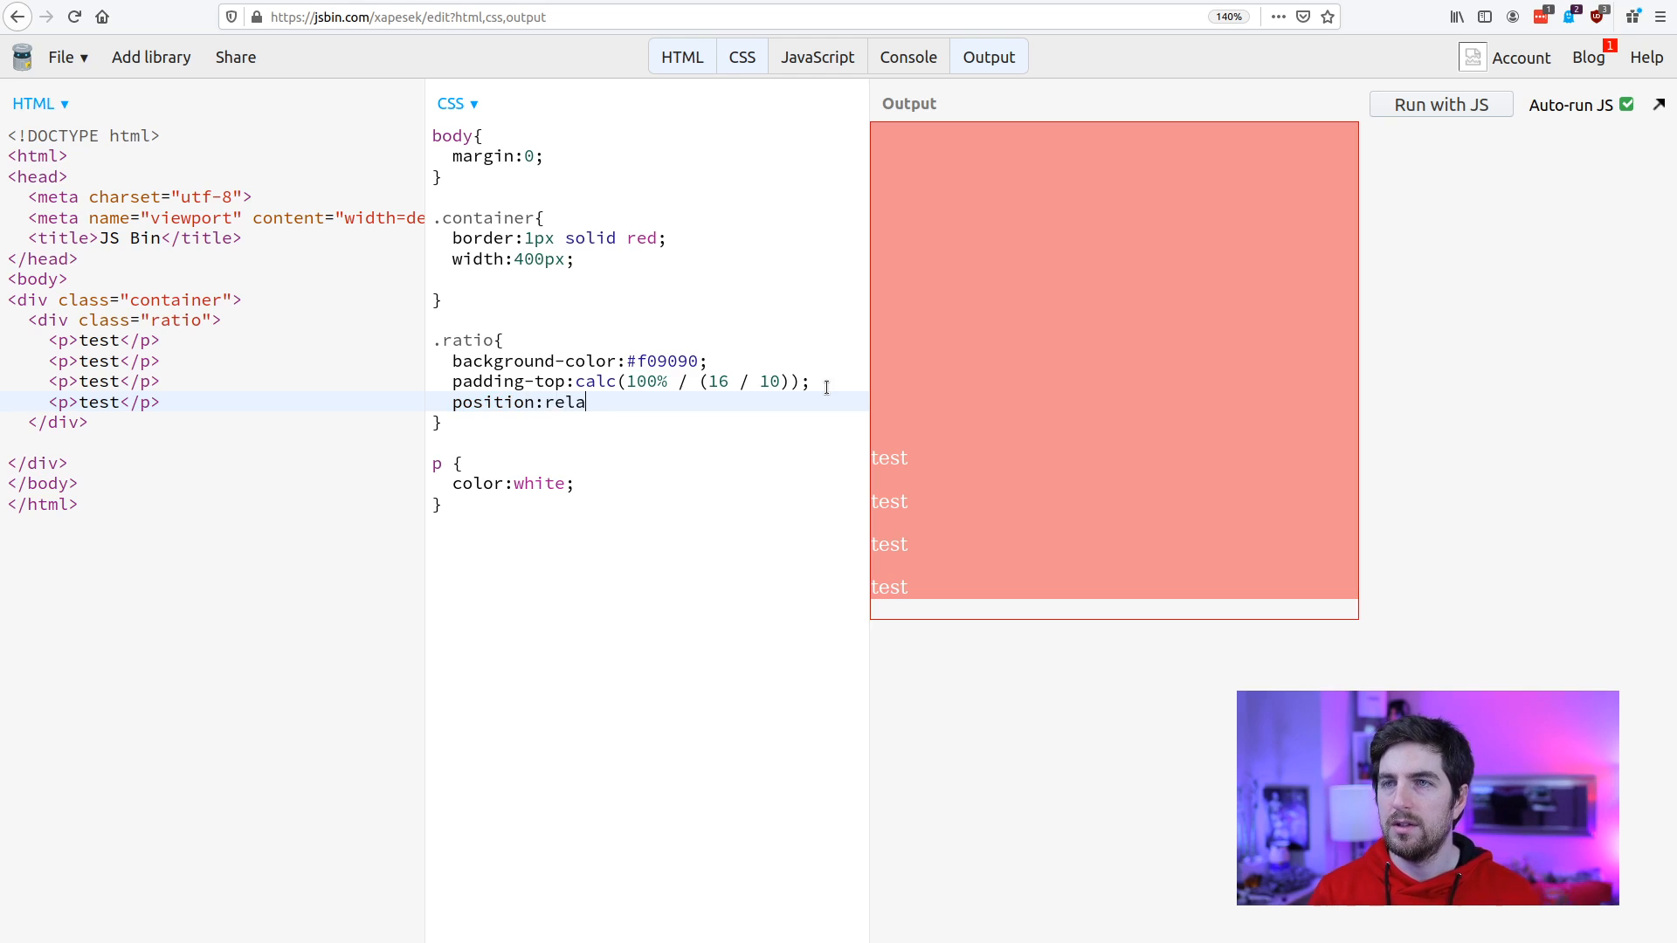
{"action": "type", "text": "tive;"}
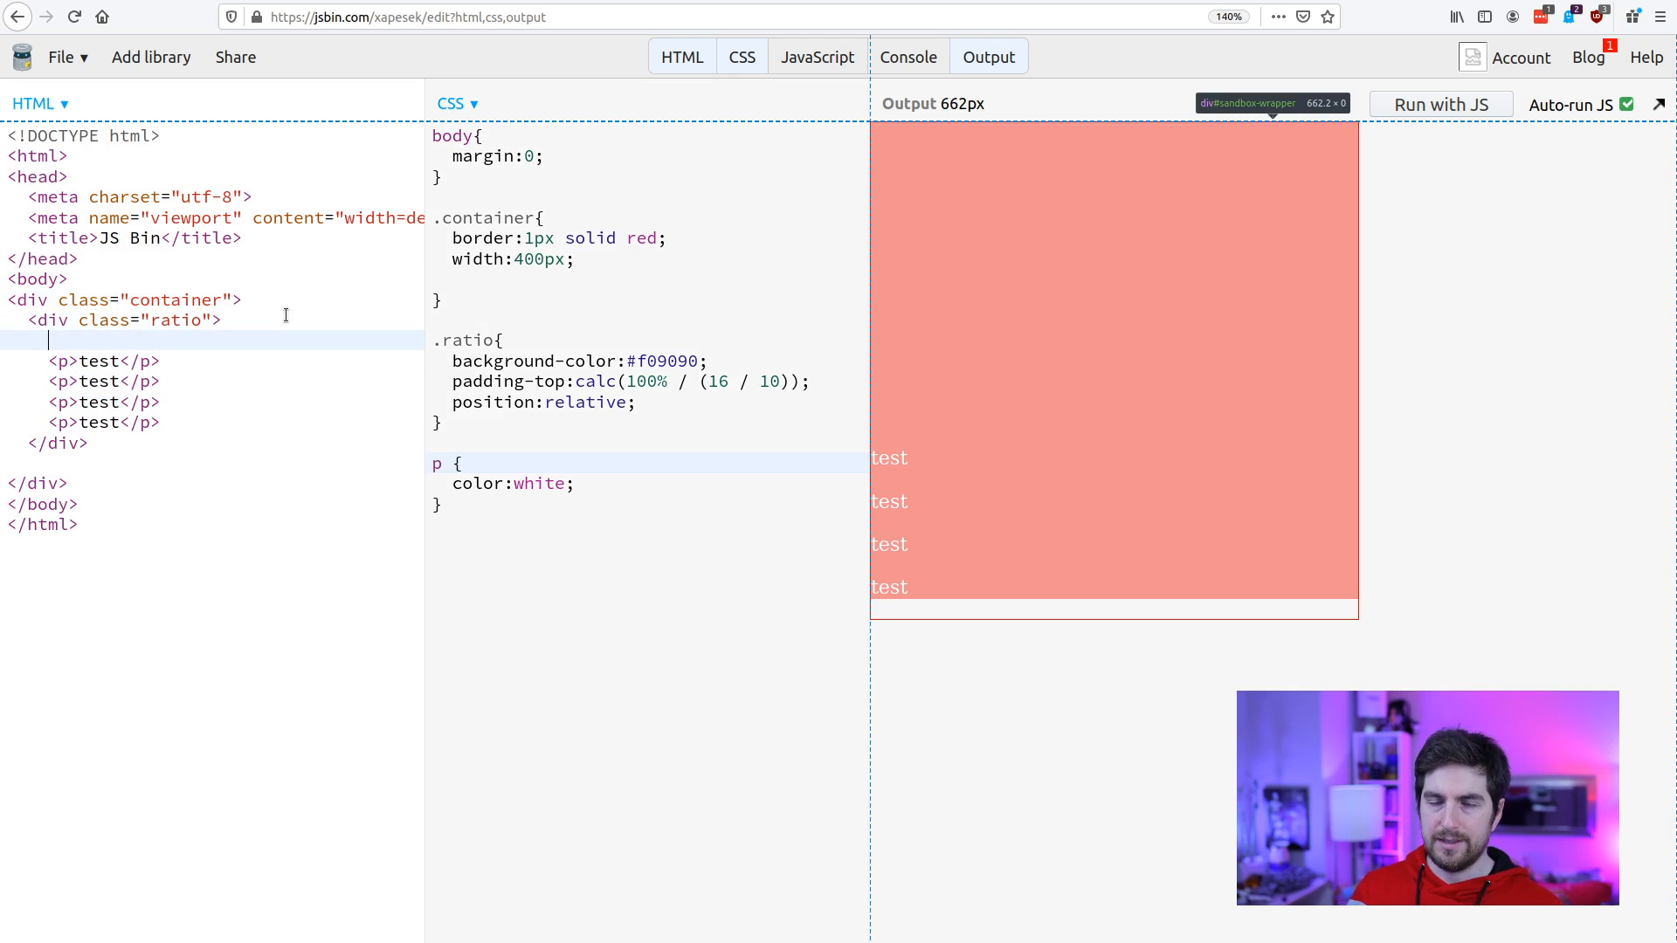
Insert a <div class="content"> inside the ratio div and move the test paragraphs into it.
{"action": "type", "text": "div."}
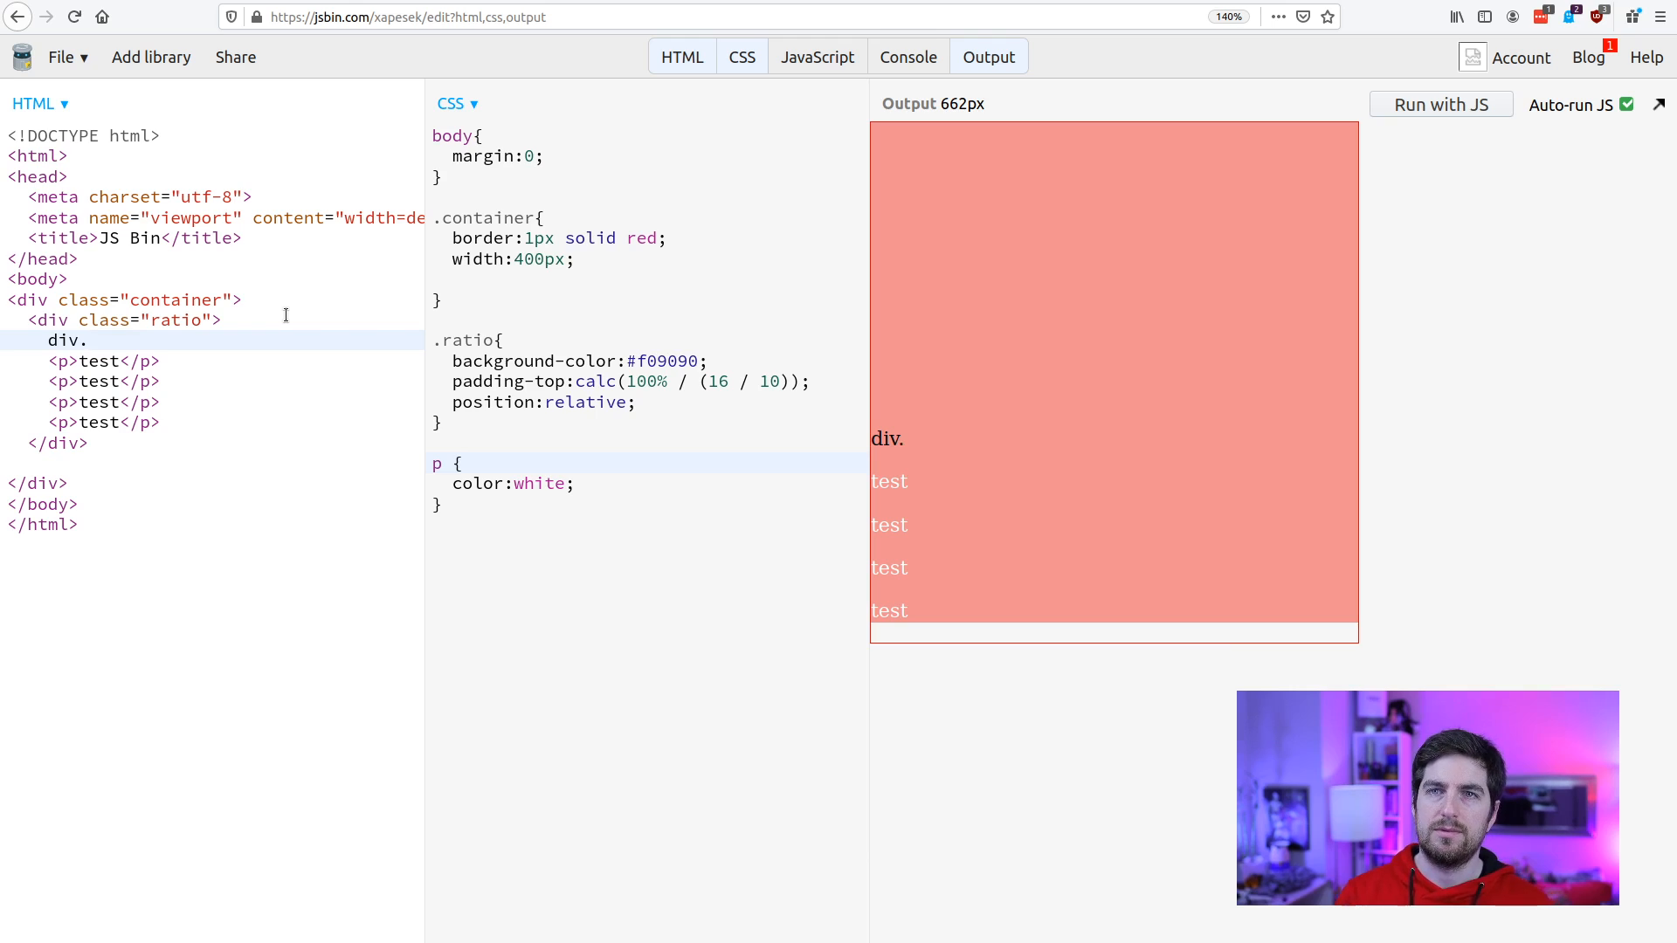
{"action": "type", "text": "<div class=\"content\">"}
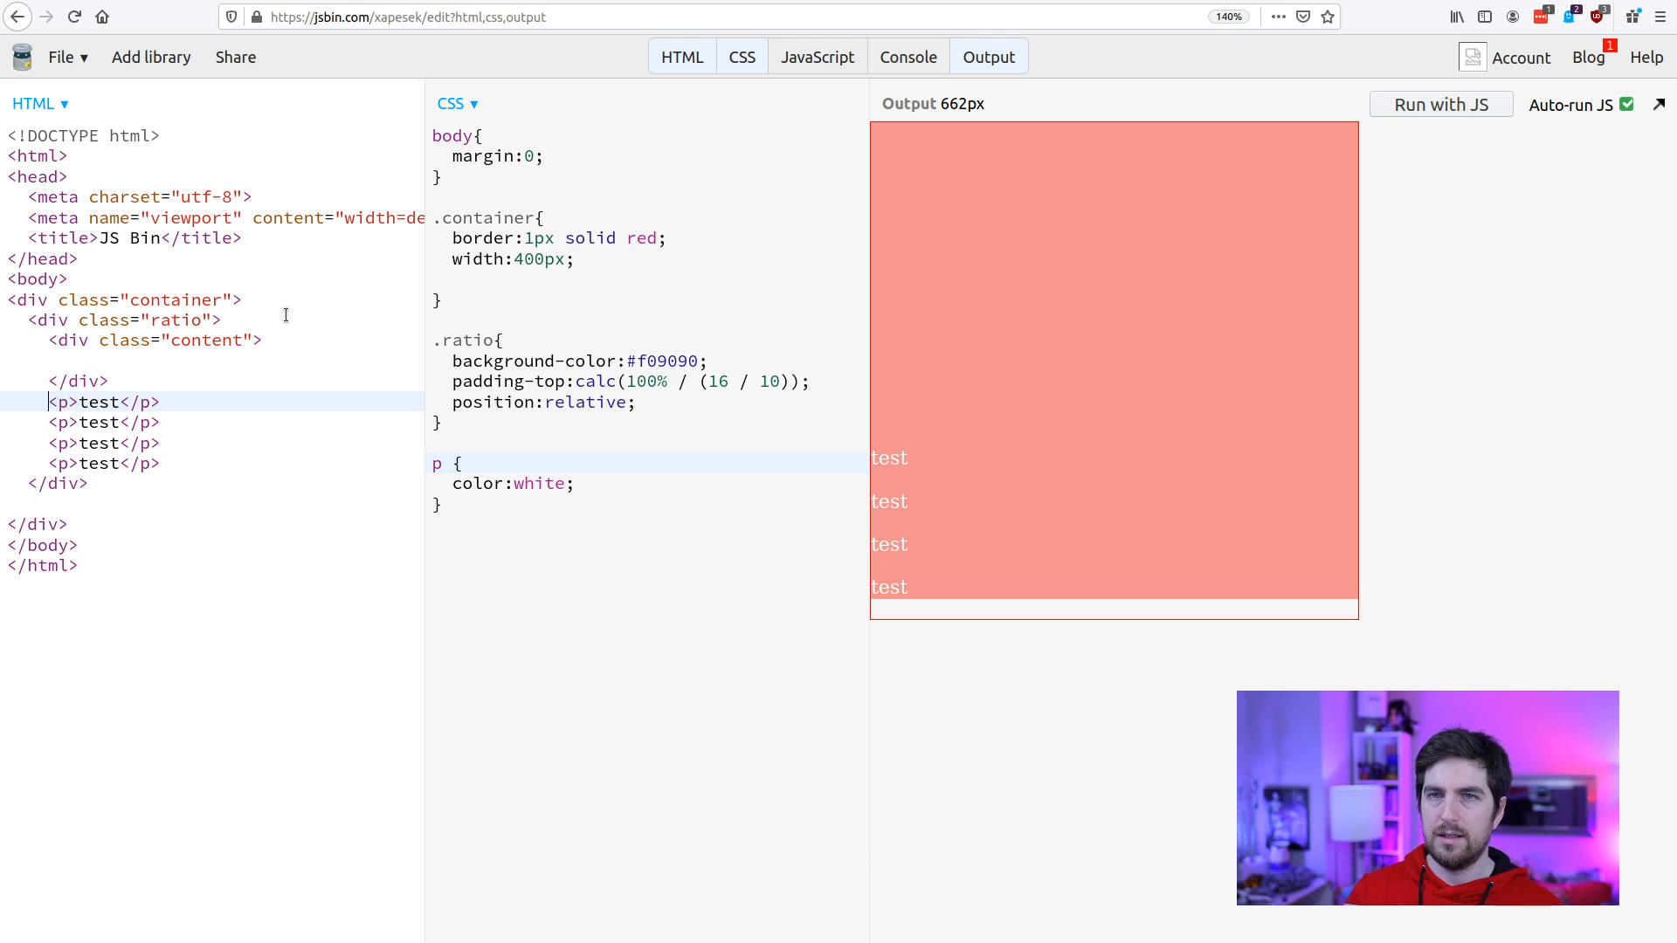
{"action": "left_click_drag", "start_coordinate": [48, 401], "coordinate": [161, 463]}
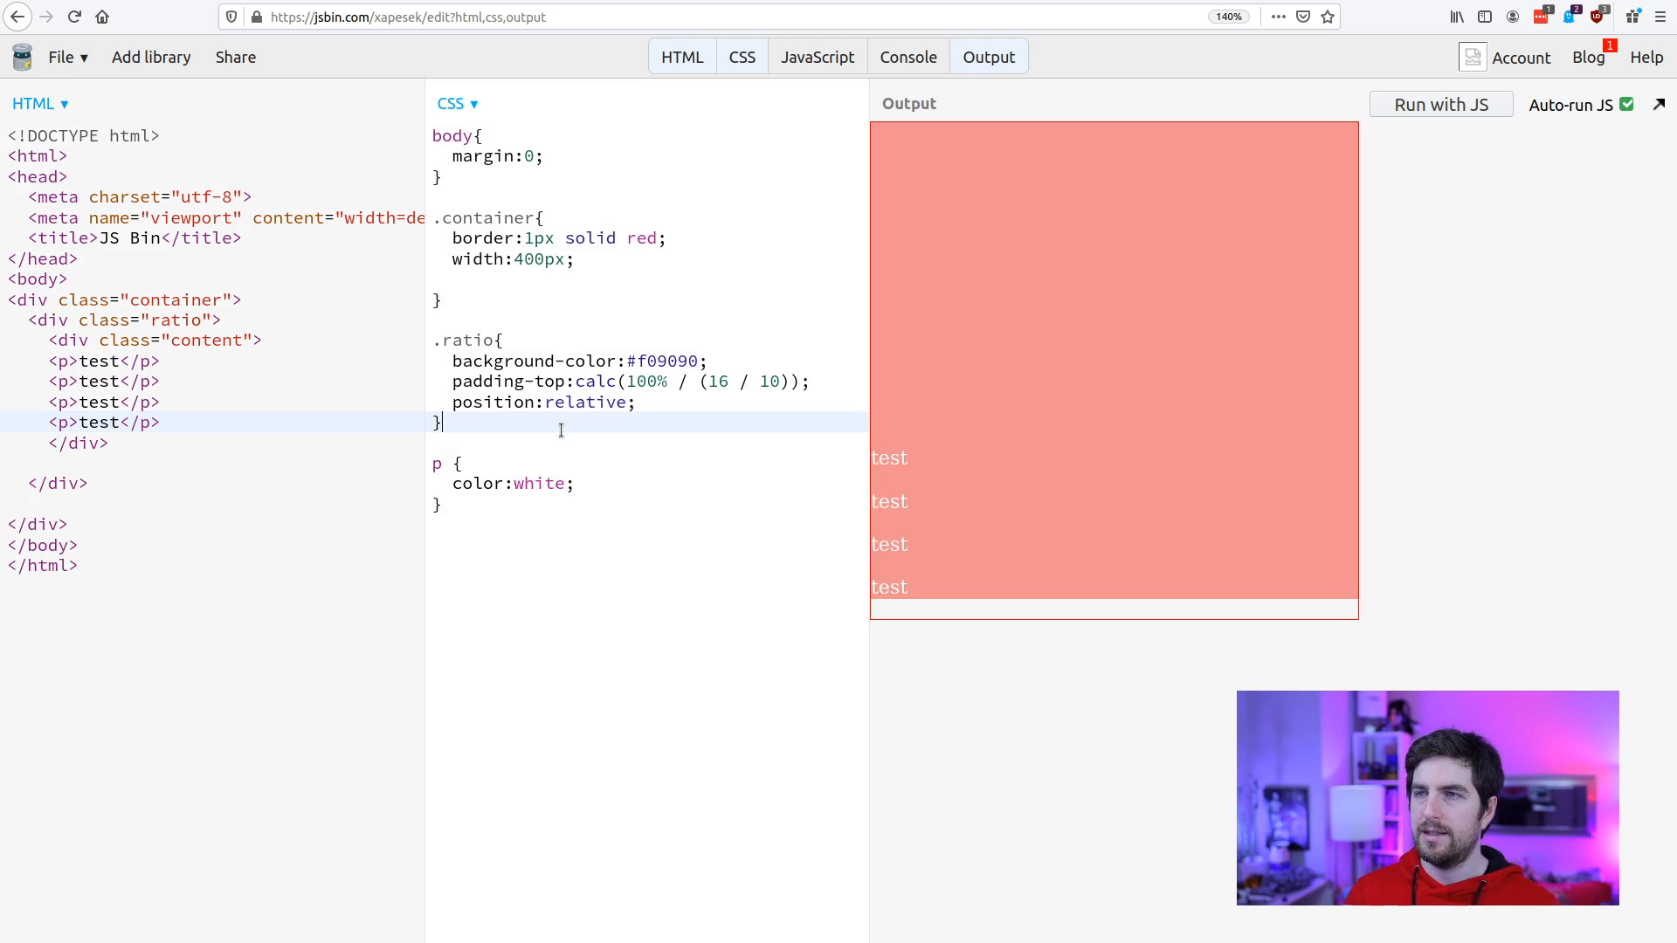
Add a .content CSS rule with position: absolute; and check the output.
{"action": "type", "text": "."}
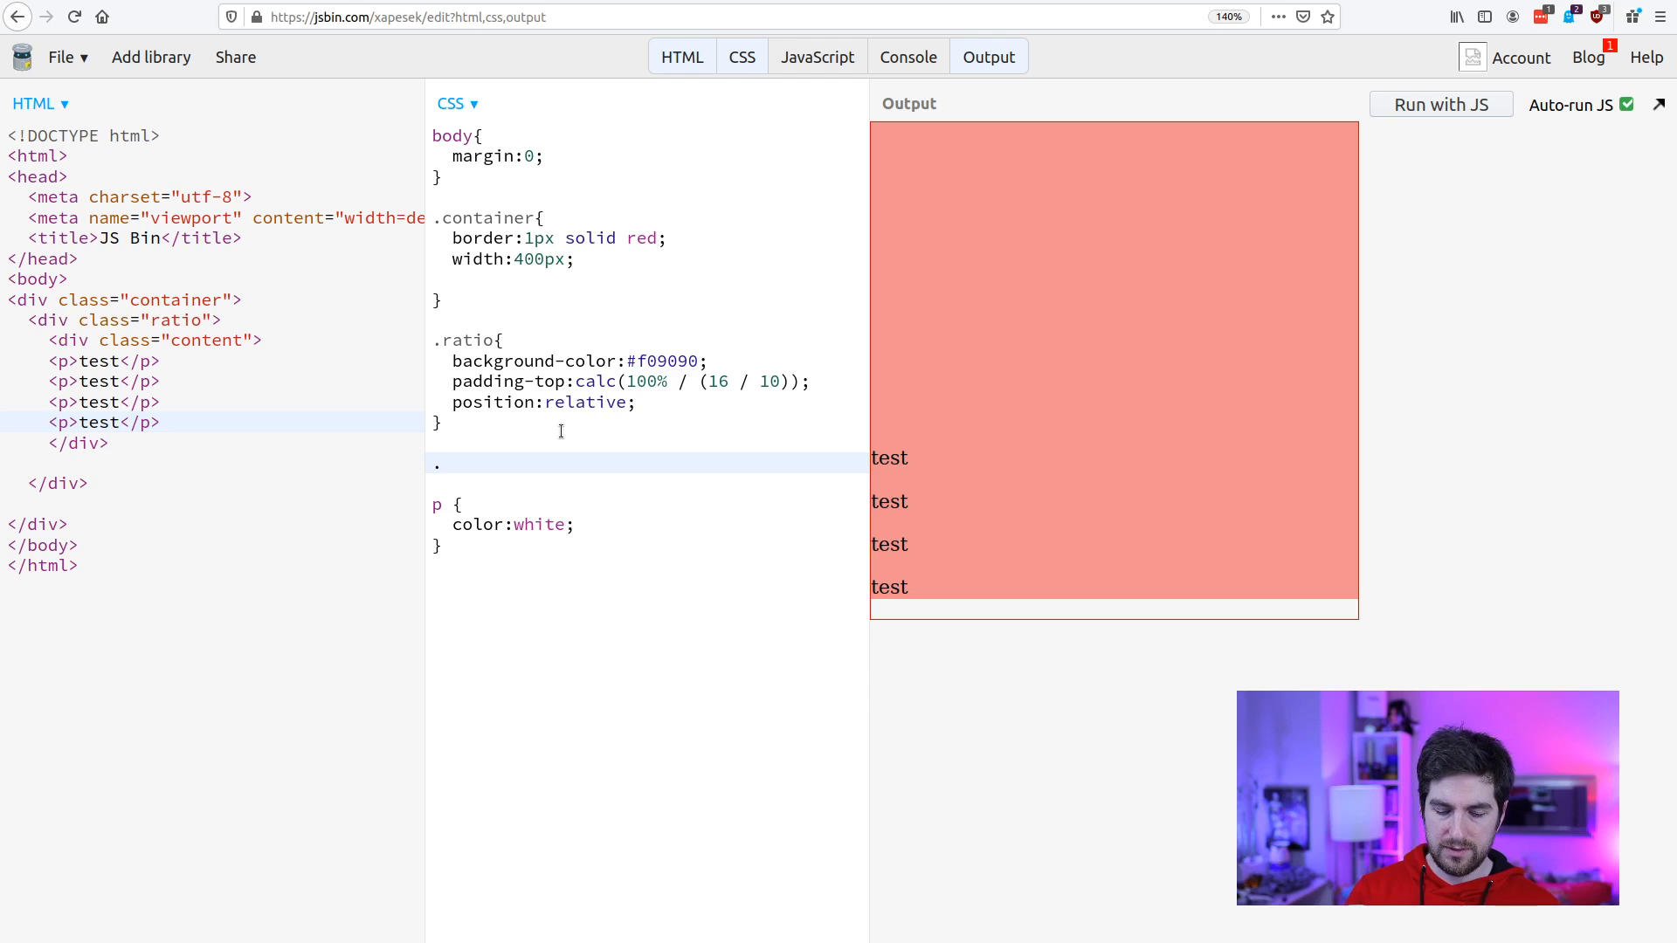
{"action": "type", "text": "content {"}
{"action": "type", "text": "posi"}
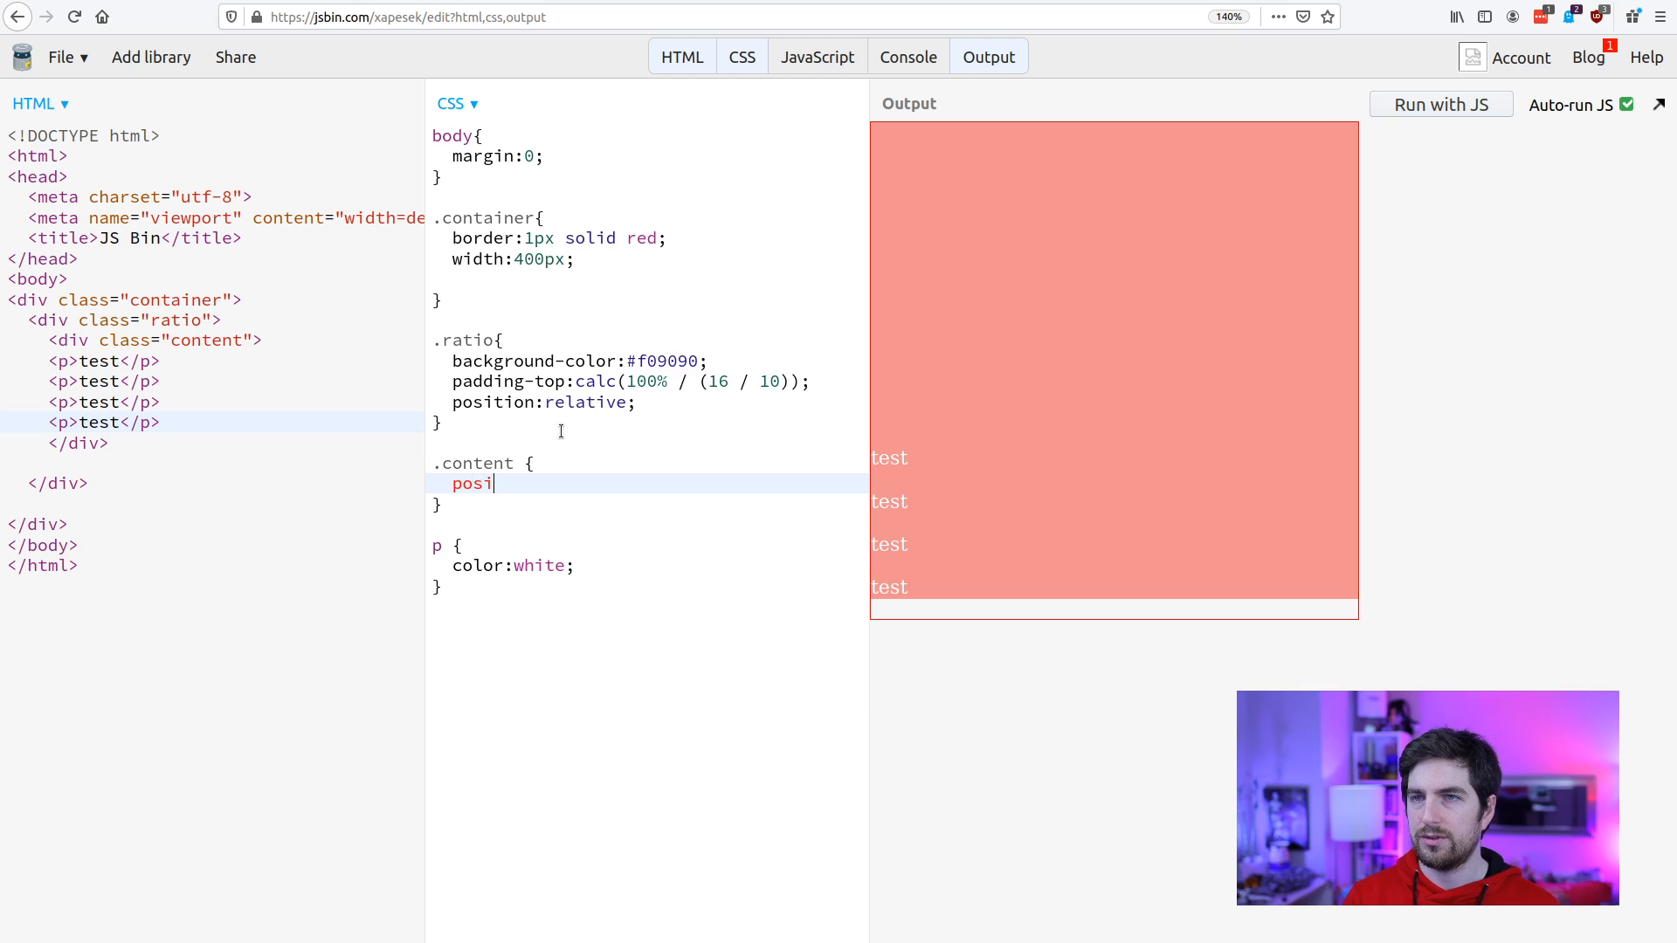
{"action": "type", "text": "tion:abo"}
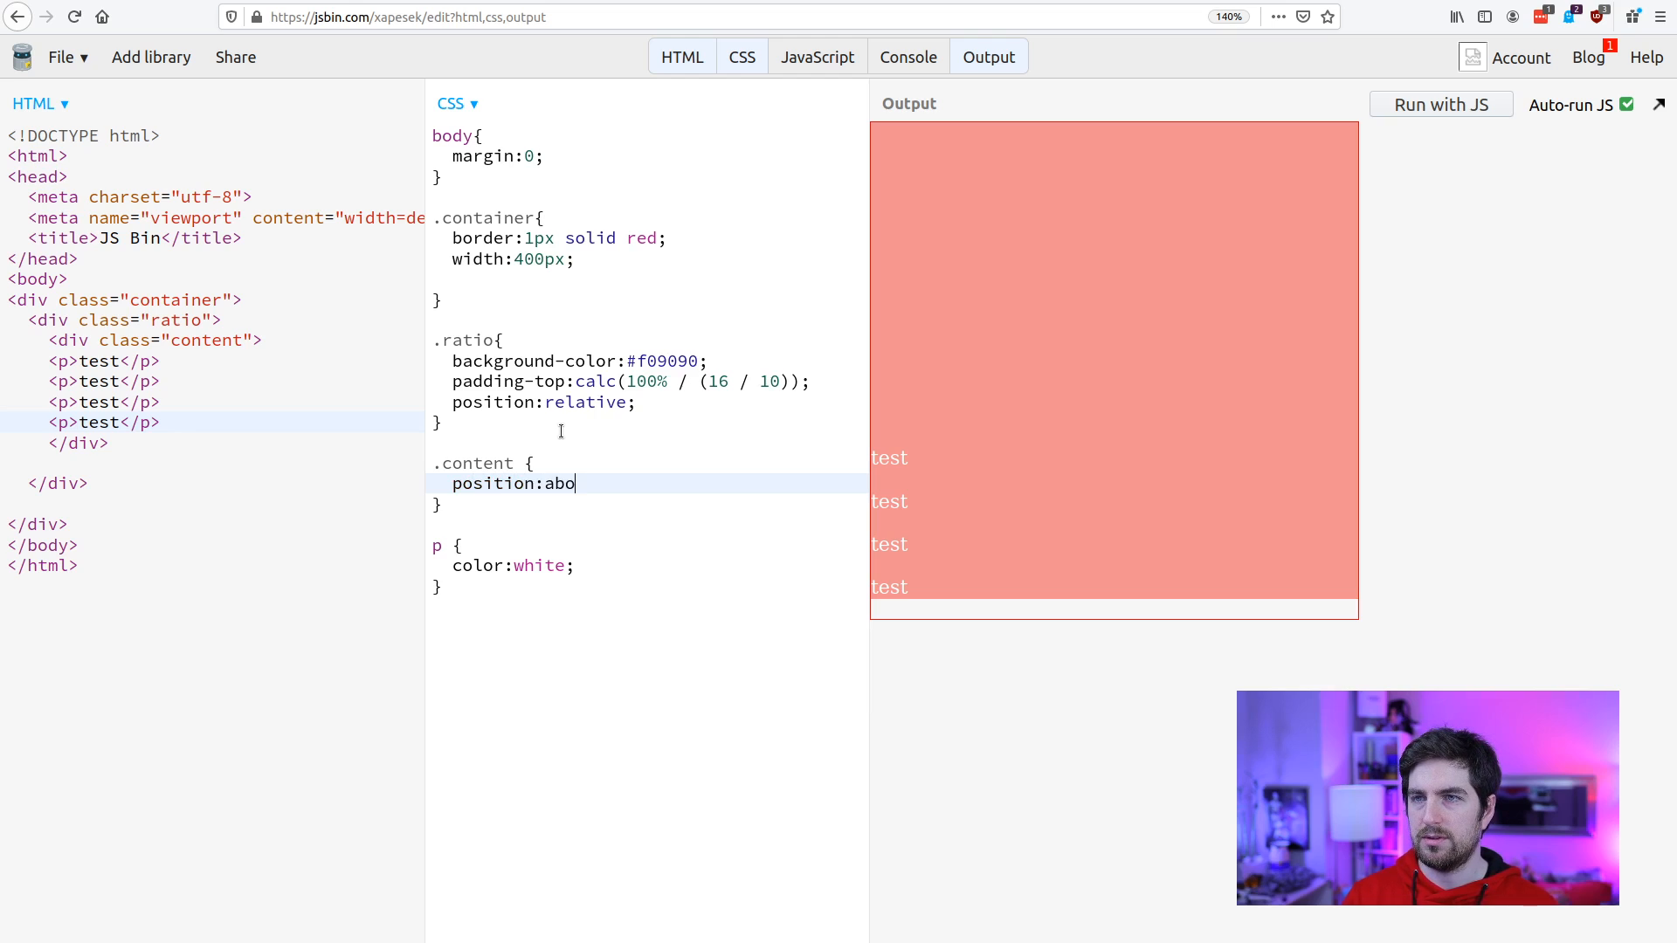
{"action": "type", "text": "lute;"}
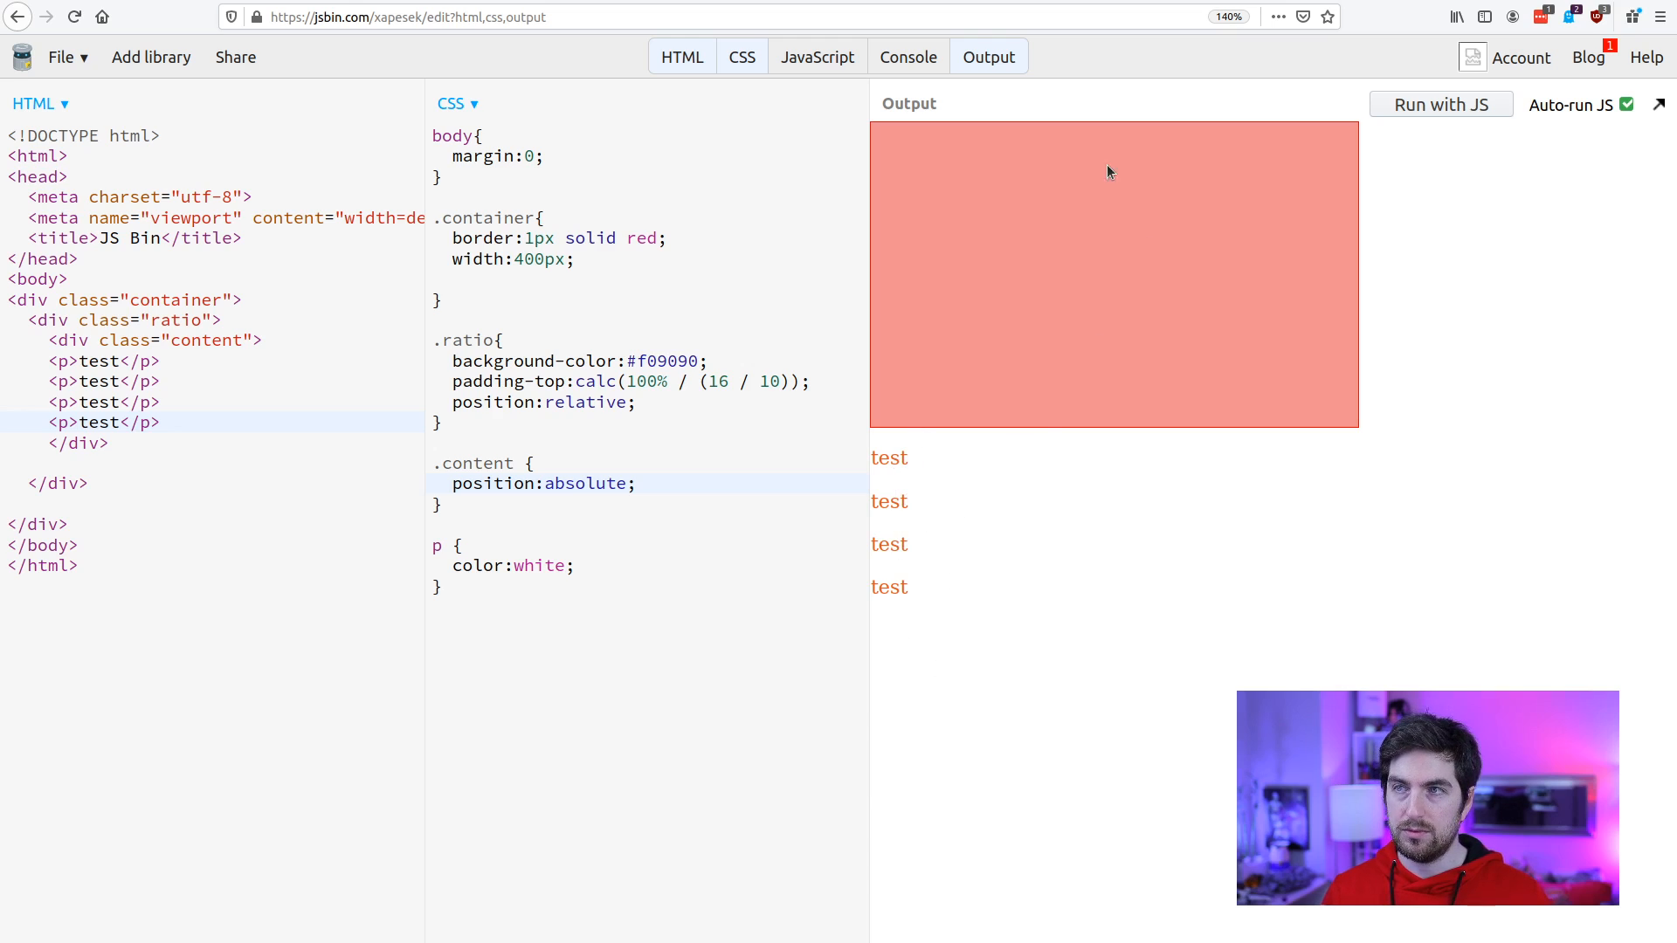
{"action": "mouse_move", "coordinate": [1049, 252]}
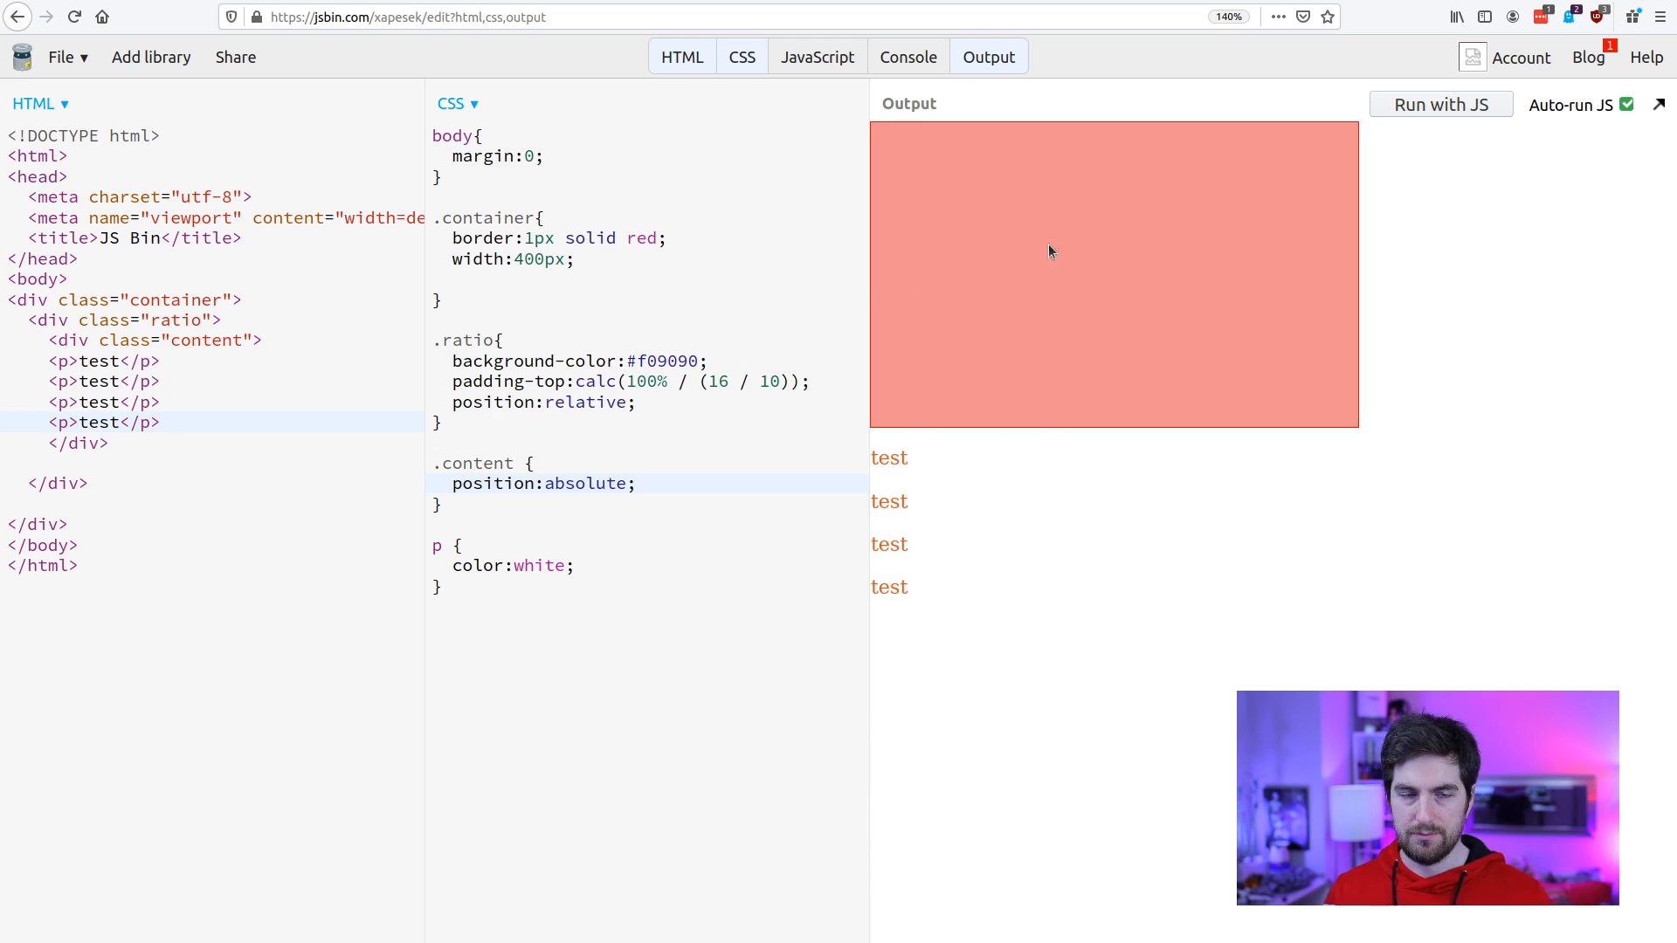
{"action": "left_click", "coordinate": [635, 484]}
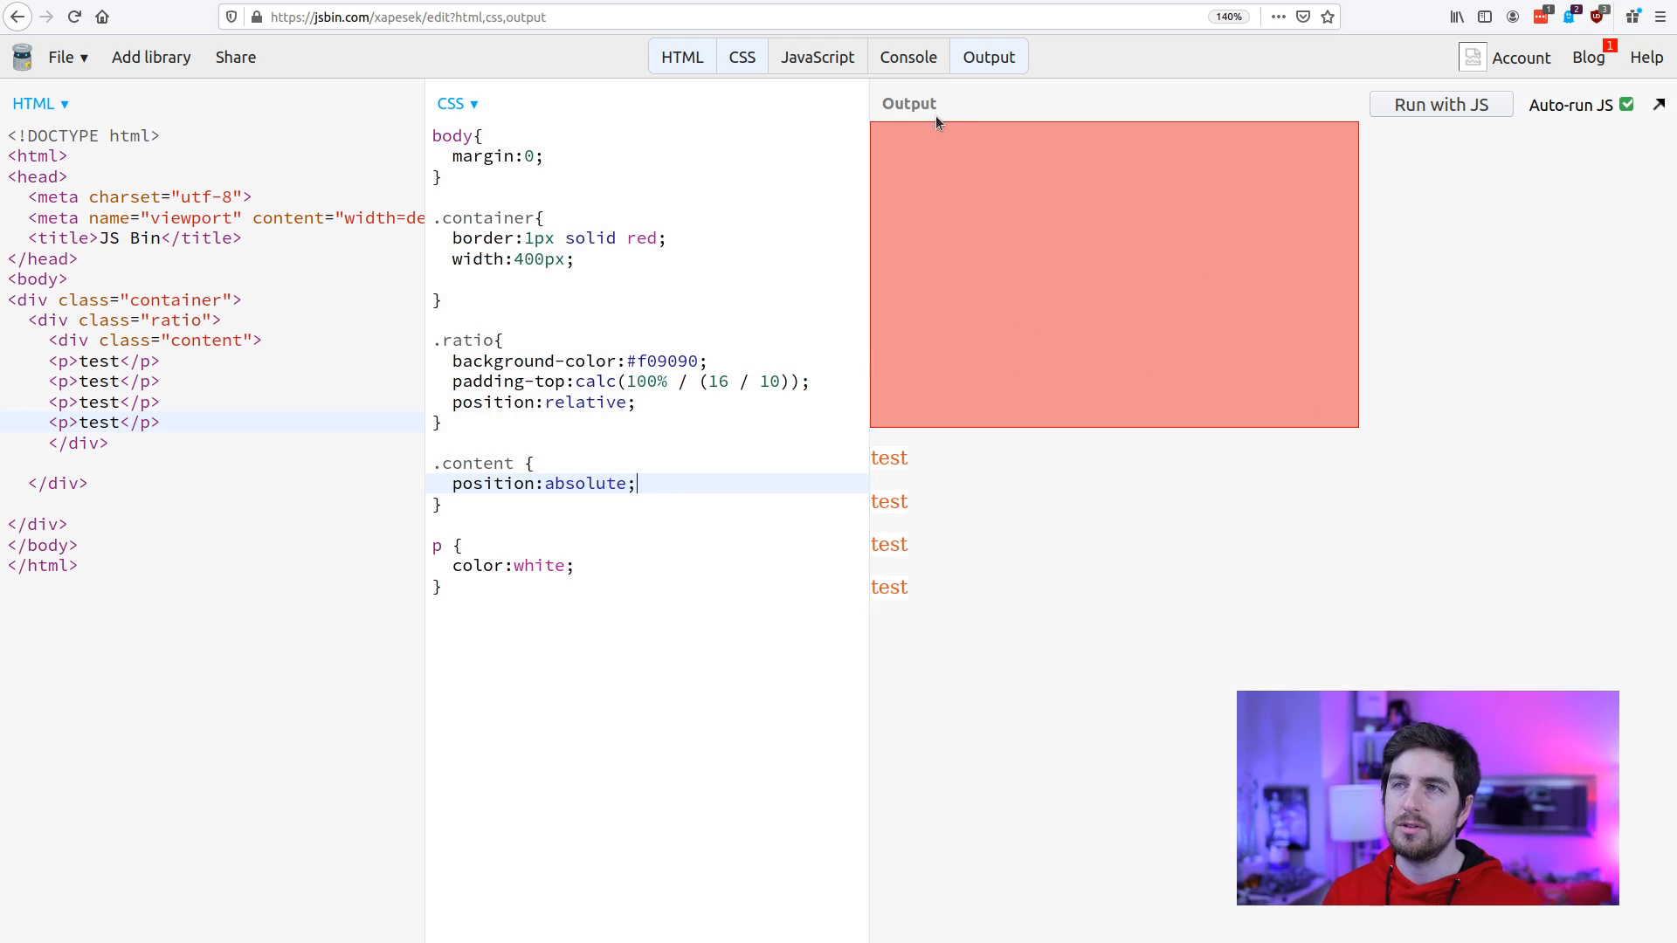
{"action": "mouse_move", "coordinate": [893, 144]}
{"action": "type", "text": "top:"}
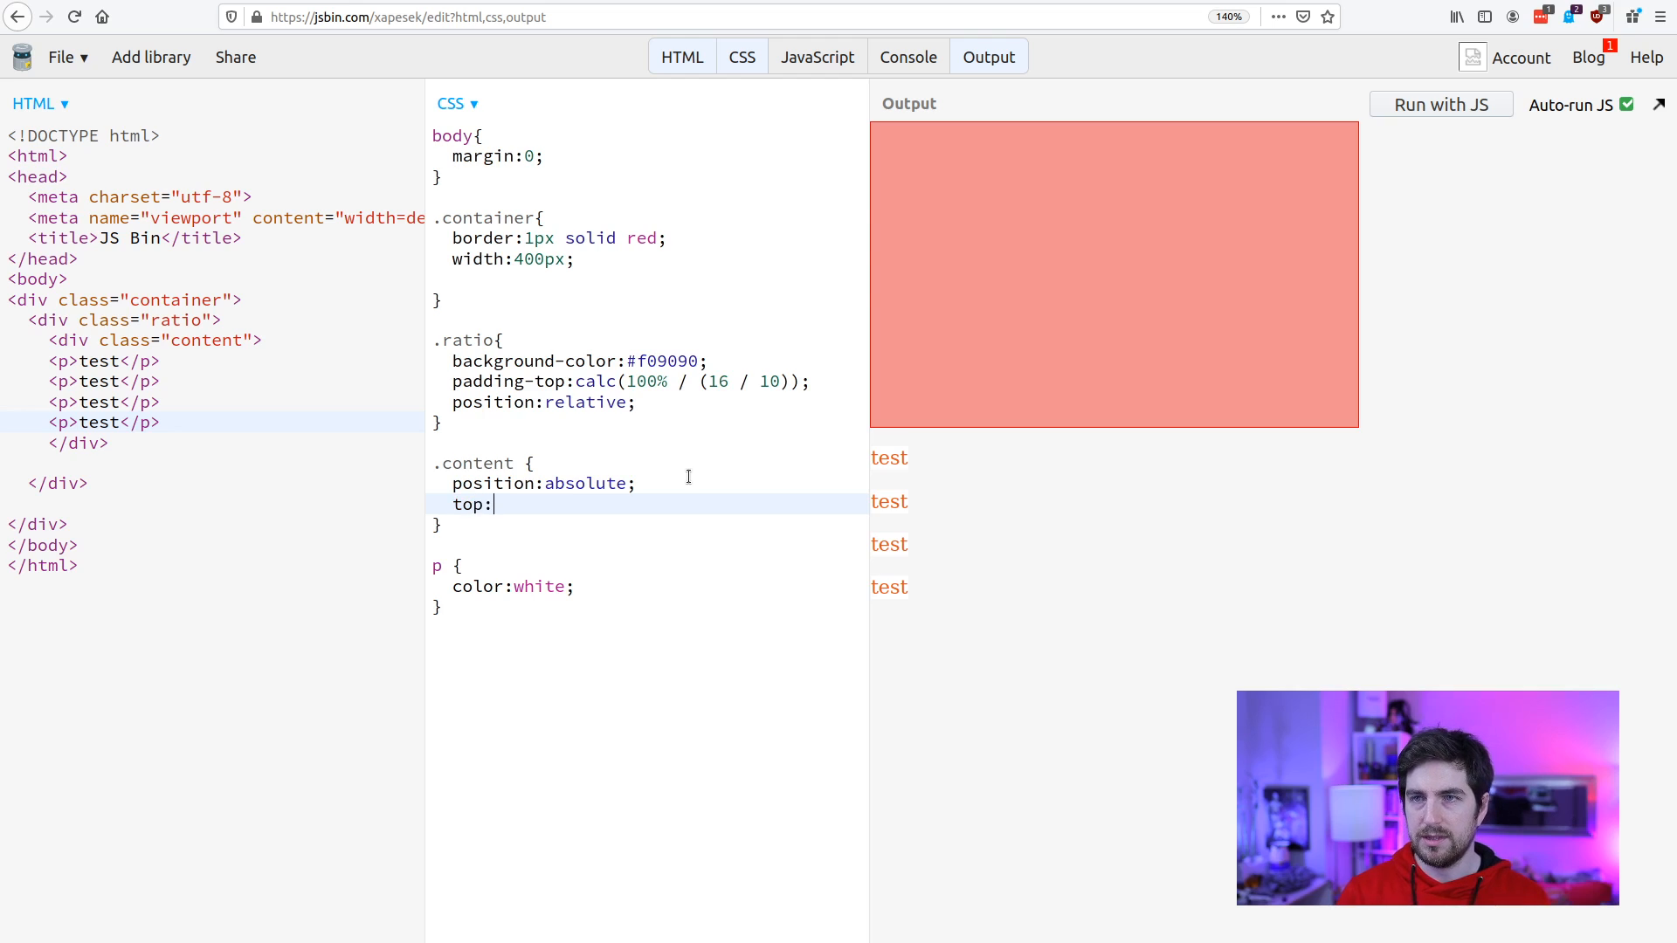
Set top: 0; on the .content rule.
{"action": "type", "text": "0;"}
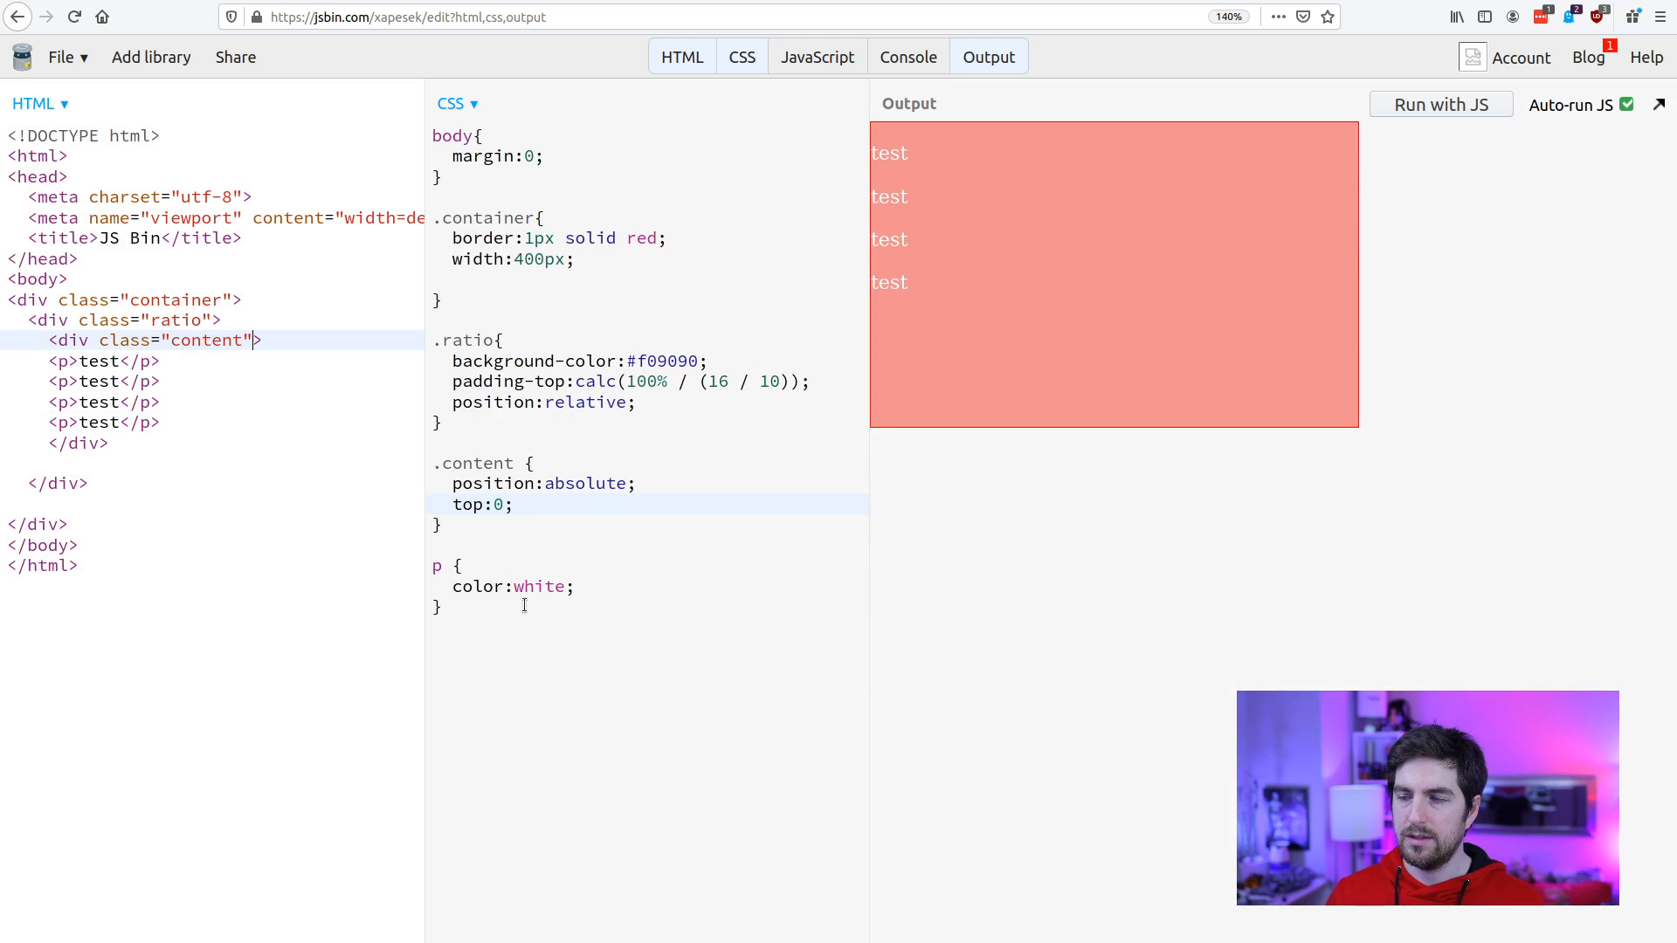
{"action": "right_click", "coordinate": [937, 276]}
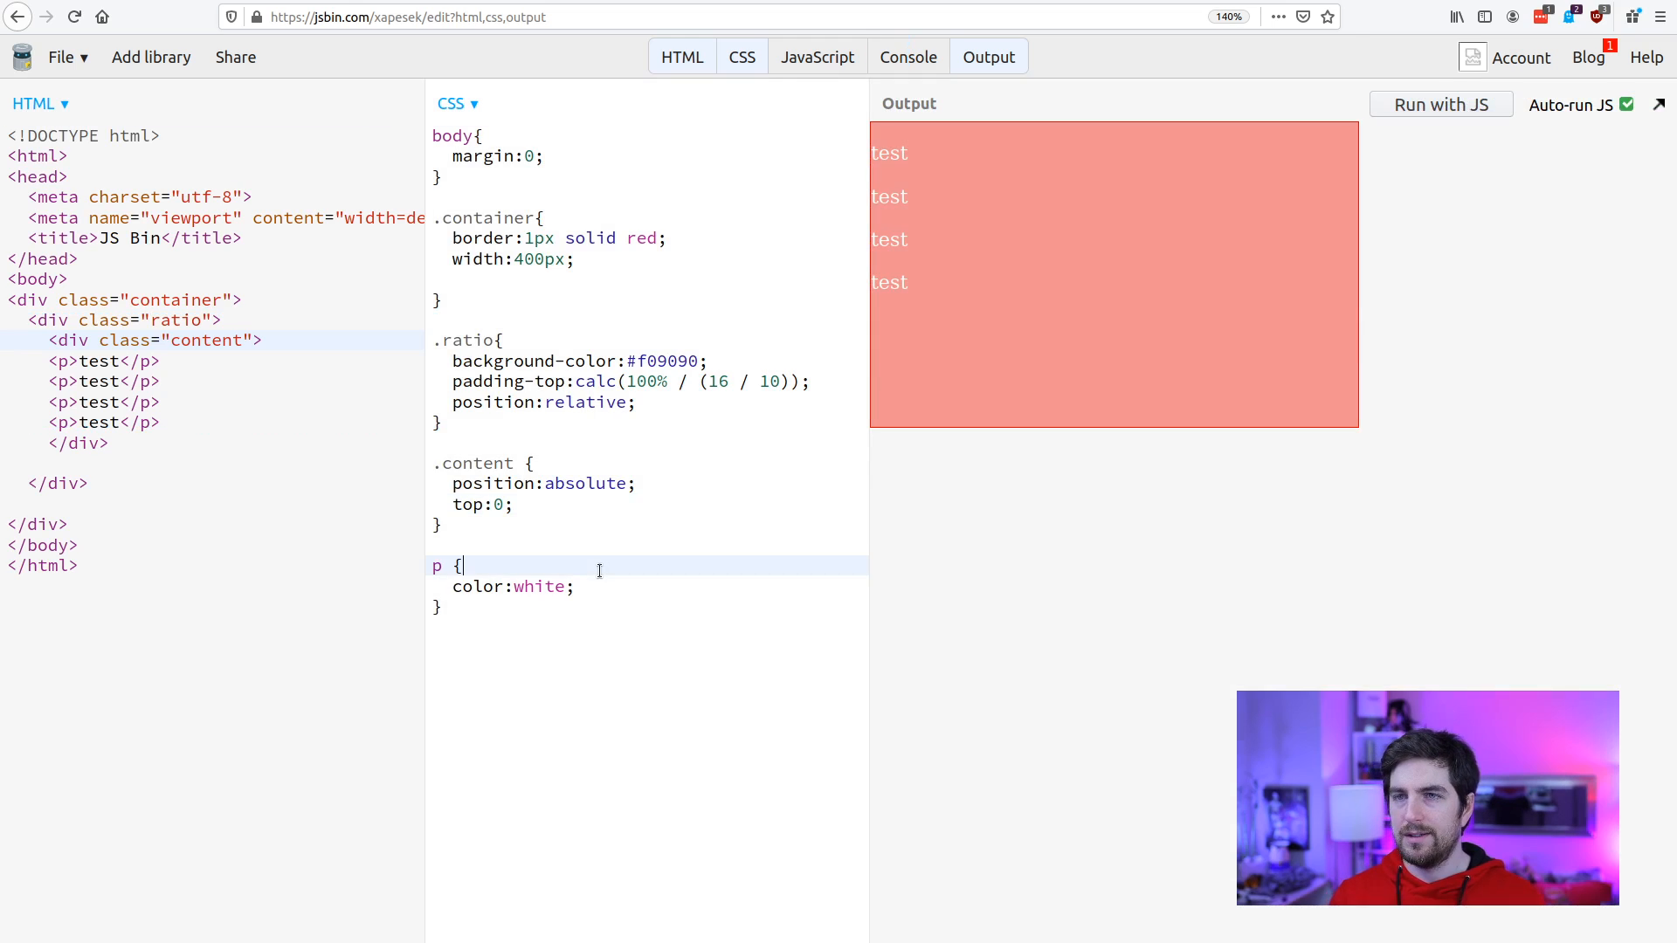
Give p margin: 0 and set .content top: 1rem and left: 1rem.
{"action": "type", "text": "margin:"}
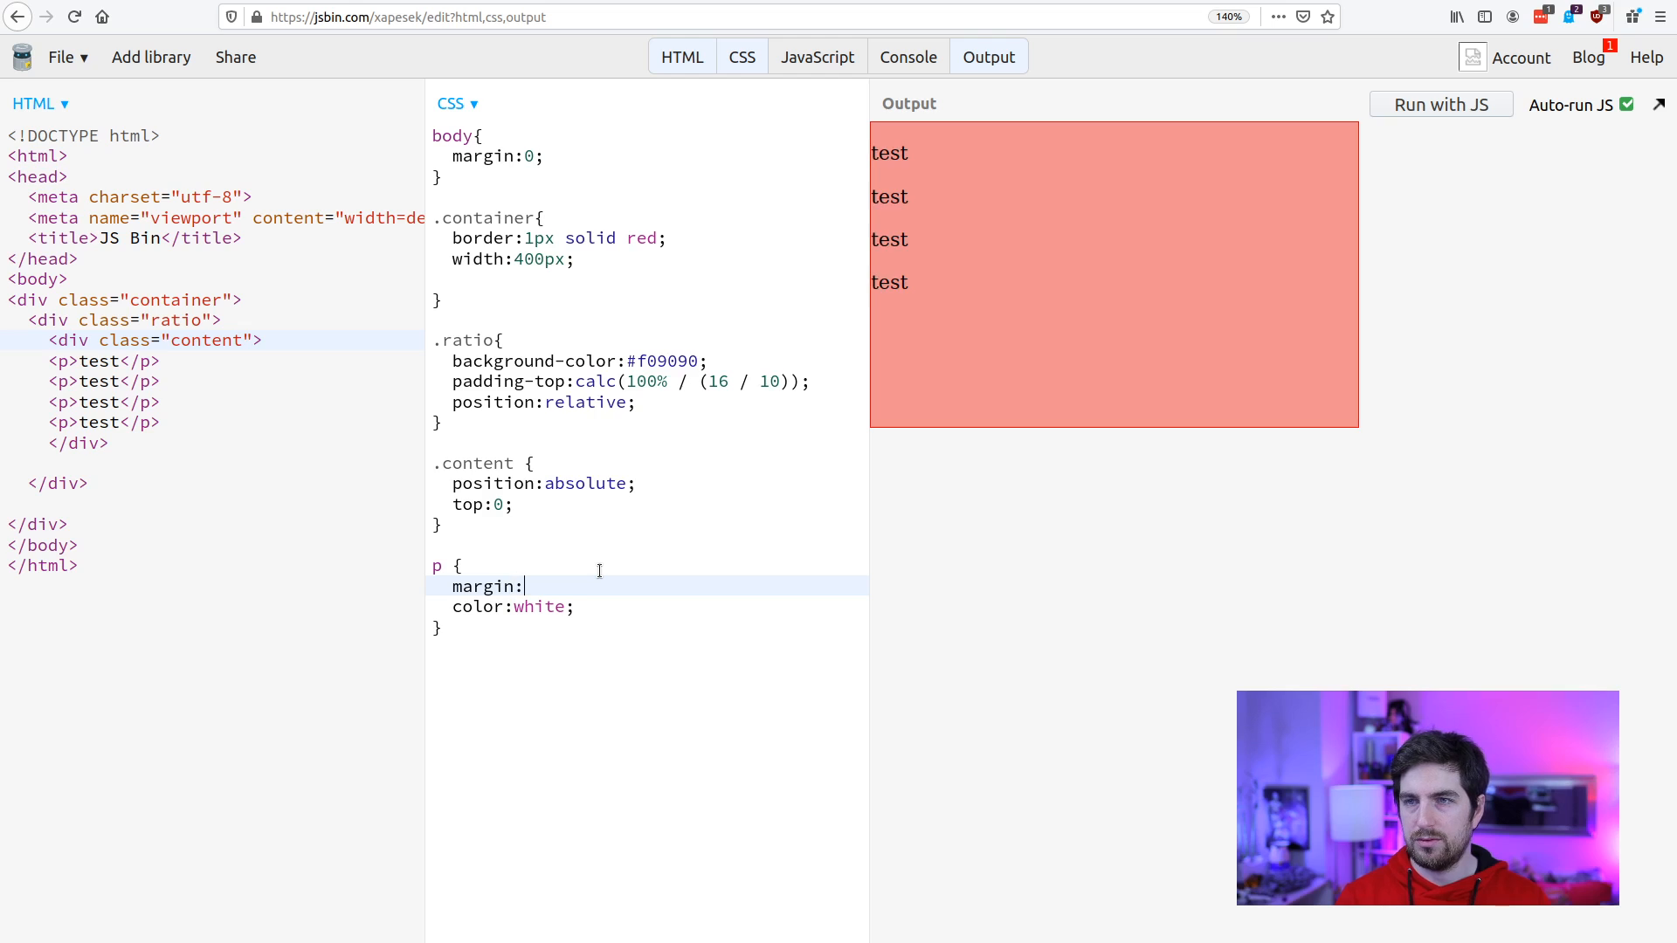
{"action": "type", "text": "0;"}
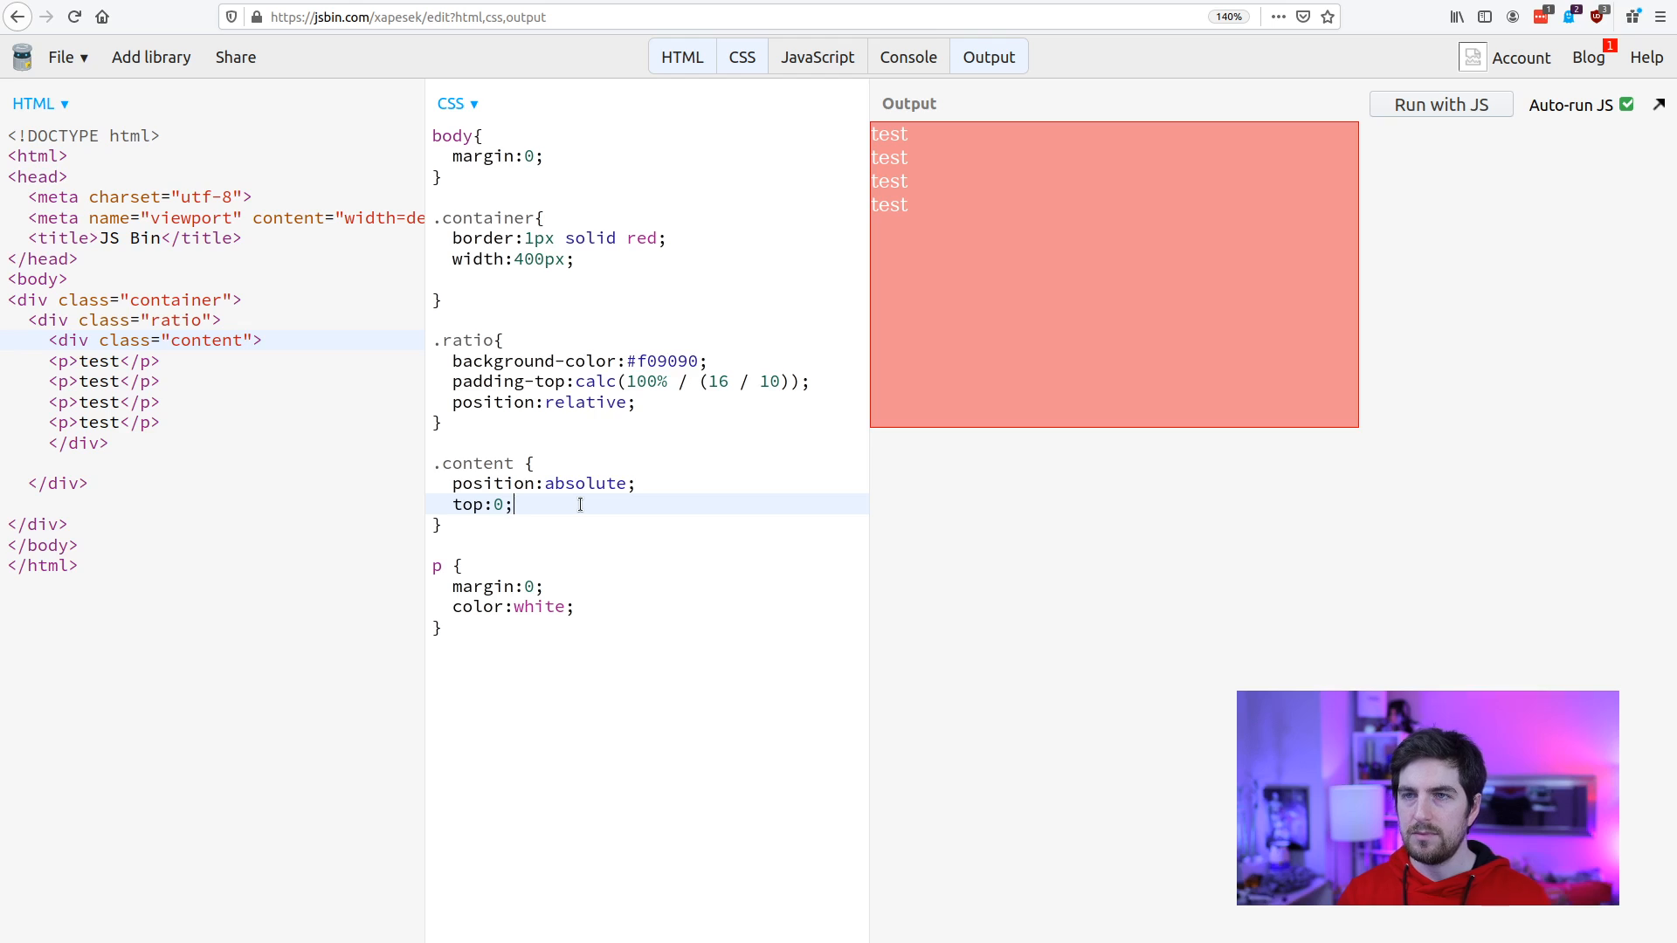
{"action": "type", "text": "1rem"}
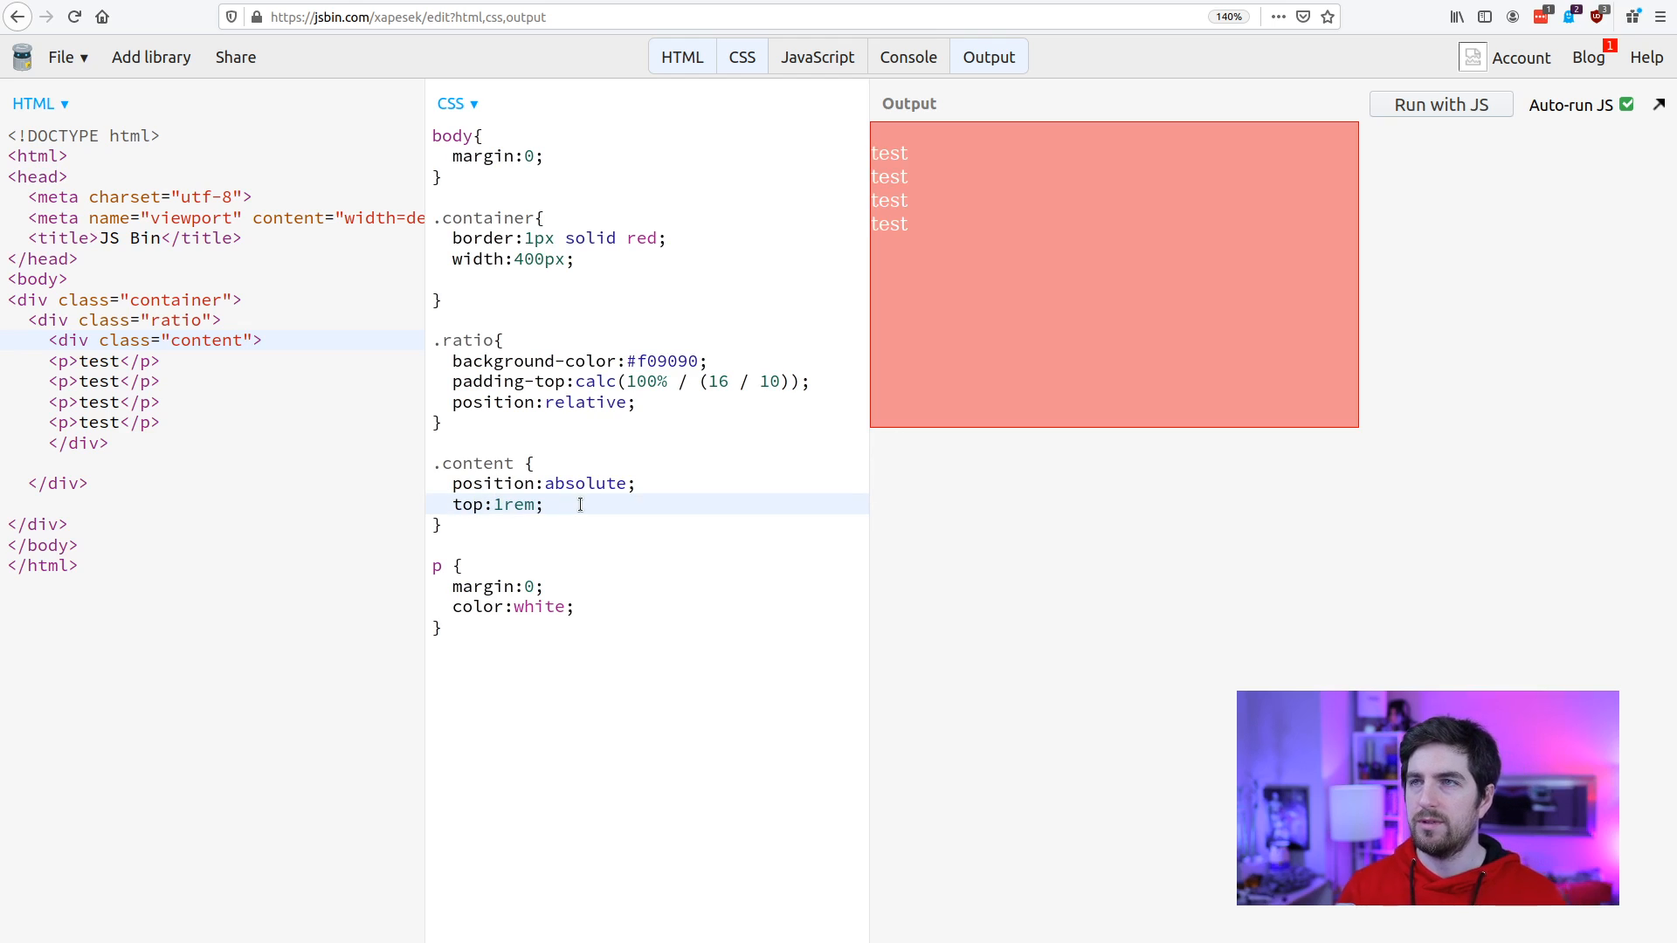
{"action": "type", "text": "left"}
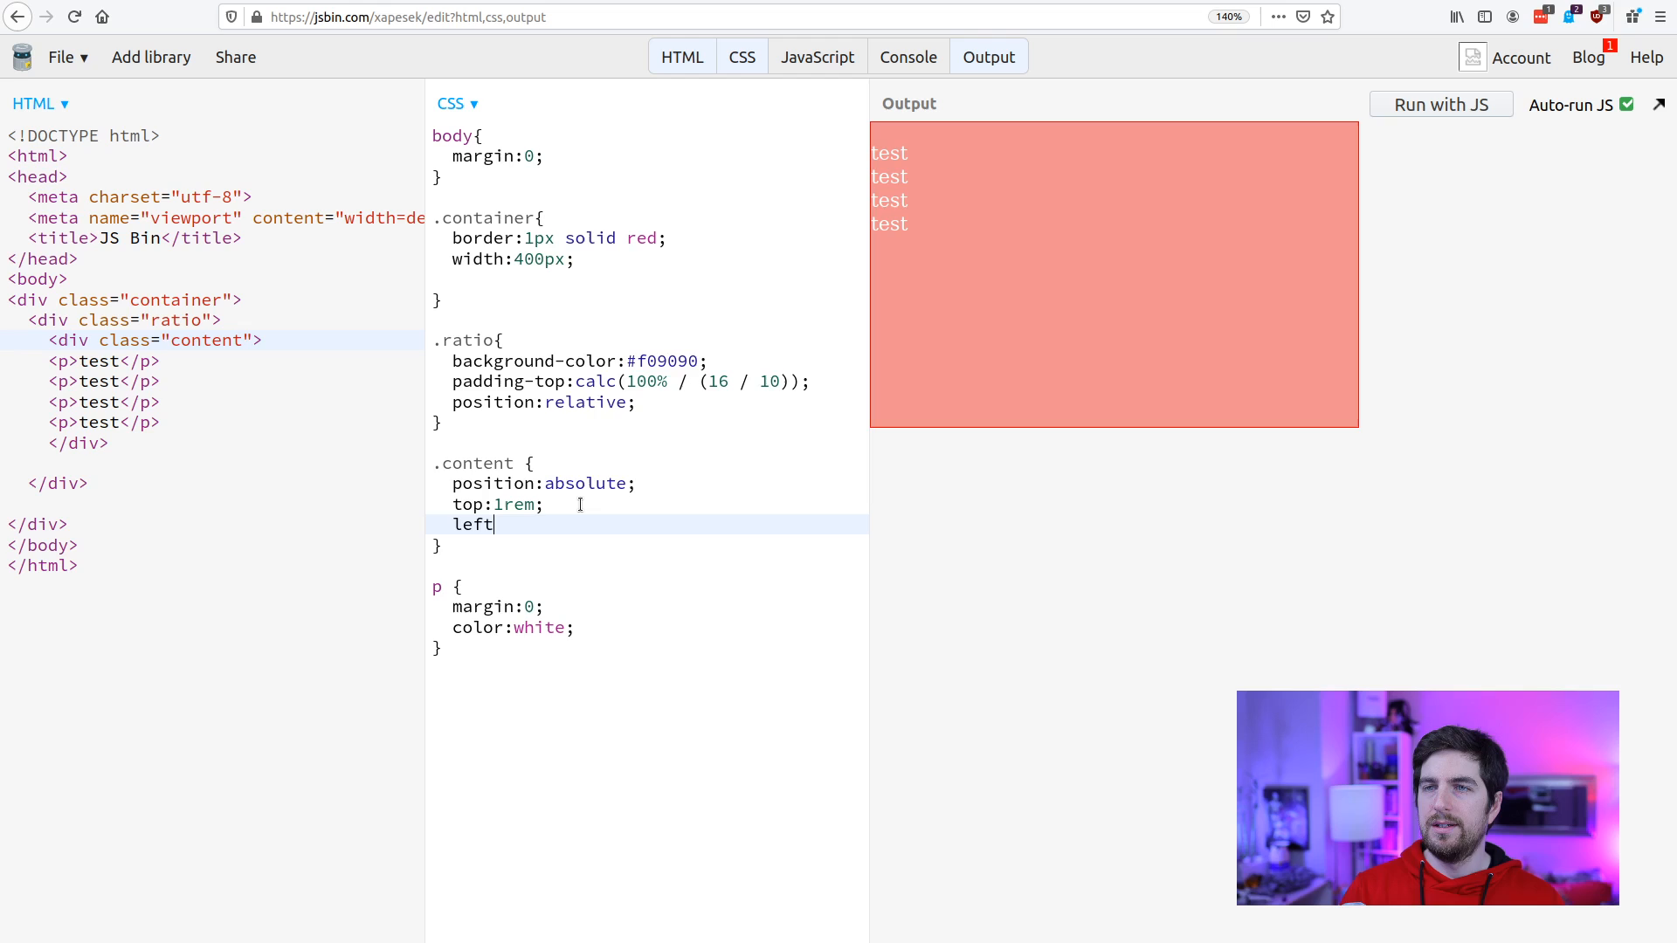
{"action": "type", "text": ":1rem;"}
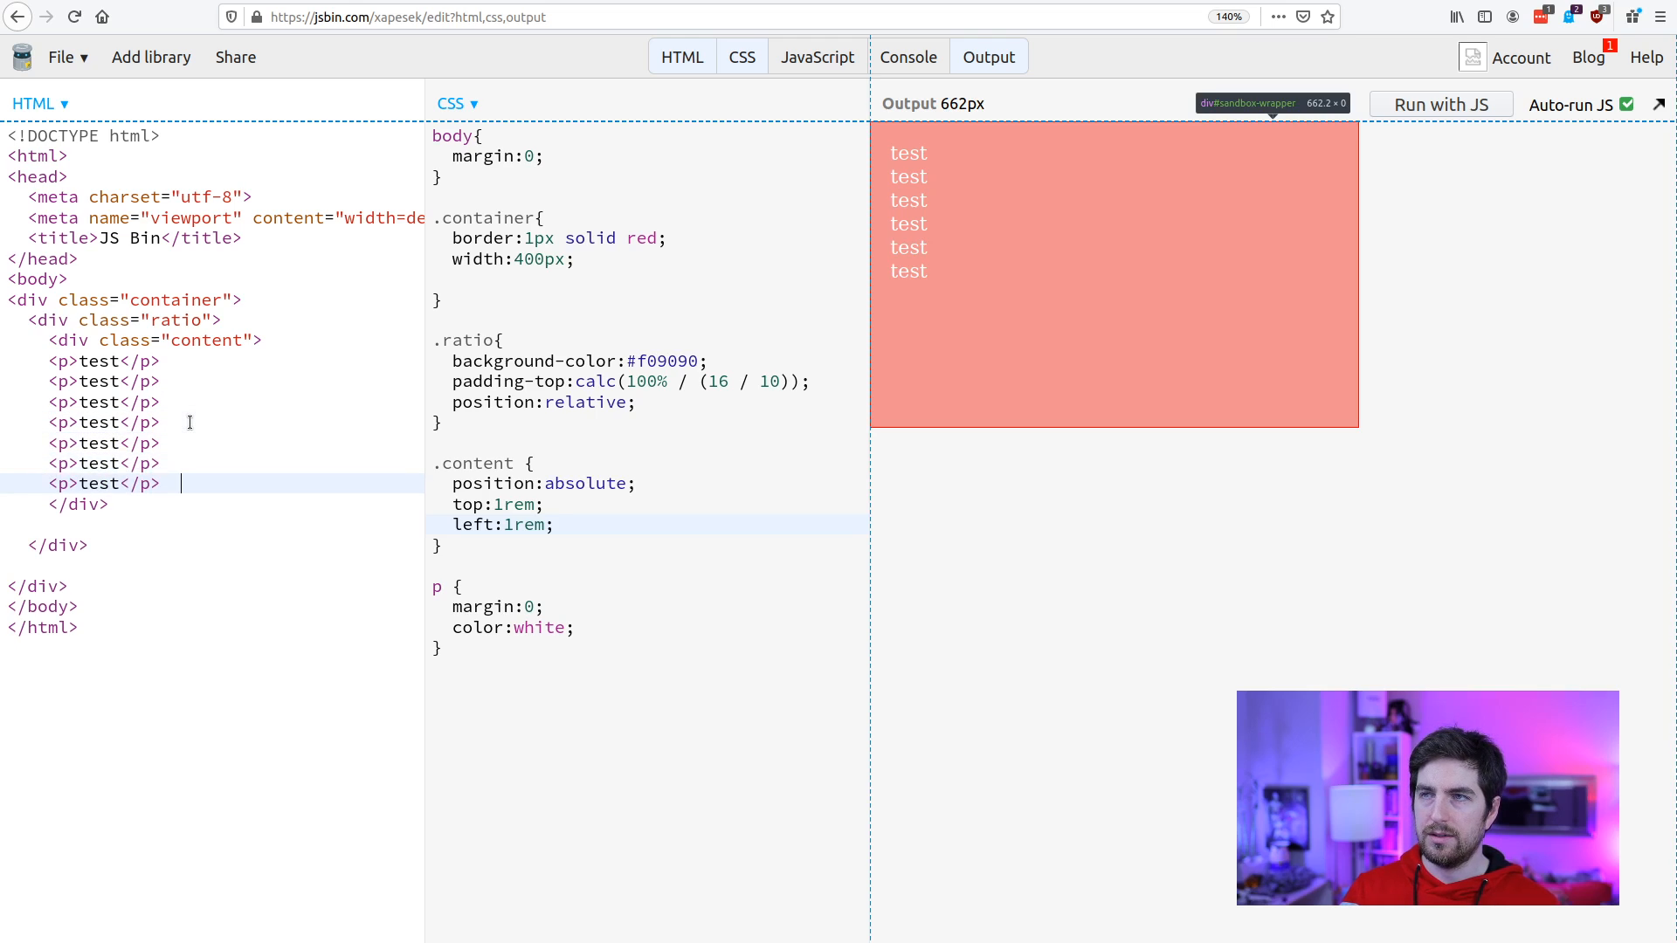
{"action": "type", "text": "<p>test</p>"}
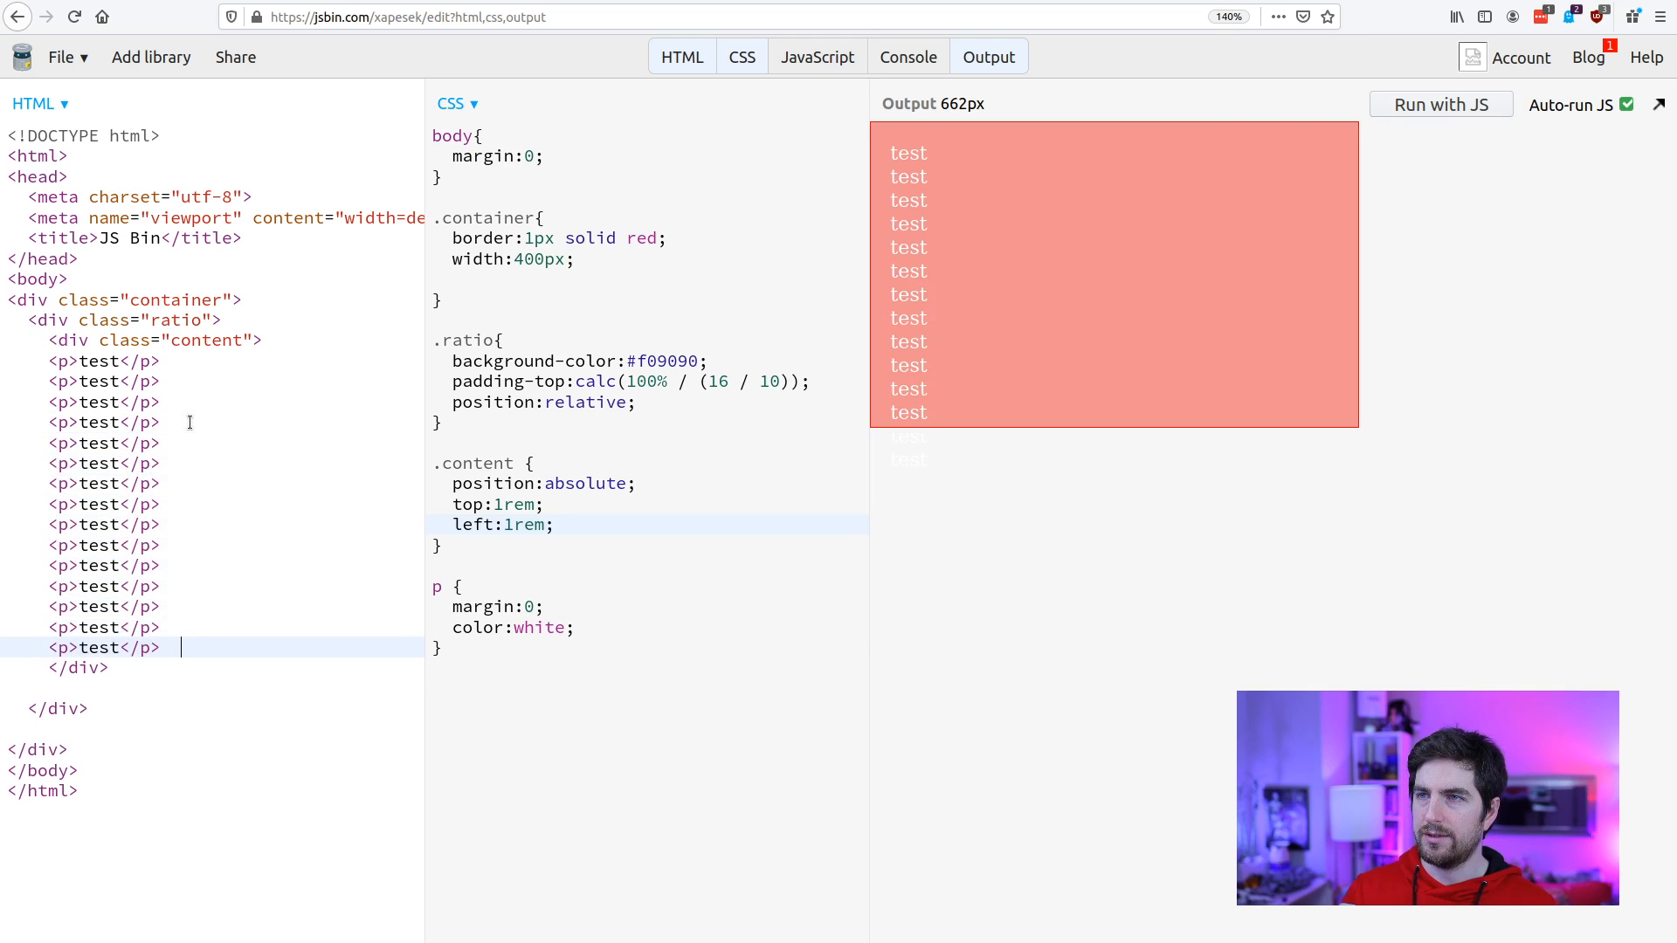
{"action": "double_click", "coordinate": [540, 628]}
{"action": "type", "text": "blu"}
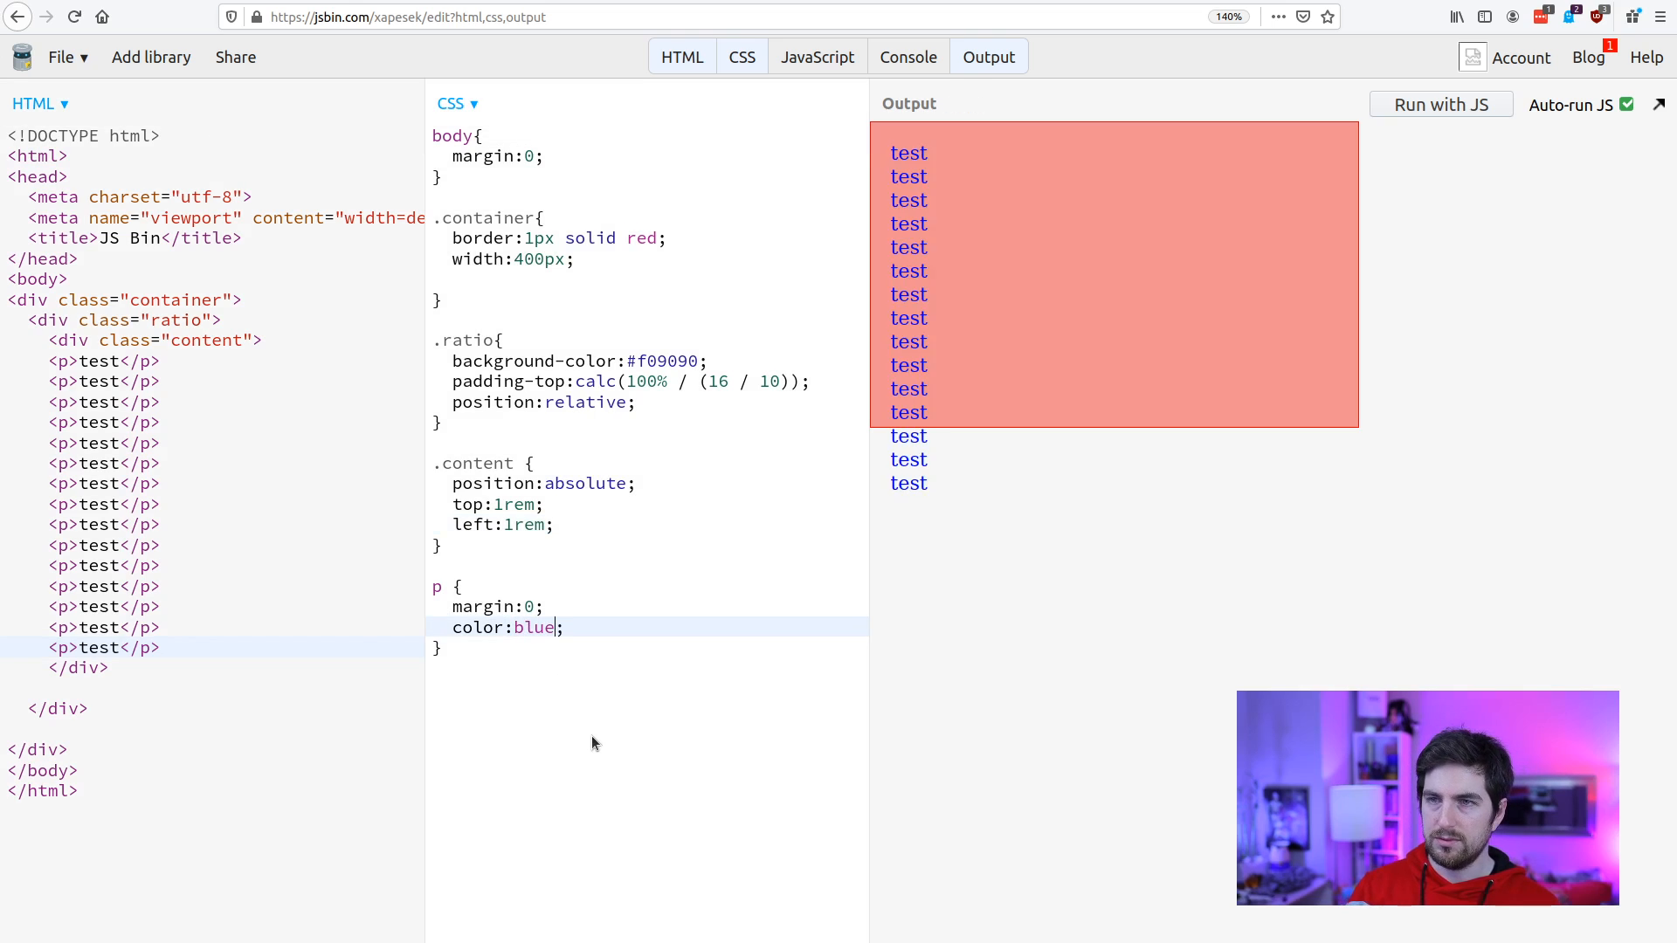
{"action": "left_click", "coordinate": [462, 586]}
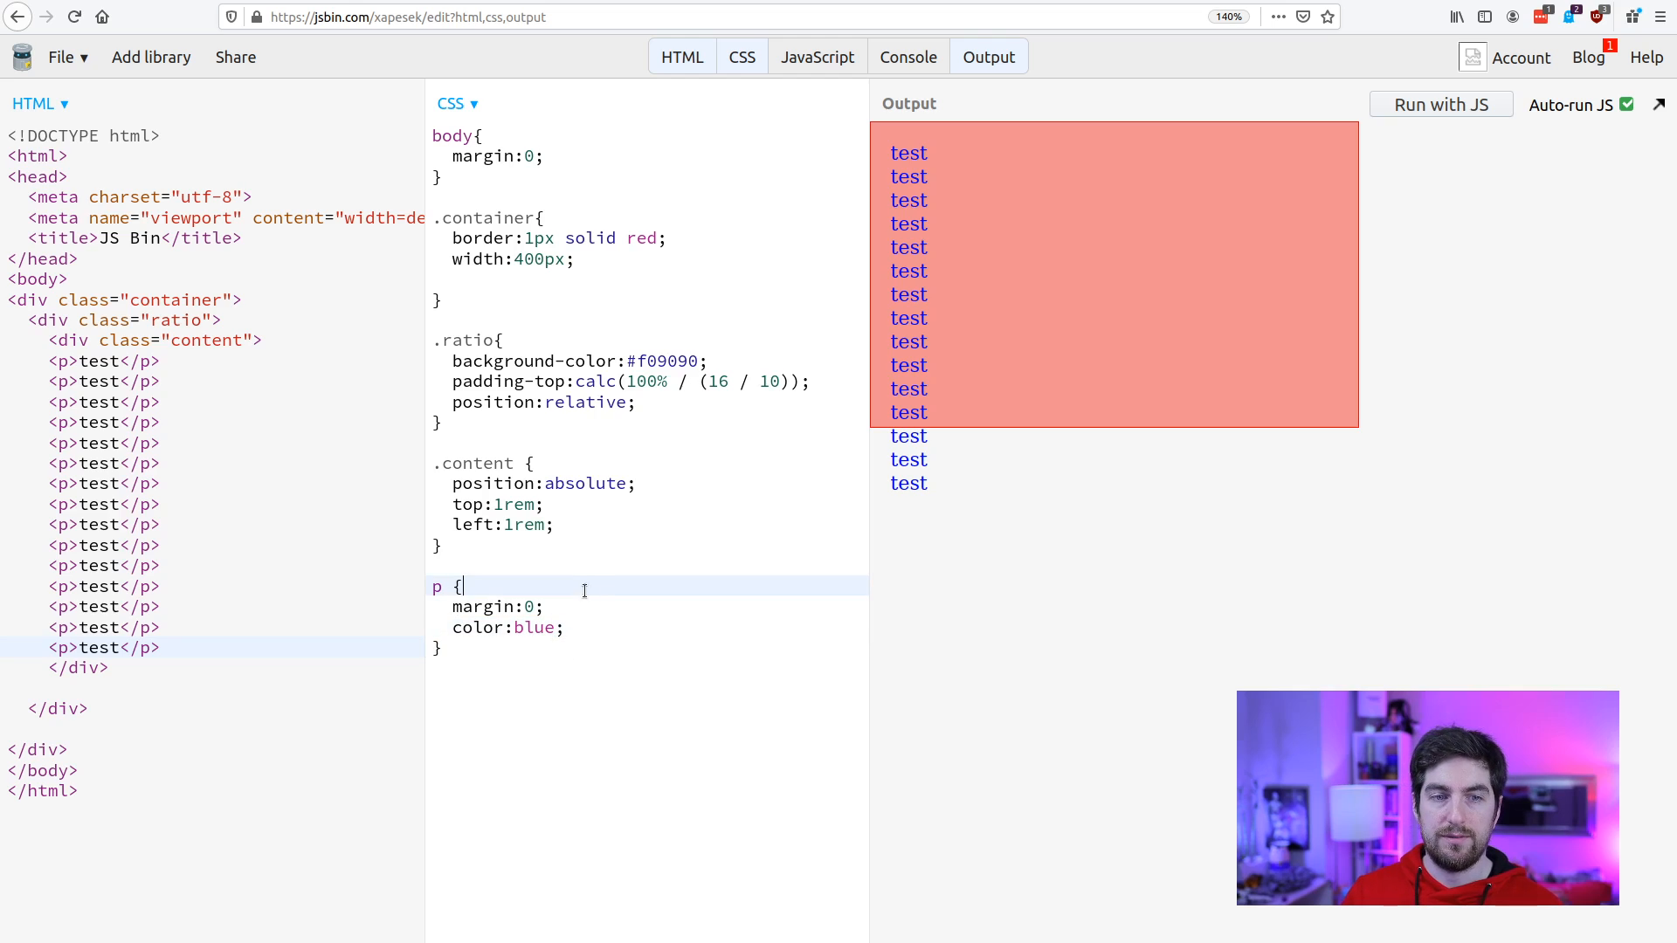
{"action": "mouse_move", "coordinate": [1019, 152]}
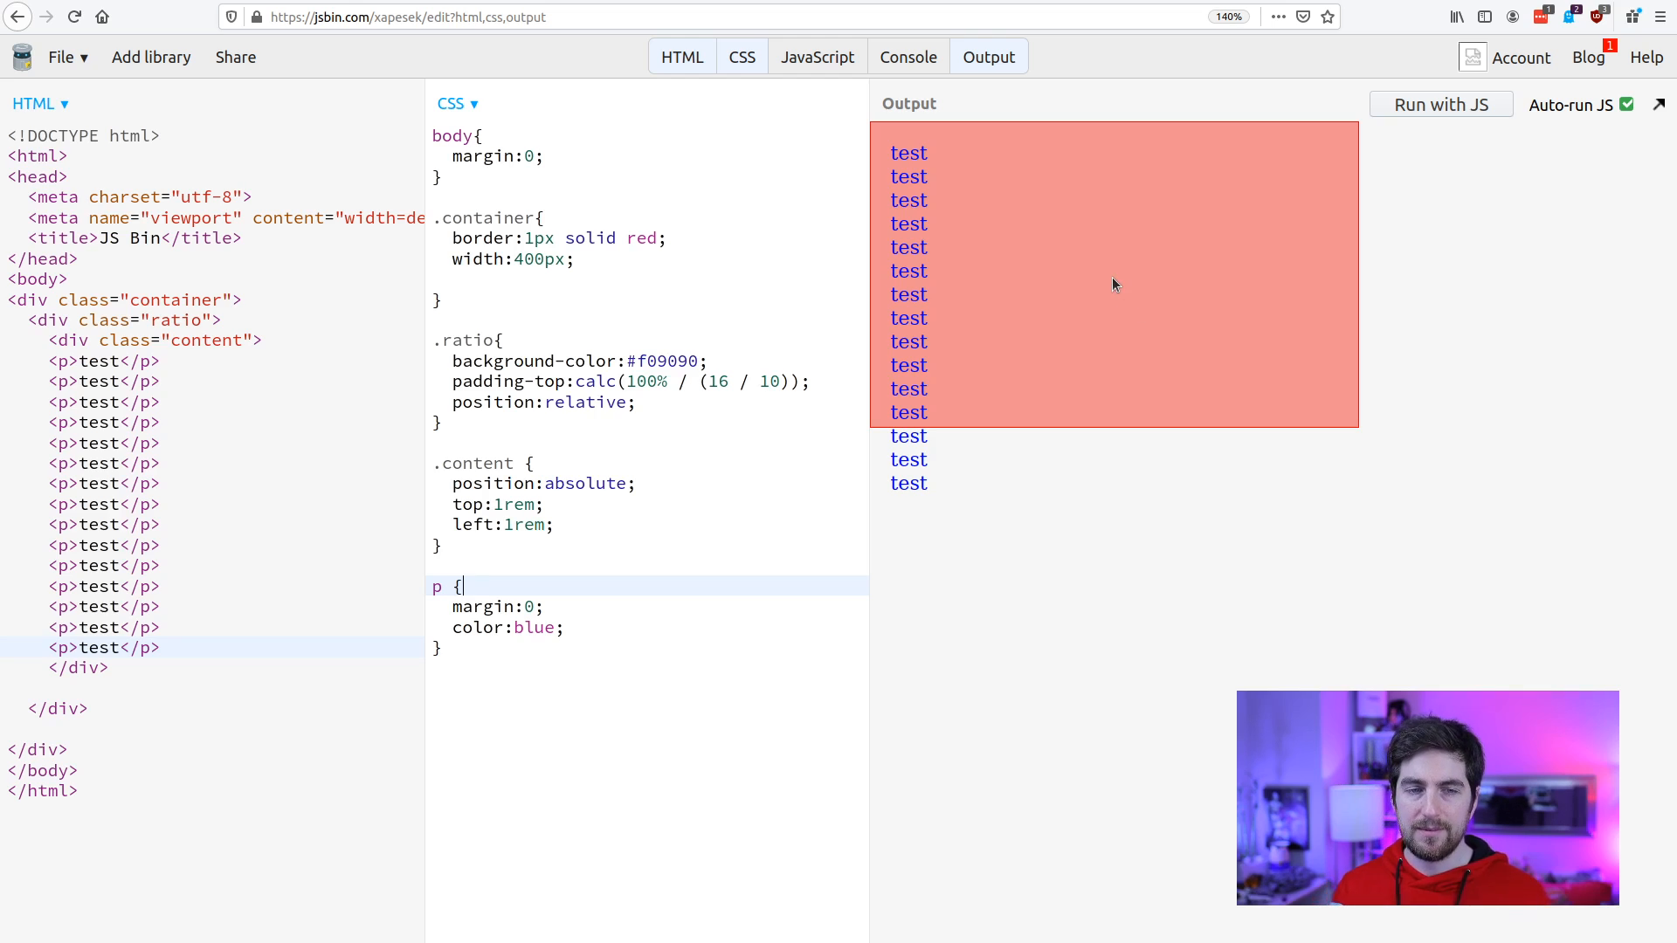
{"action": "mouse_move", "coordinate": [1107, 282]}
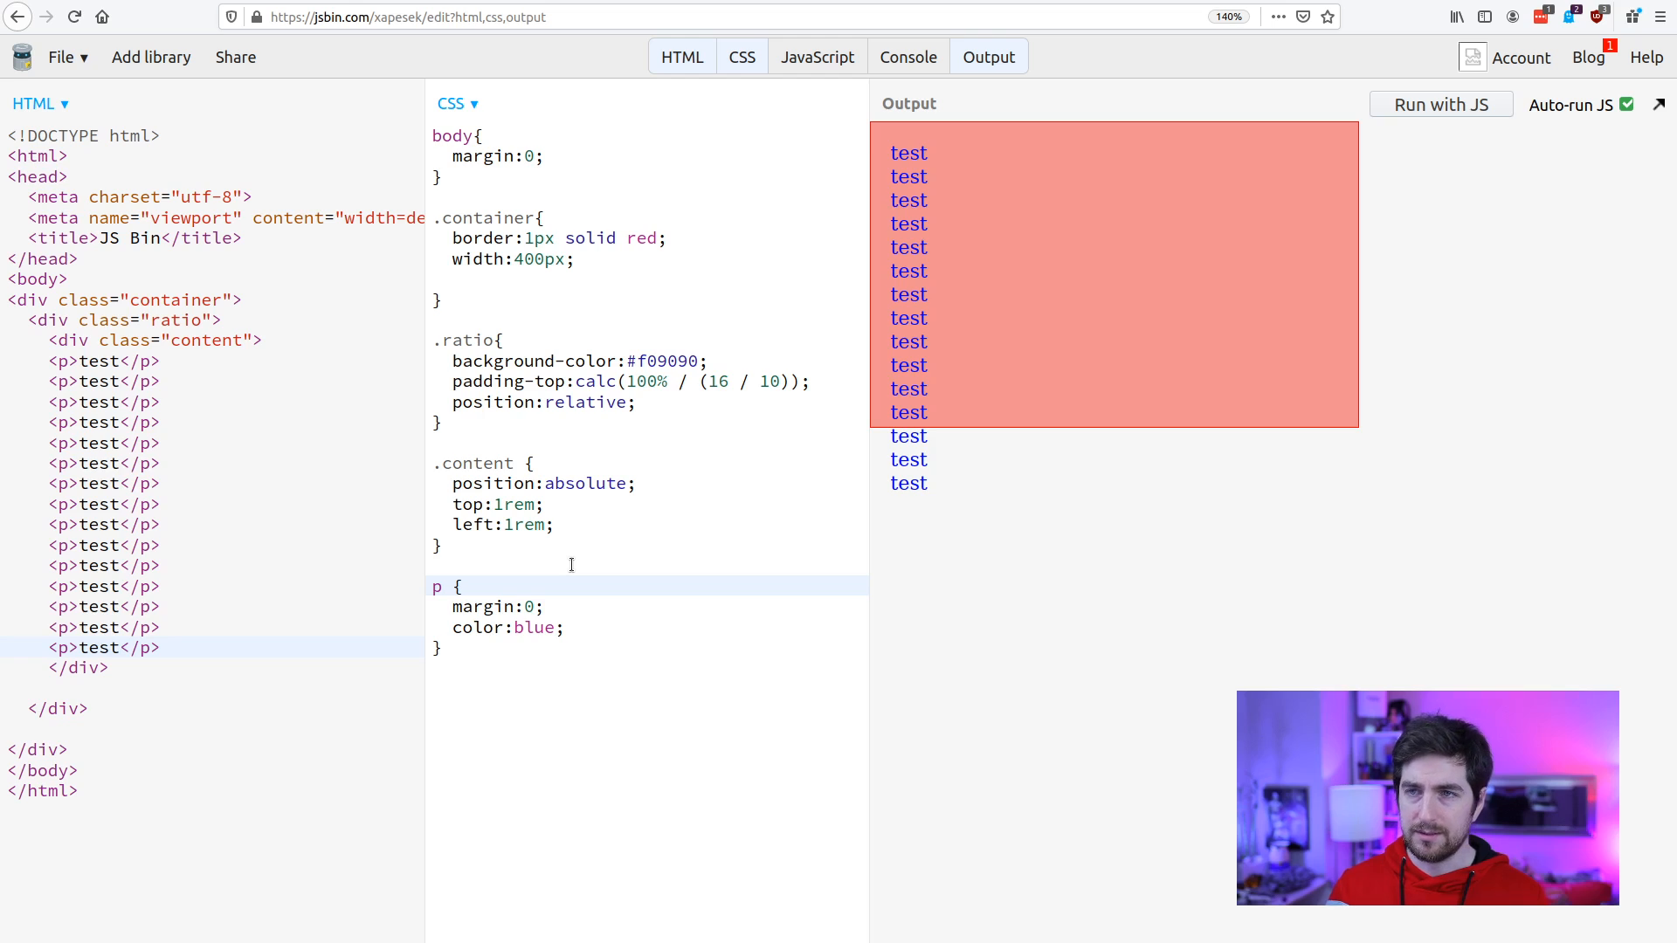
{"action": "left_click", "coordinate": [572, 524]}
{"action": "type", "text": "5"}
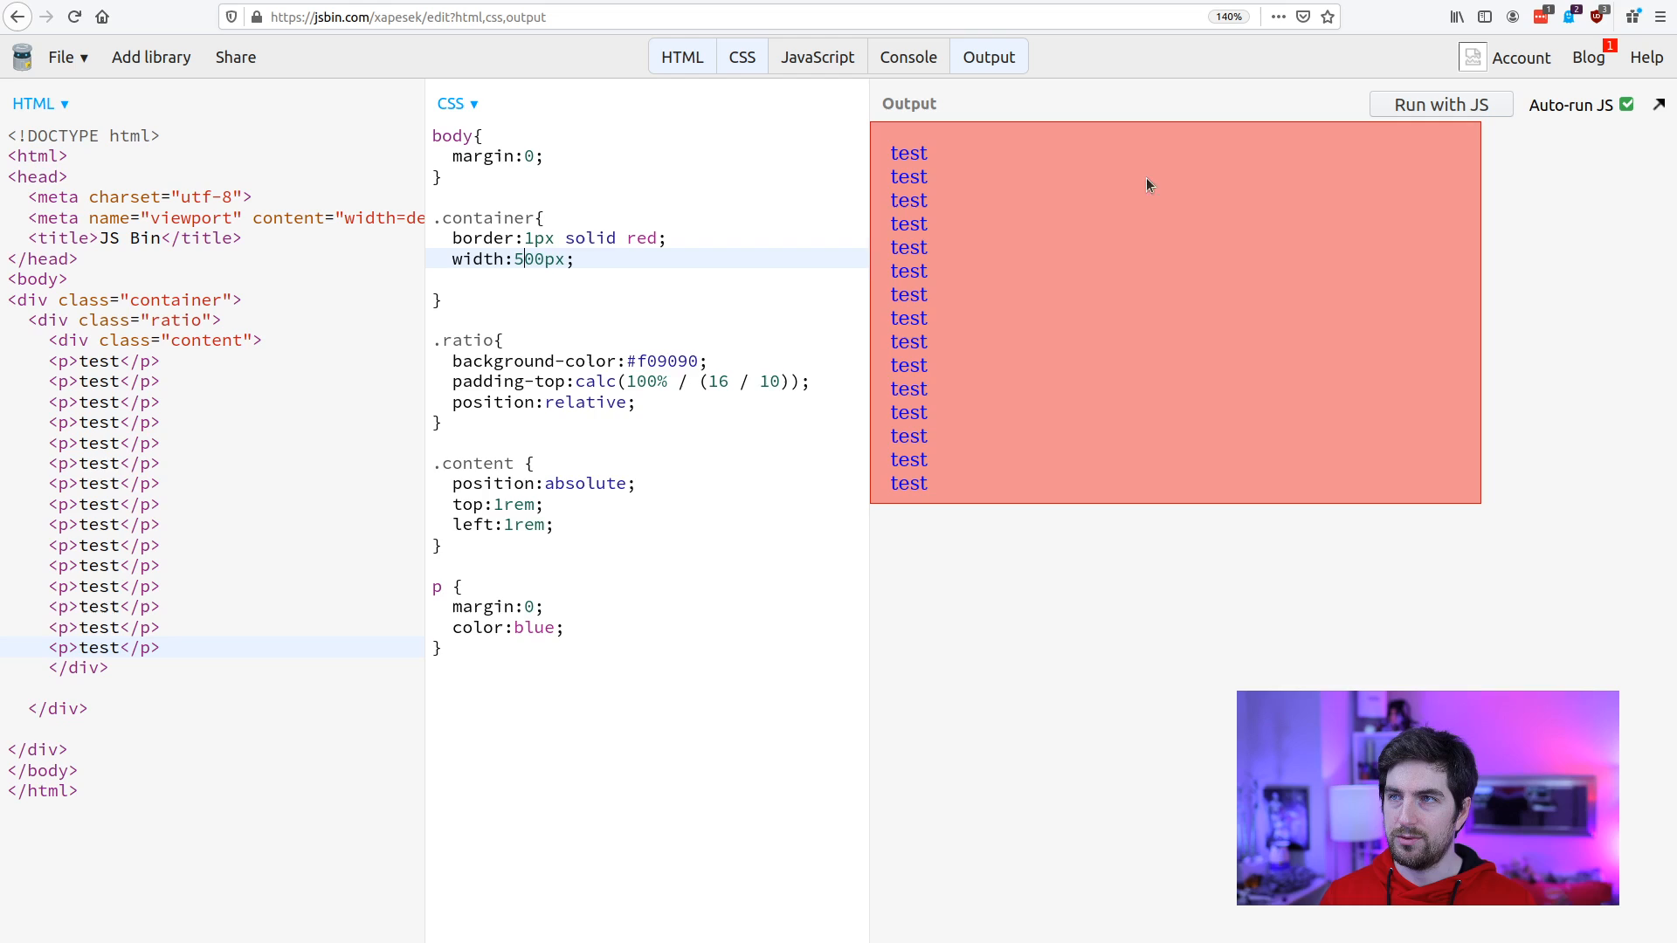
{"action": "mouse_move", "coordinate": [1142, 262]}
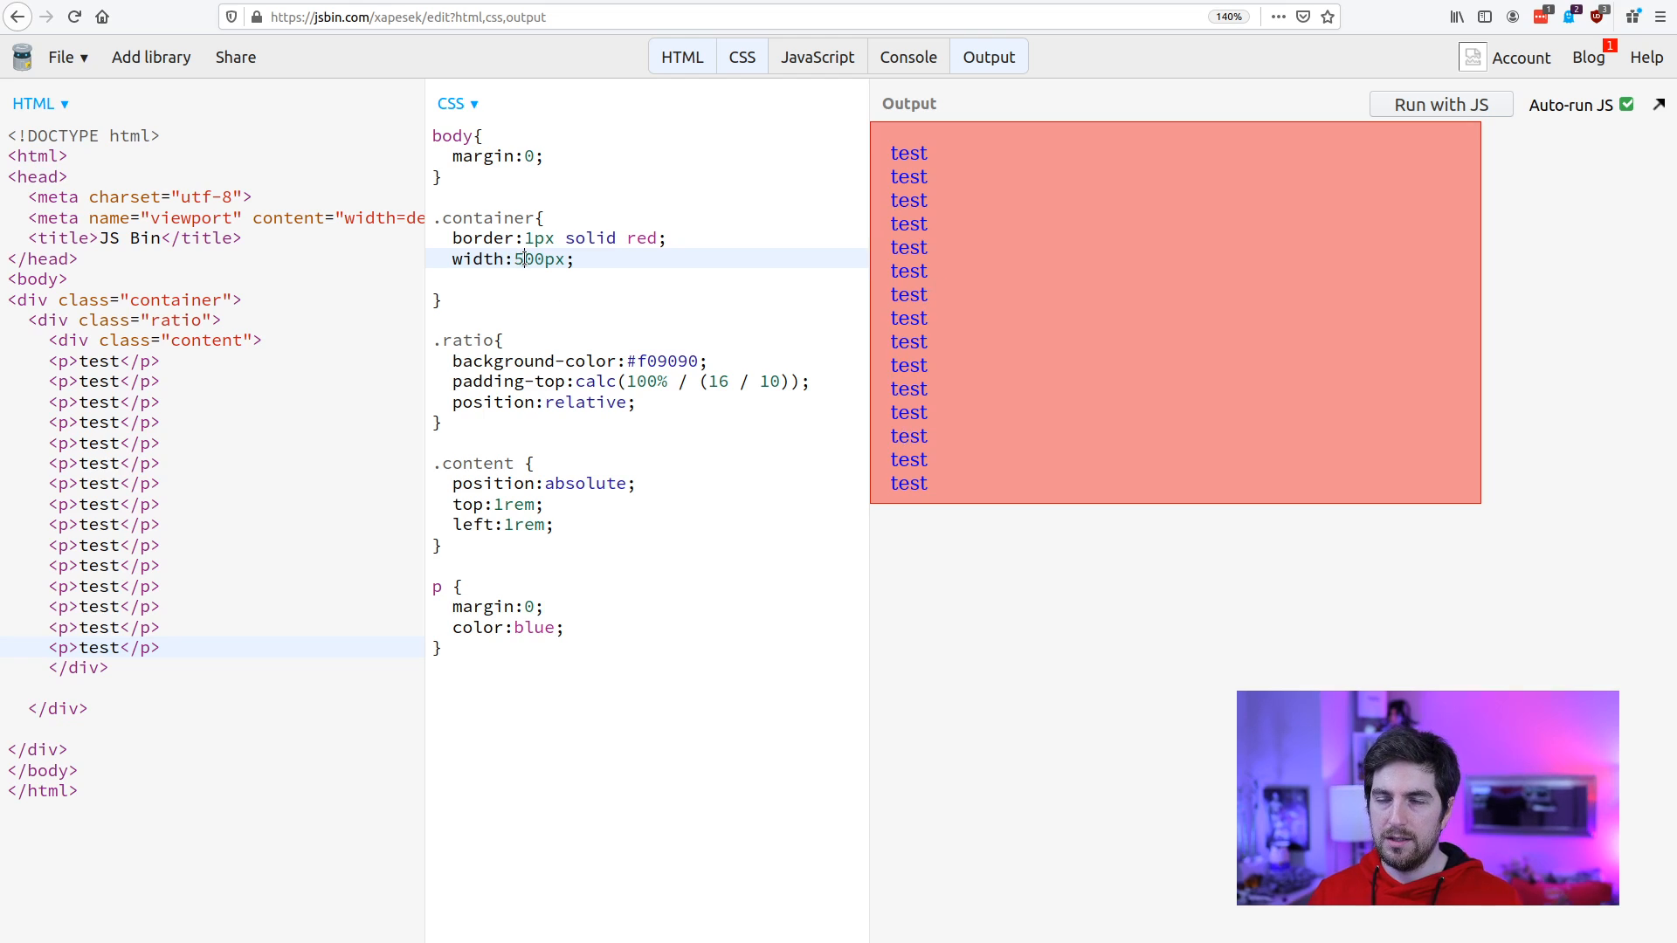
{"action": "type", "text": "400"}
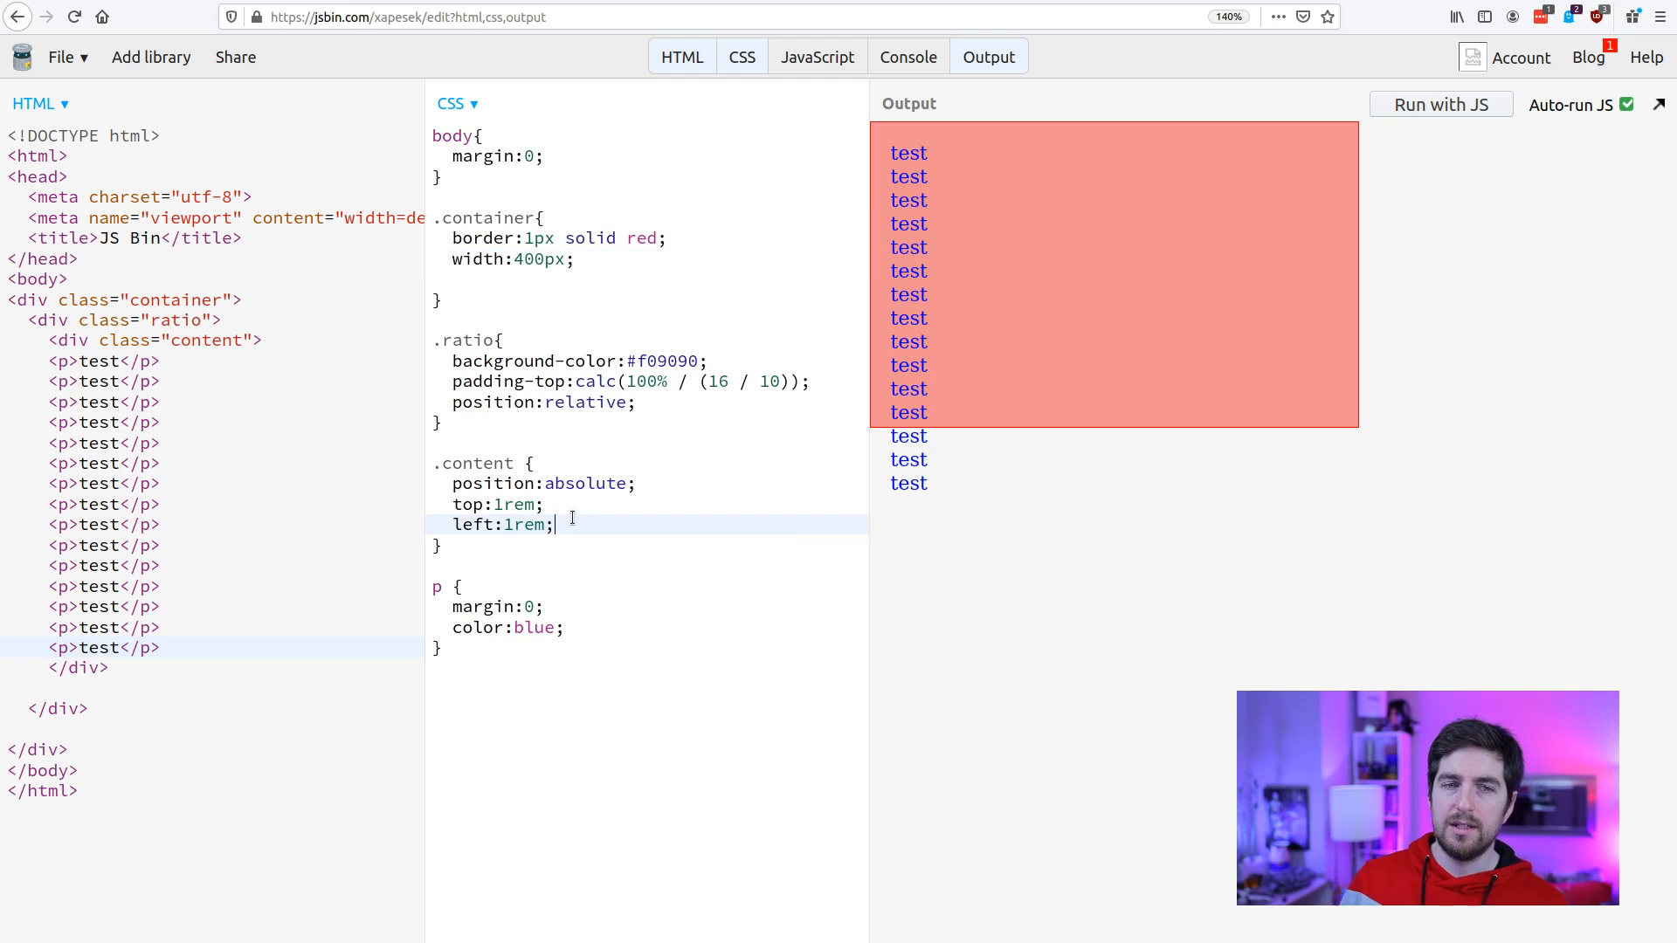
Try overflow: hidden; on the .content rule.
{"action": "type", "text": "overf"}
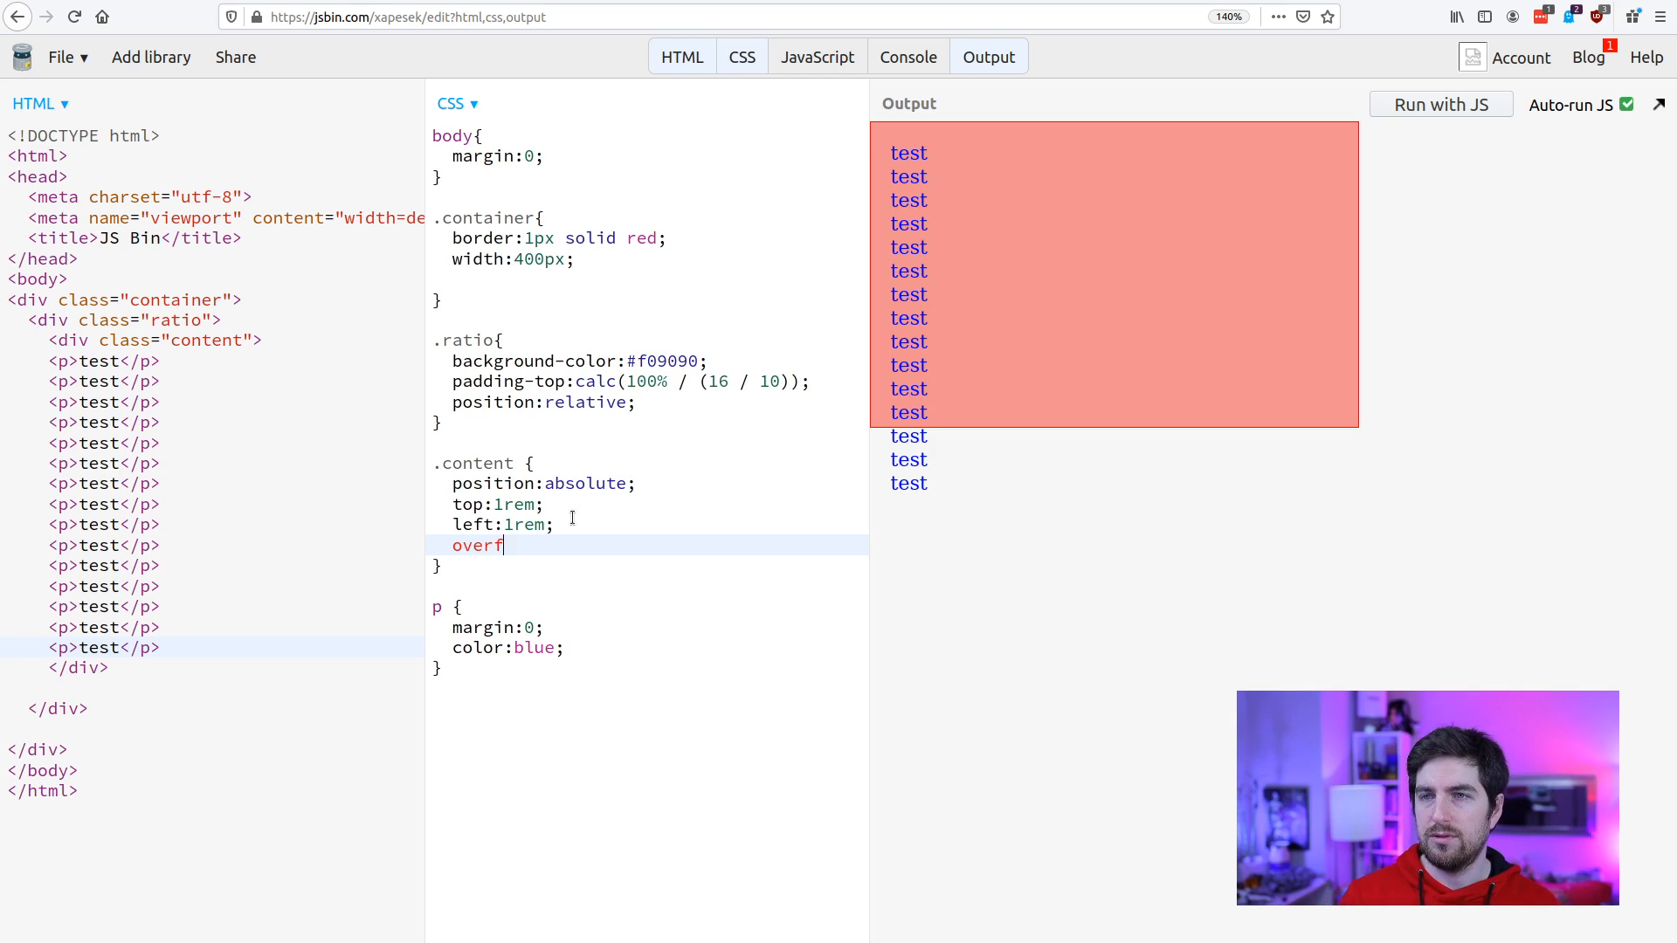
{"action": "type", "text": "low:hidd"}
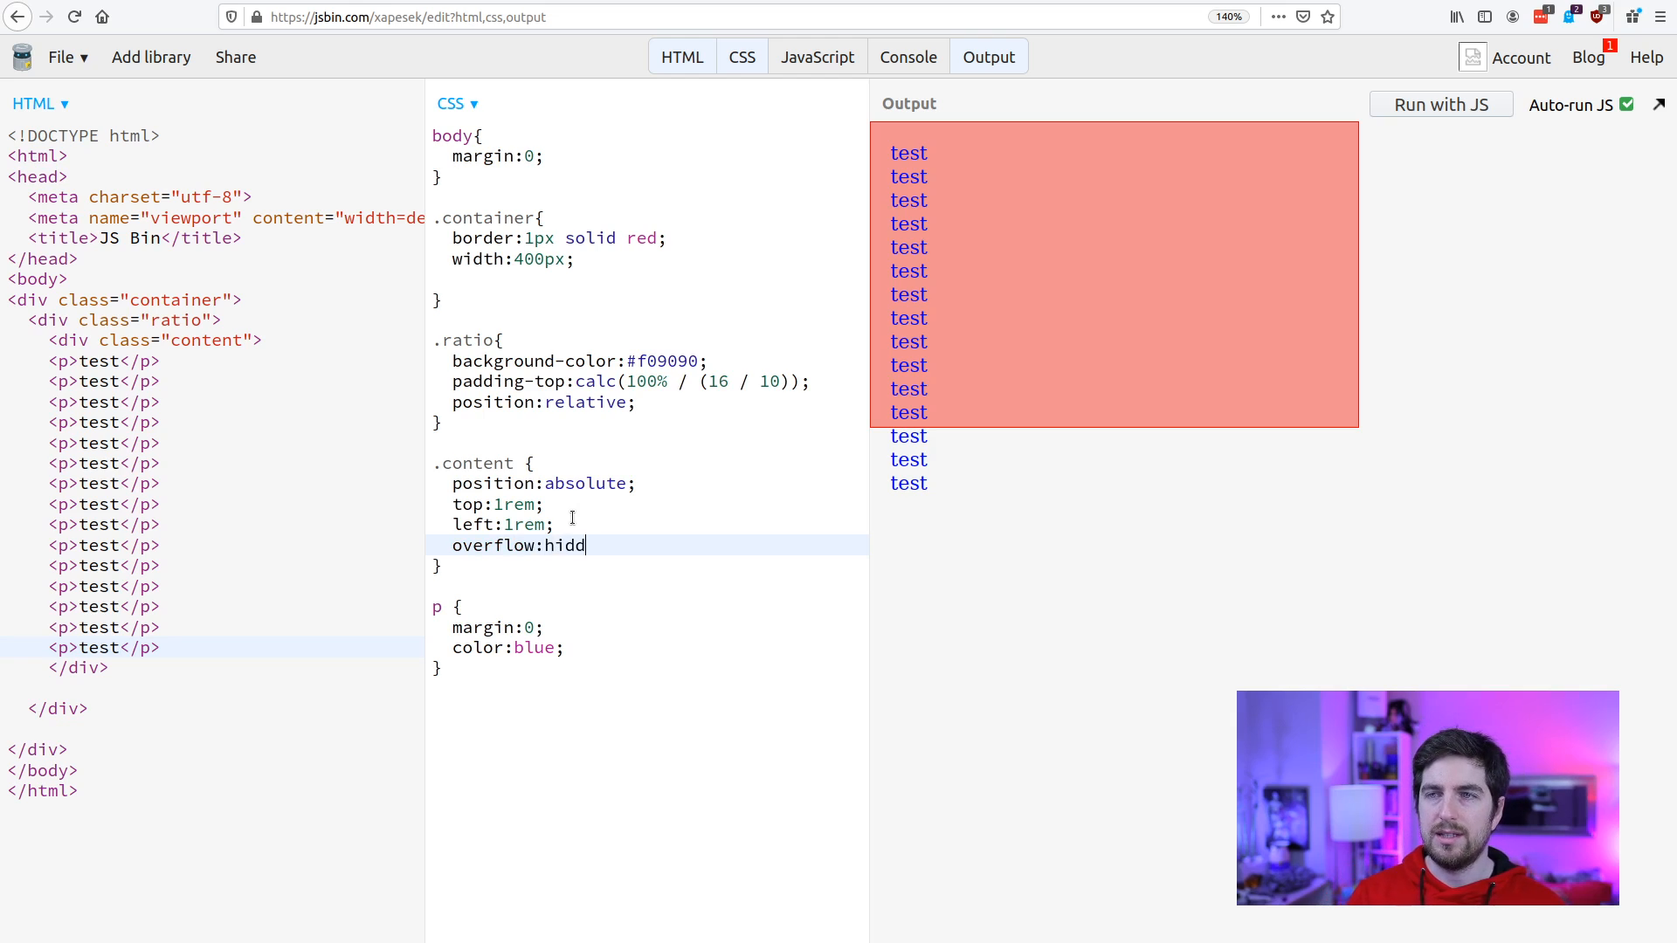
{"action": "type", "text": "en"}
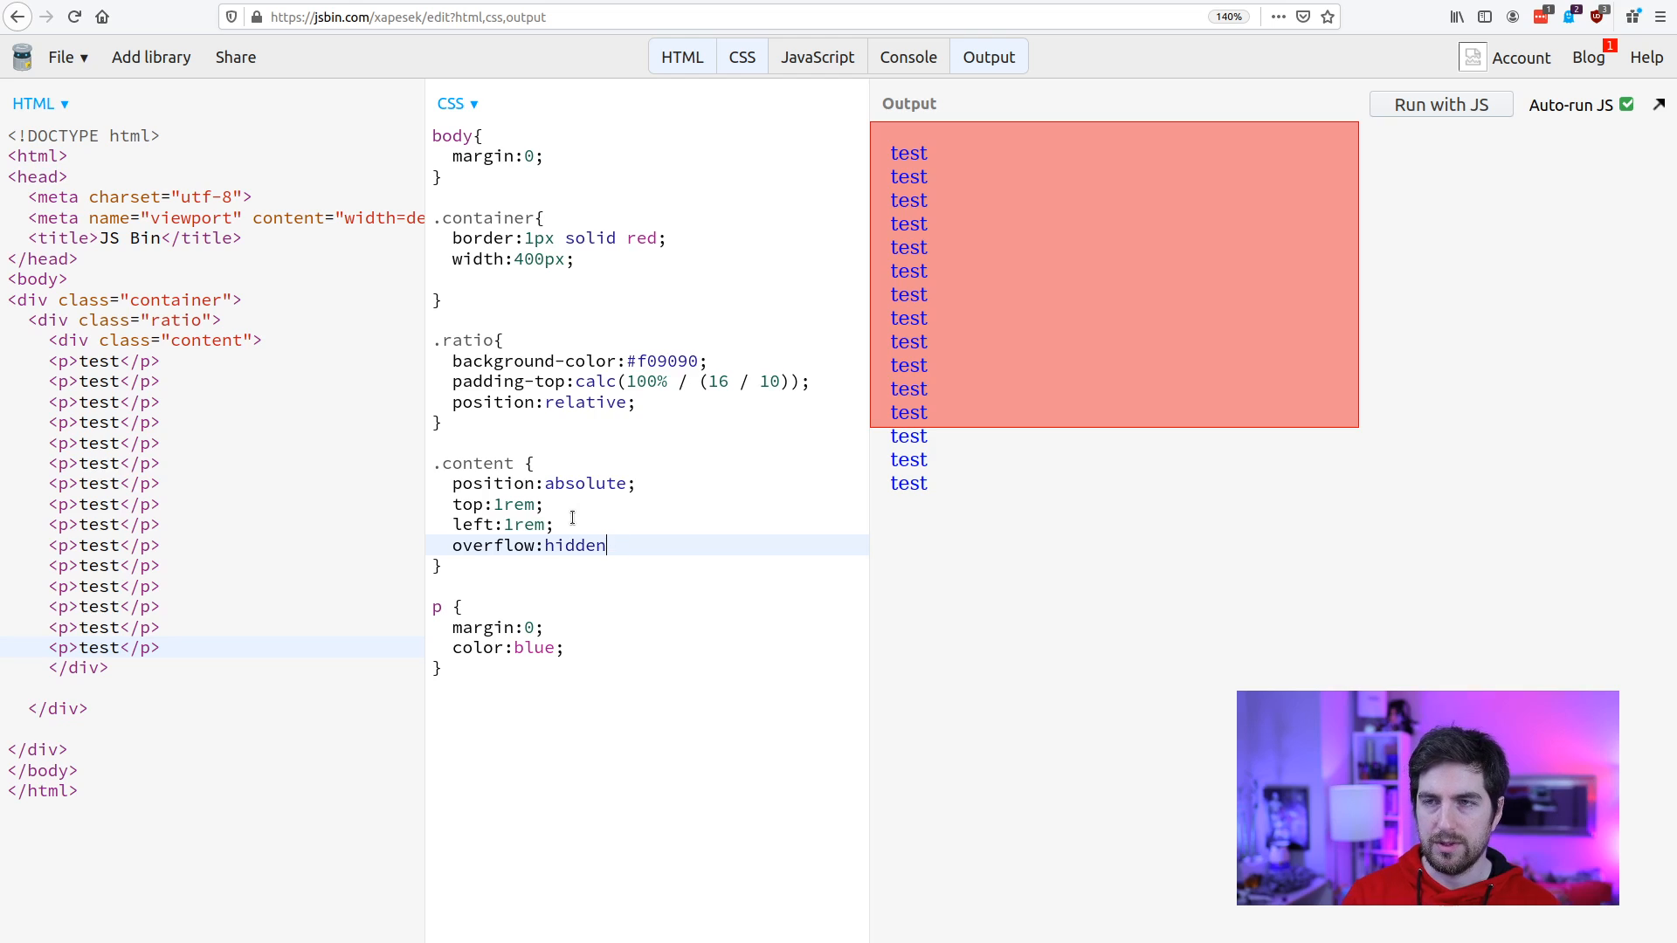
{"action": "type", "text": ";"}
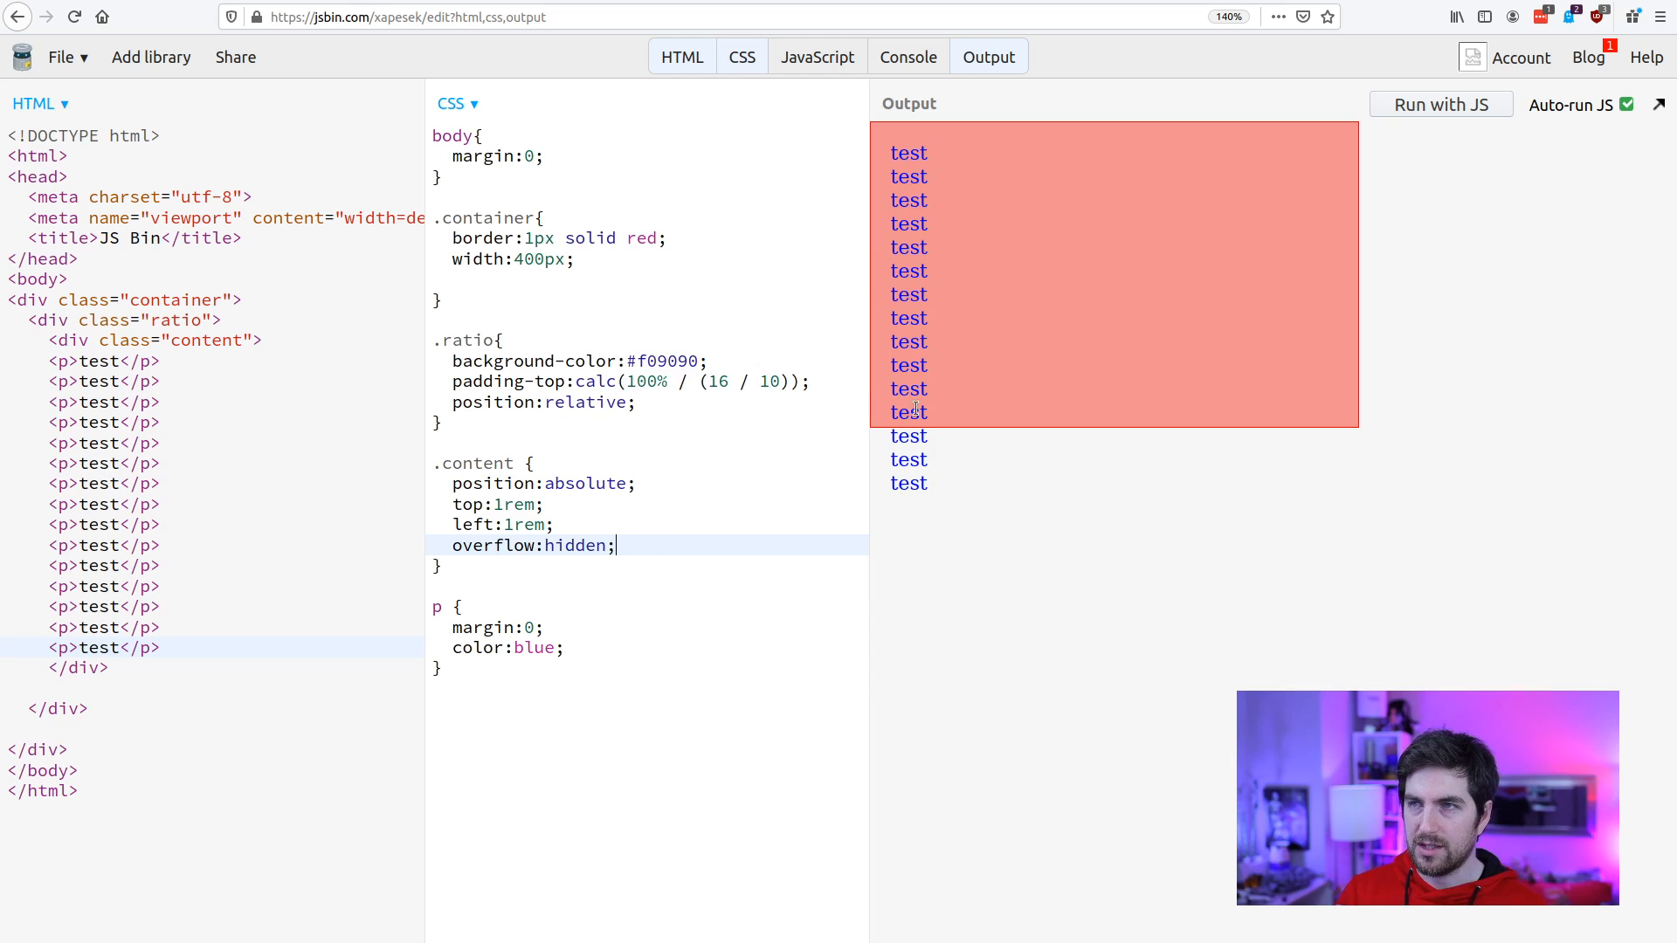
Add bottom: 1rem and right: 1rem to .content, and select the overflow line for removal.
{"action": "type", "text": "bo"}
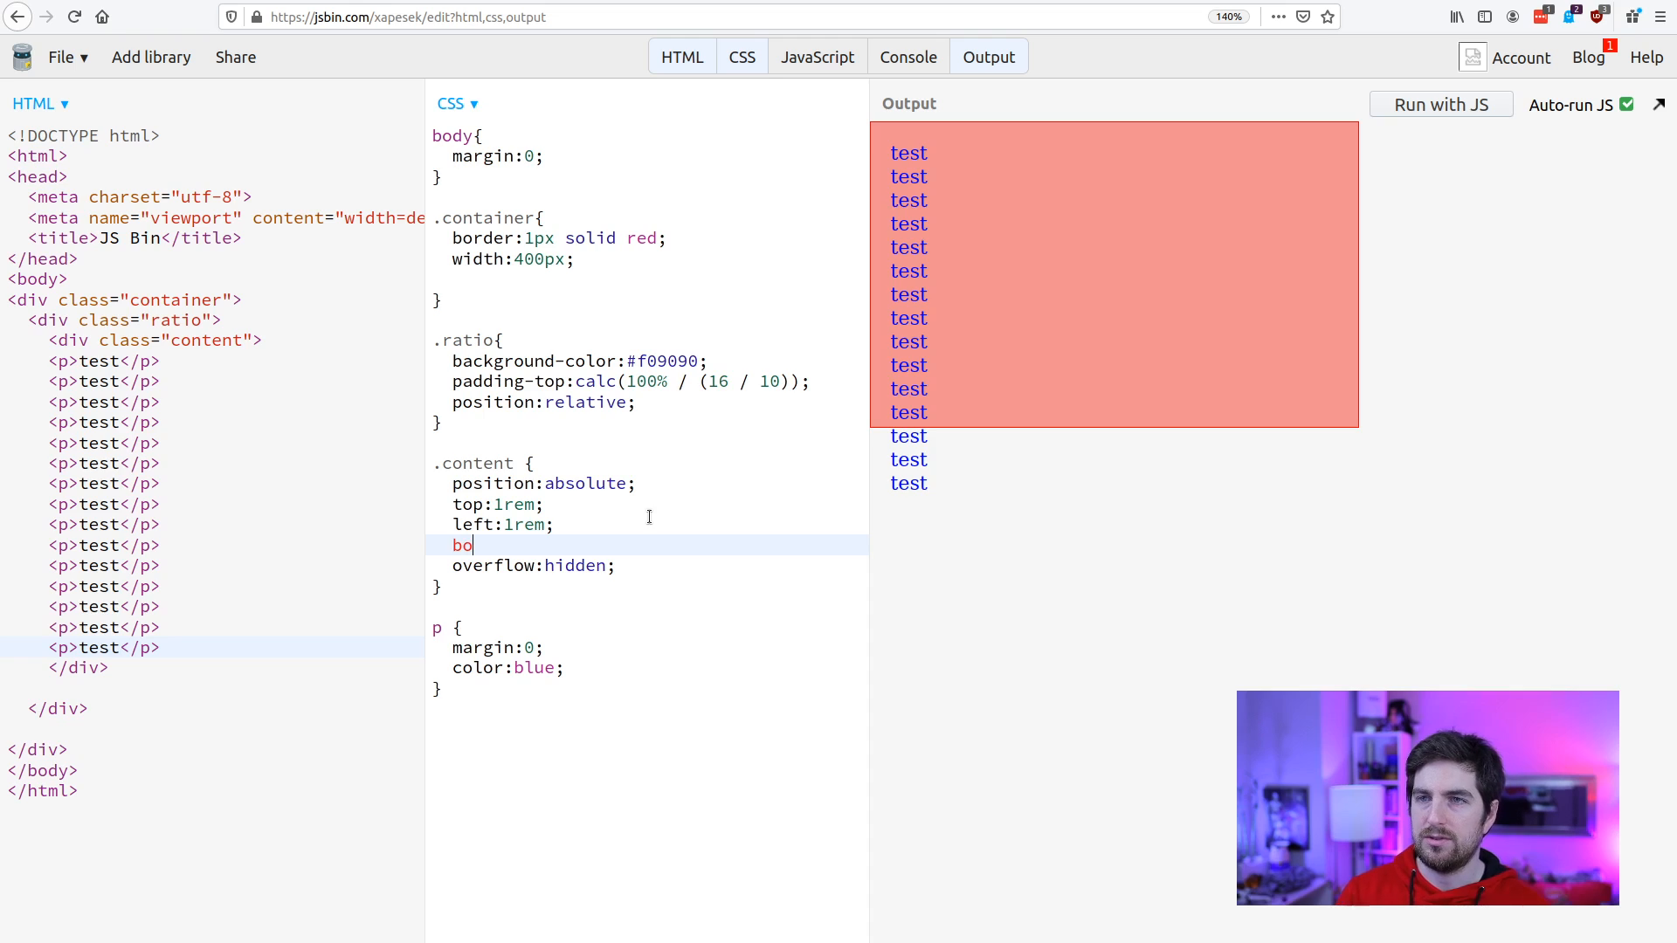
{"action": "type", "text": "ttom:1rem;"}
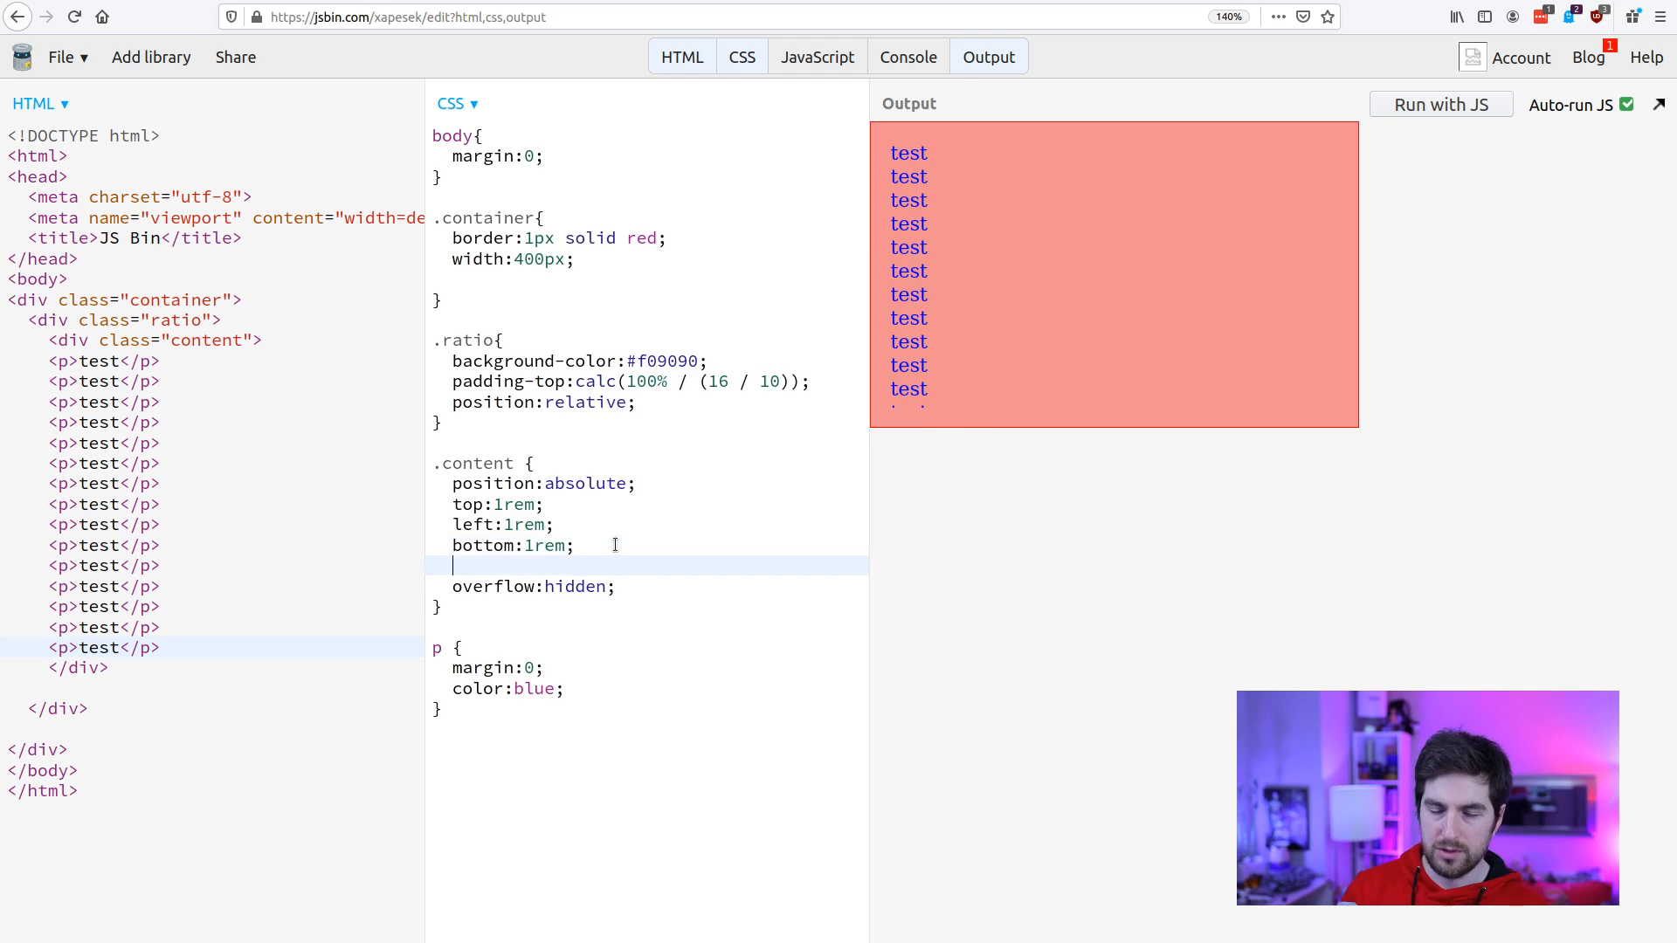
{"action": "type", "text": "right:1re"}
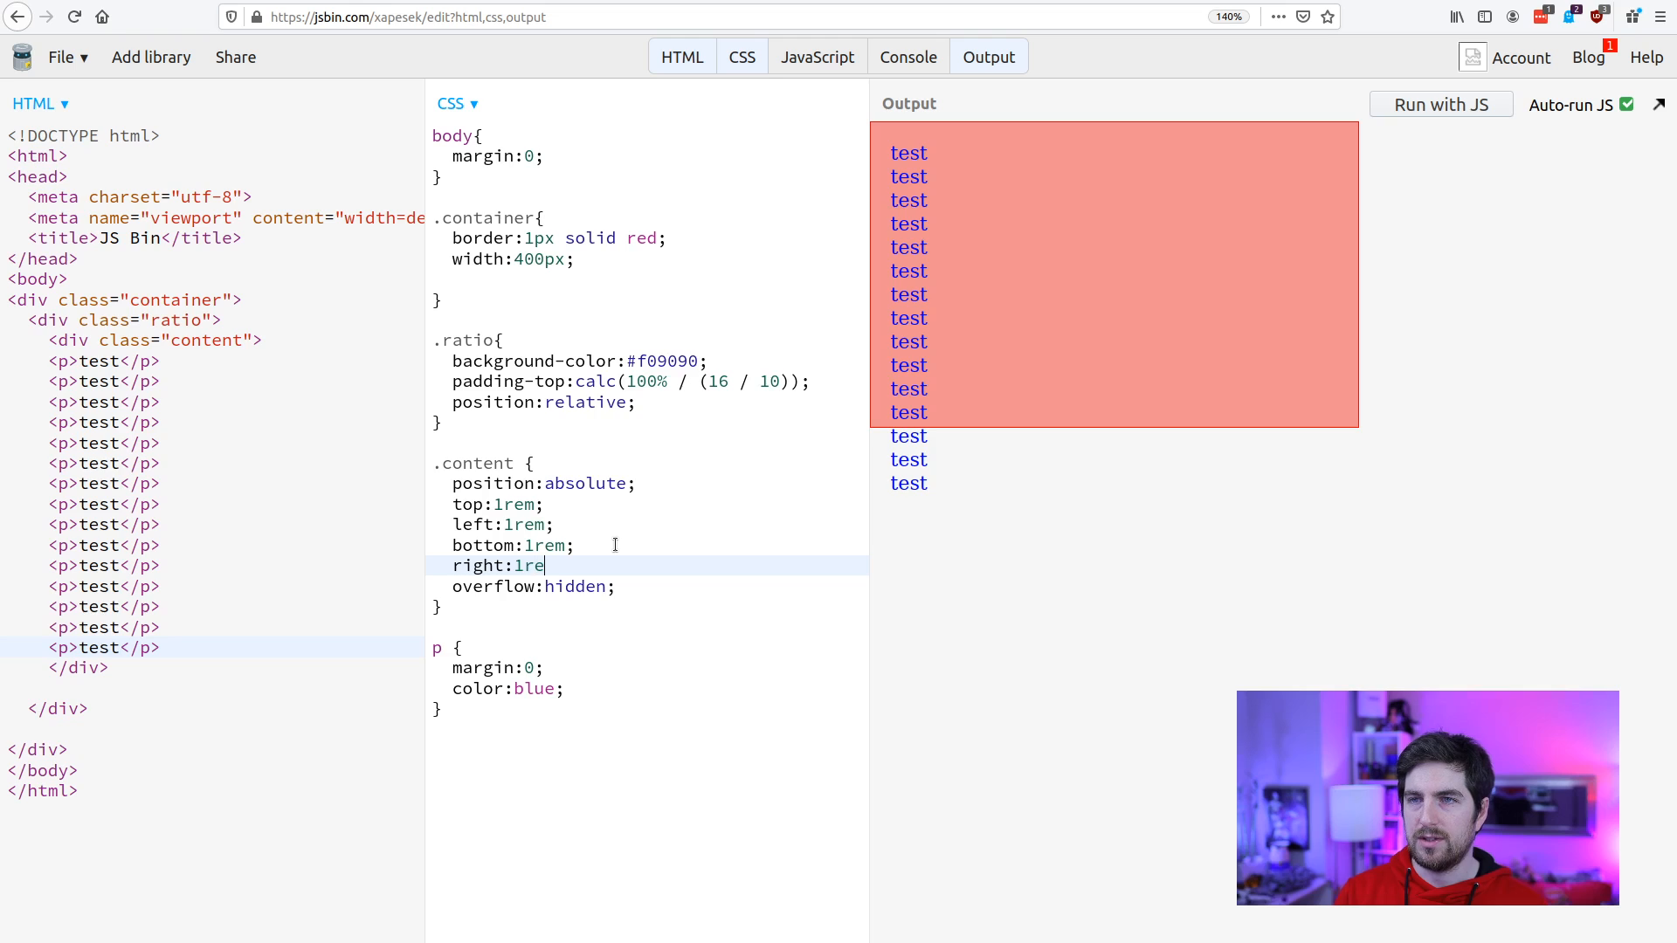
{"action": "type", "text": "m;"}
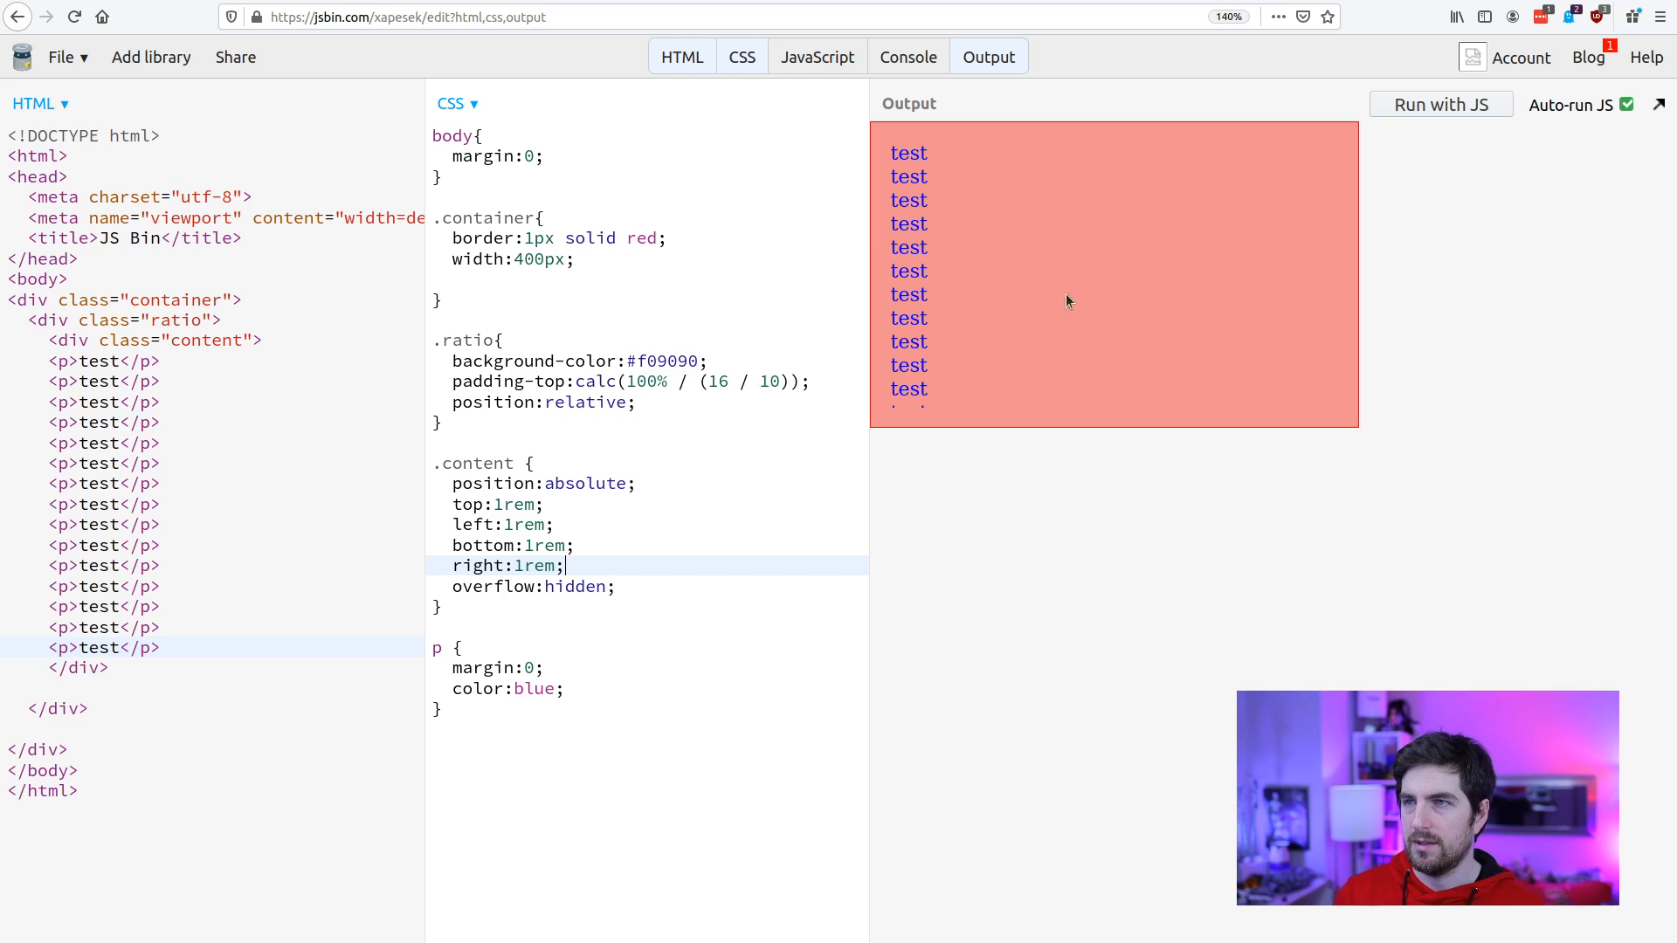
{"action": "left_click_drag", "start_coordinate": [575, 544], "coordinate": [614, 586]}
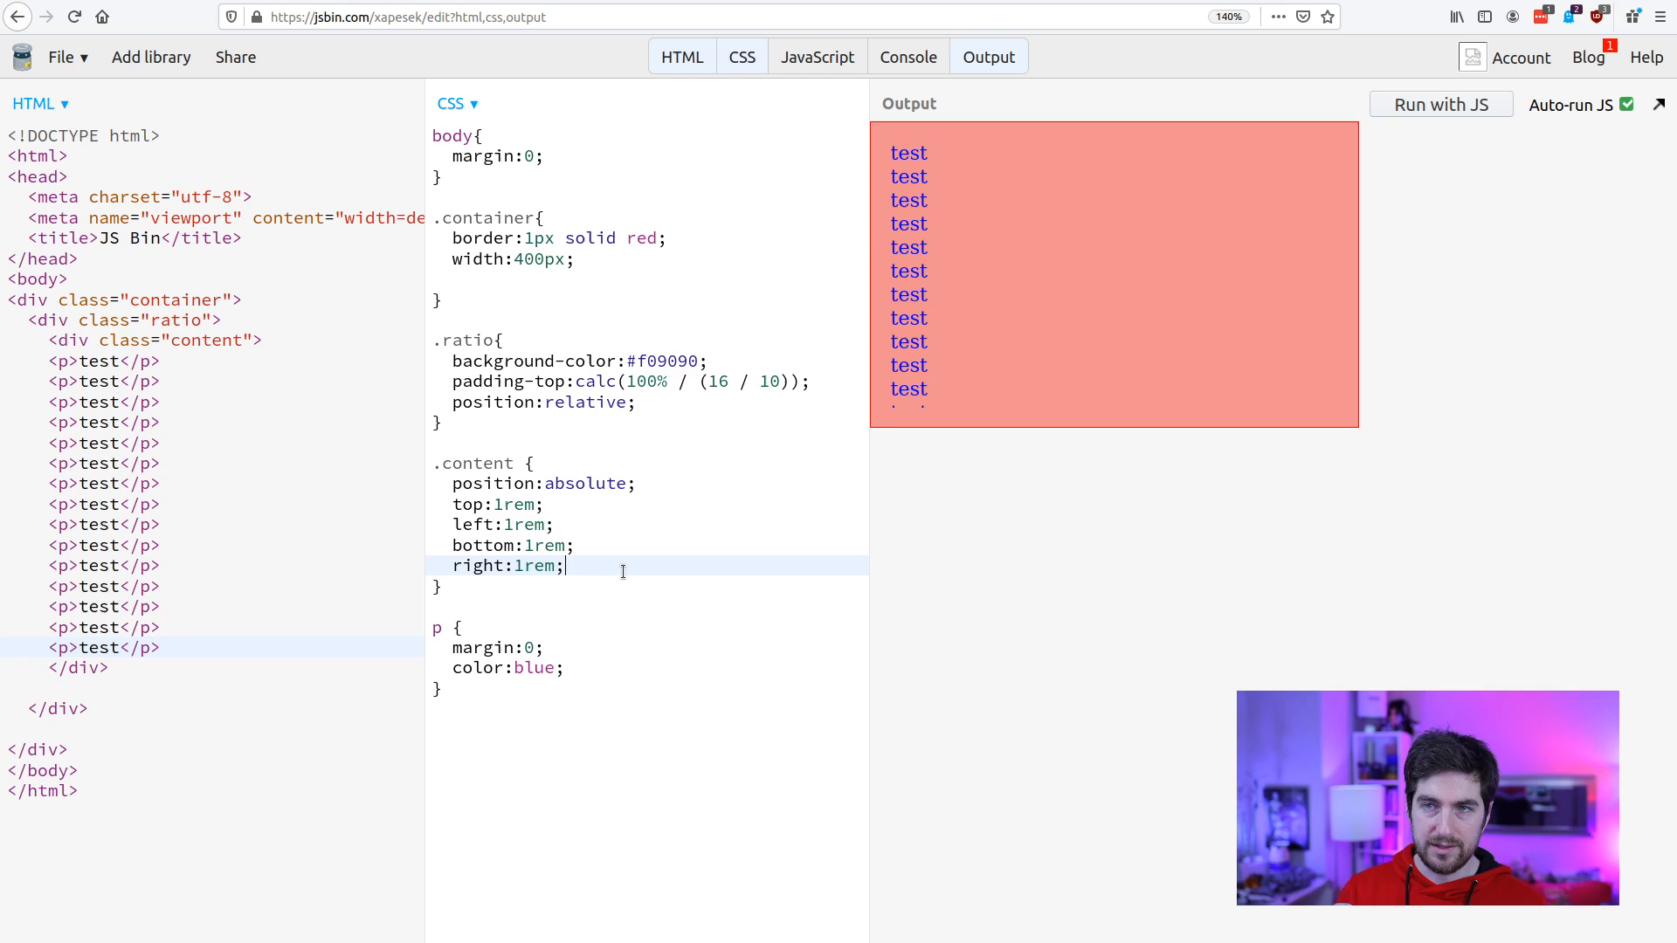
{"action": "type", "text": "overflow:hidden;"}
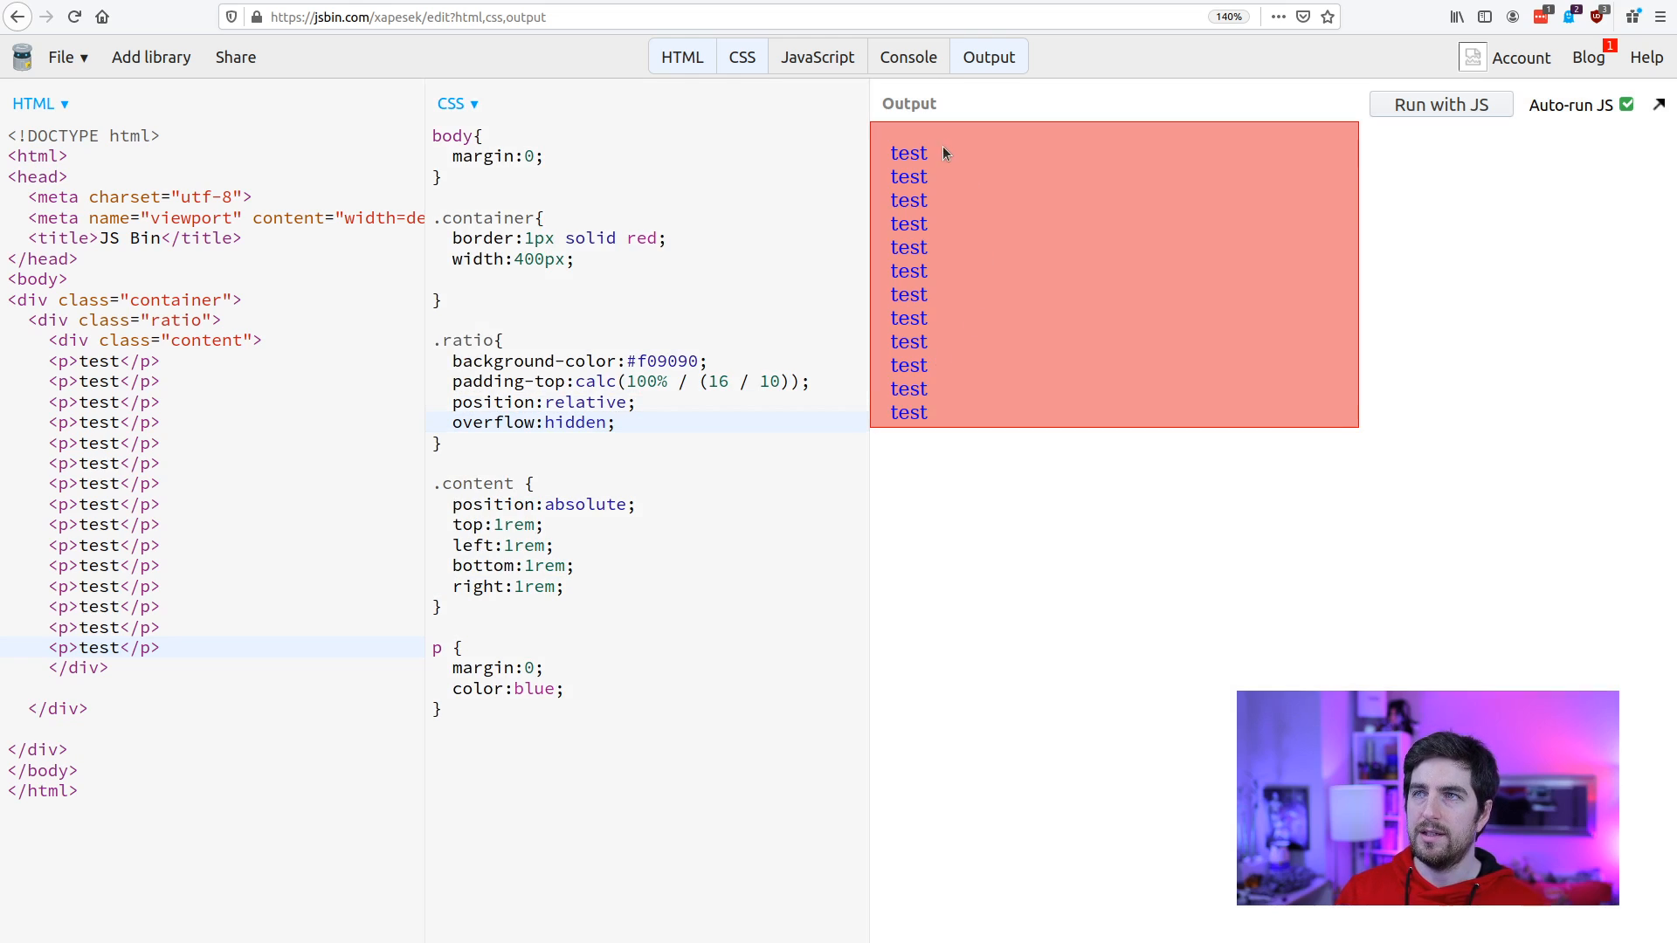
{"action": "mouse_move", "coordinate": [915, 520]}
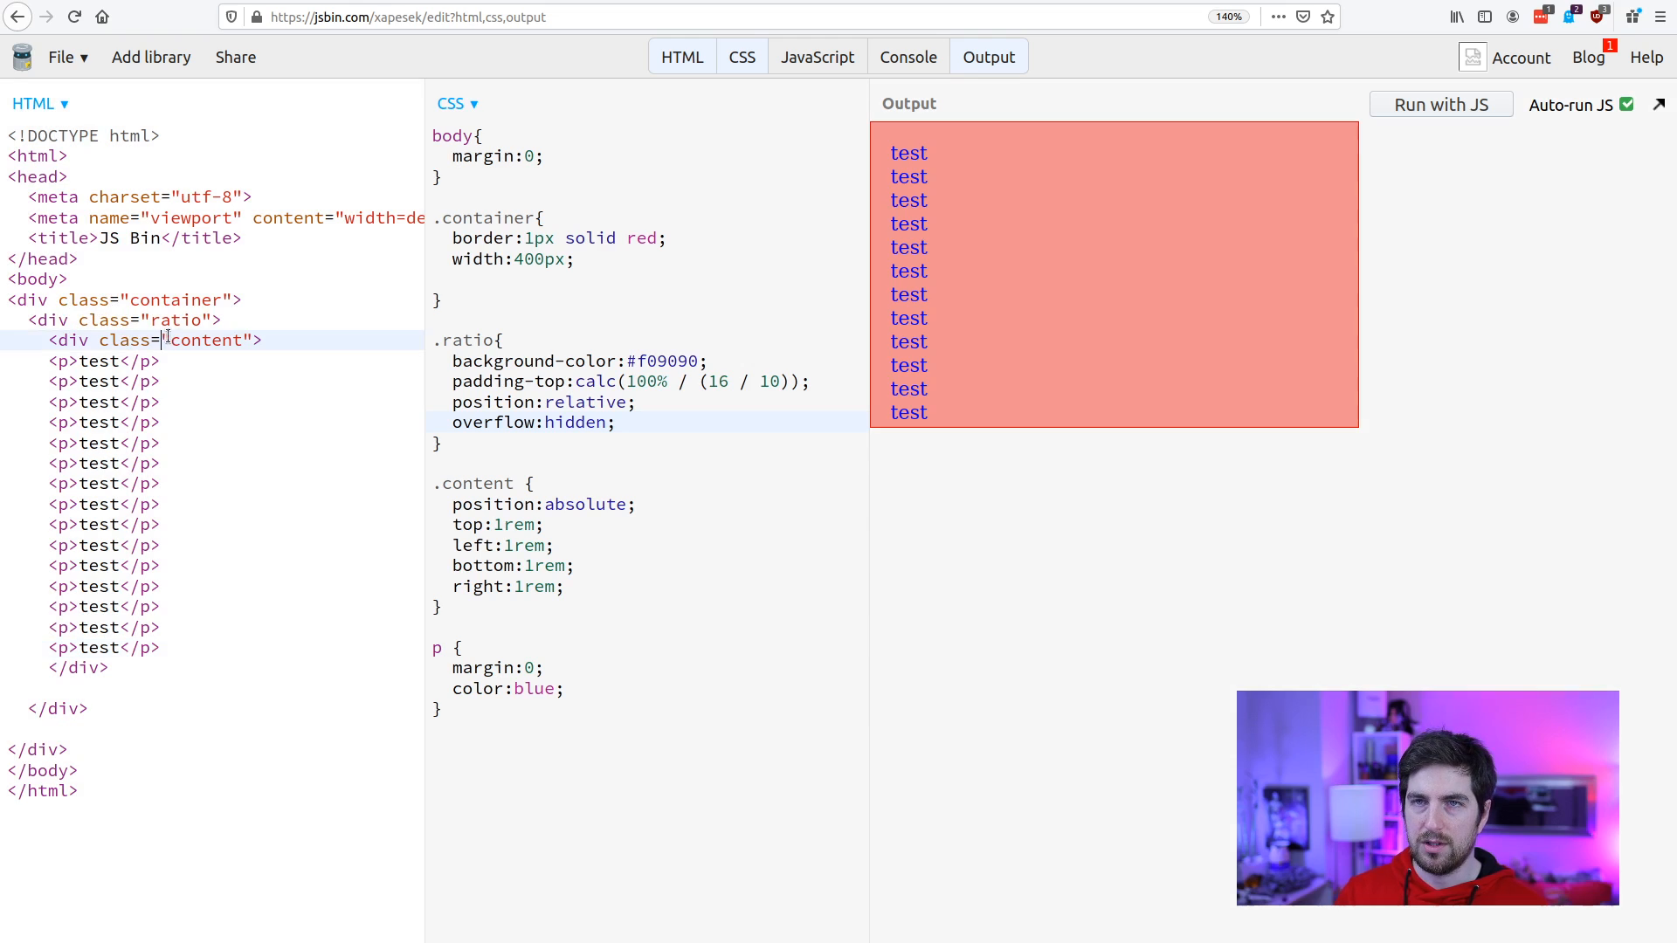
{"action": "double_click", "coordinate": [173, 320]}
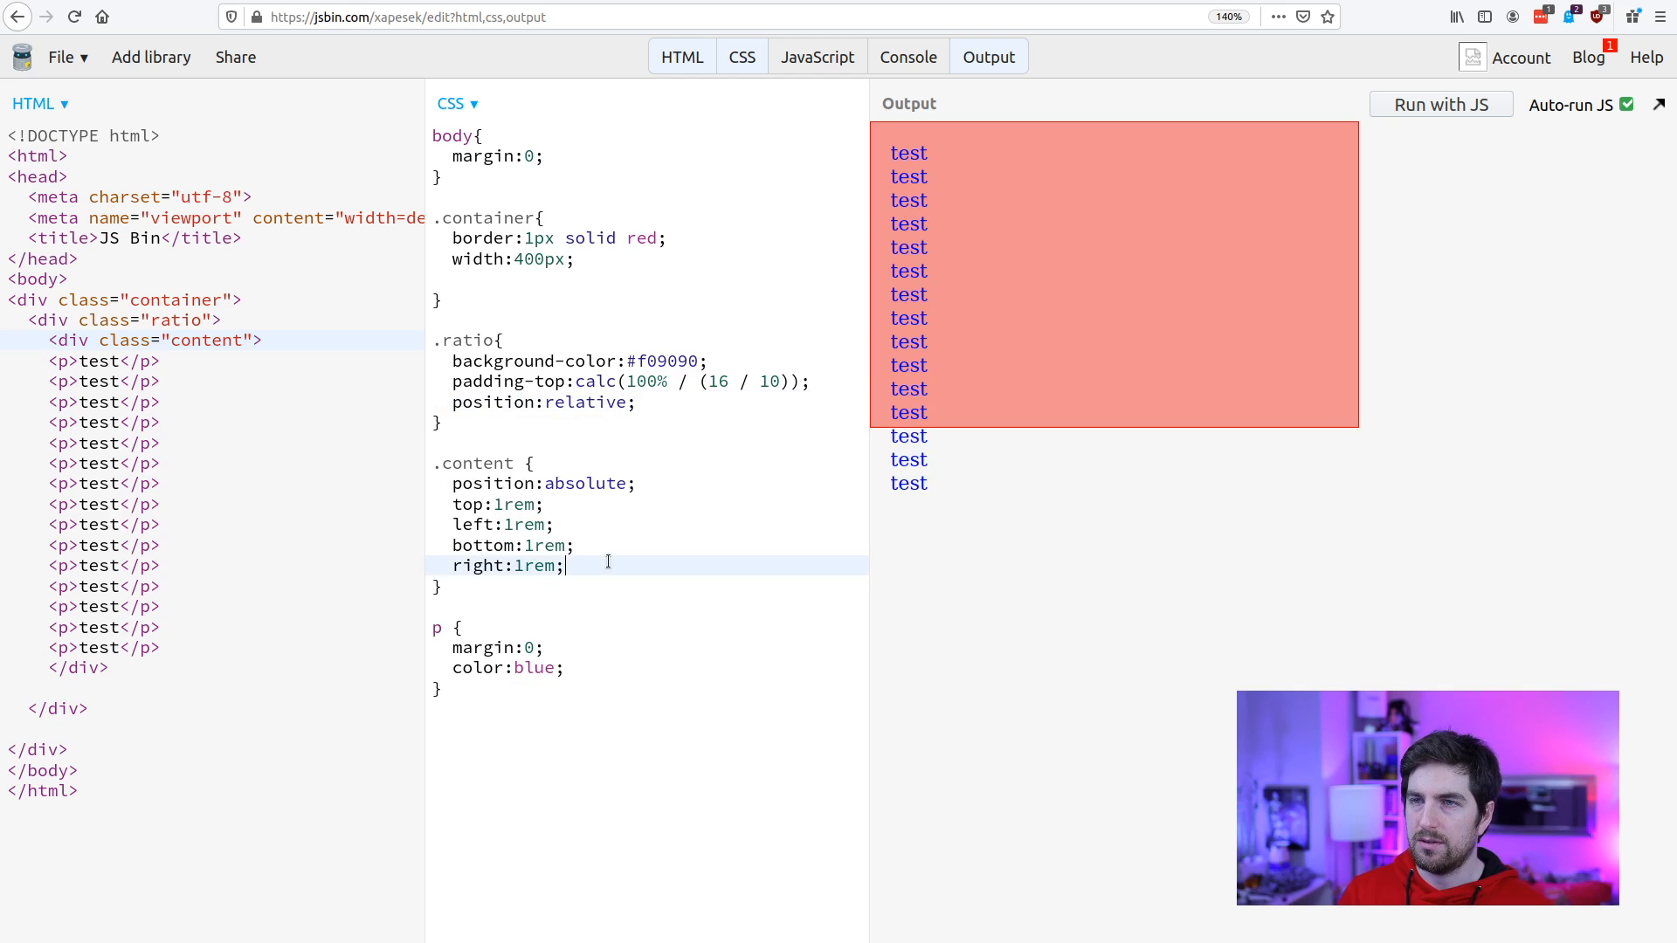
Change the .content overflow to scroll and scroll through the output.
{"action": "type", "text": "overflow:hidden;"}
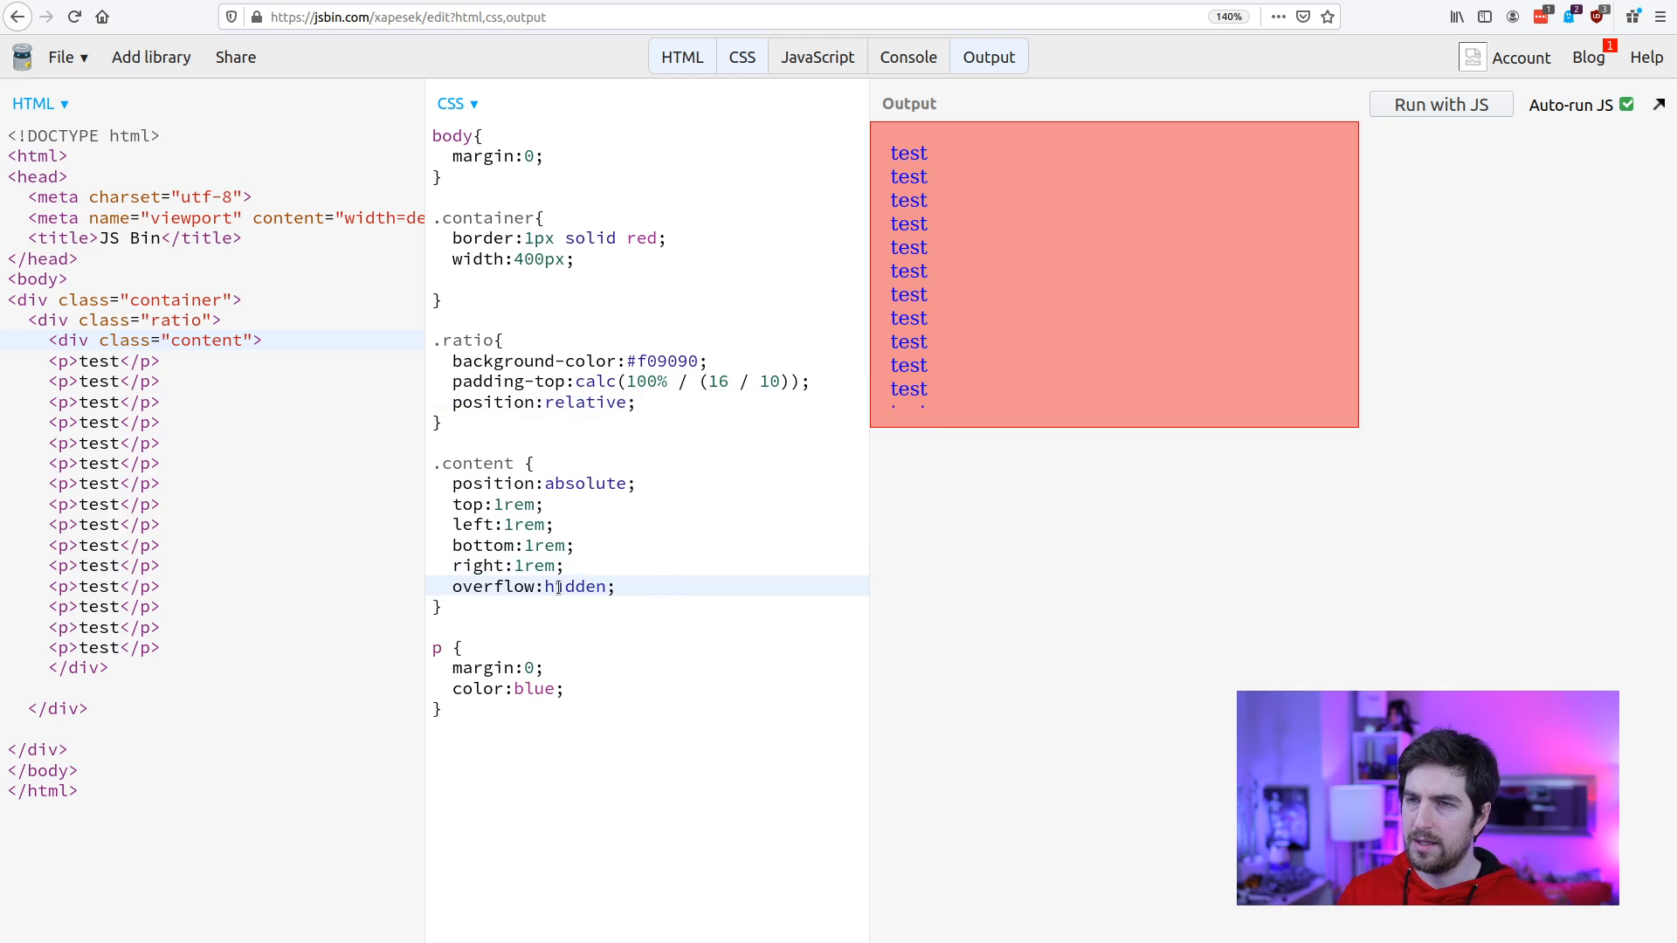
{"action": "type", "text": "sc"}
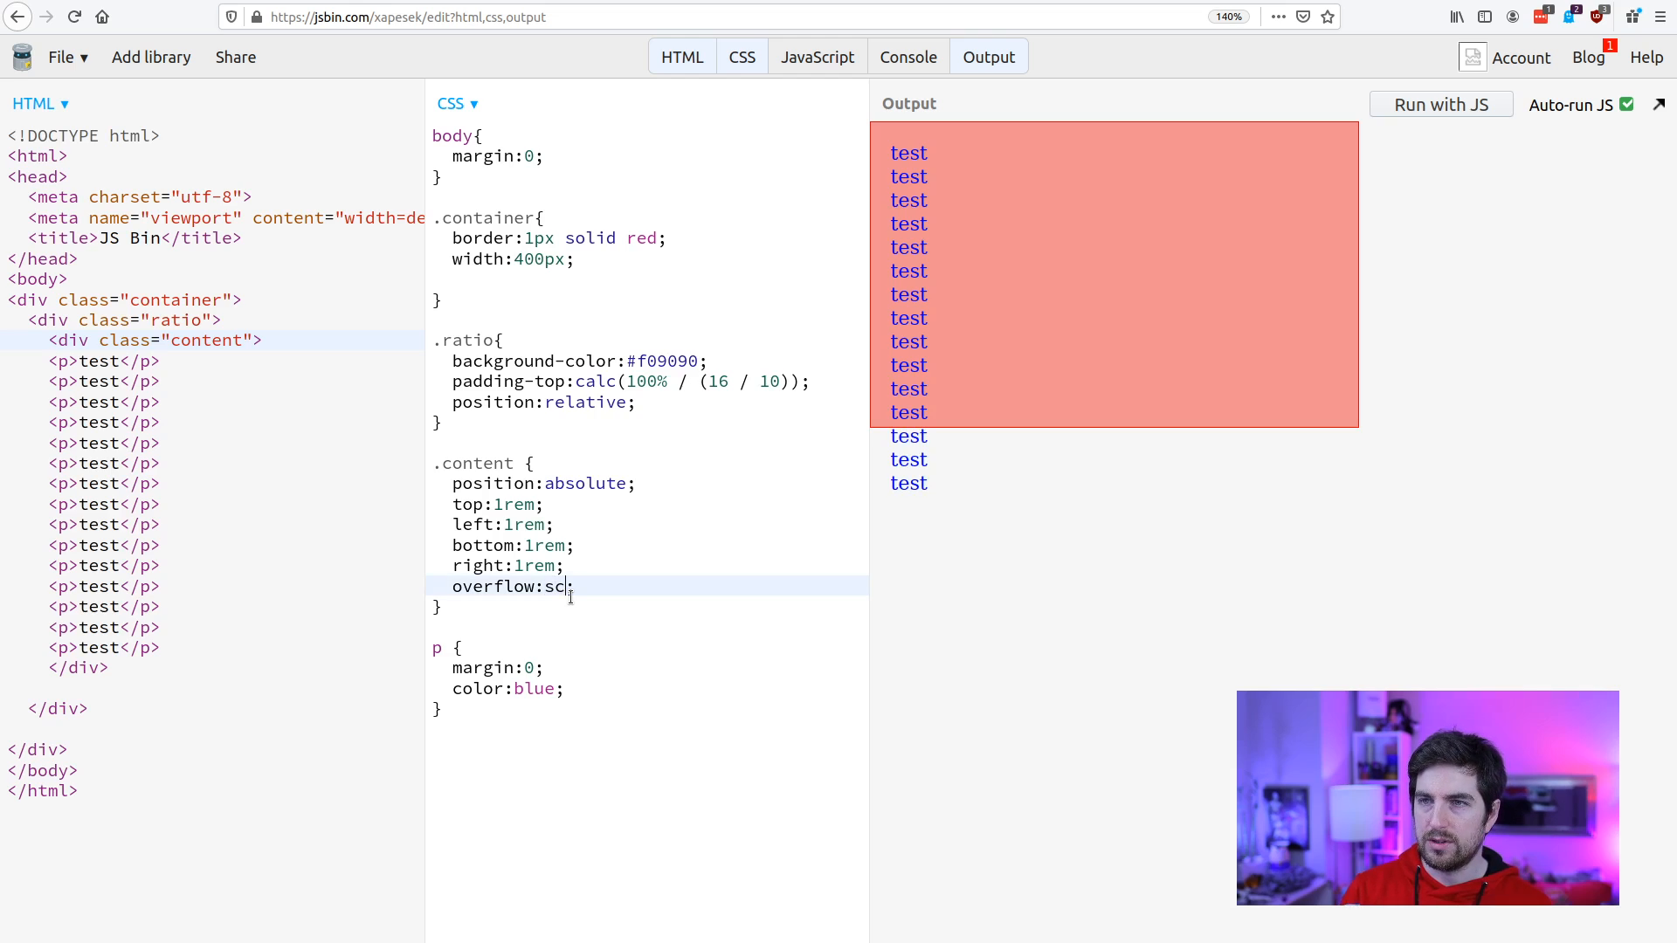
{"action": "type", "text": "roll"}
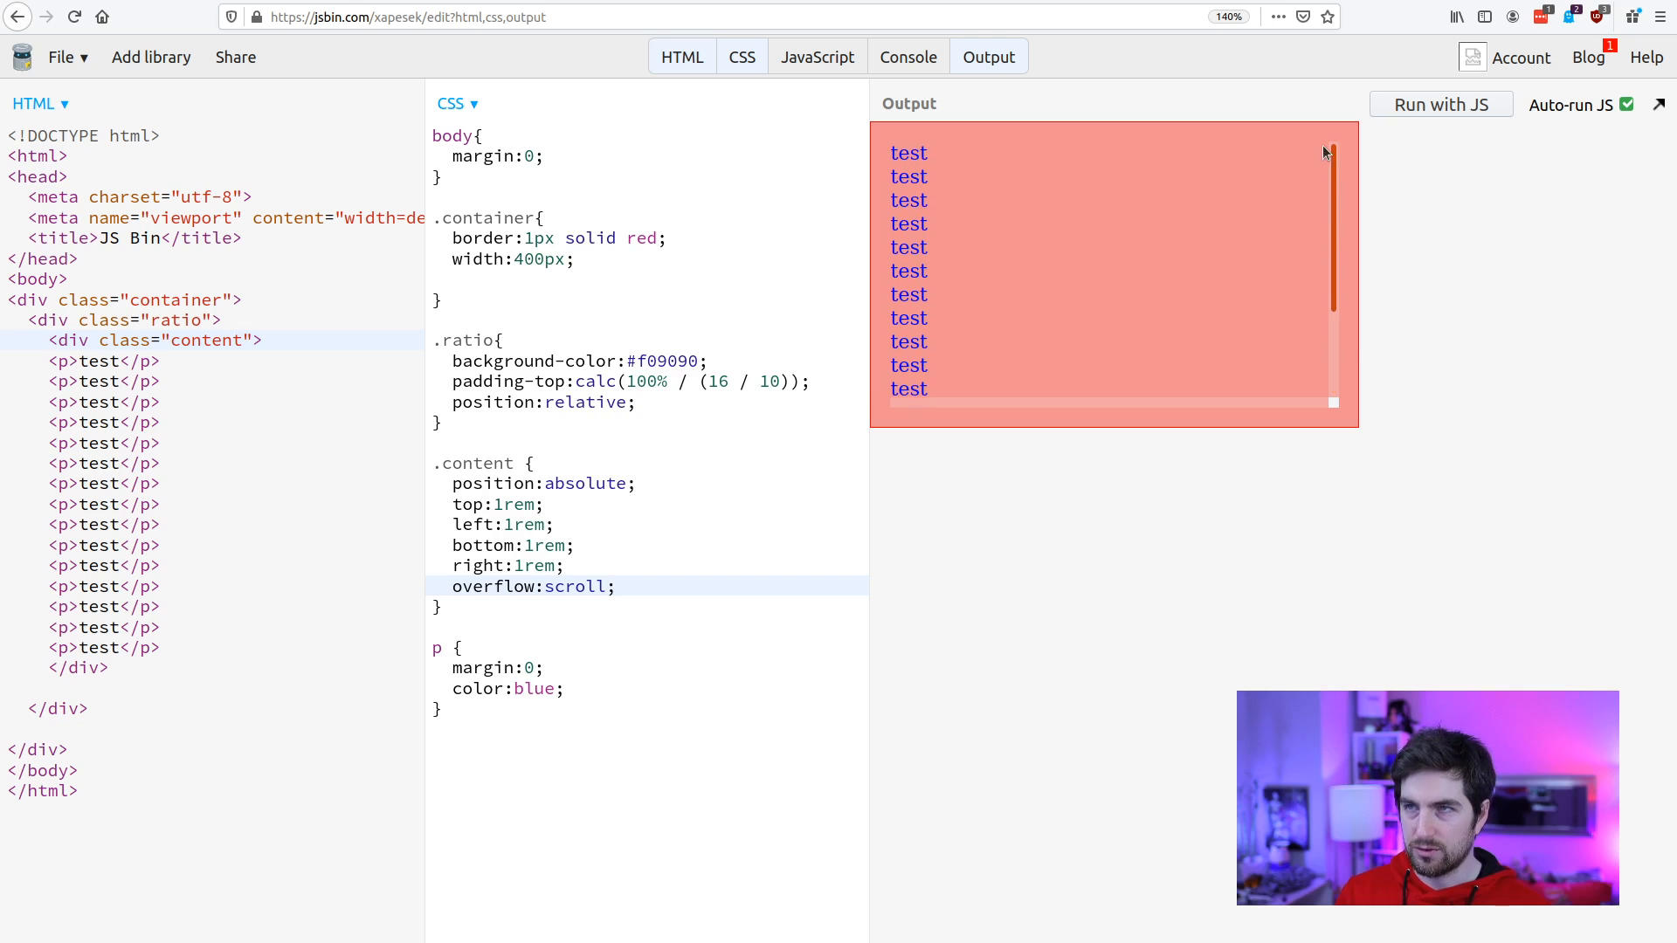
{"action": "scroll", "scroll_direction": "down", "scroll_amount": 3}
{"action": "type", "text": "-y"}
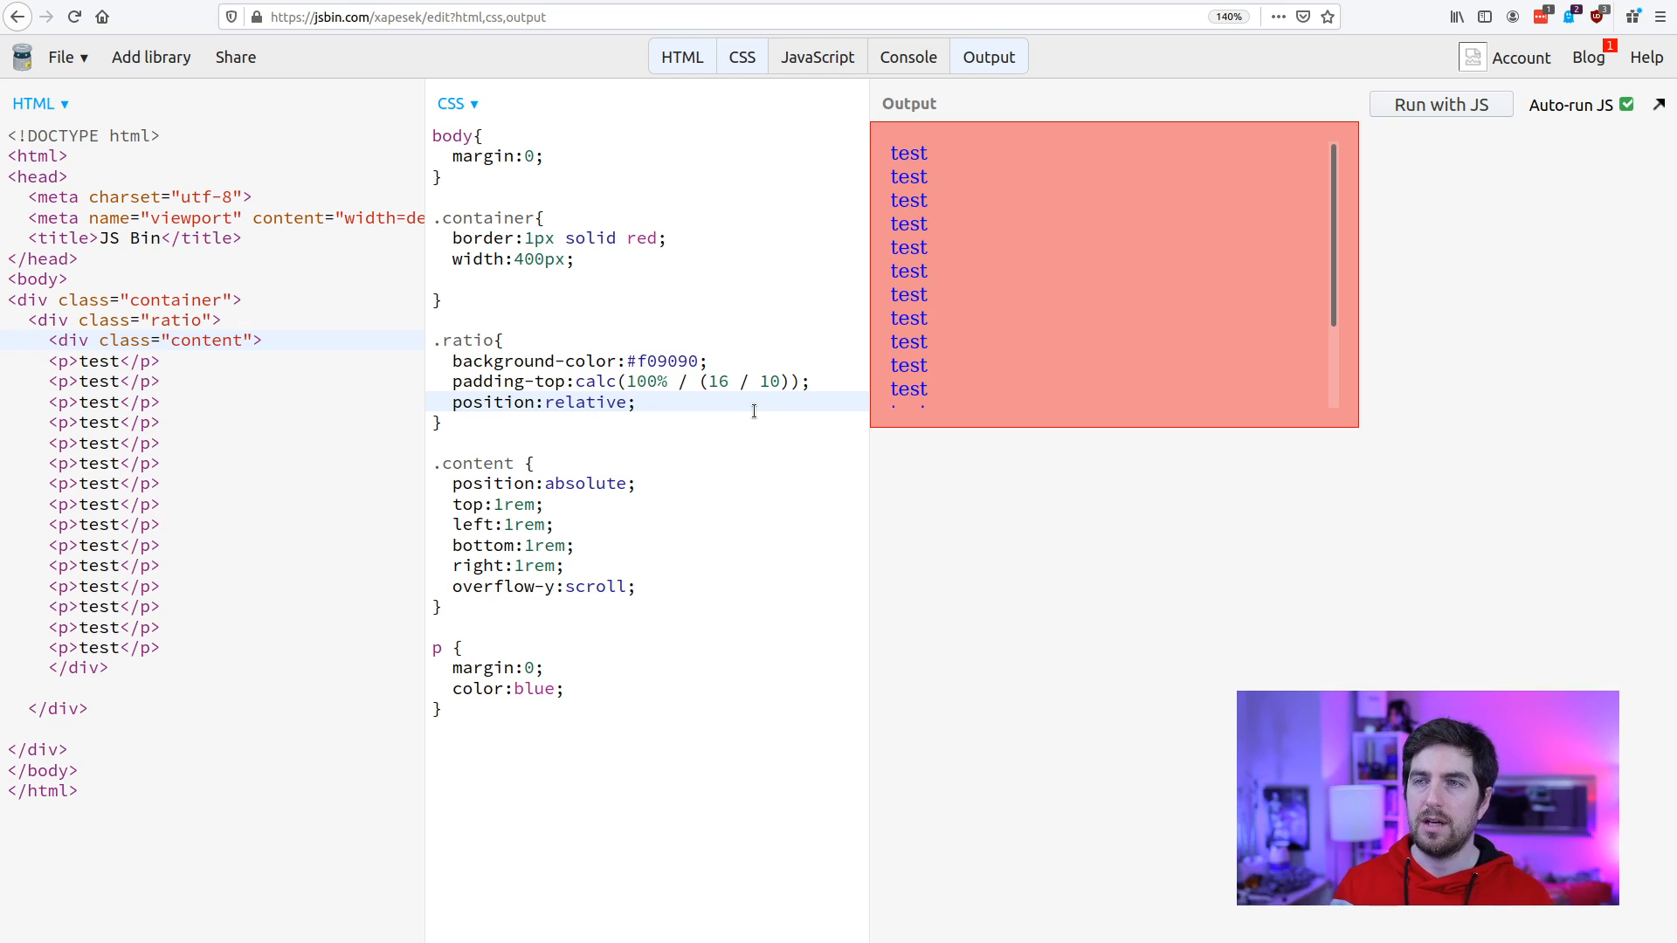
{"action": "left_click", "coordinate": [636, 402]}
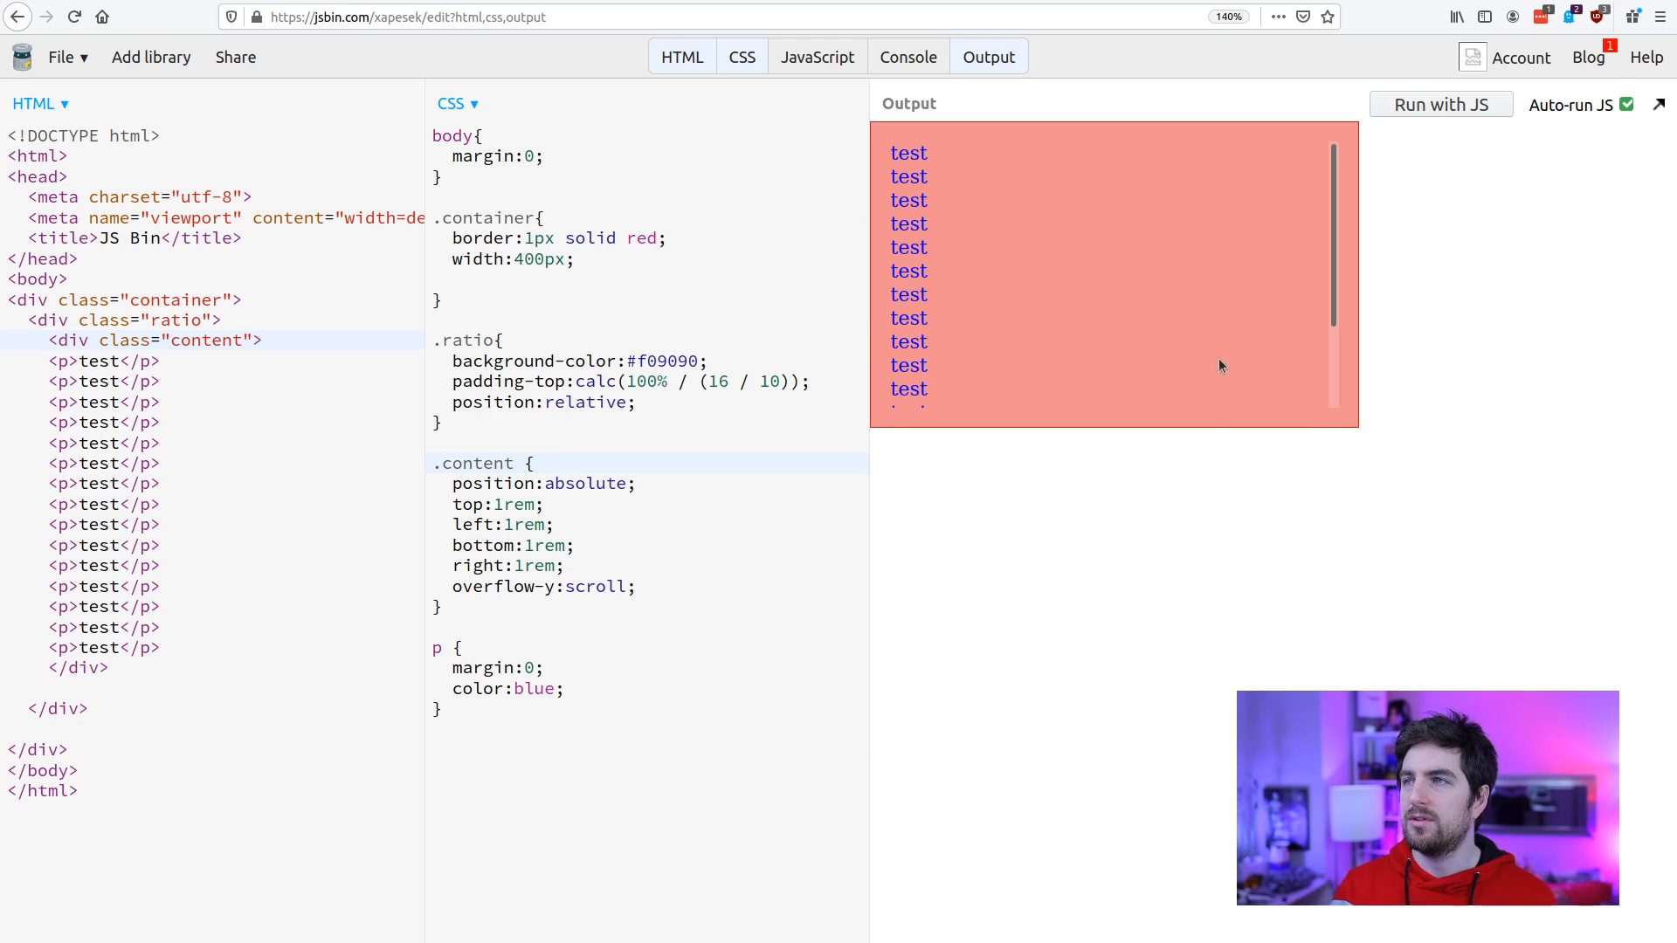
{"action": "mouse_move", "coordinate": [1386, 150]}
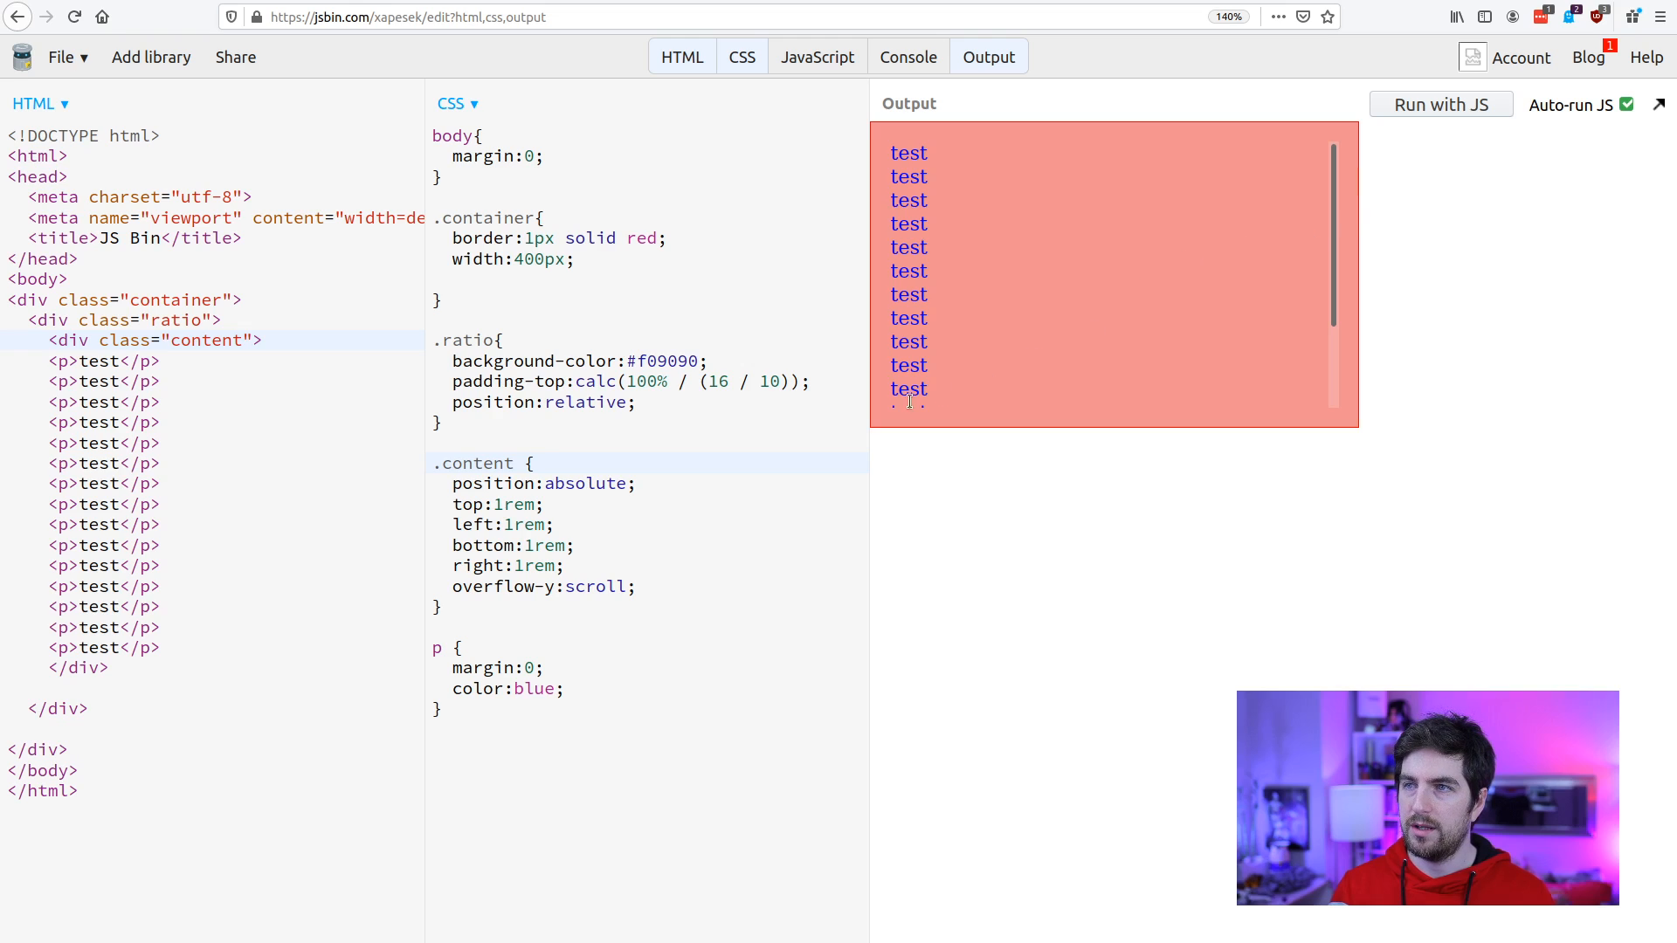
{"action": "mouse_move", "coordinate": [985, 413]}
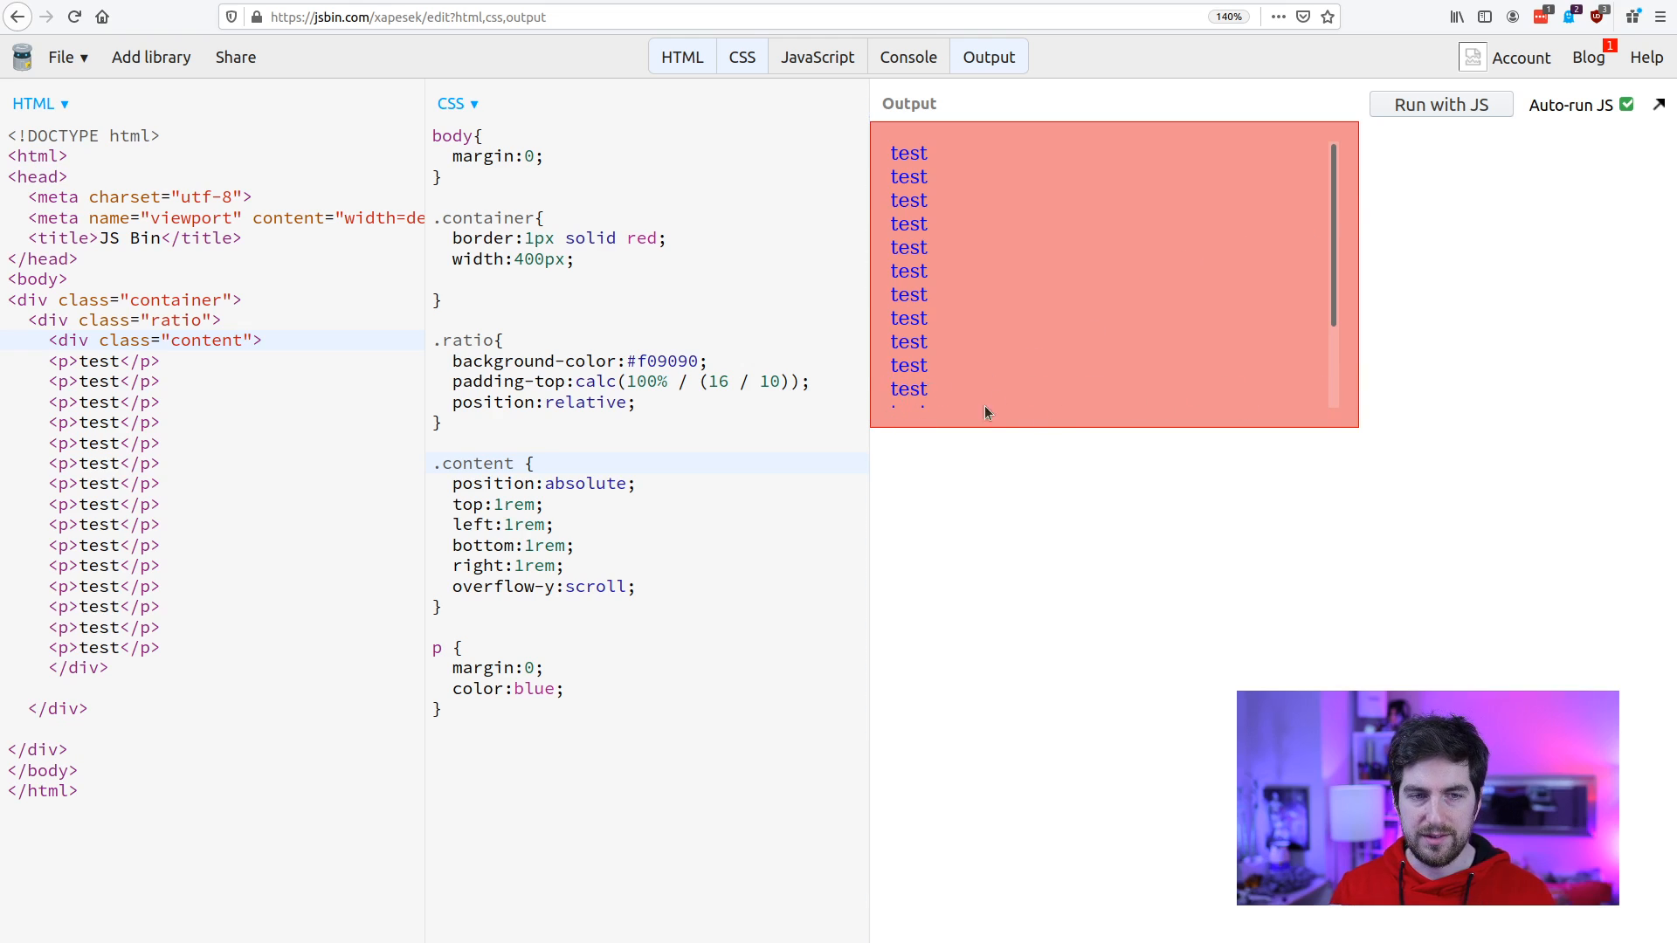
{"action": "mouse_move", "coordinate": [1027, 142]}
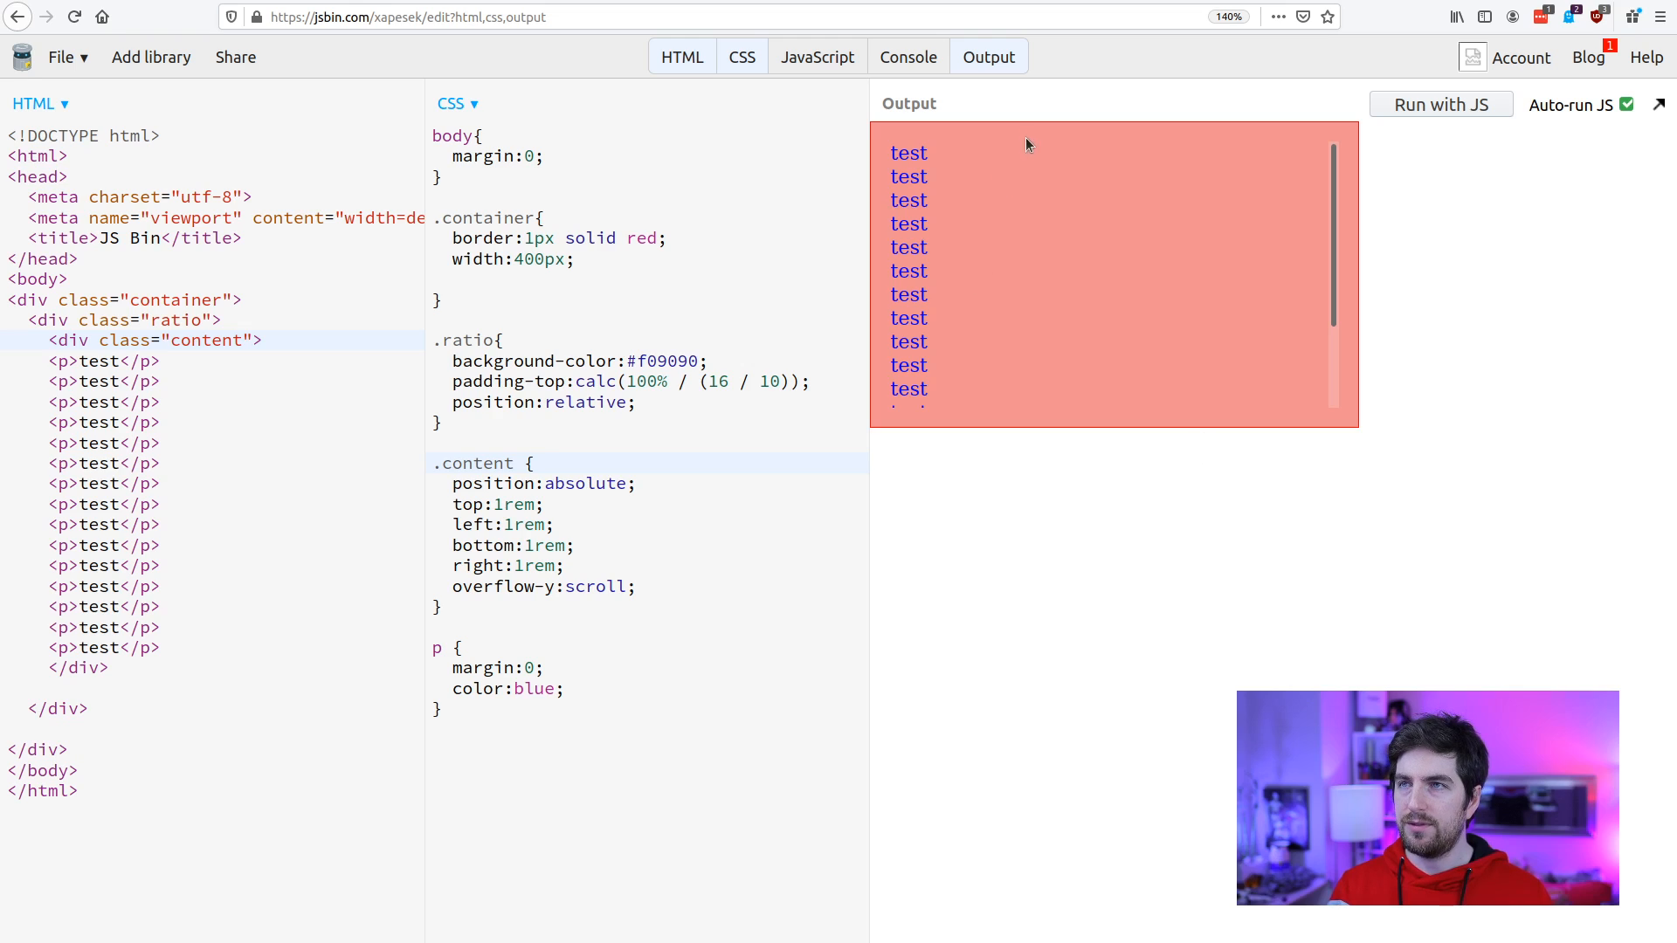
{"action": "mouse_move", "coordinate": [1078, 451]}
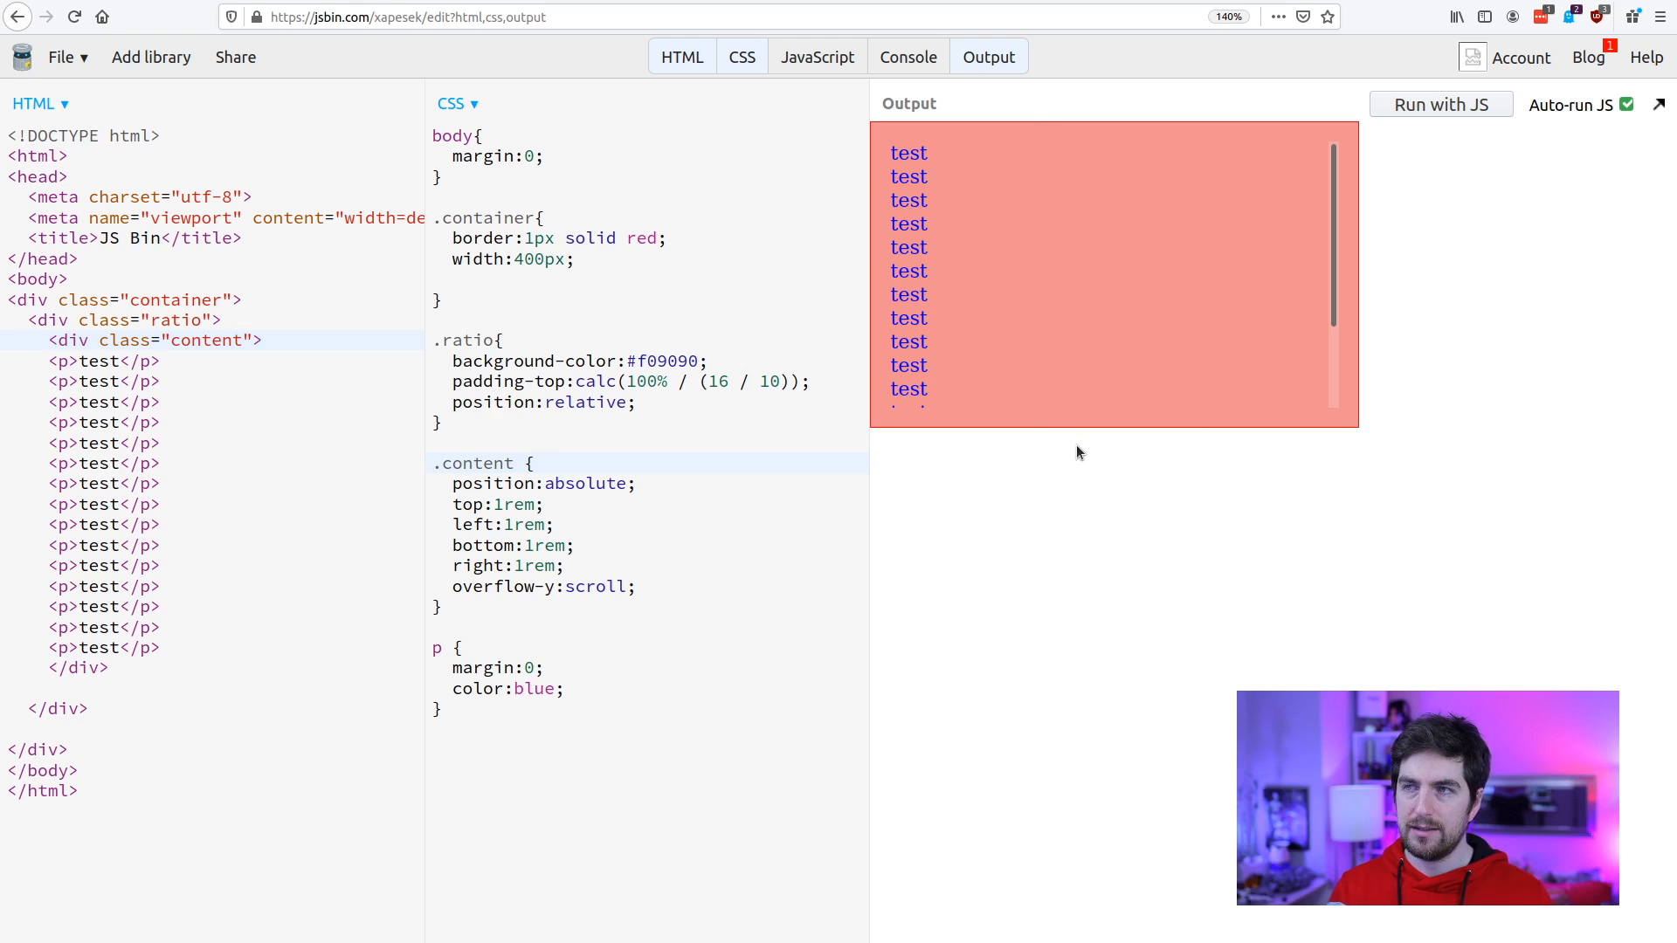
{"action": "mouse_move", "coordinate": [1064, 491]}
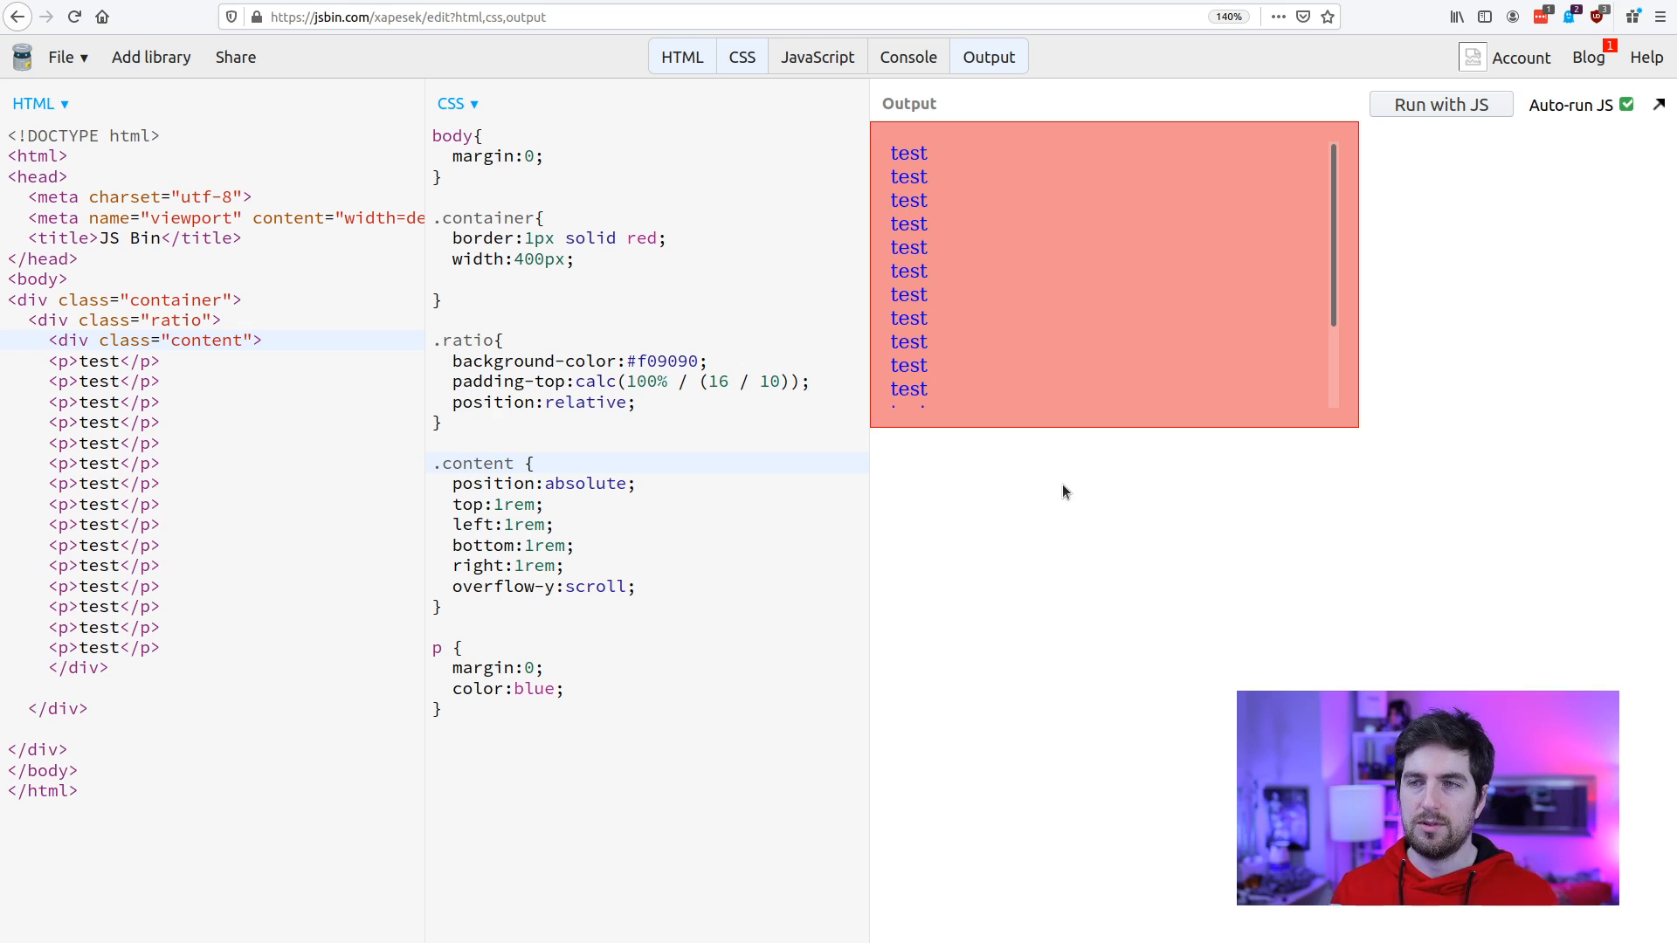